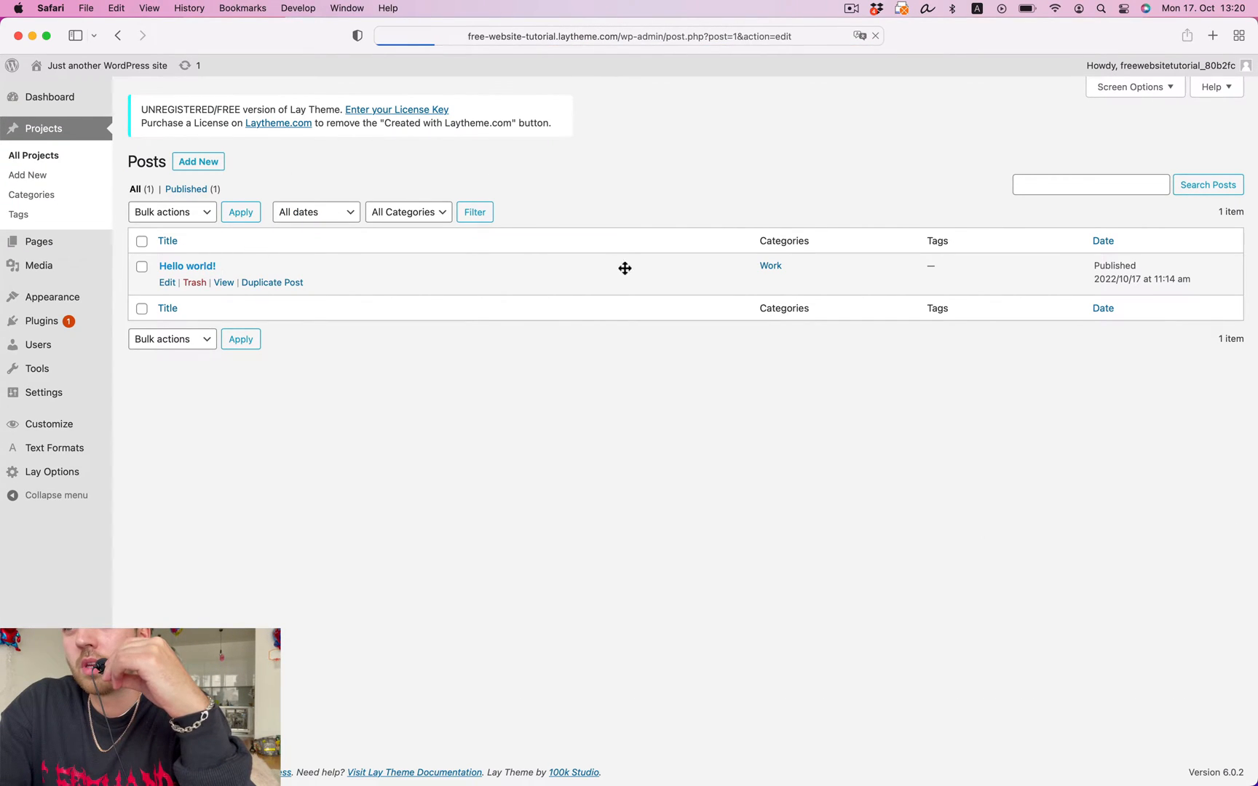
Rename the Hello world! project to Project 1 with a project-1 permalink.
{"action": "left_click", "coordinate": [167, 281]}
{"action": "type", "text": "Project"}
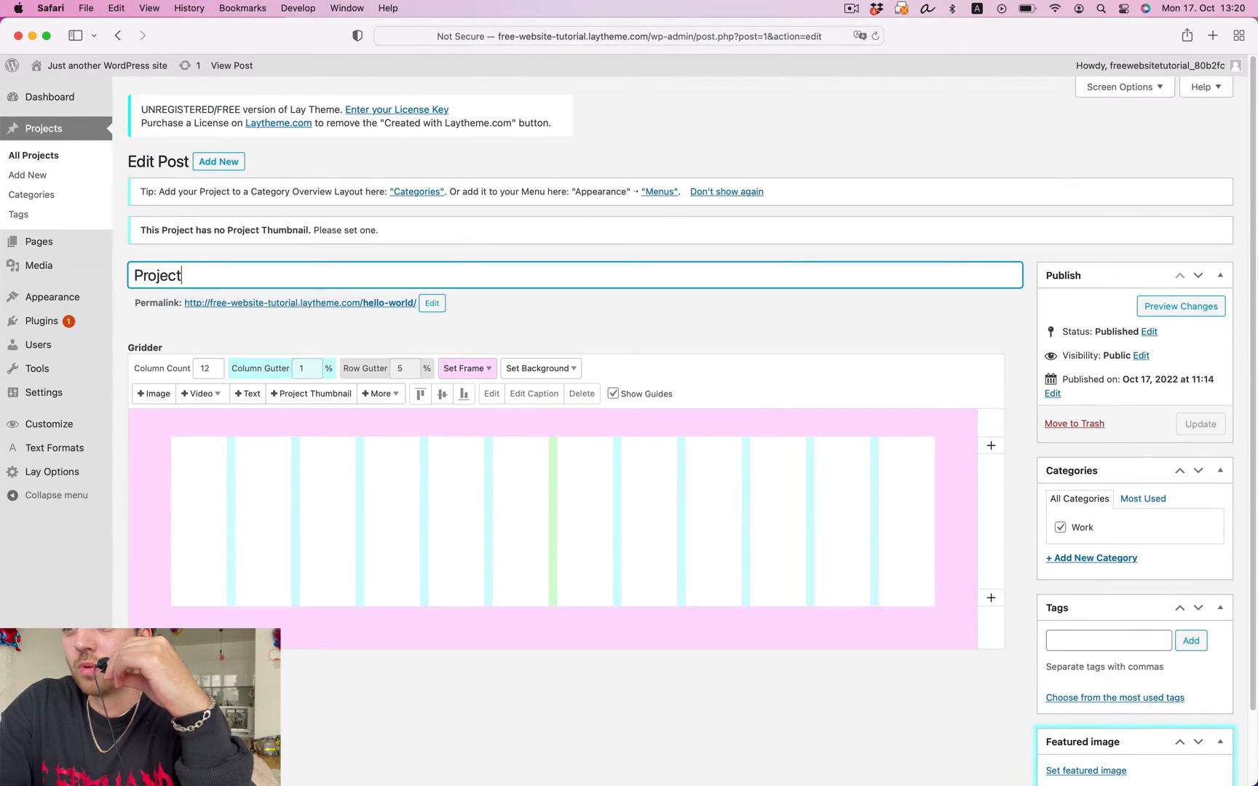
{"action": "left_click", "coordinate": [431, 303]}
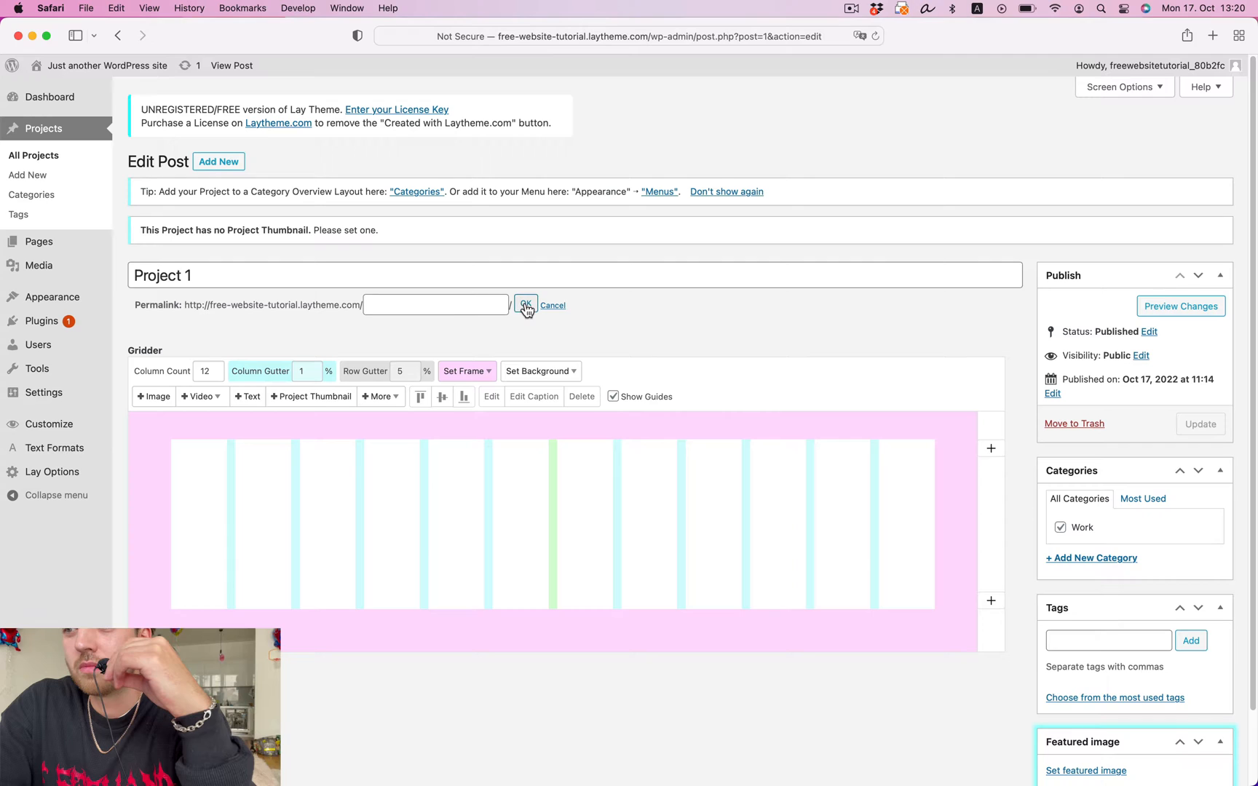
{"action": "left_click", "coordinate": [525, 306]}
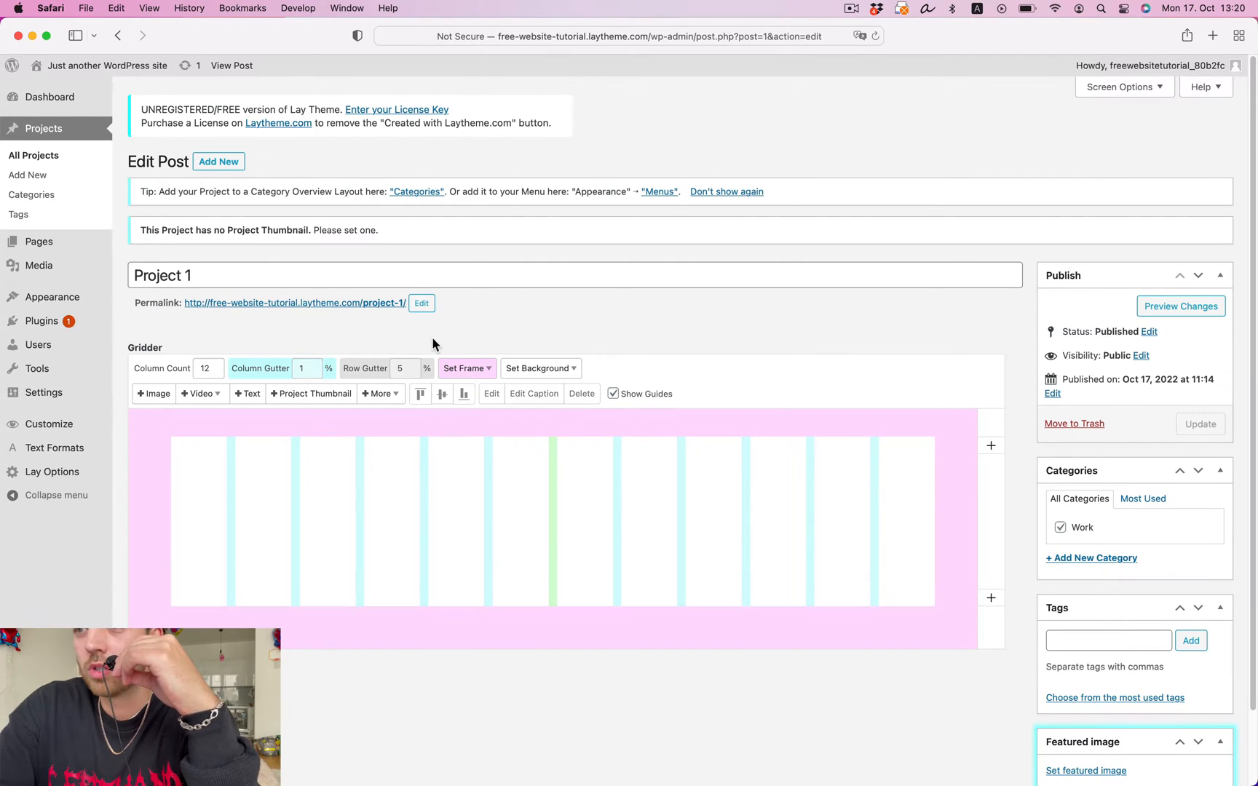
Upload the ten photos from Pictures > neven_allgeier and set one as Project 1's featured image.
{"action": "left_click", "coordinate": [1086, 771]}
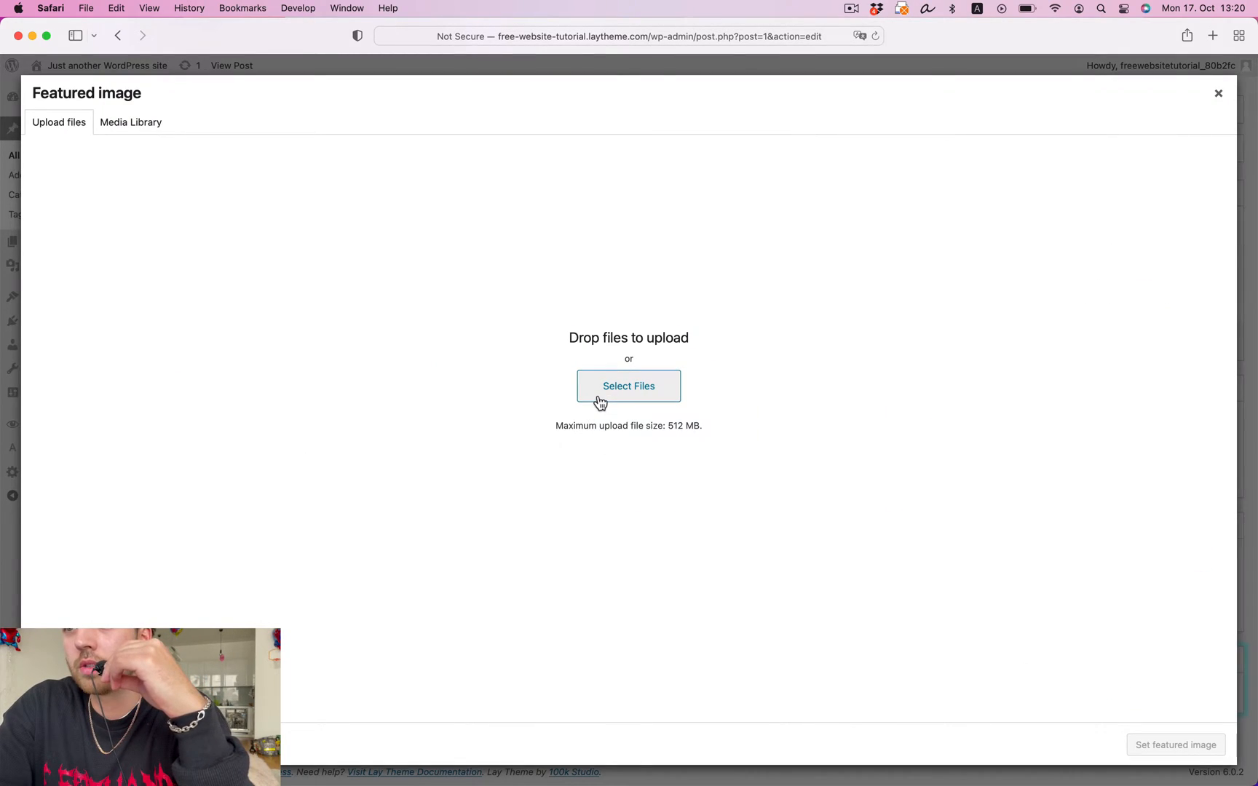
{"action": "left_click", "coordinate": [627, 386]}
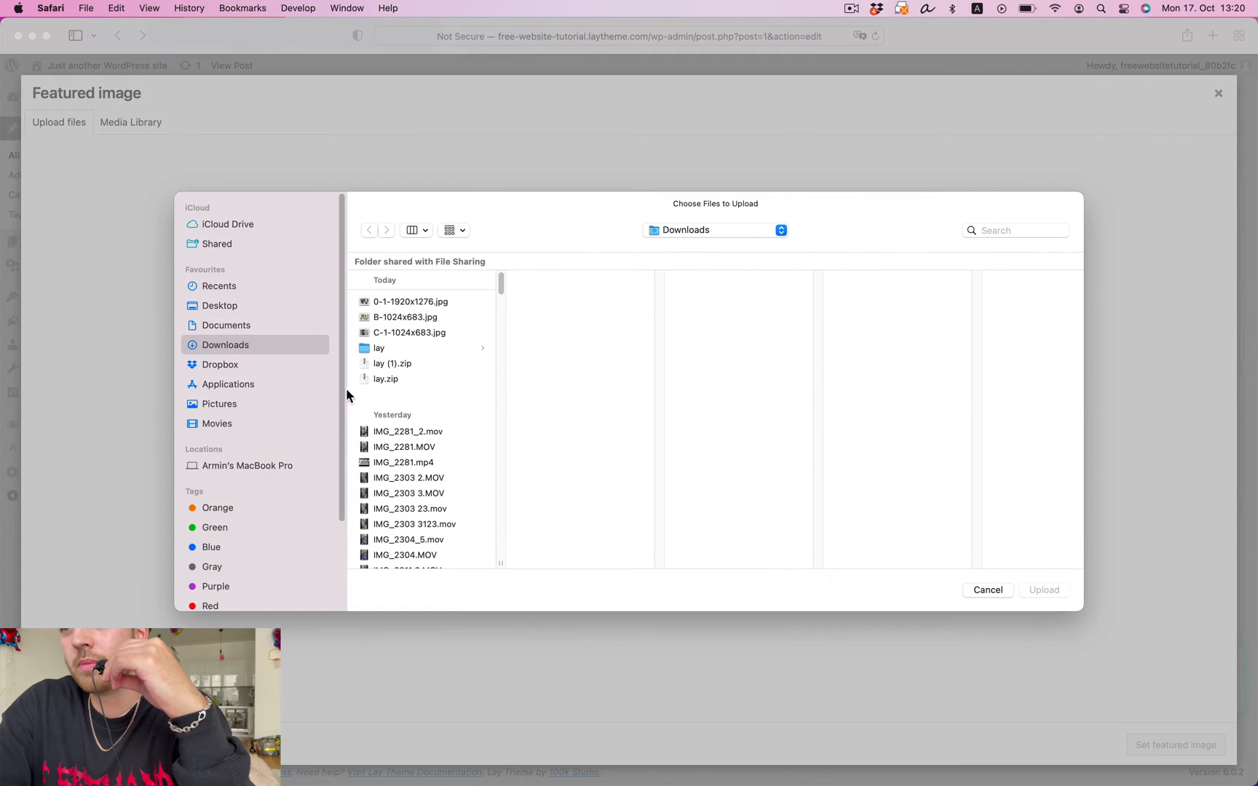
{"action": "left_click", "coordinate": [219, 403]}
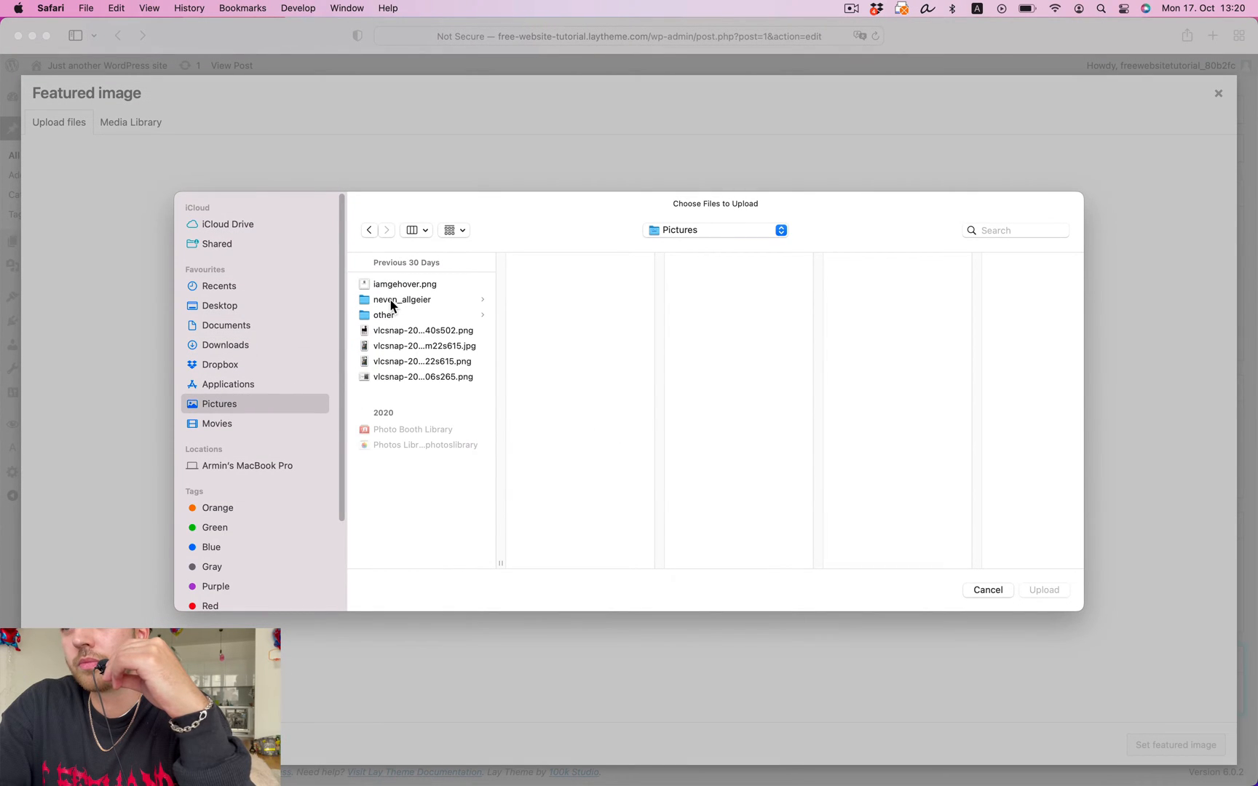
{"action": "left_click", "coordinate": [402, 300]}
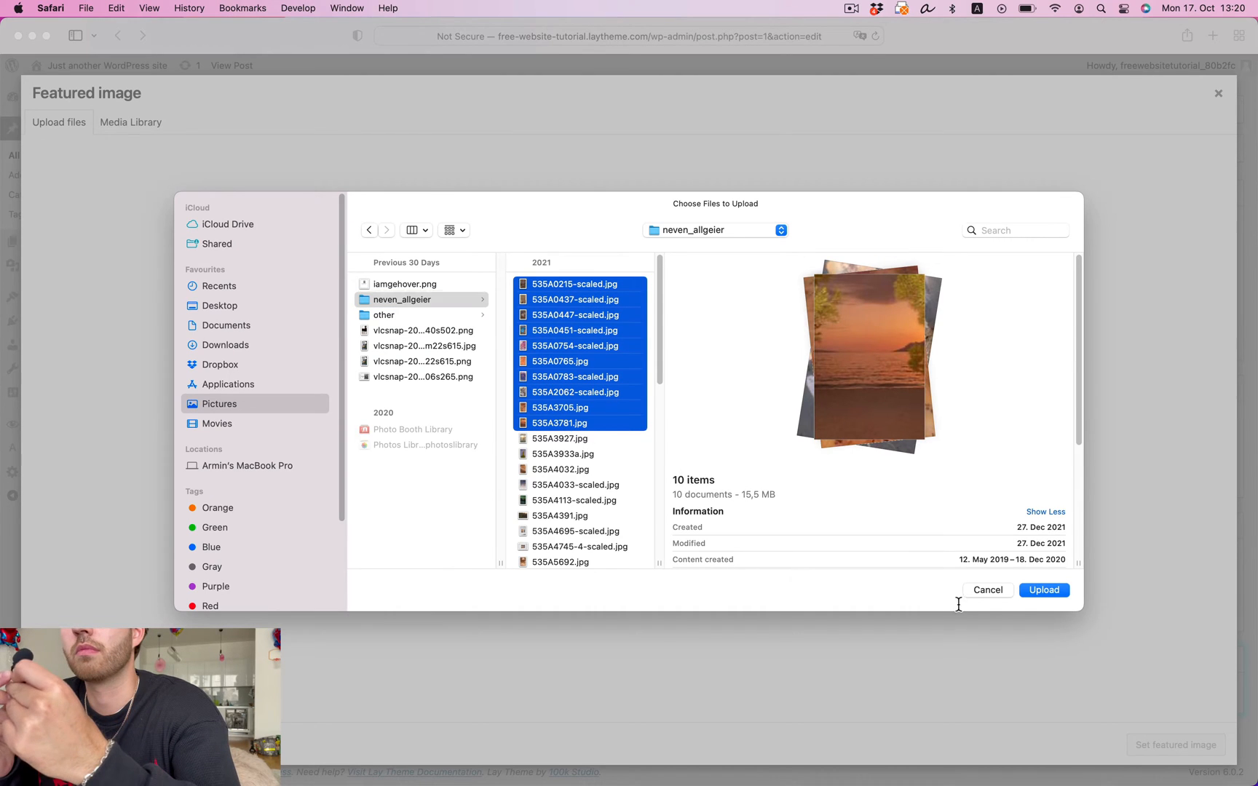
{"action": "left_click", "coordinate": [1044, 589]}
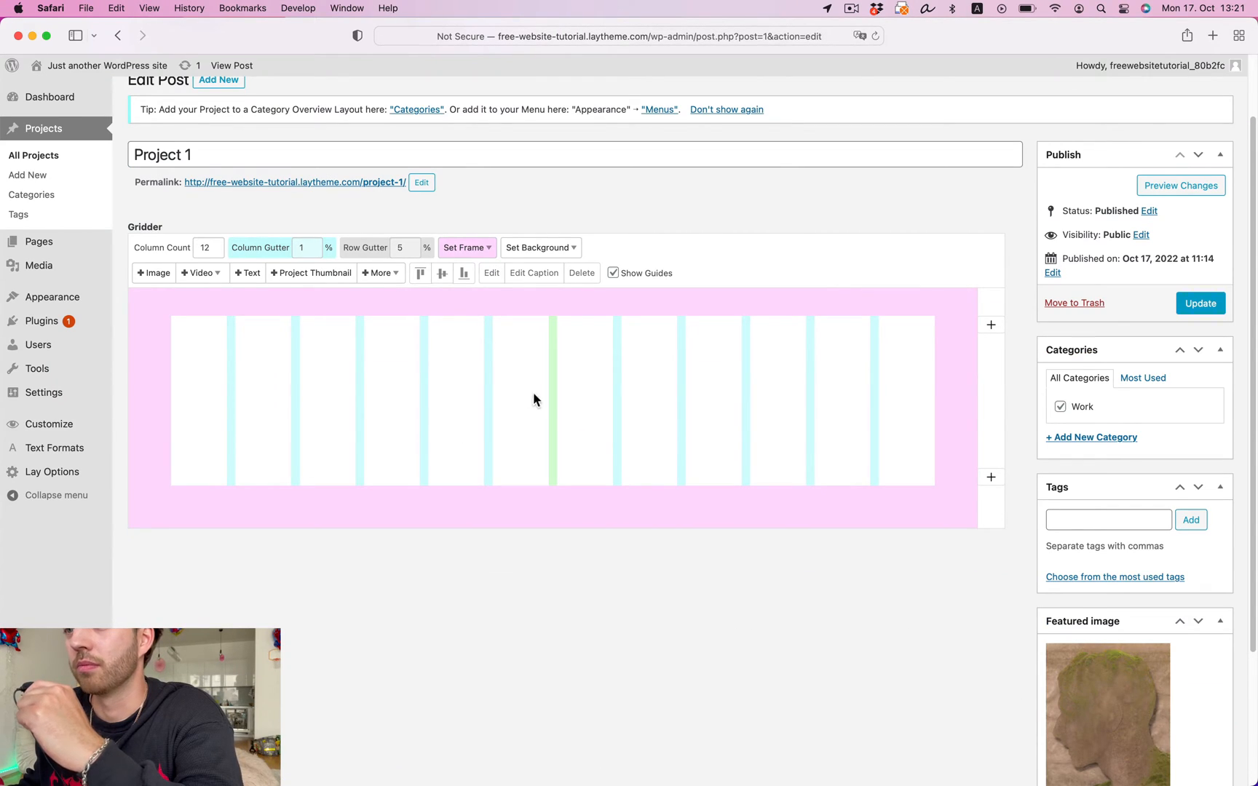
{"action": "mouse_move", "coordinate": [153, 272]}
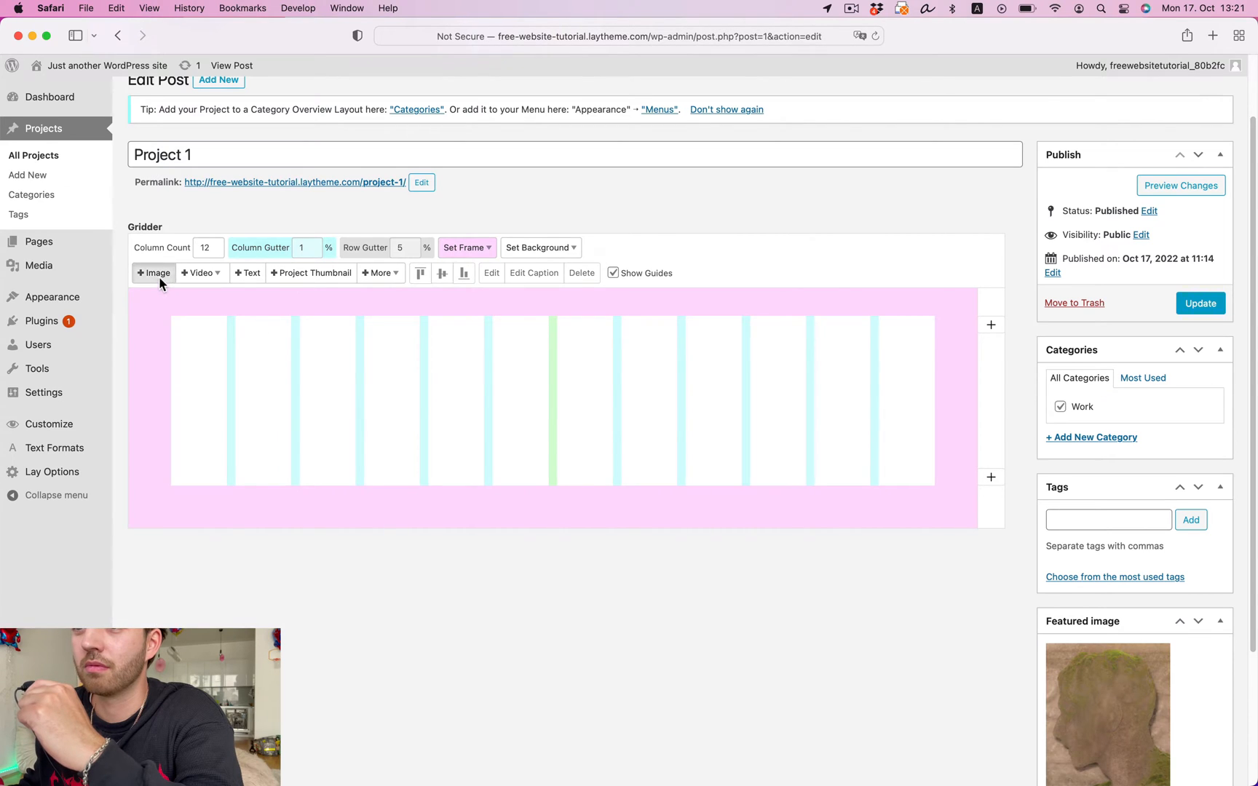
Add several uploaded photos to Project 1's Gridder layout, update the project, and go to Pages.
{"action": "left_click", "coordinate": [153, 273]}
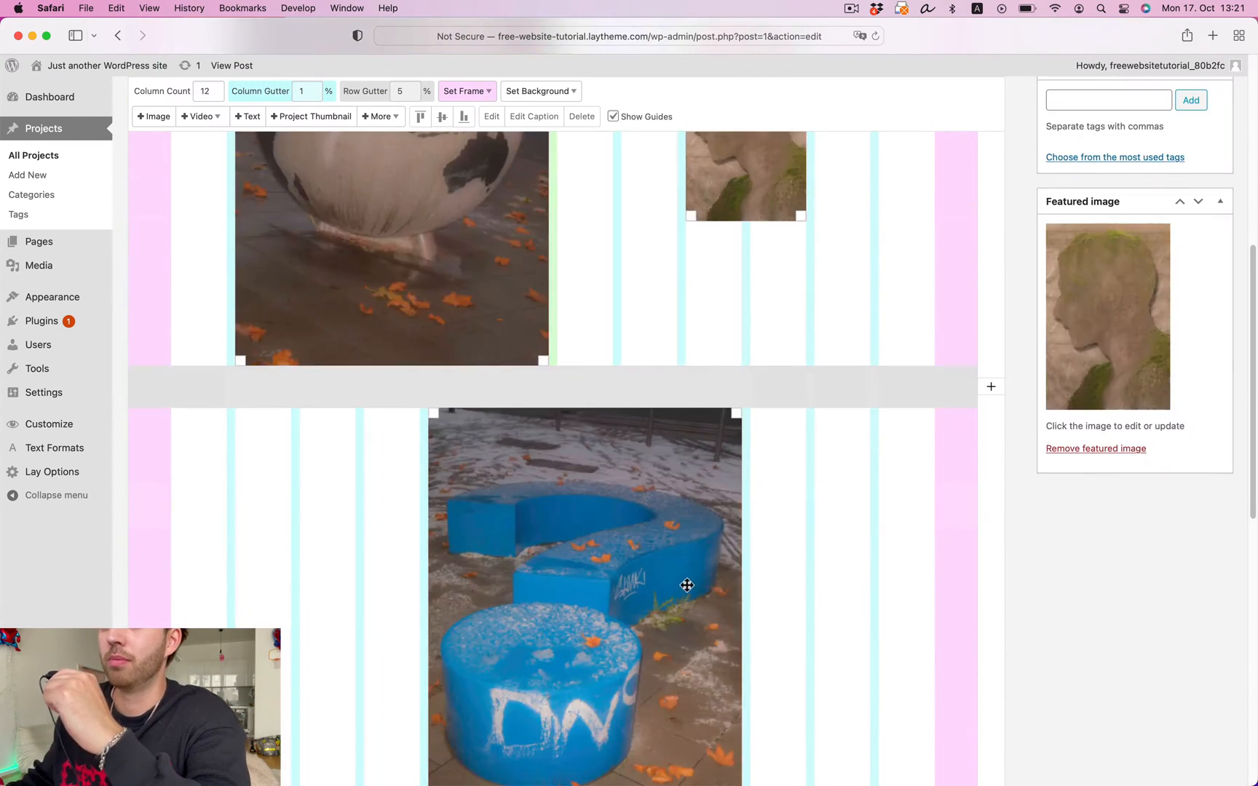
{"action": "left_click", "coordinate": [1201, 382]}
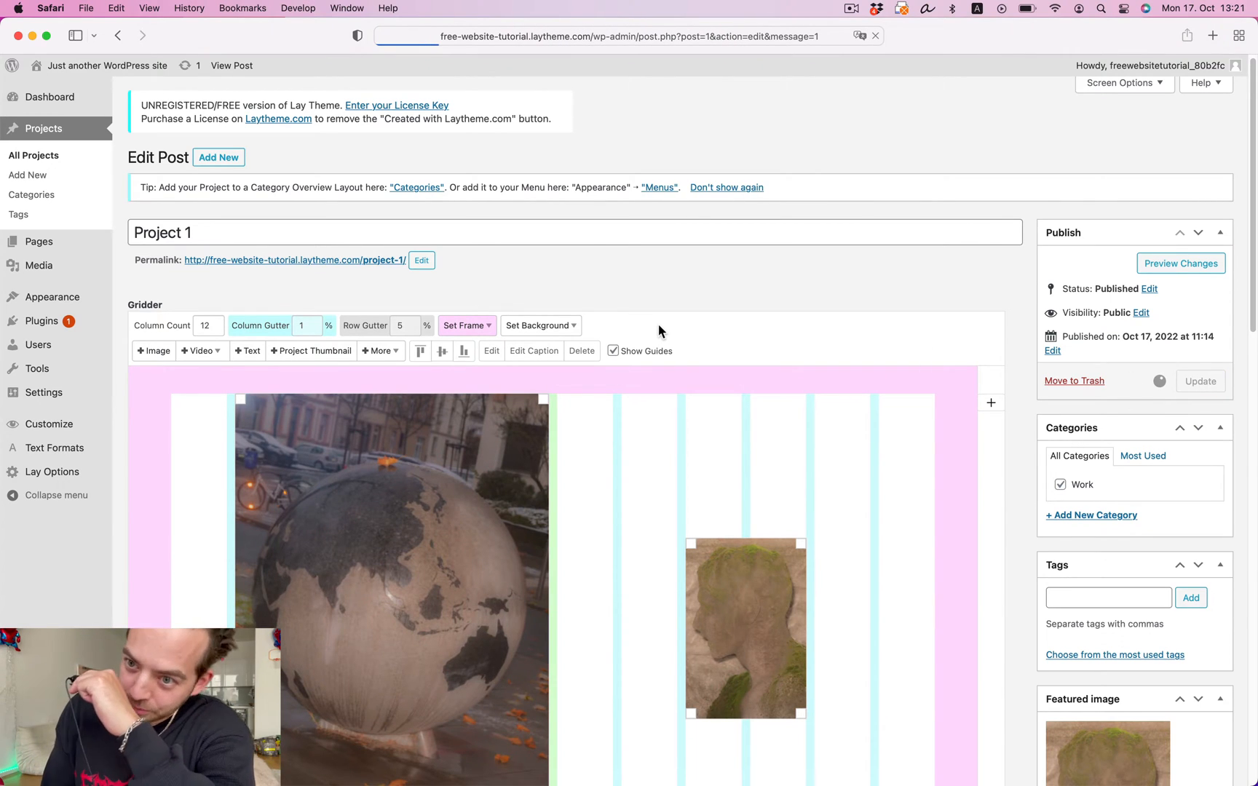
{"action": "left_click", "coordinate": [1200, 381]}
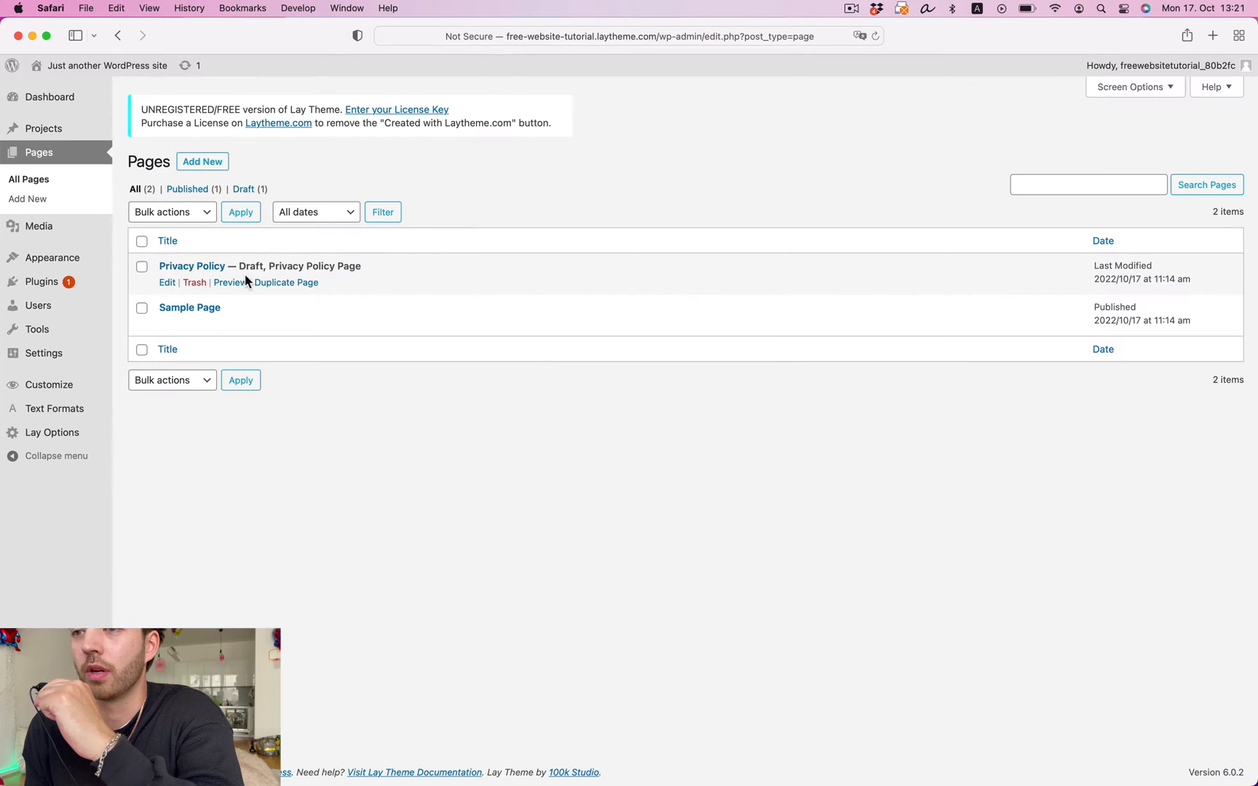
Publish a new empty page titled Frontpage.
{"action": "left_click", "coordinate": [201, 162]}
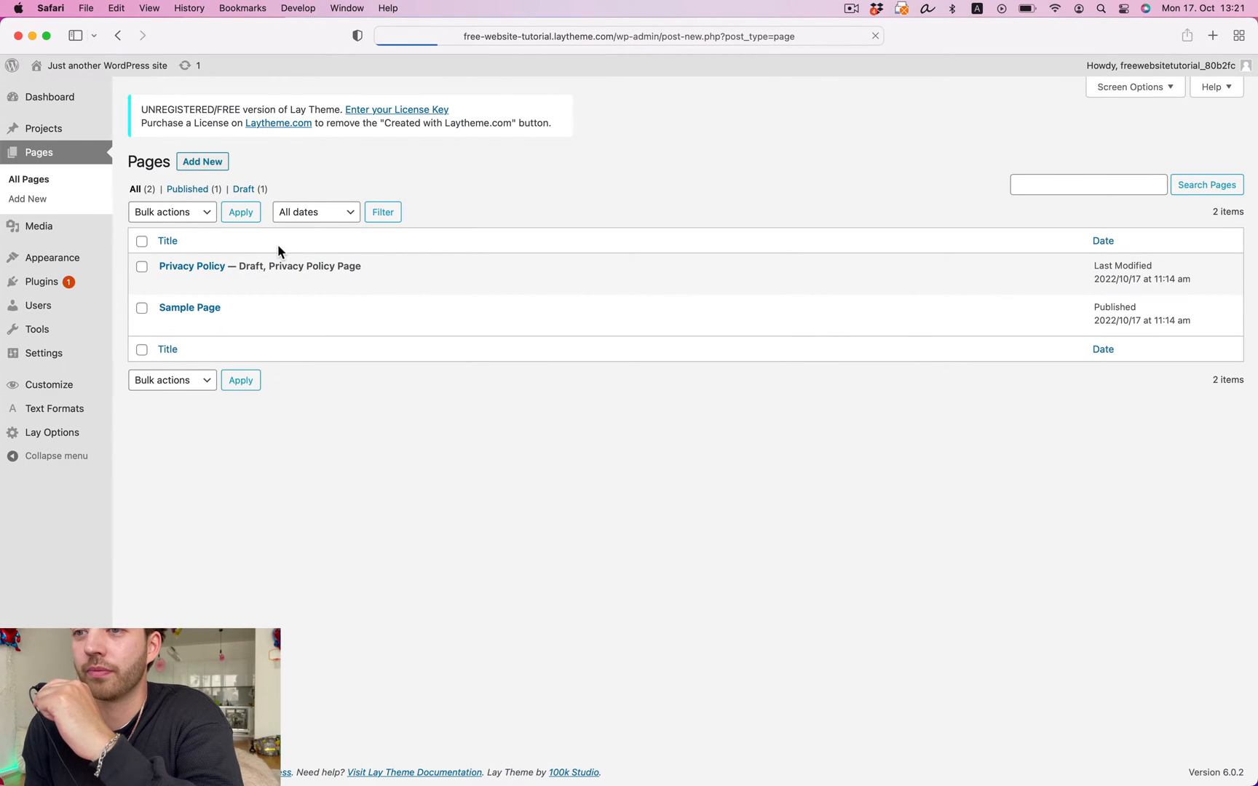
{"action": "type", "text": "F"}
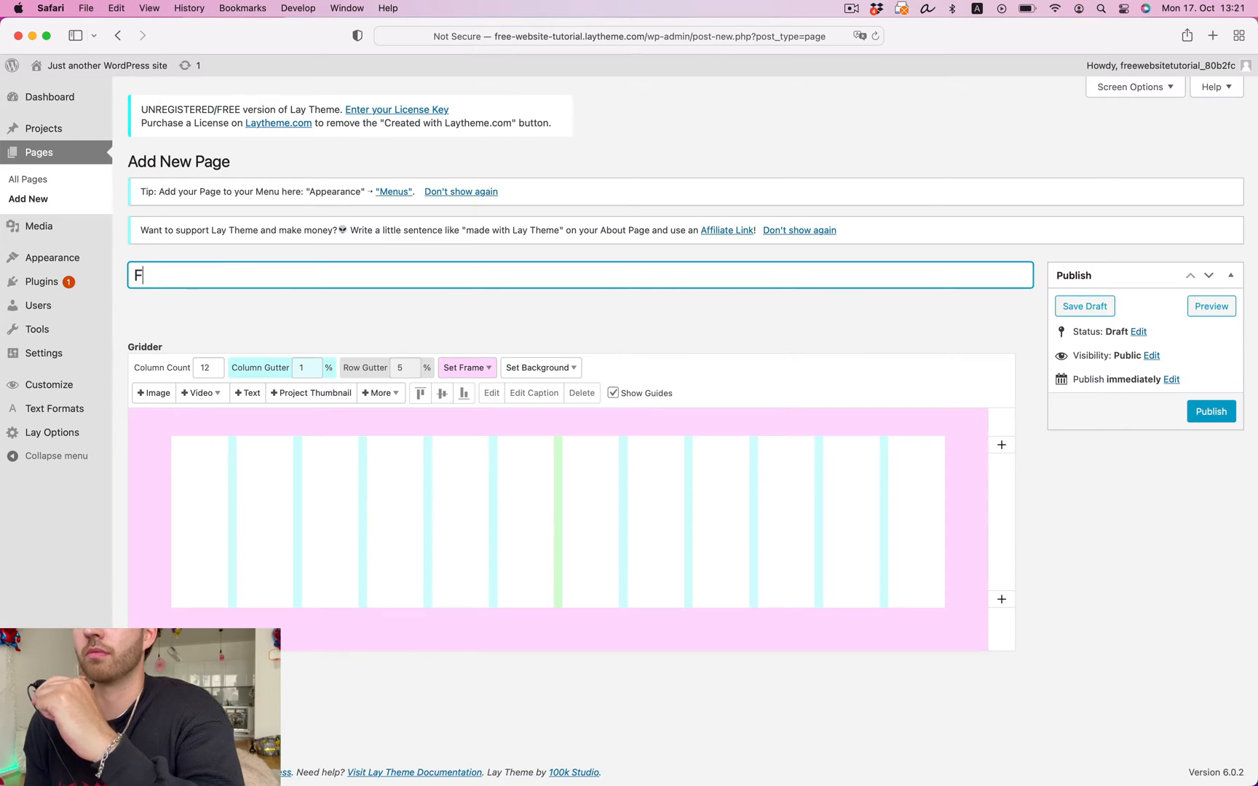
{"action": "type", "text": "rontpage"}
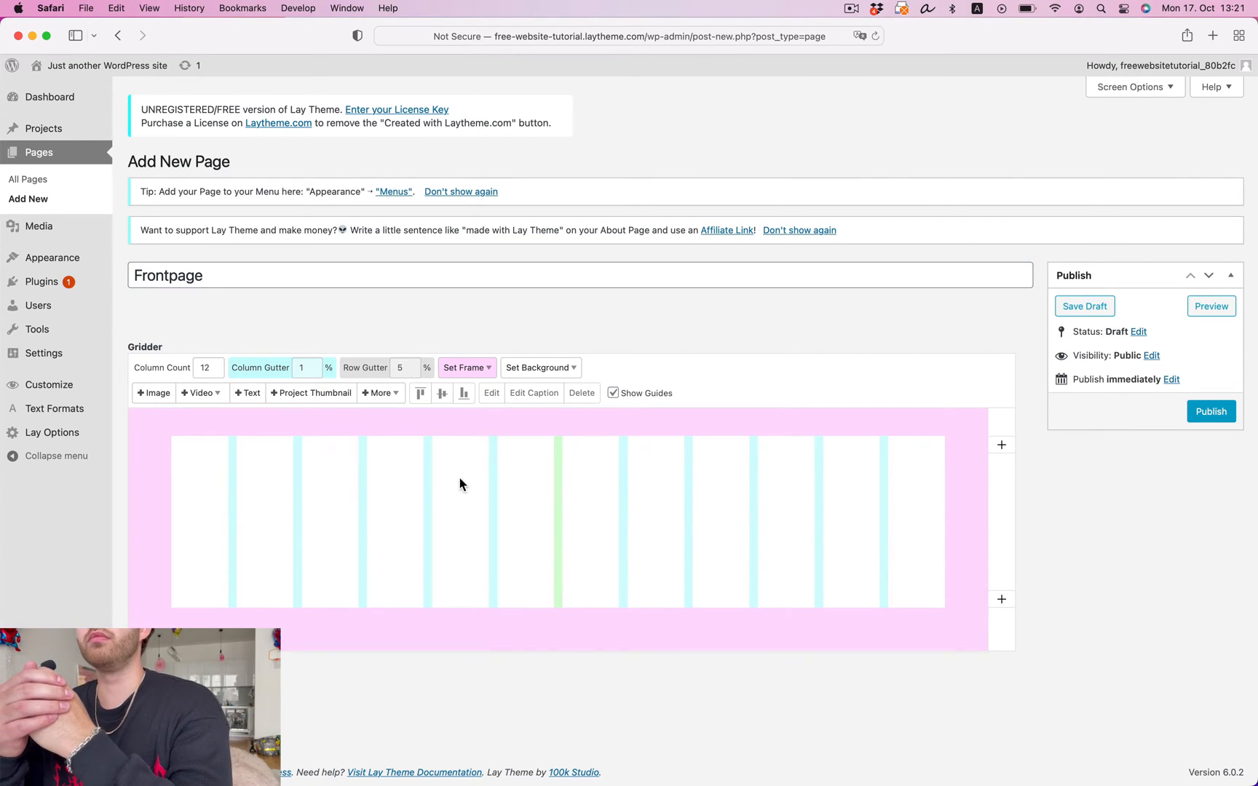
{"action": "left_click", "coordinate": [1083, 306]}
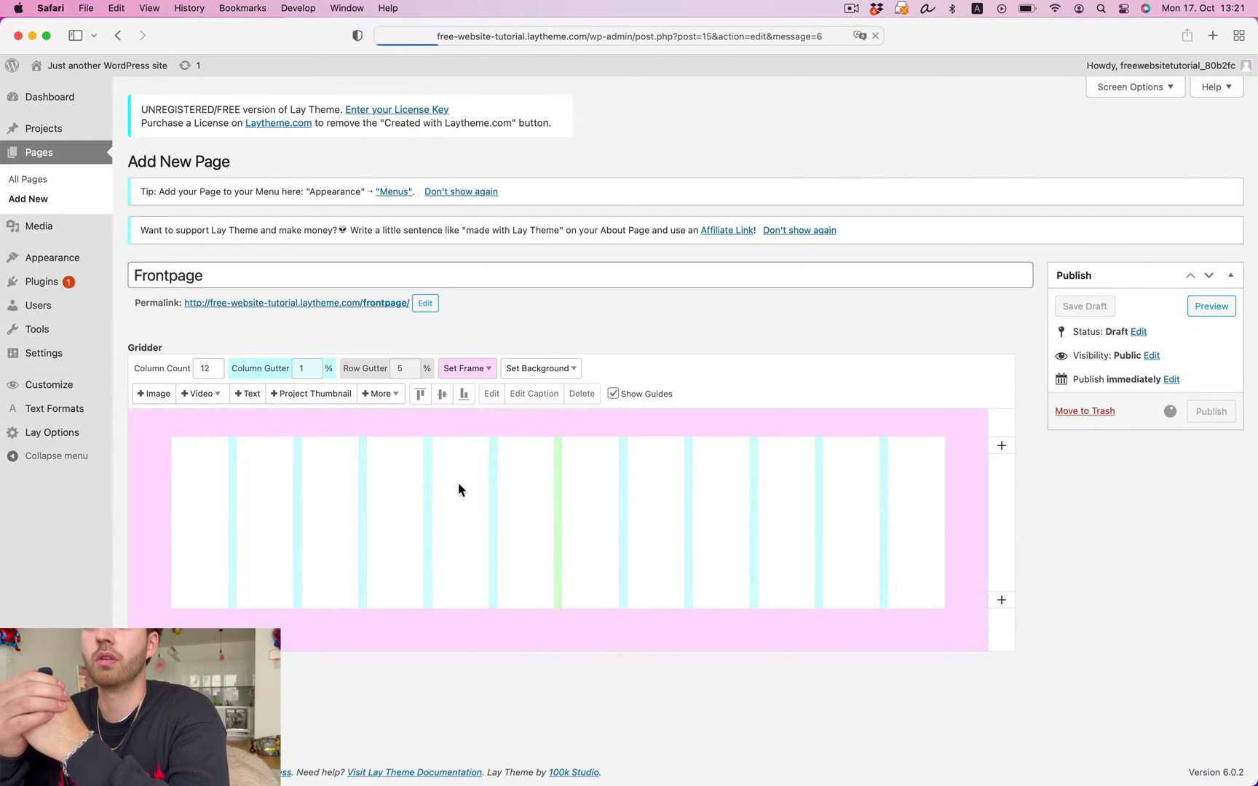
{"action": "left_click", "coordinate": [1210, 411]}
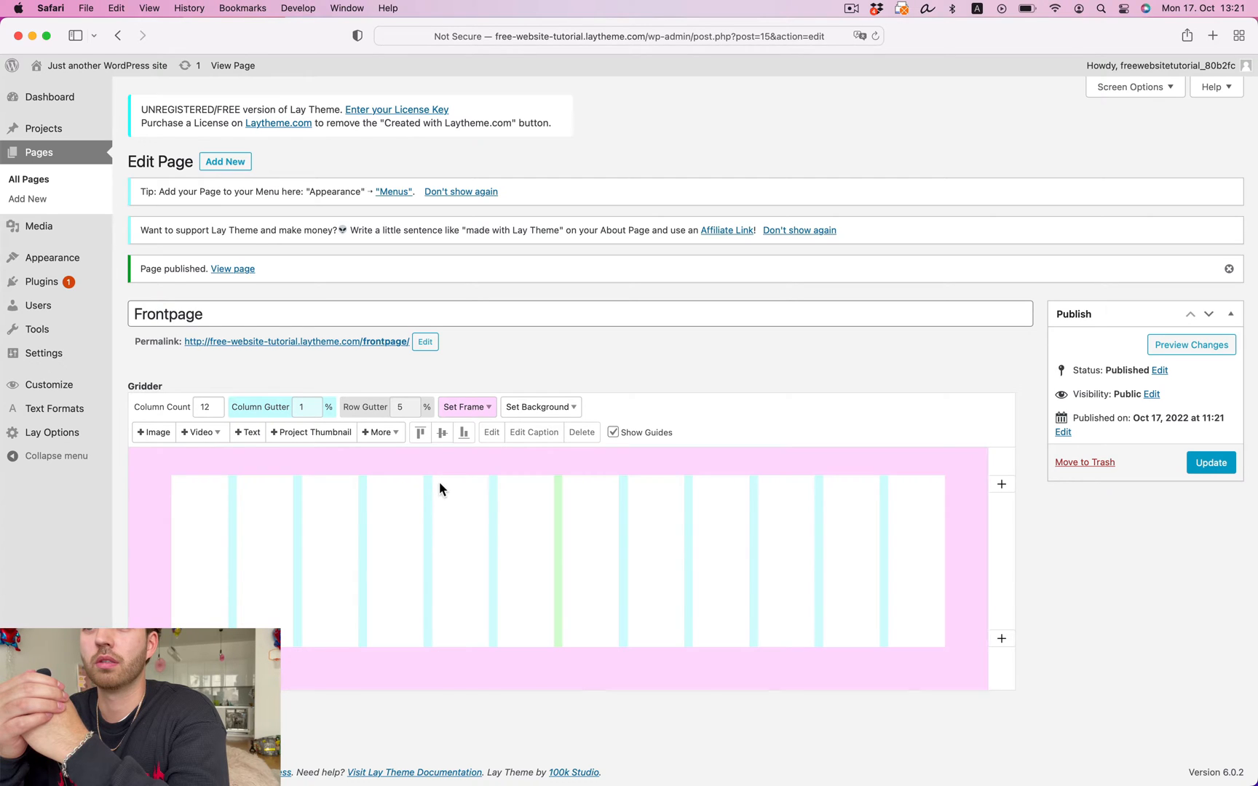
{"action": "mouse_move", "coordinate": [413, 487]}
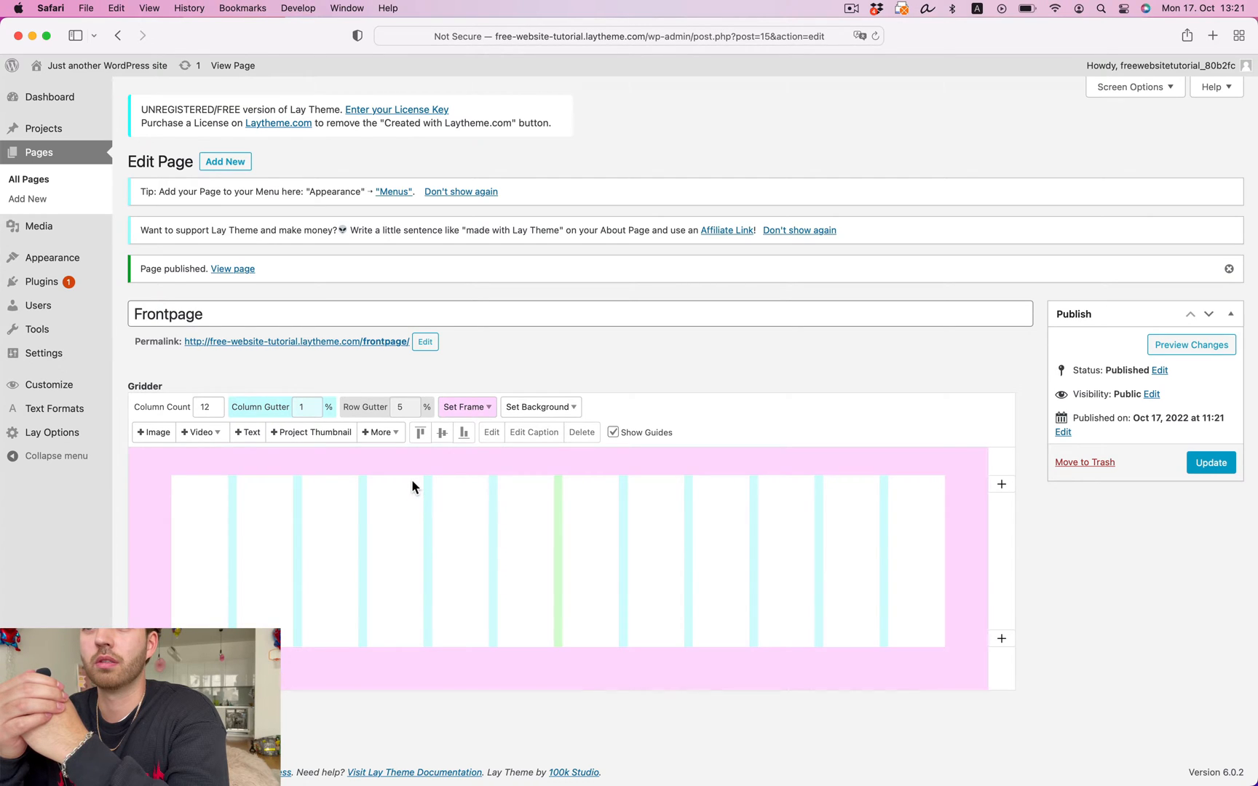
Add a text element 'Website for Tutorial on' with the linked laytheme.com tutorial URL and place it on Frontpage.
{"action": "left_click", "coordinate": [247, 433]}
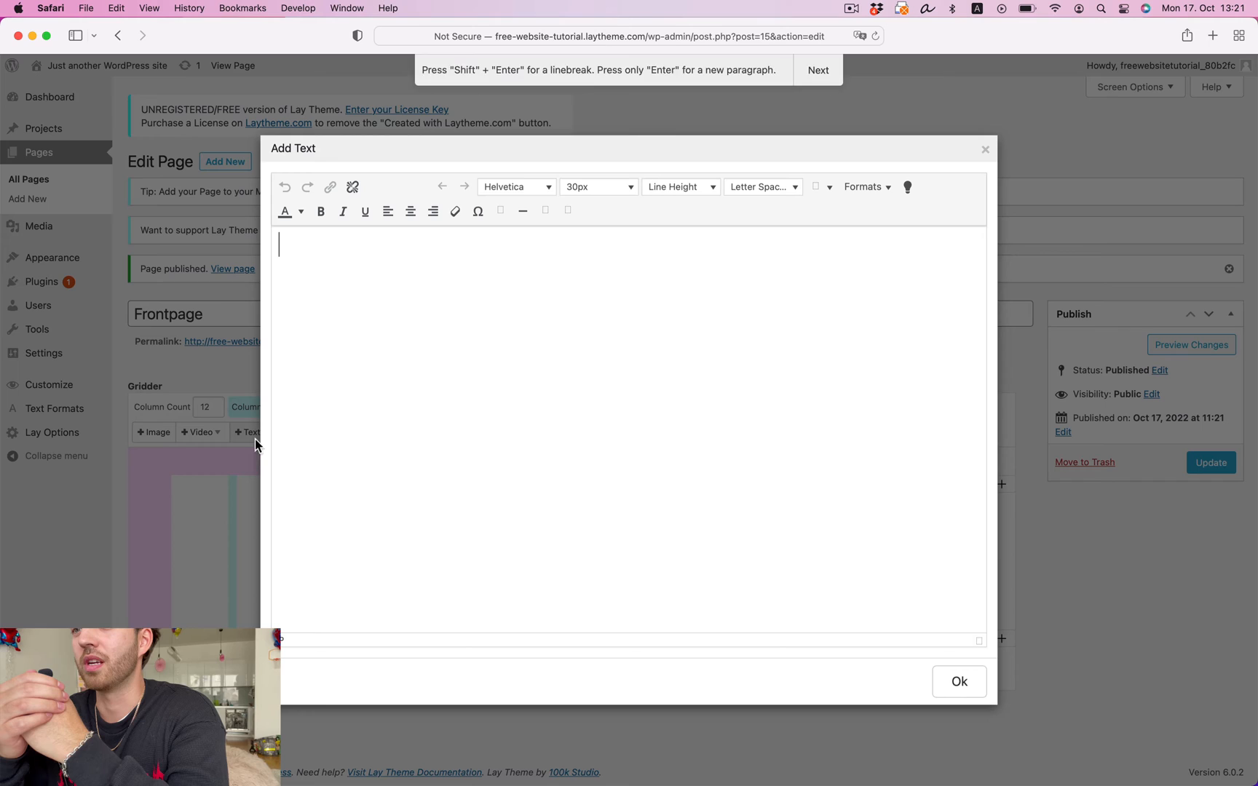
{"action": "type", "text": "Tuto"}
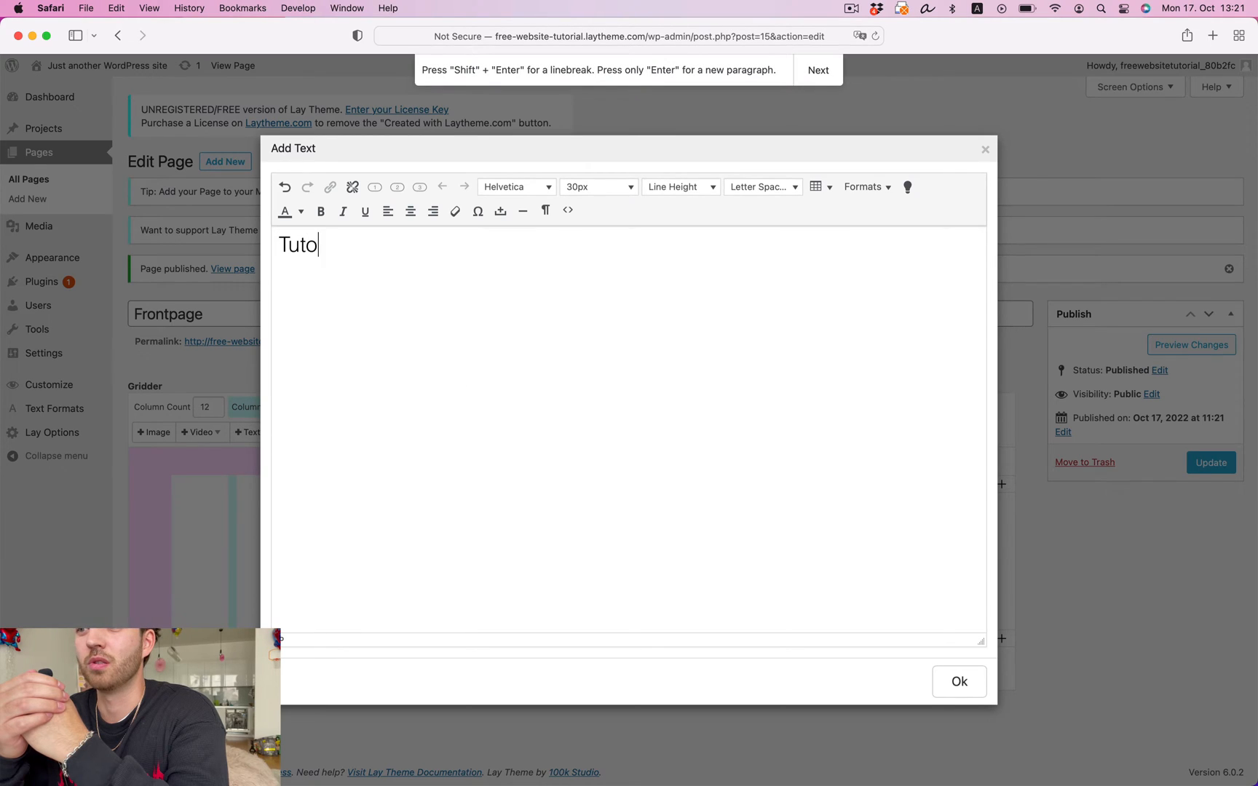
{"action": "type", "text": "Website for Tutorial on http:laytheme.com/tutorials/how-to-create-a-free-website.html"}
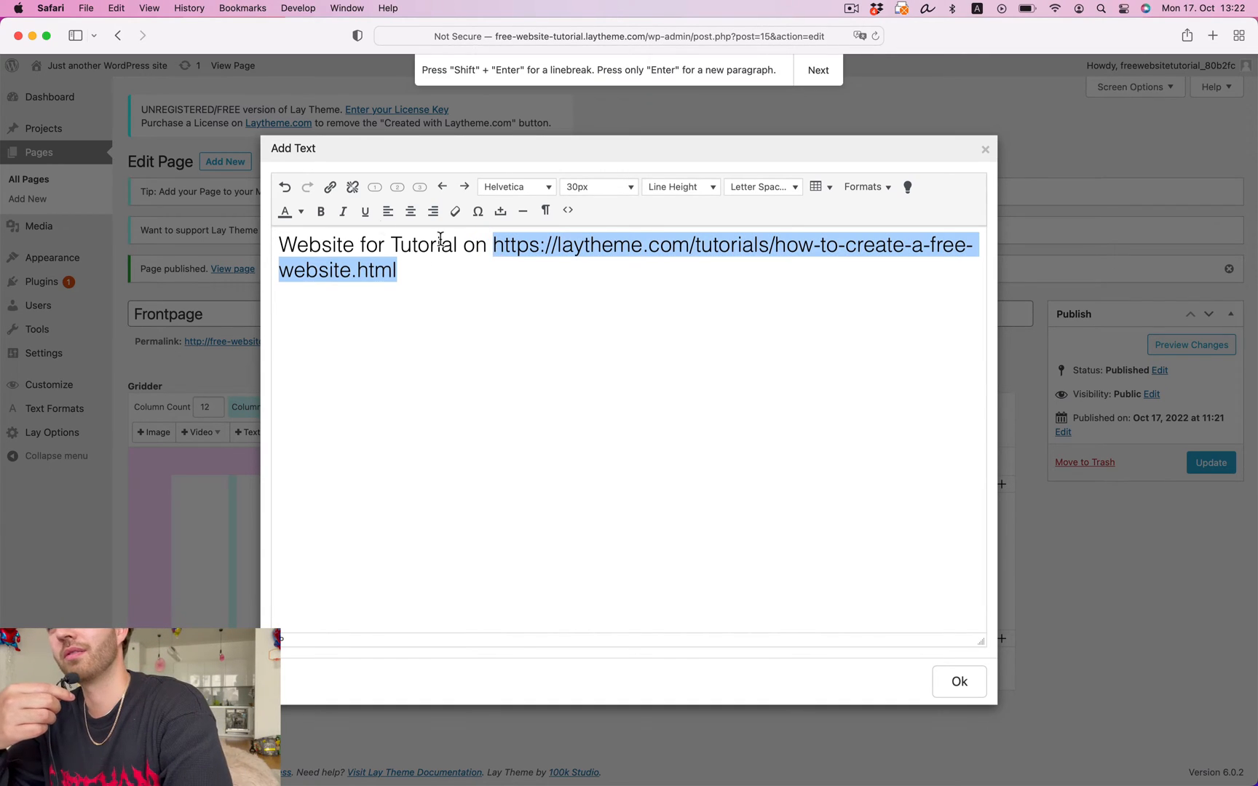
{"action": "left_click", "coordinate": [329, 186]}
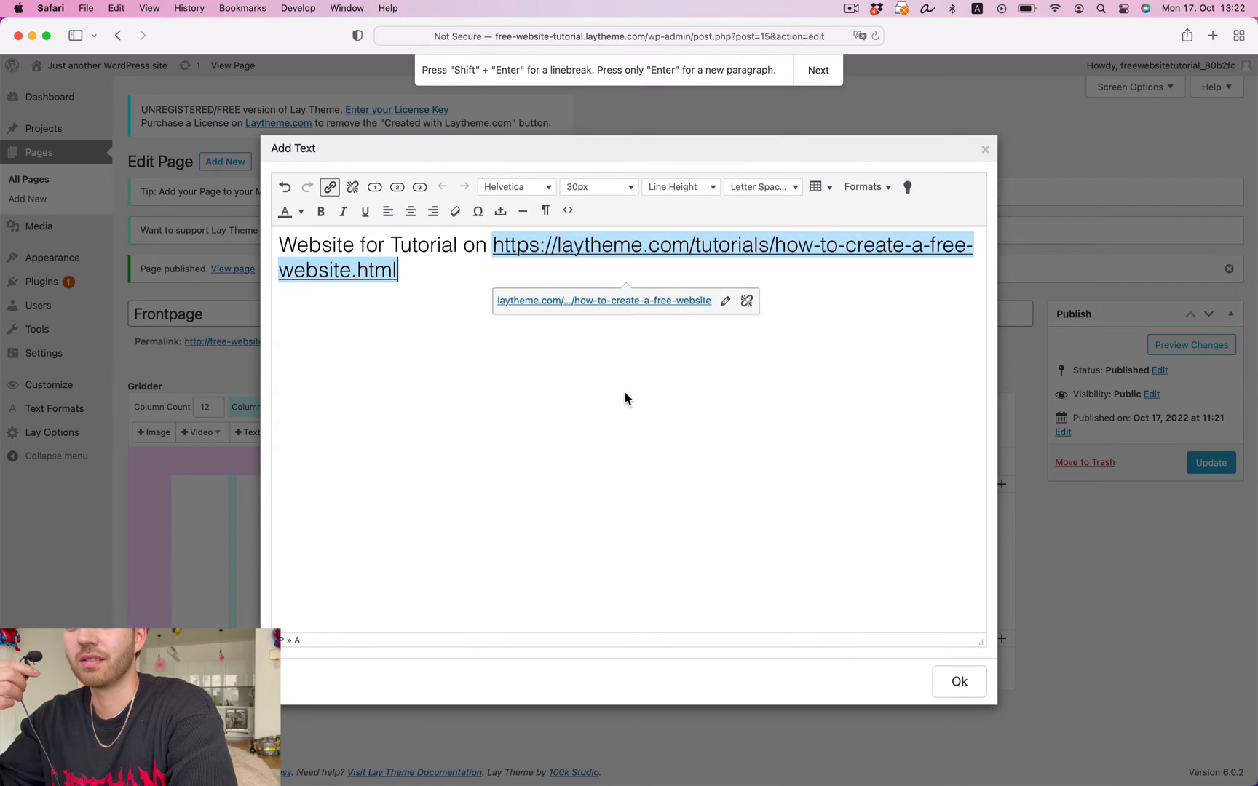
{"action": "left_click", "coordinate": [958, 682]}
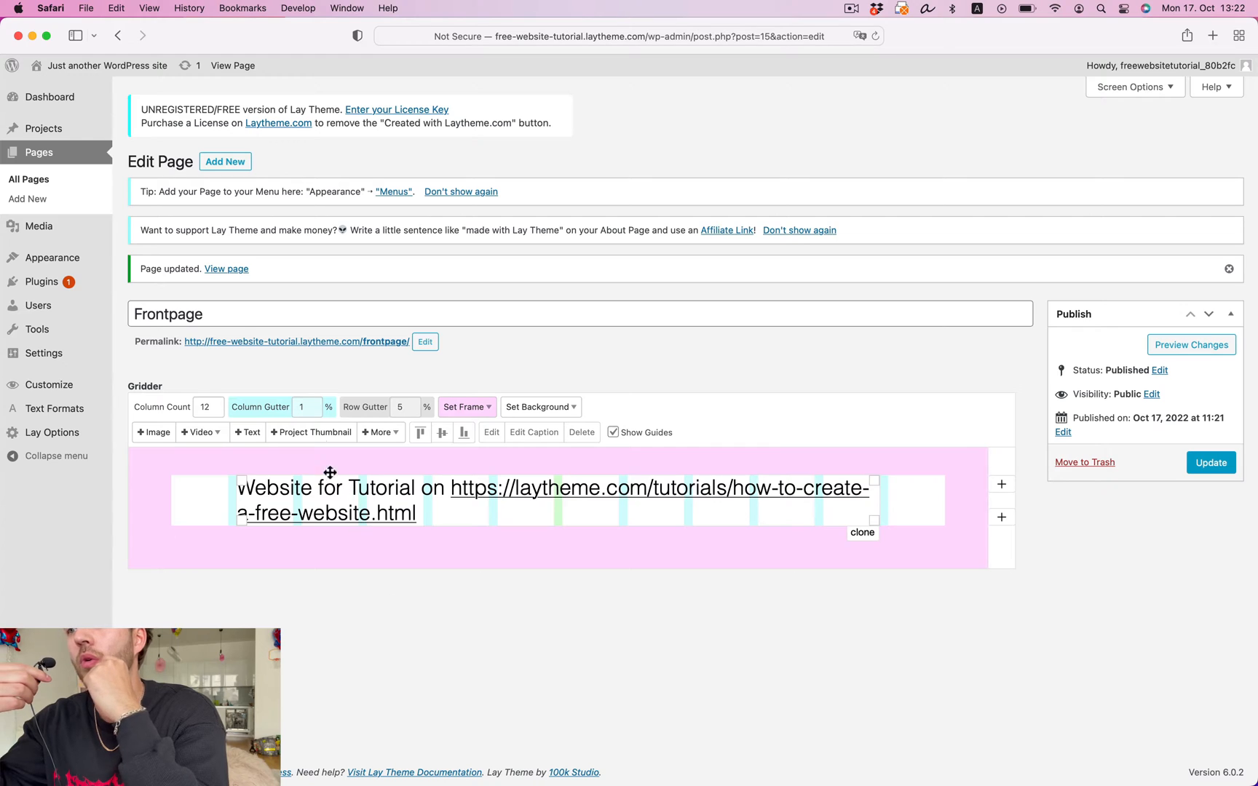
From the live page, go to Appearance > Menus and create a menu named Menu as the Primary Menu.
{"action": "left_click", "coordinate": [1213, 35]}
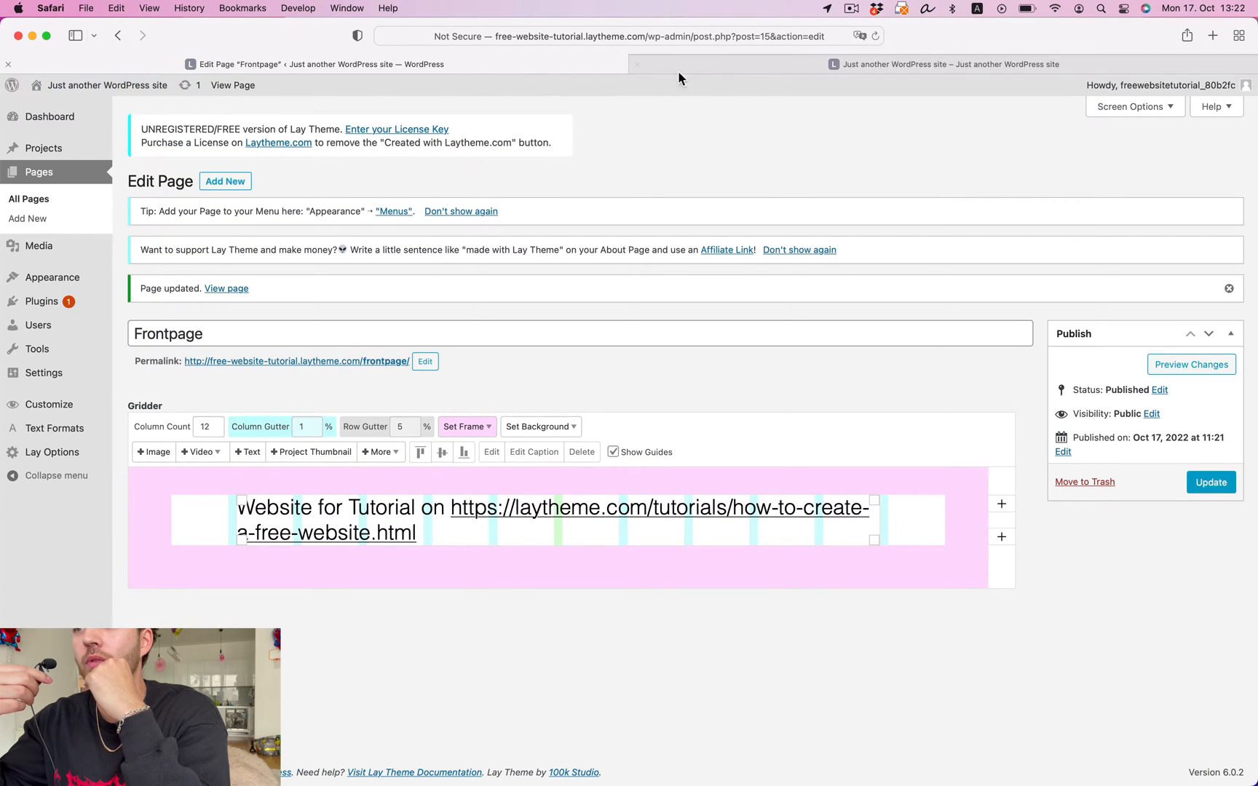
{"action": "left_click", "coordinate": [945, 64]}
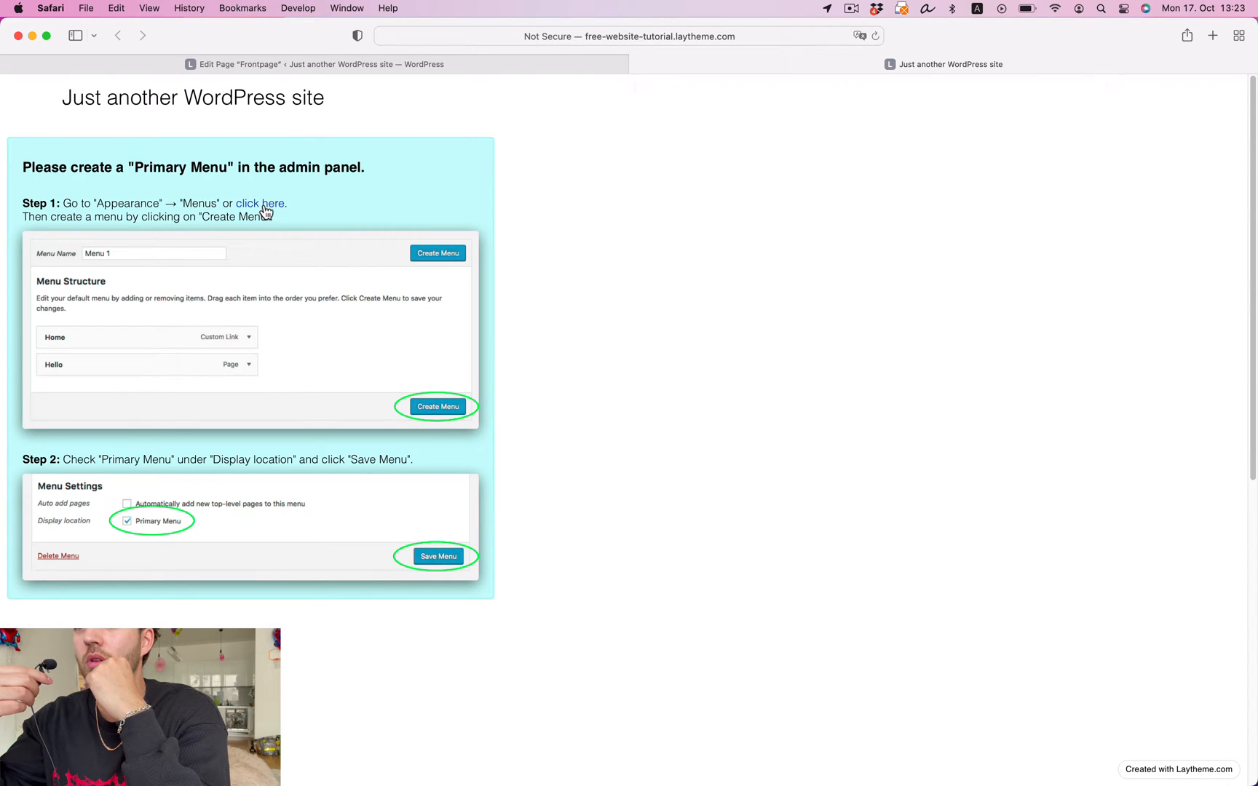
{"action": "left_click", "coordinate": [259, 202]}
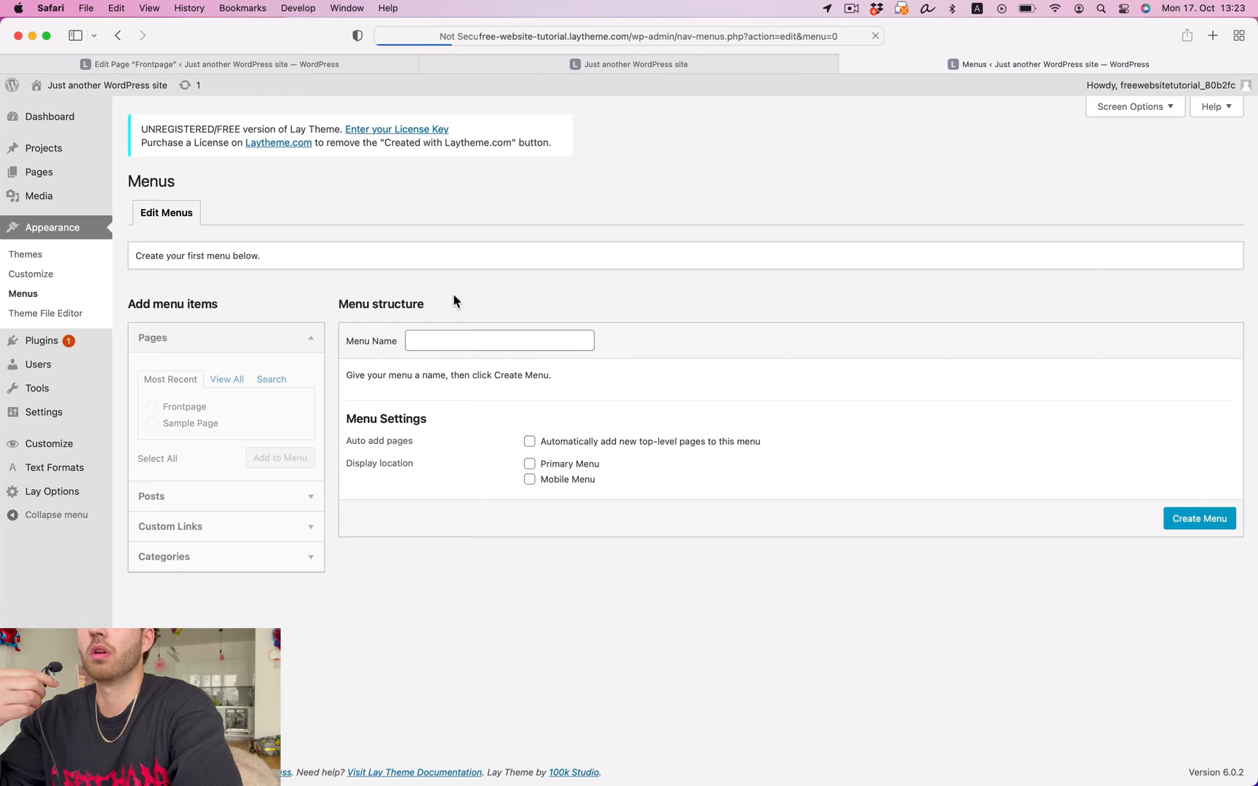
{"action": "left_click", "coordinate": [498, 340]}
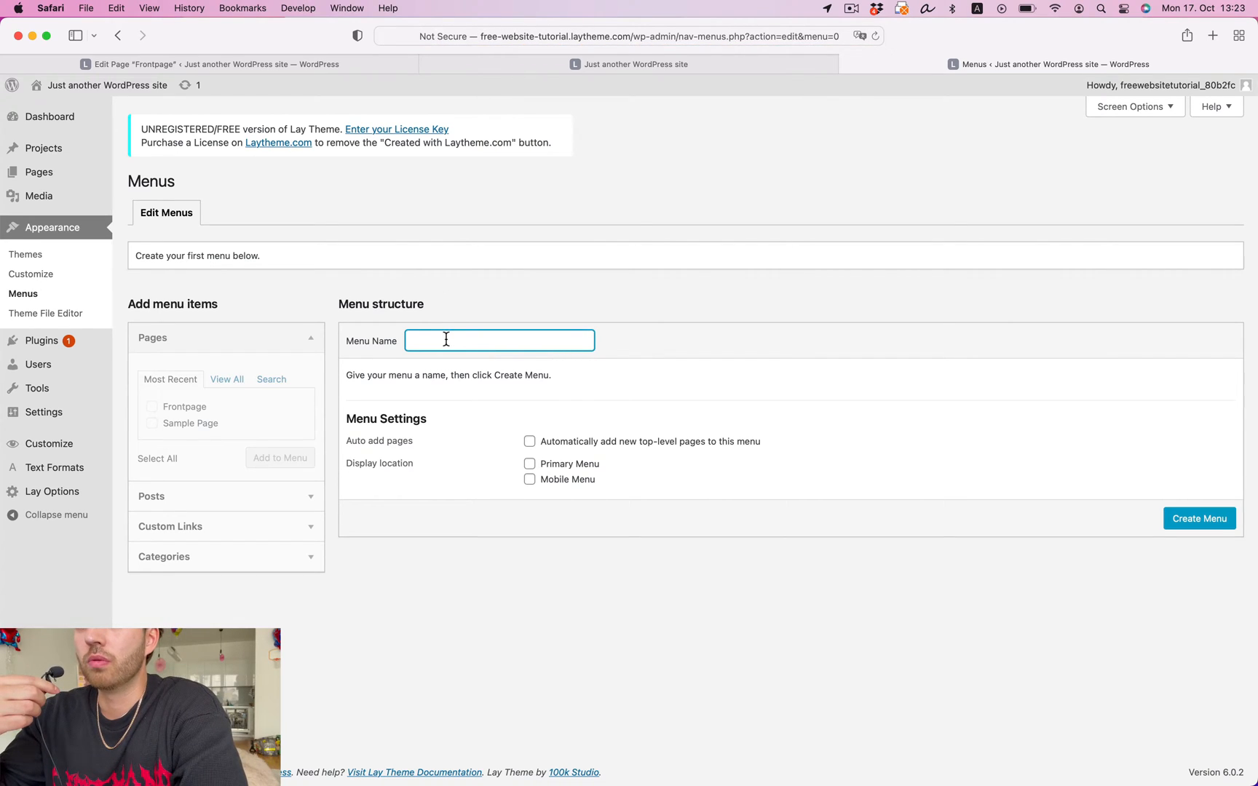
{"action": "left_click", "coordinate": [530, 463]}
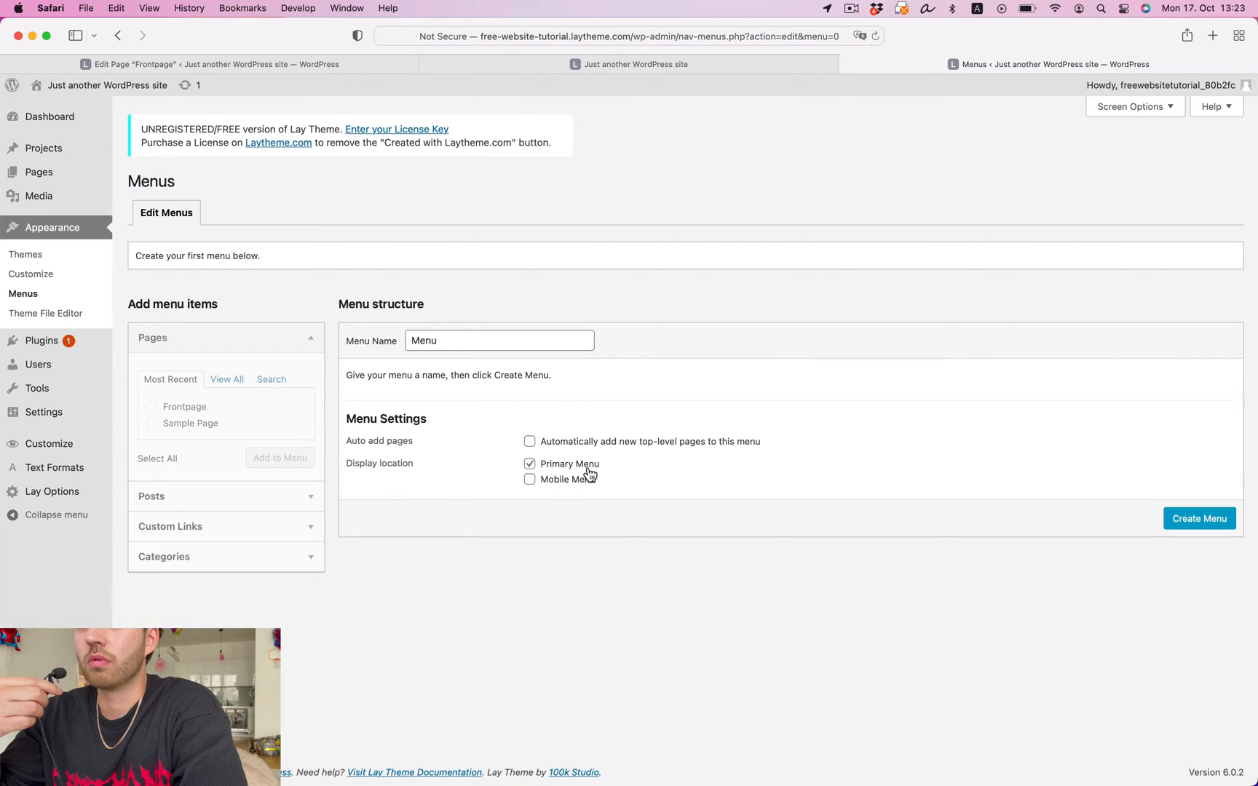
{"action": "left_click", "coordinate": [1198, 518]}
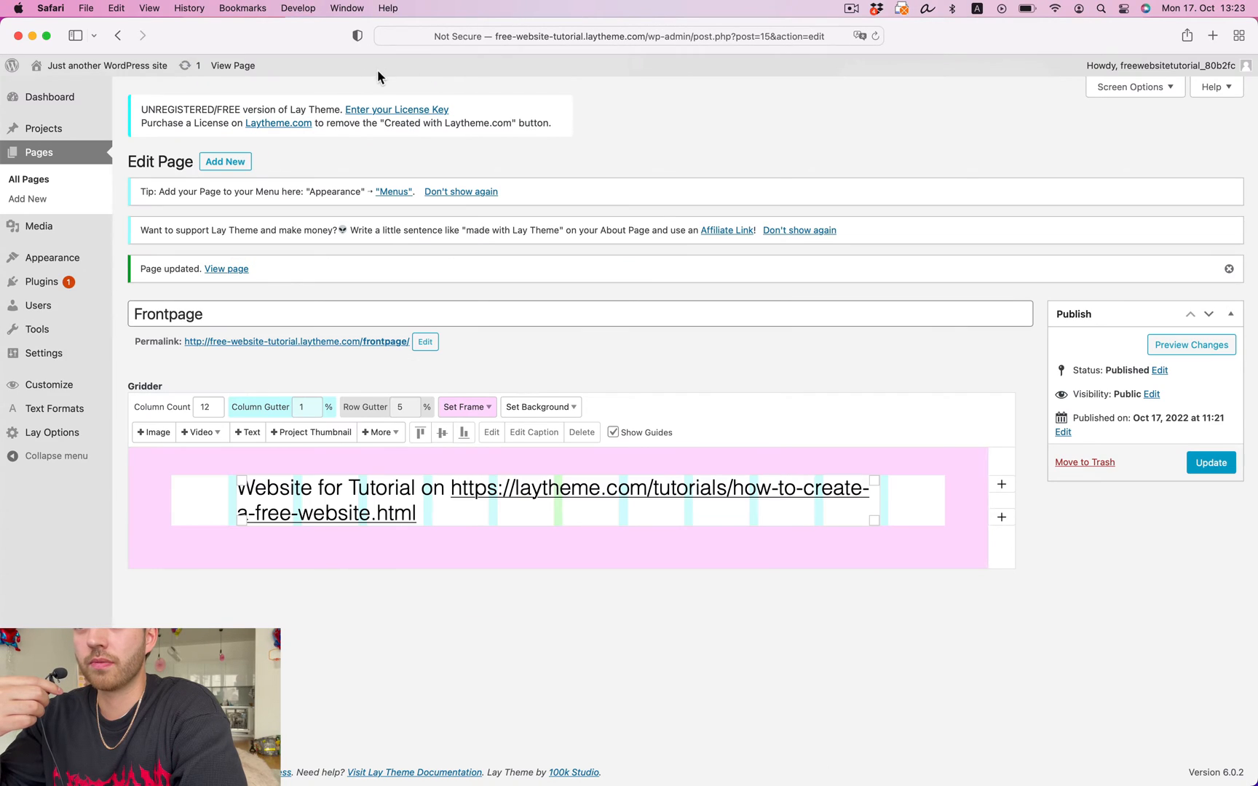
In the Customizer's Front Page settings, display a Page and choose Frontpage.
{"action": "left_click", "coordinate": [49, 385]}
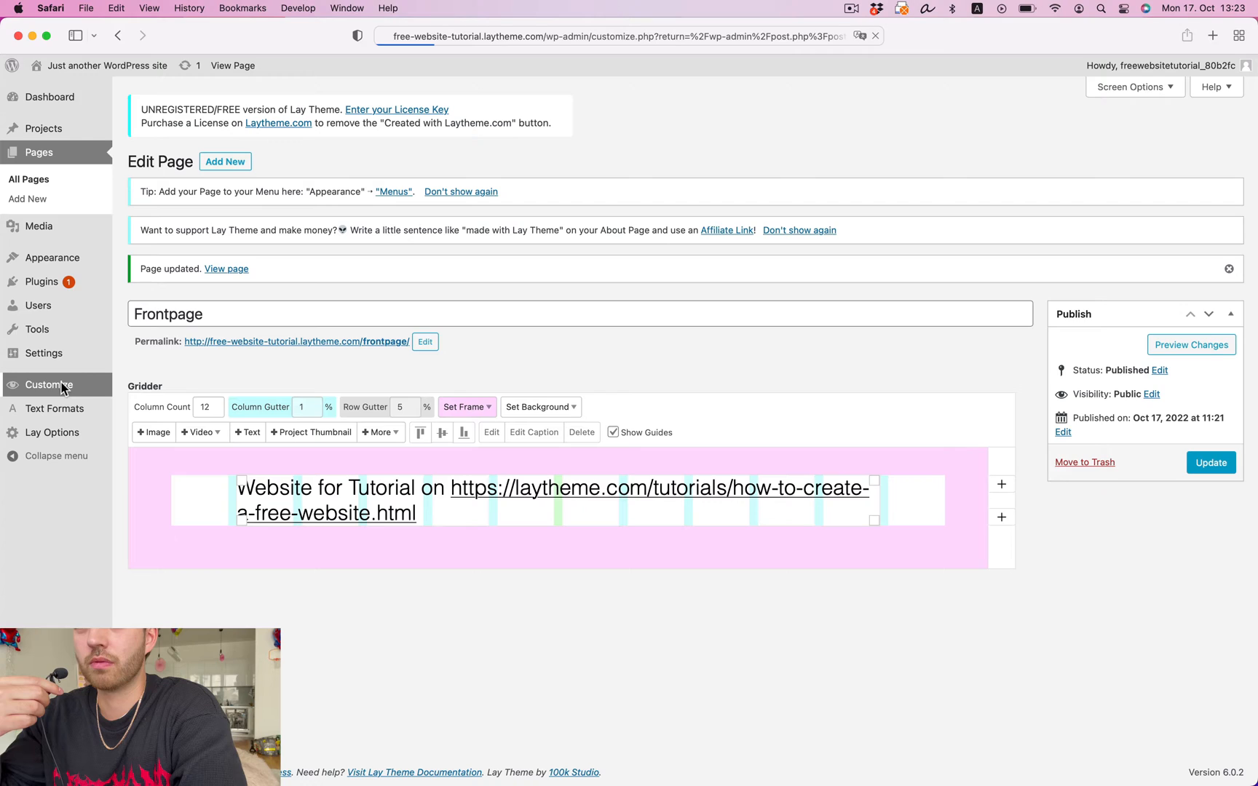
{"action": "mouse_move", "coordinate": [306, 399]}
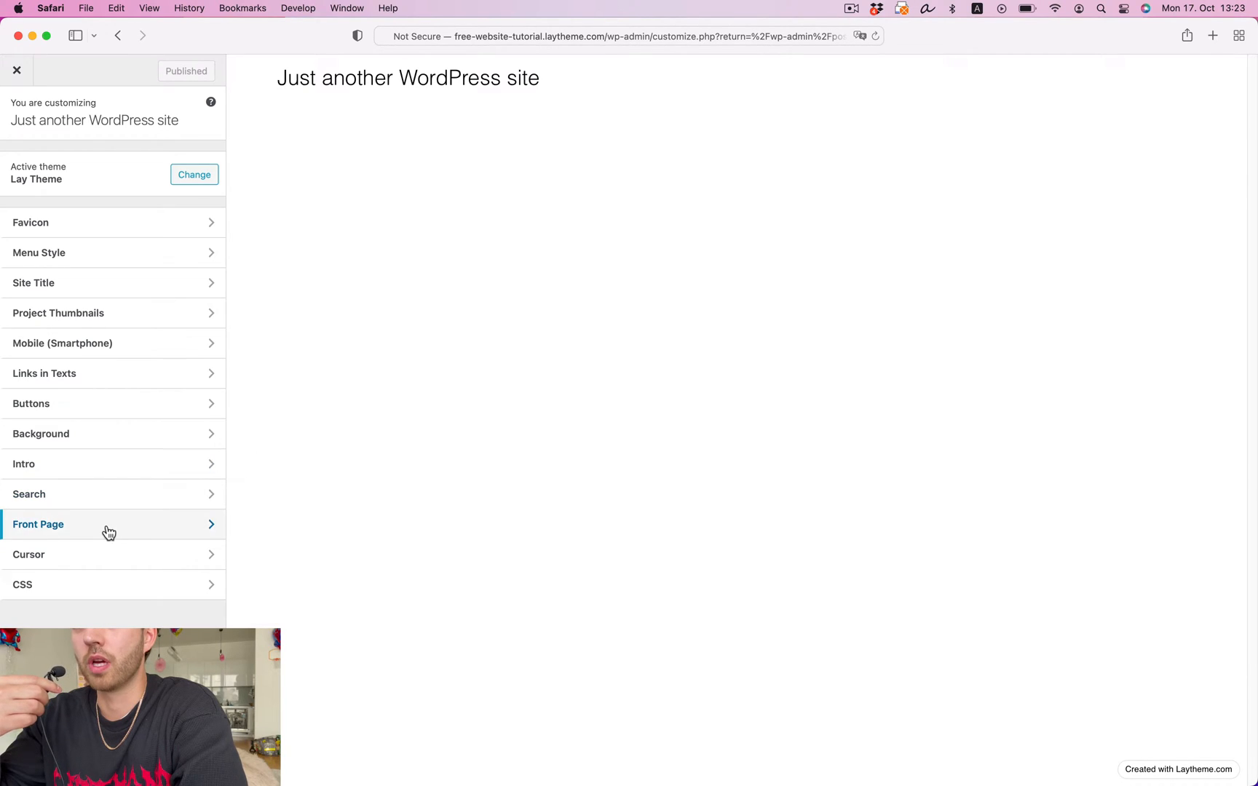
{"action": "left_click", "coordinate": [38, 524]}
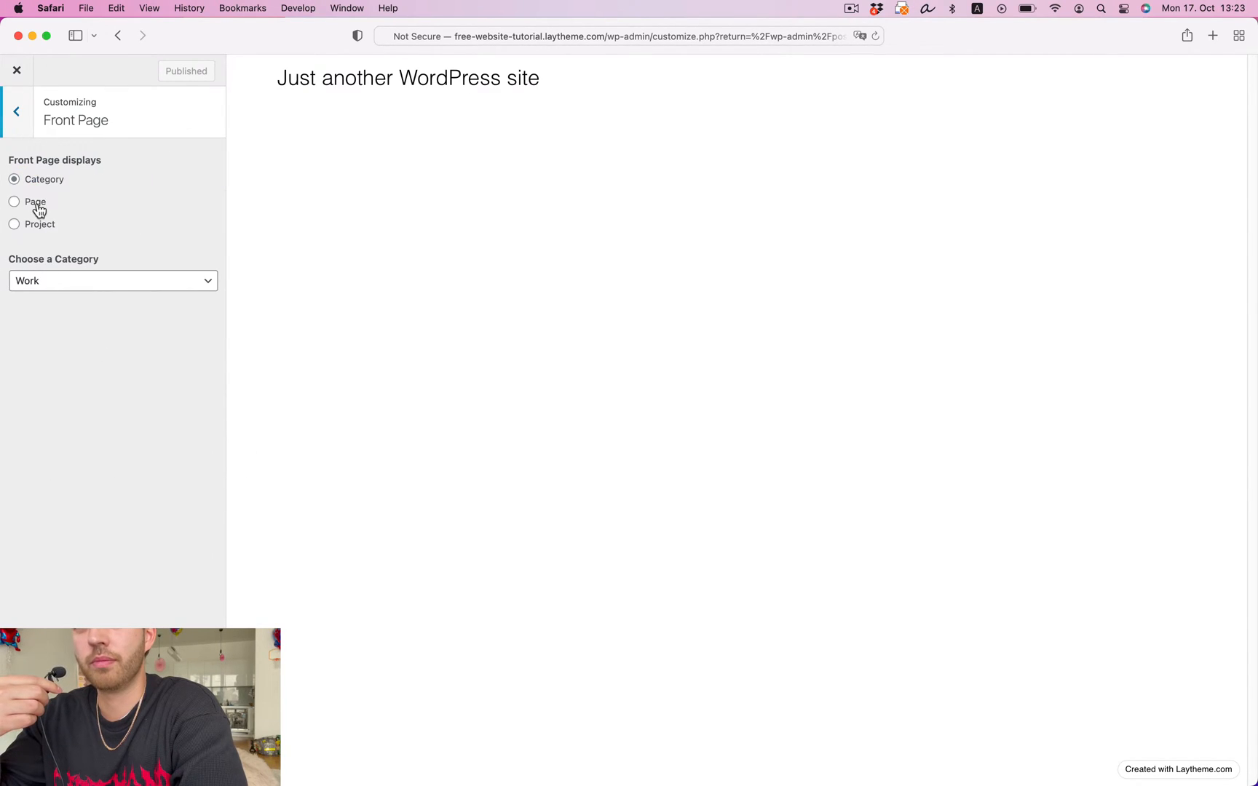
{"action": "left_click", "coordinate": [13, 201]}
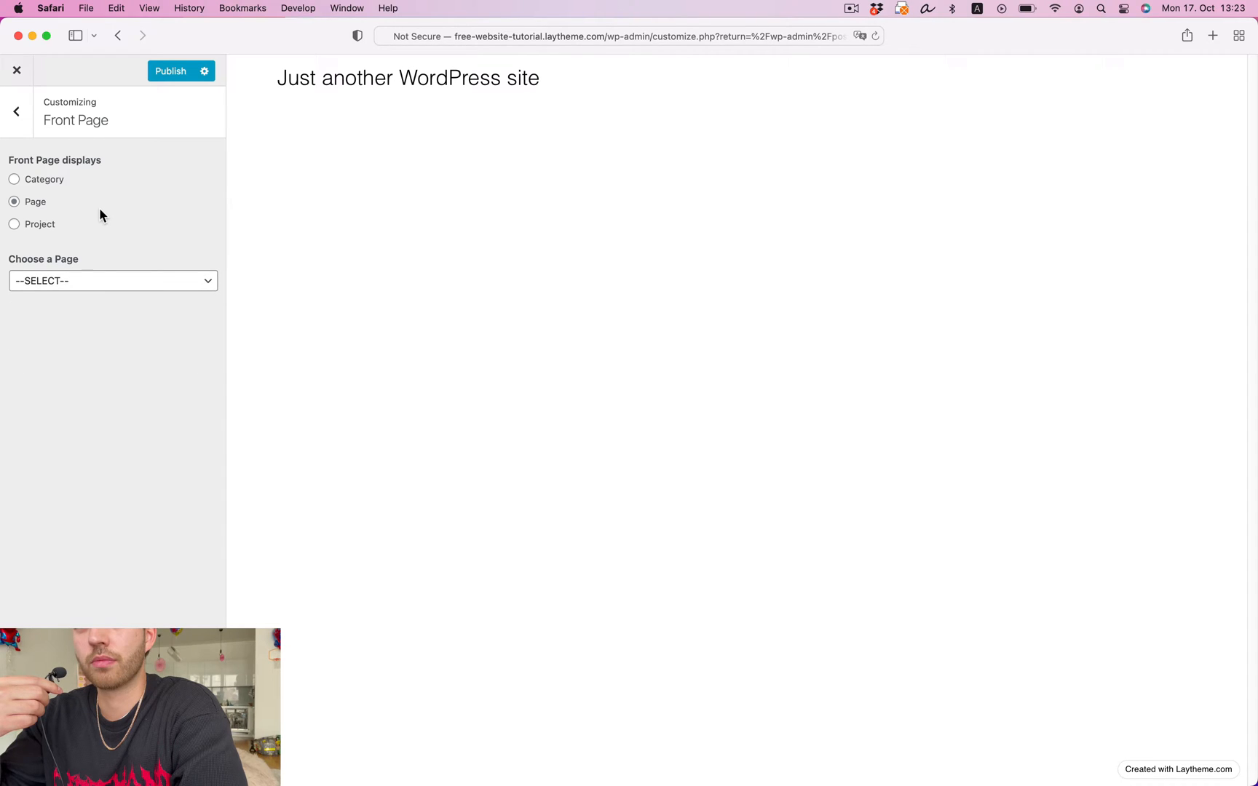
{"action": "left_click", "coordinate": [112, 280]}
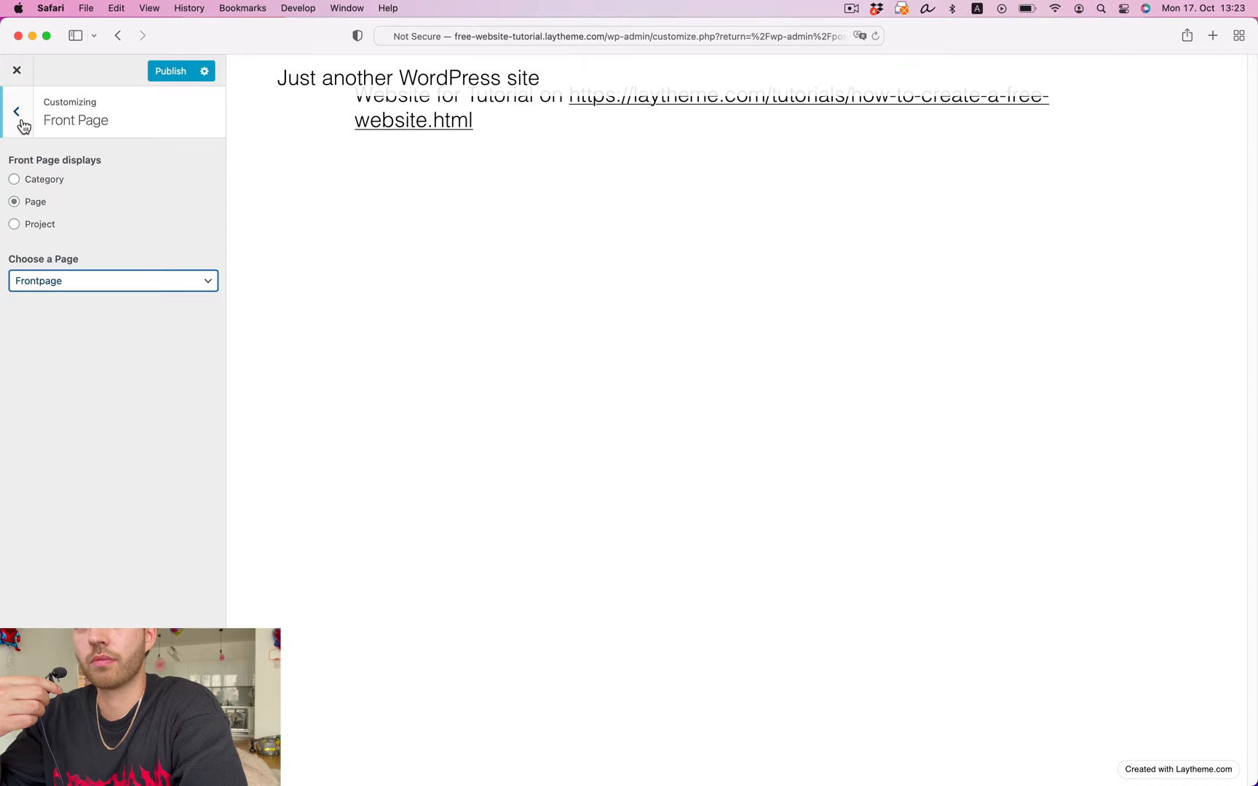
Change the site title to 'Portfolio Website' in the Customizer.
{"action": "left_click", "coordinate": [16, 111]}
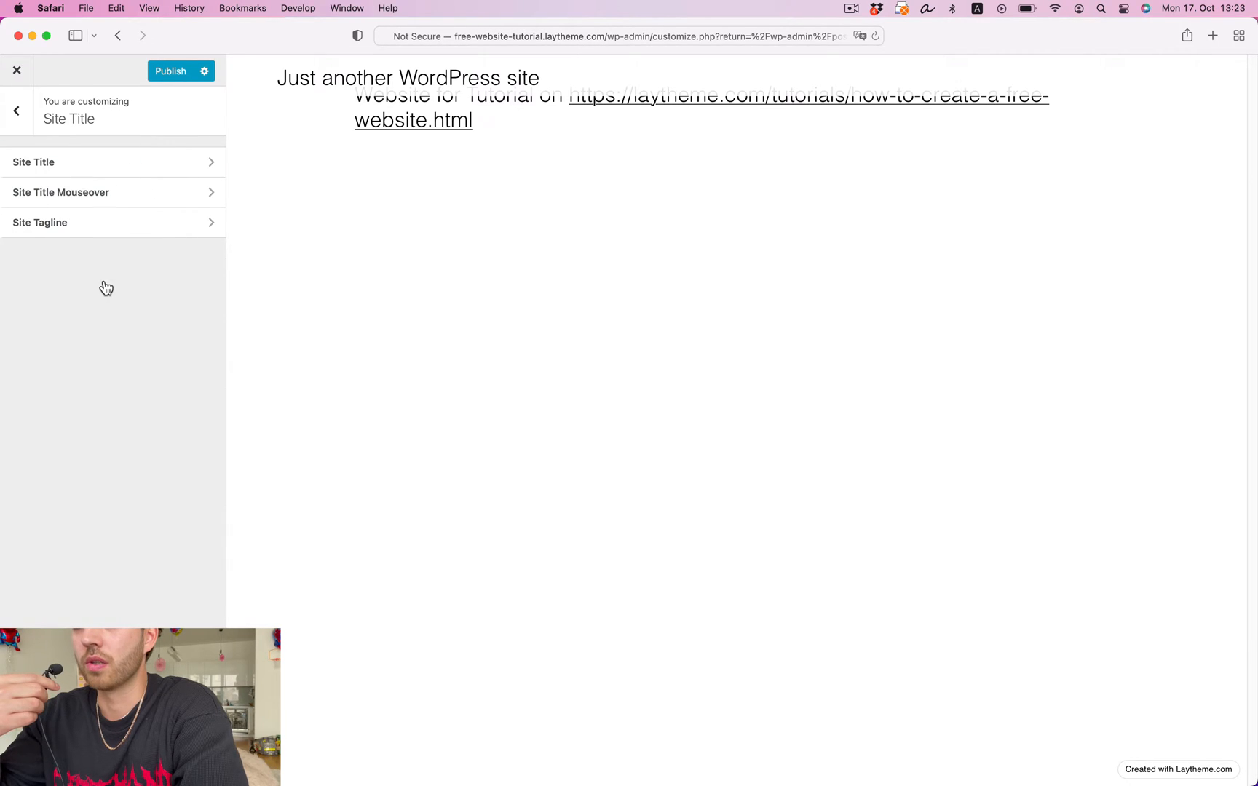
{"action": "left_click", "coordinate": [33, 162]}
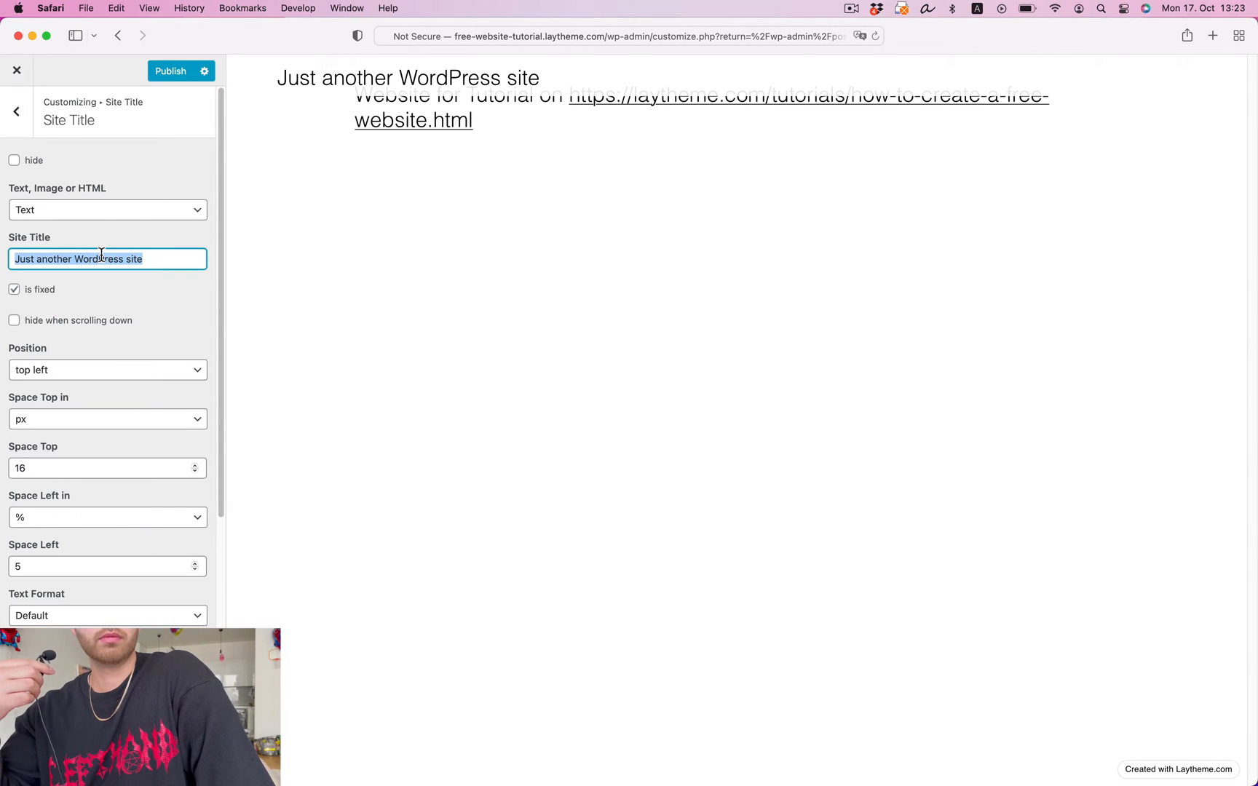
{"action": "type", "text": "Portolf"}
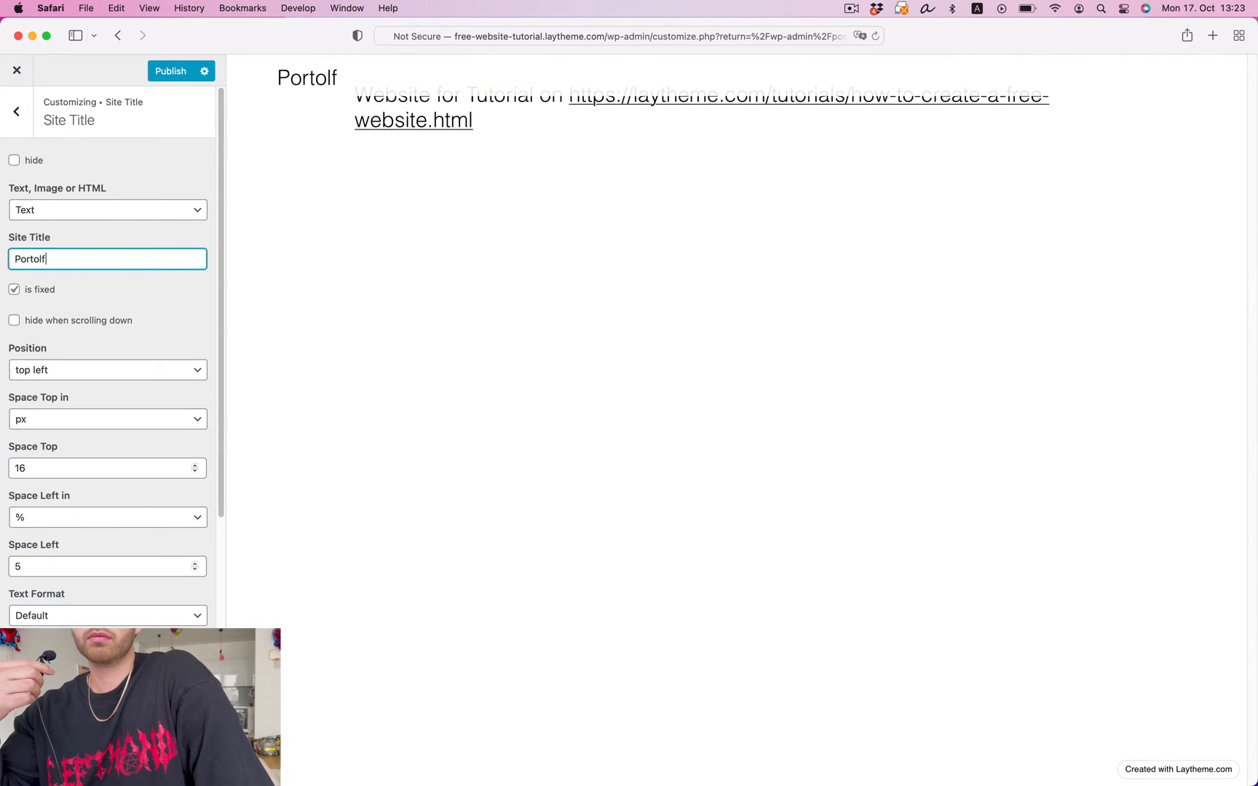
{"action": "key", "text": "Backspace"}
{"action": "type", "text": "folio Web"}
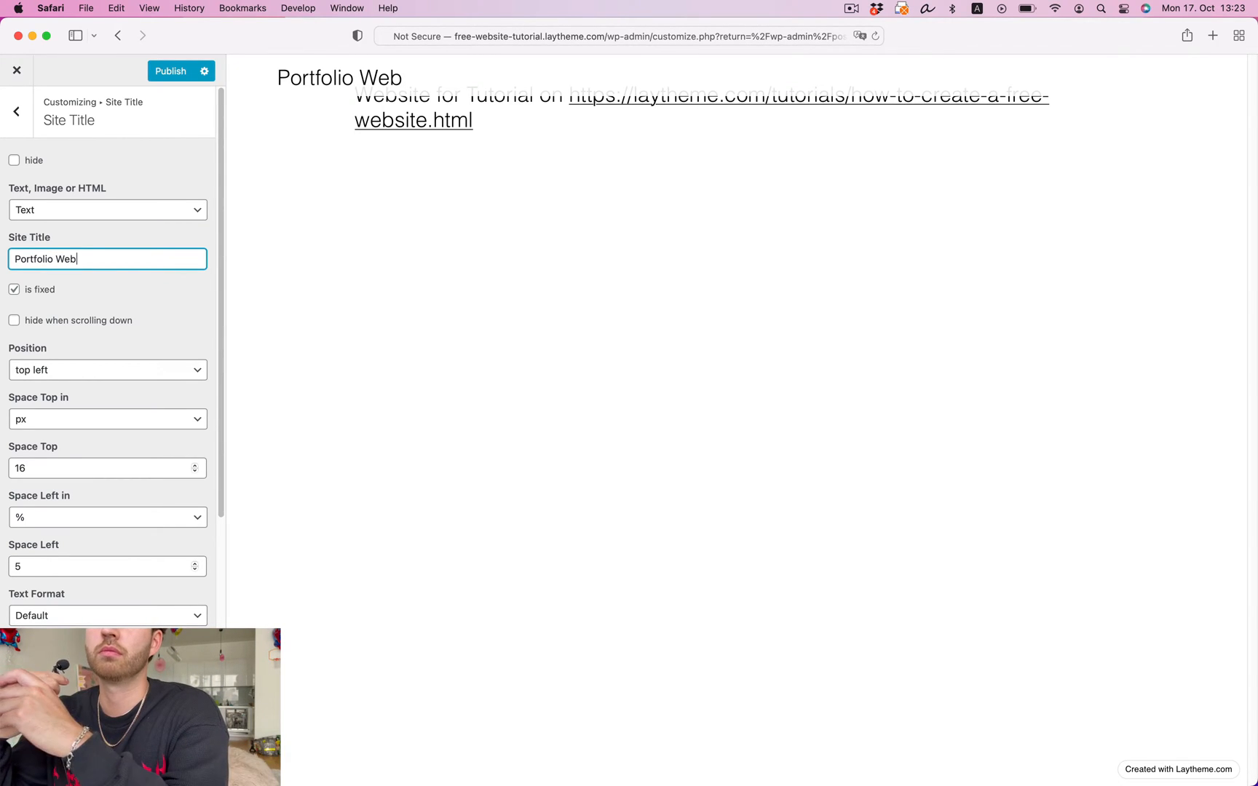
{"action": "type", "text": "site"}
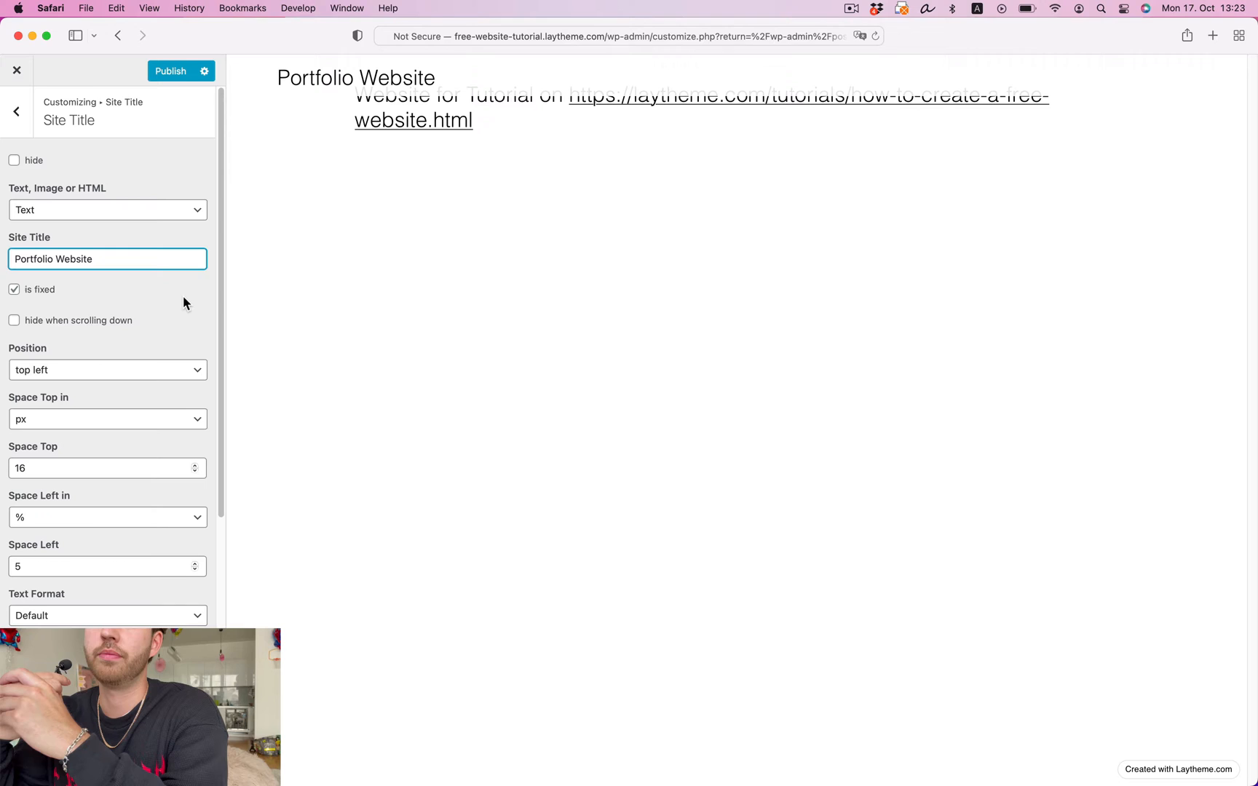
{"action": "left_click", "coordinate": [16, 111]}
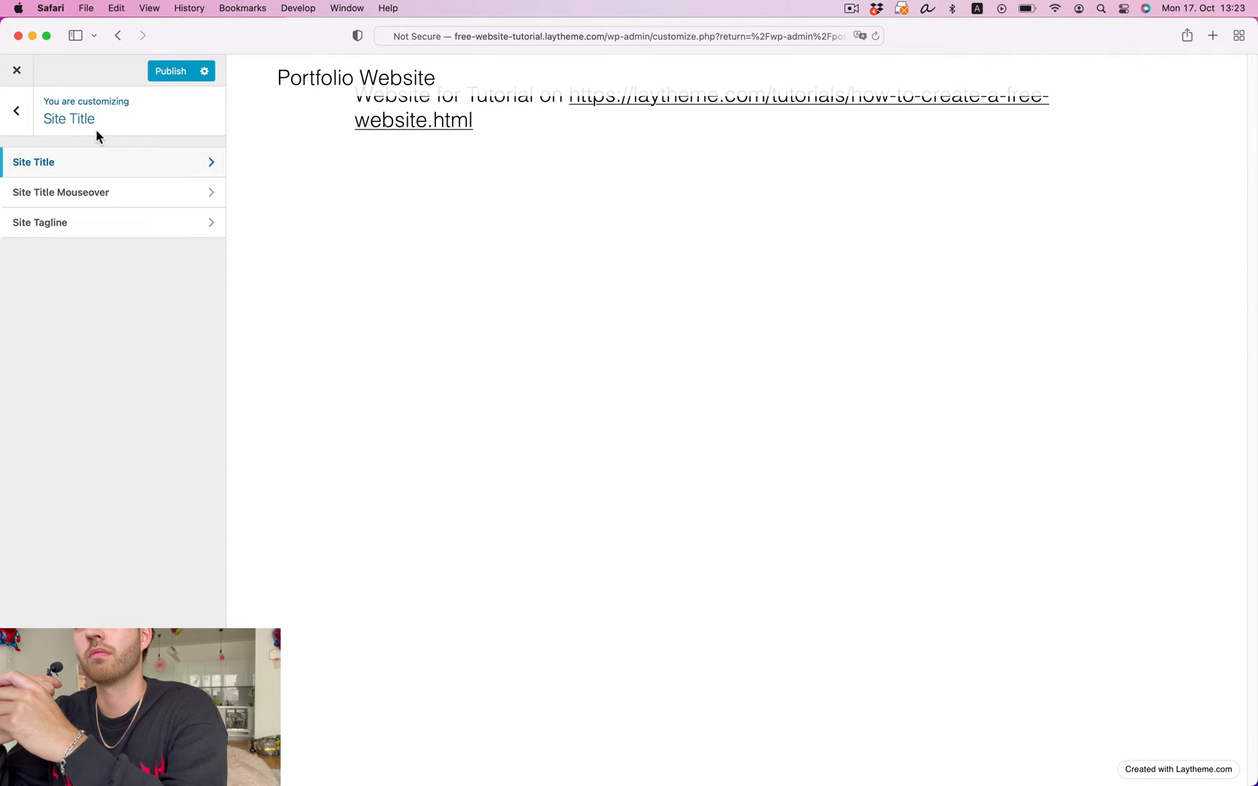
Hide the menu background bar under Menu Style and publish the Customizer changes.
{"action": "left_click", "coordinate": [16, 111]}
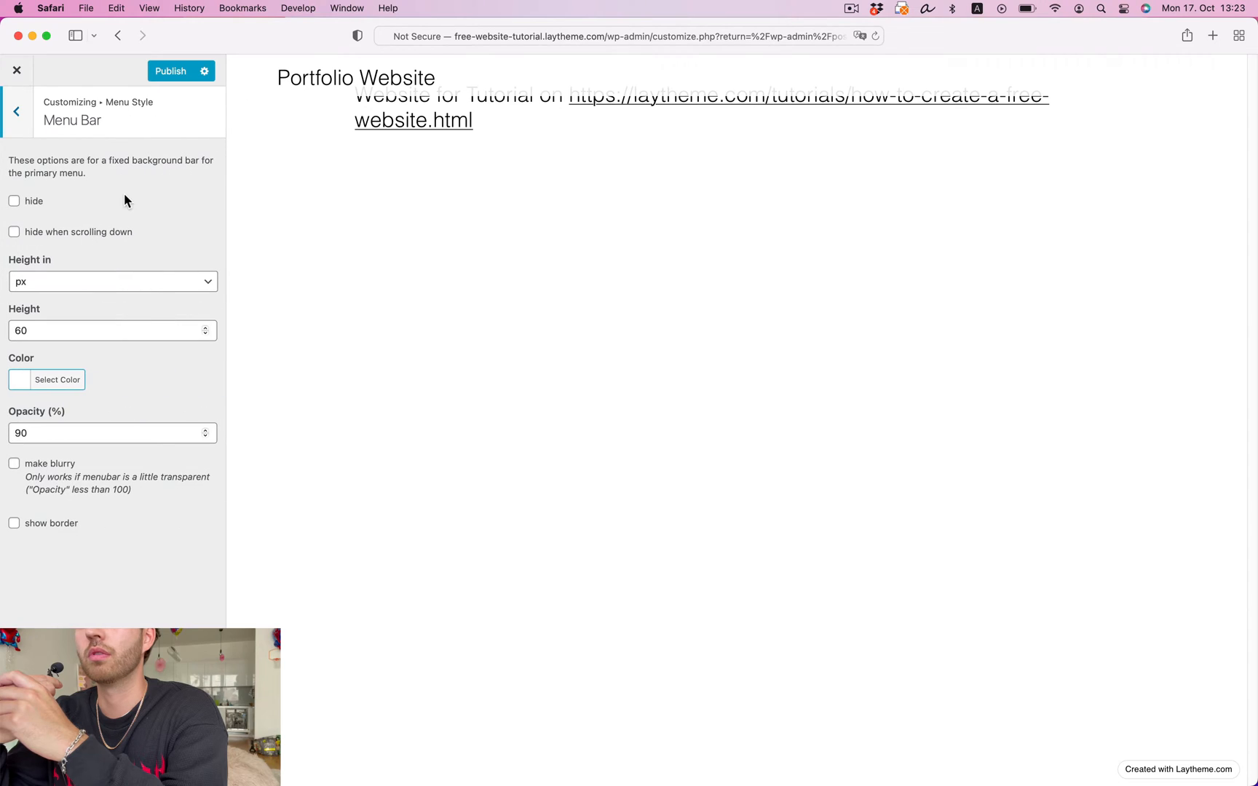
{"action": "left_click", "coordinate": [13, 201]}
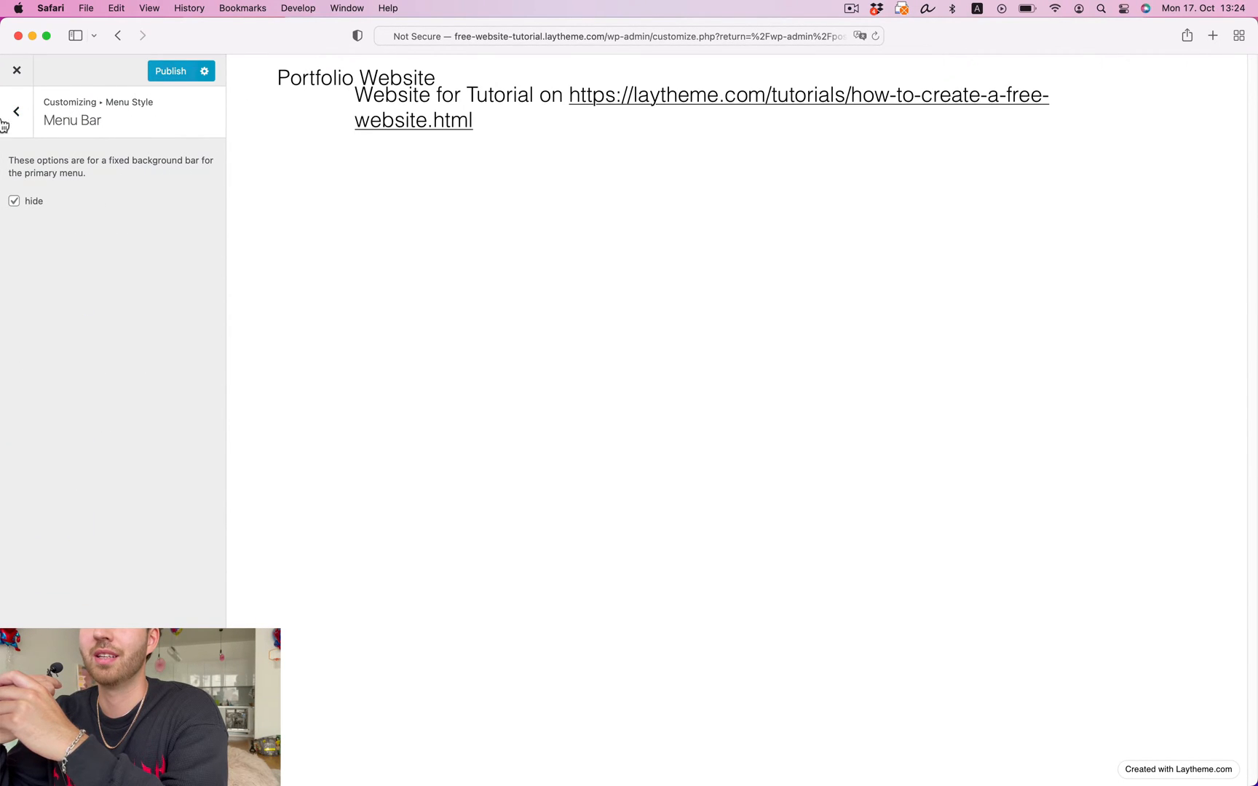
{"action": "left_click", "coordinate": [169, 70]}
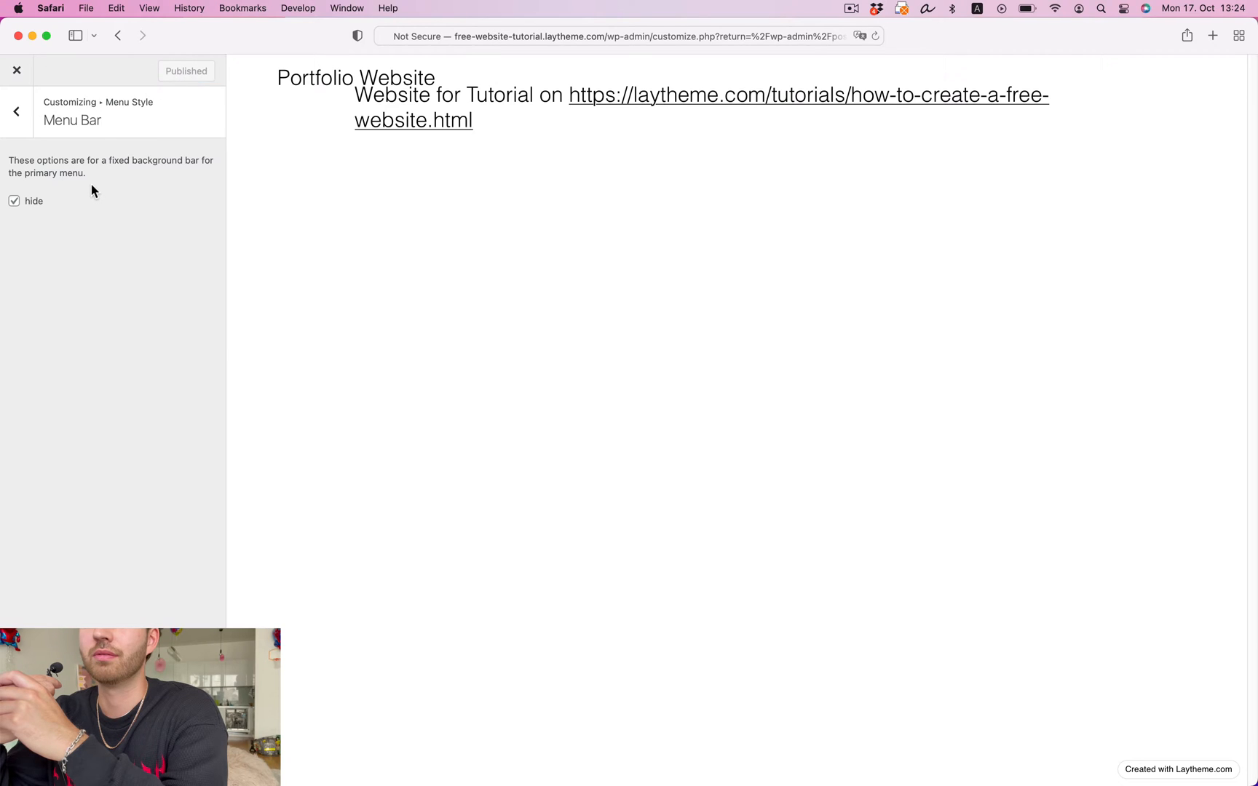
{"action": "mouse_move", "coordinate": [16, 70]}
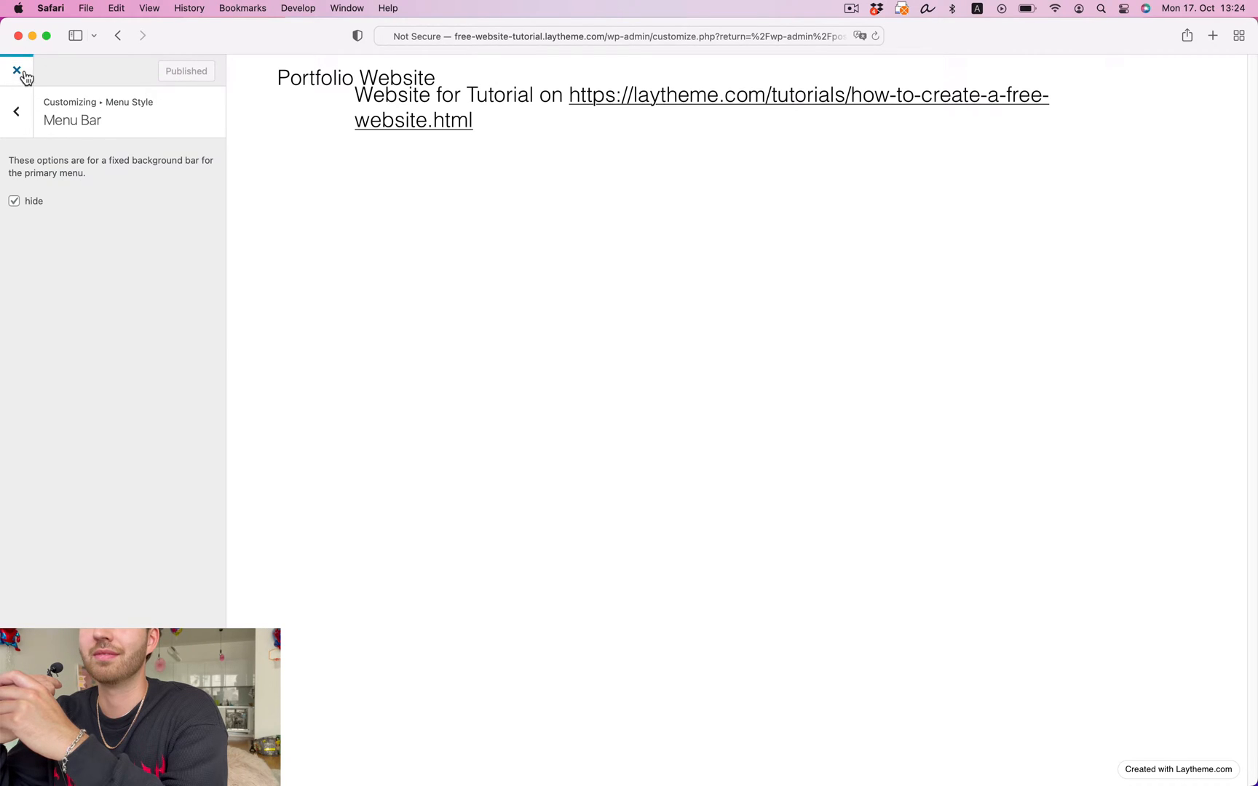
Leave the Customizer and start adding a new font in Lay Options > Webfonts.
{"action": "left_click", "coordinate": [14, 69]}
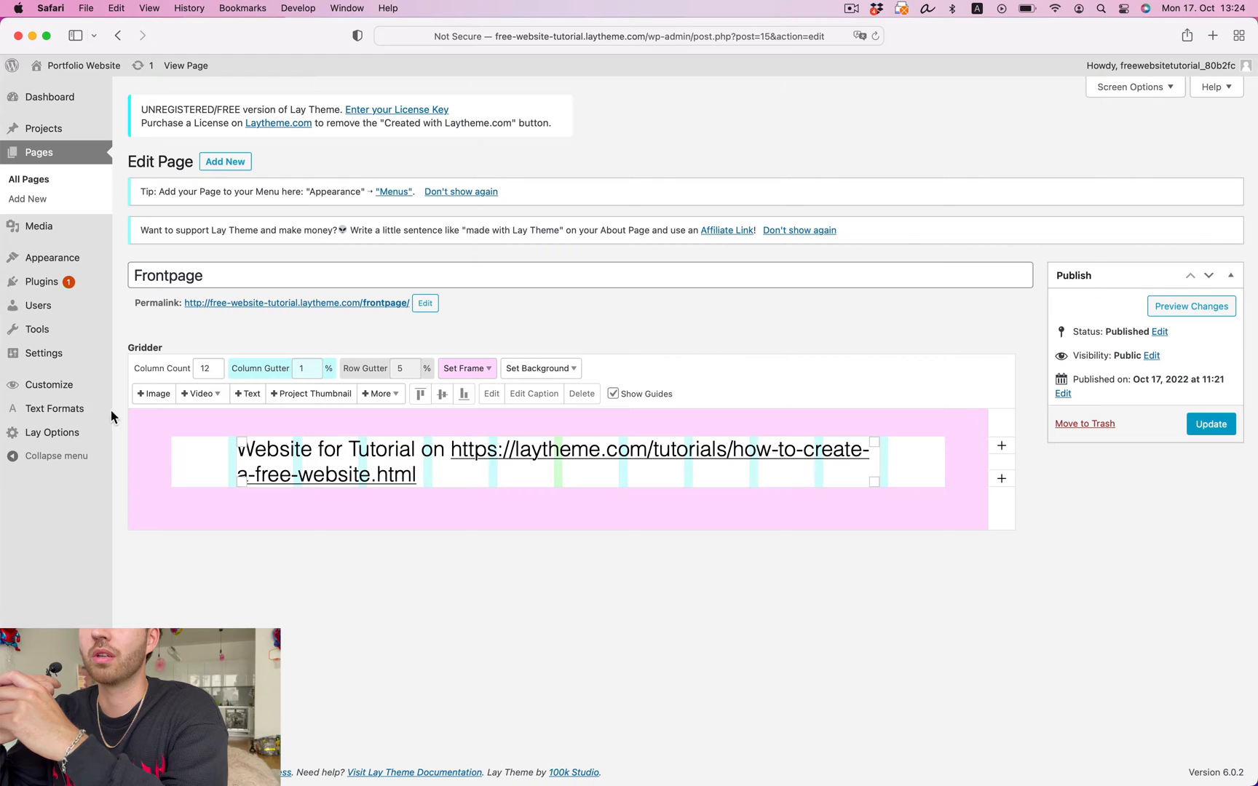
{"action": "left_click", "coordinate": [53, 433]}
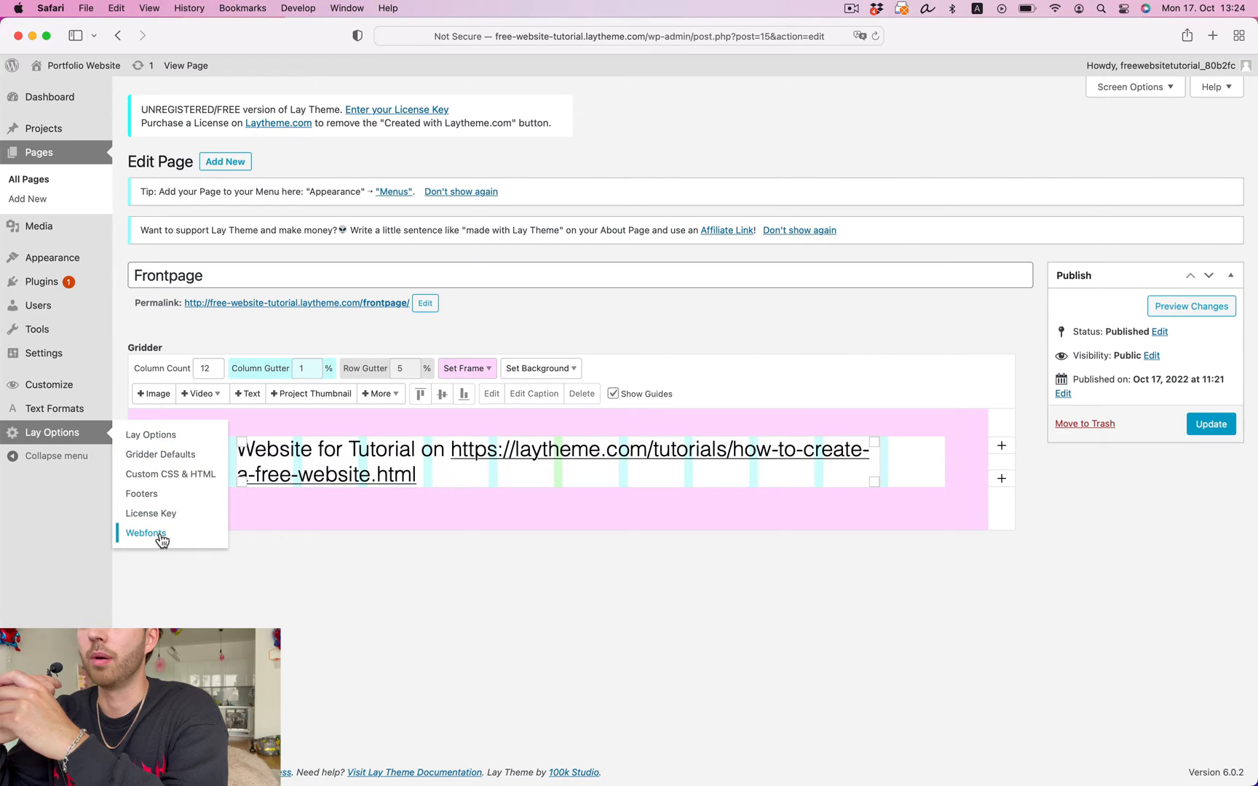
{"action": "left_click", "coordinate": [146, 533]}
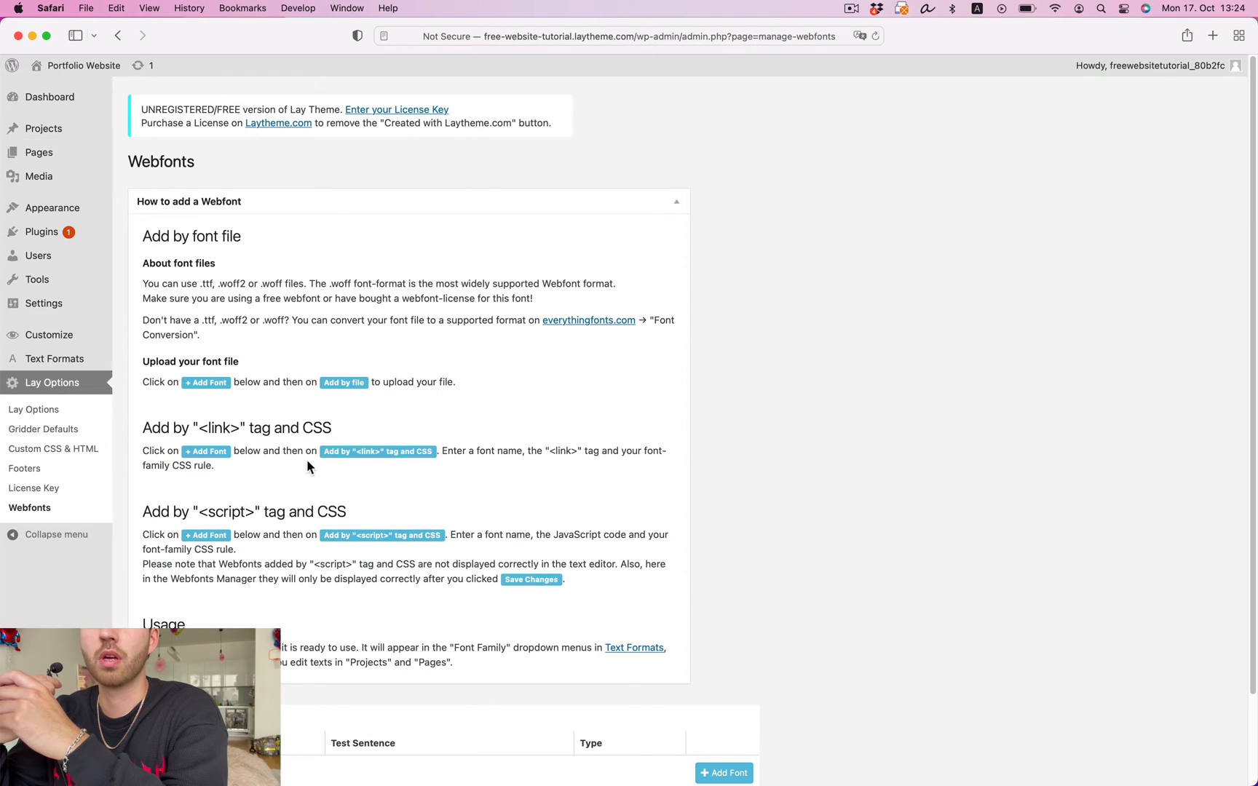
{"action": "left_click", "coordinate": [674, 201]}
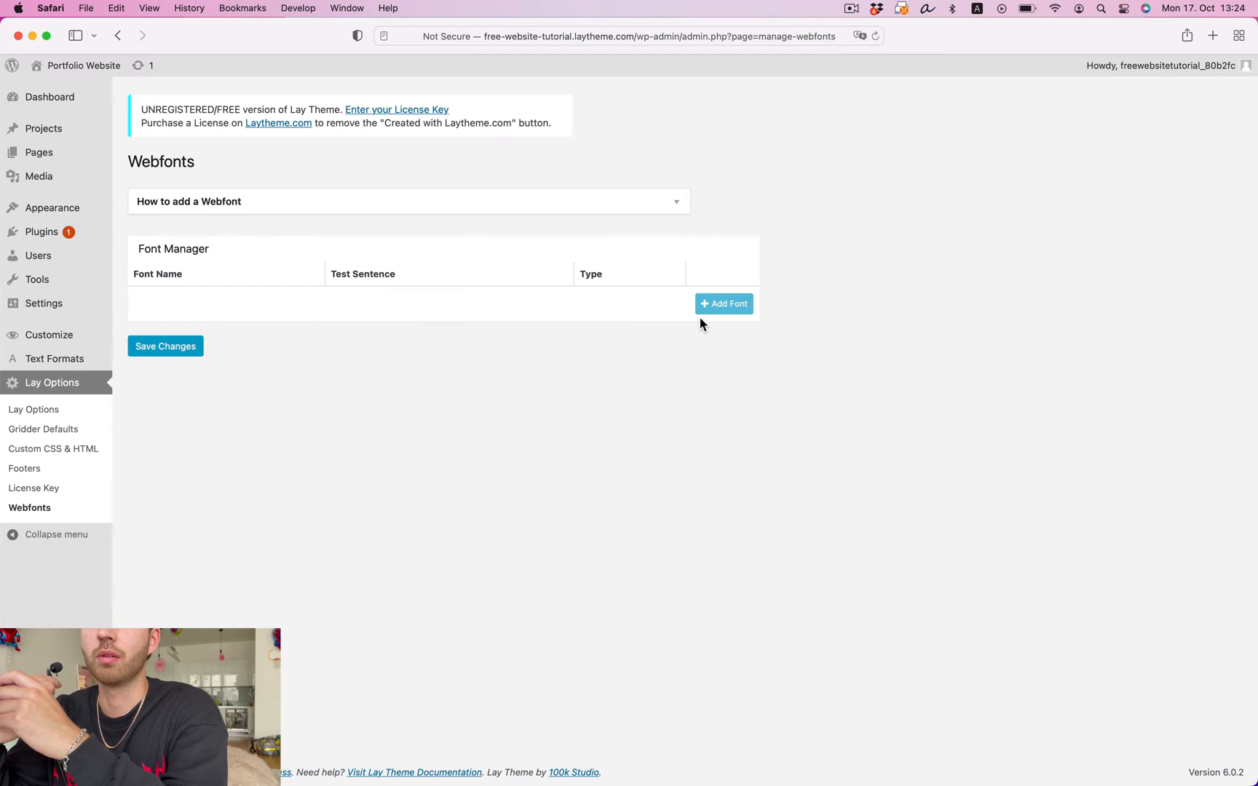
{"action": "left_click", "coordinate": [723, 303]}
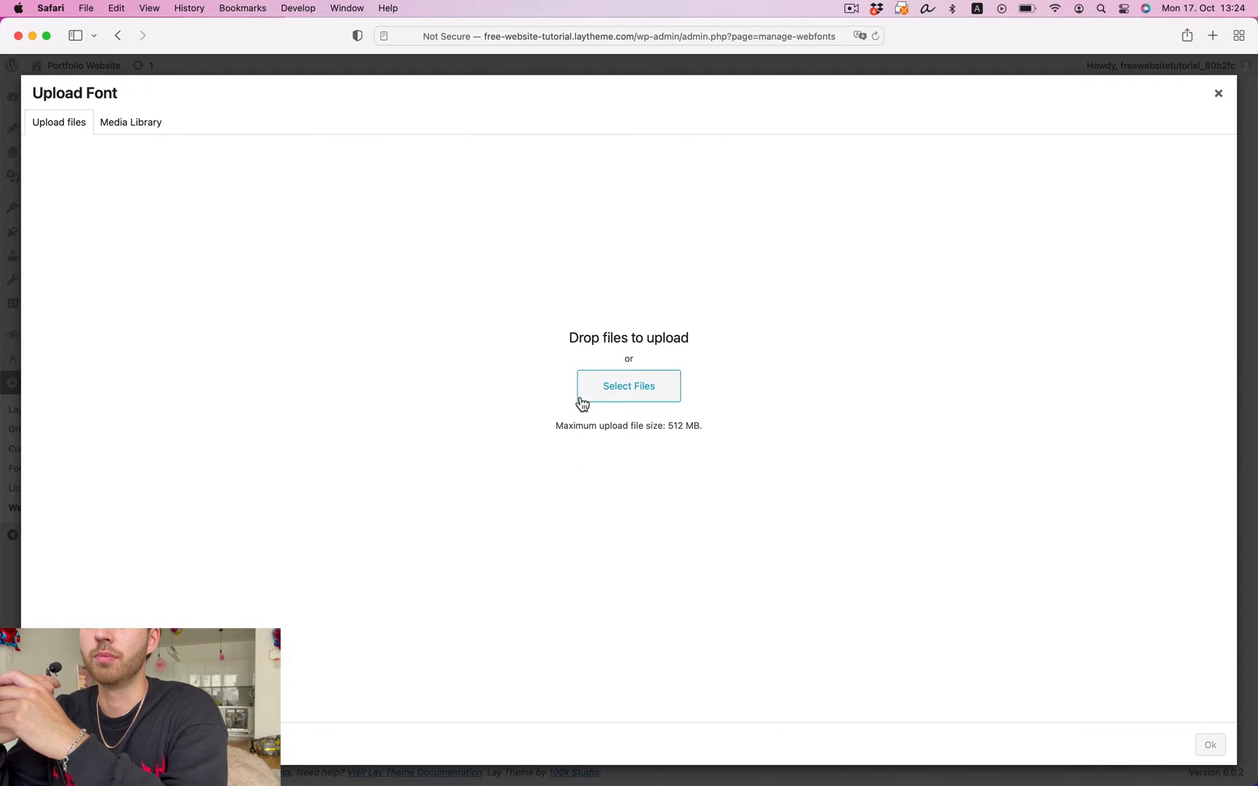
{"action": "mouse_move", "coordinate": [383, 340]}
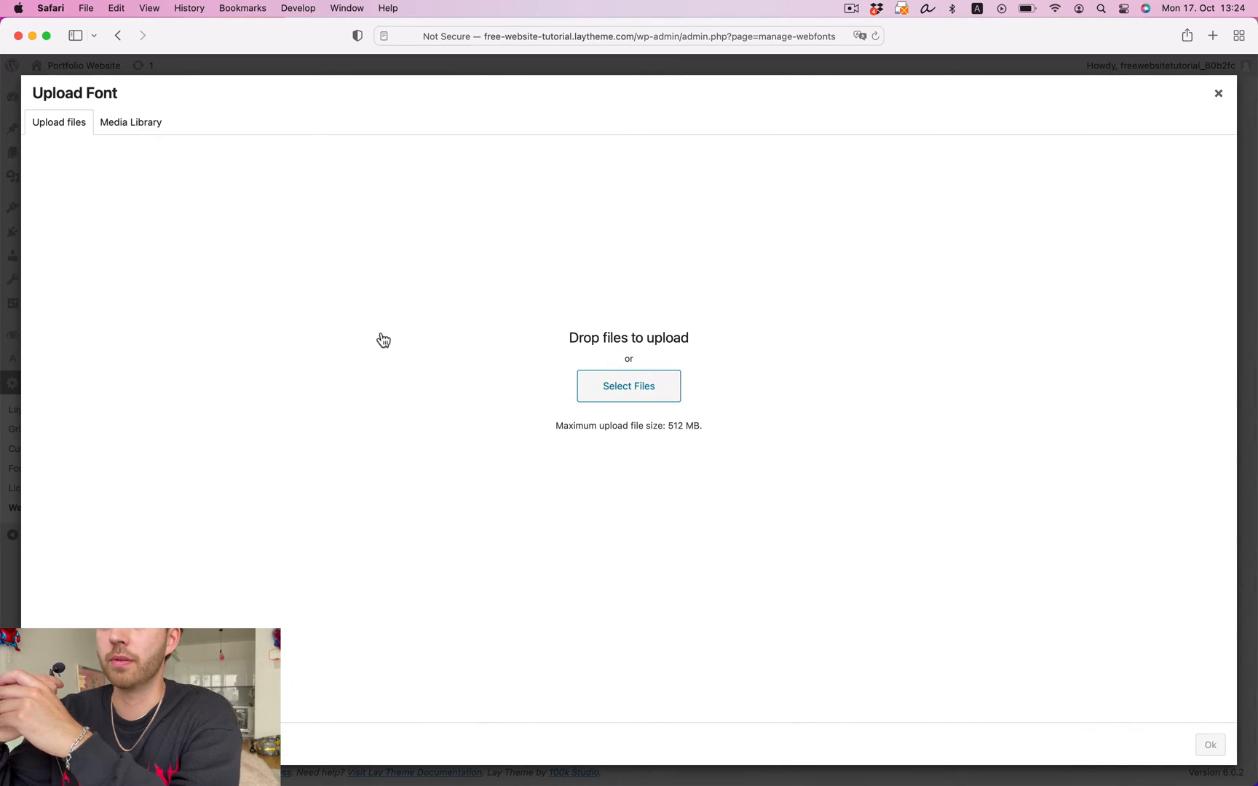
Upload Area-Regular.woff2 to the font manager and save the webfonts.
{"action": "left_click", "coordinate": [627, 386]}
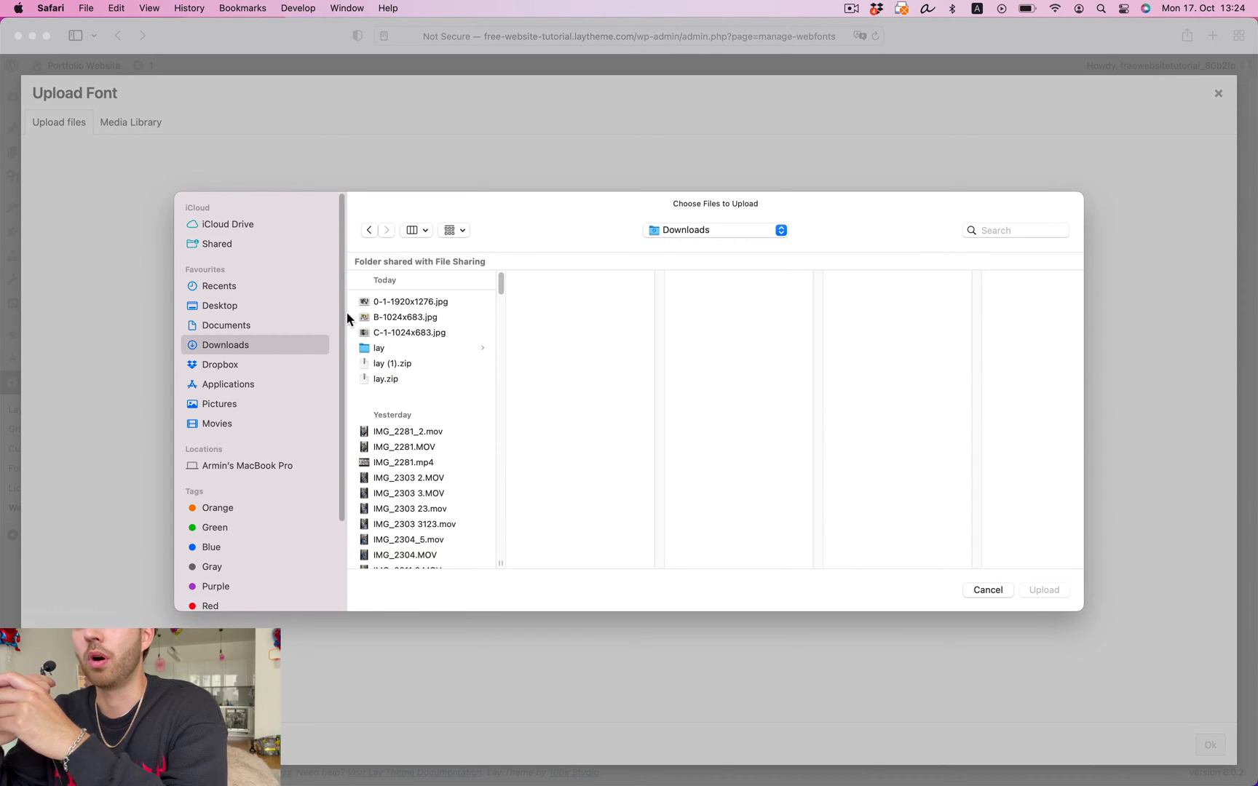
{"action": "left_click", "coordinate": [439, 498]}
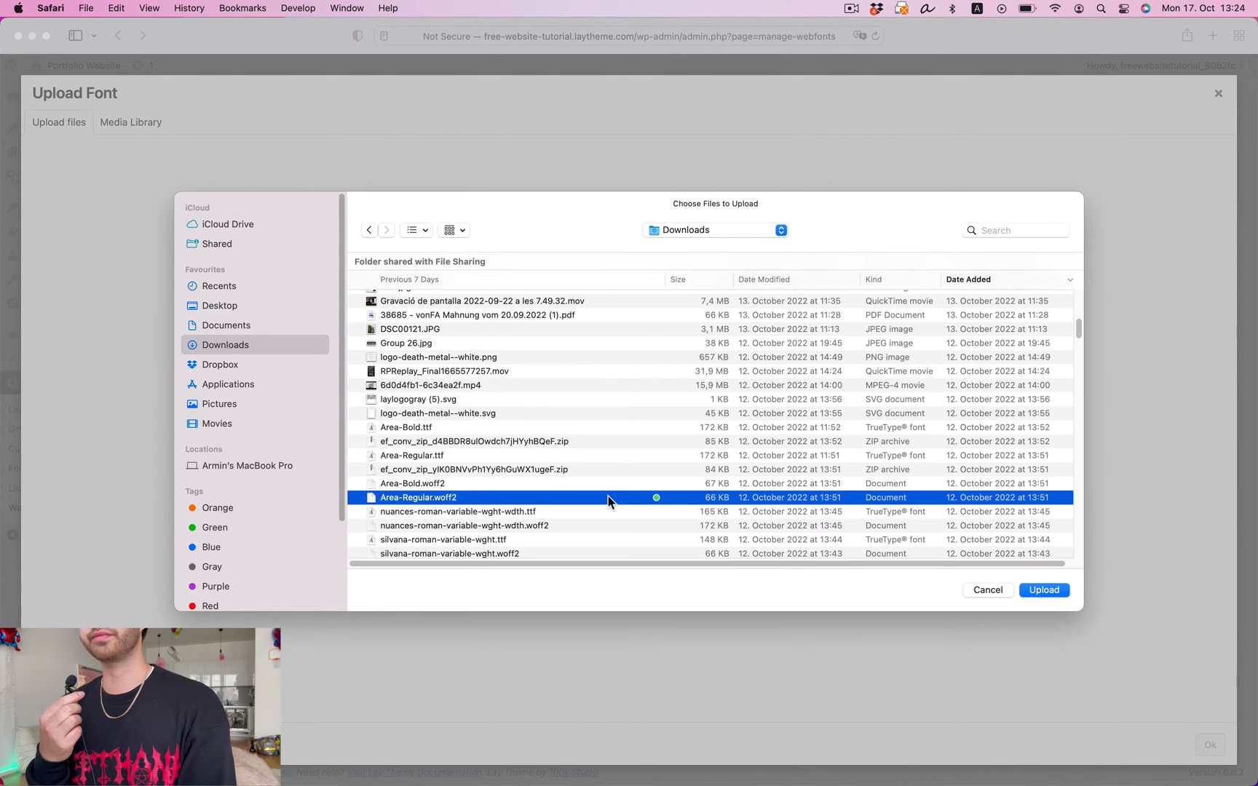
{"action": "left_click", "coordinate": [1044, 590]}
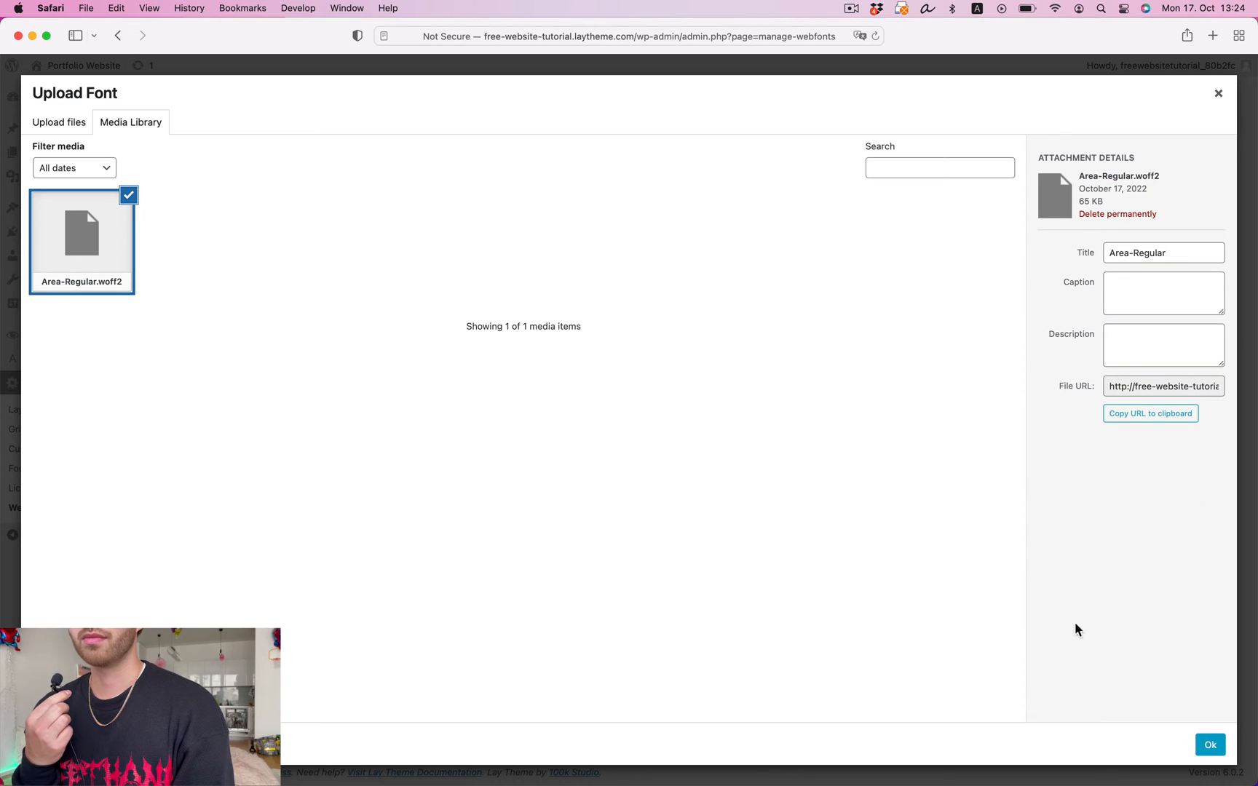
{"action": "left_click", "coordinate": [1210, 744]}
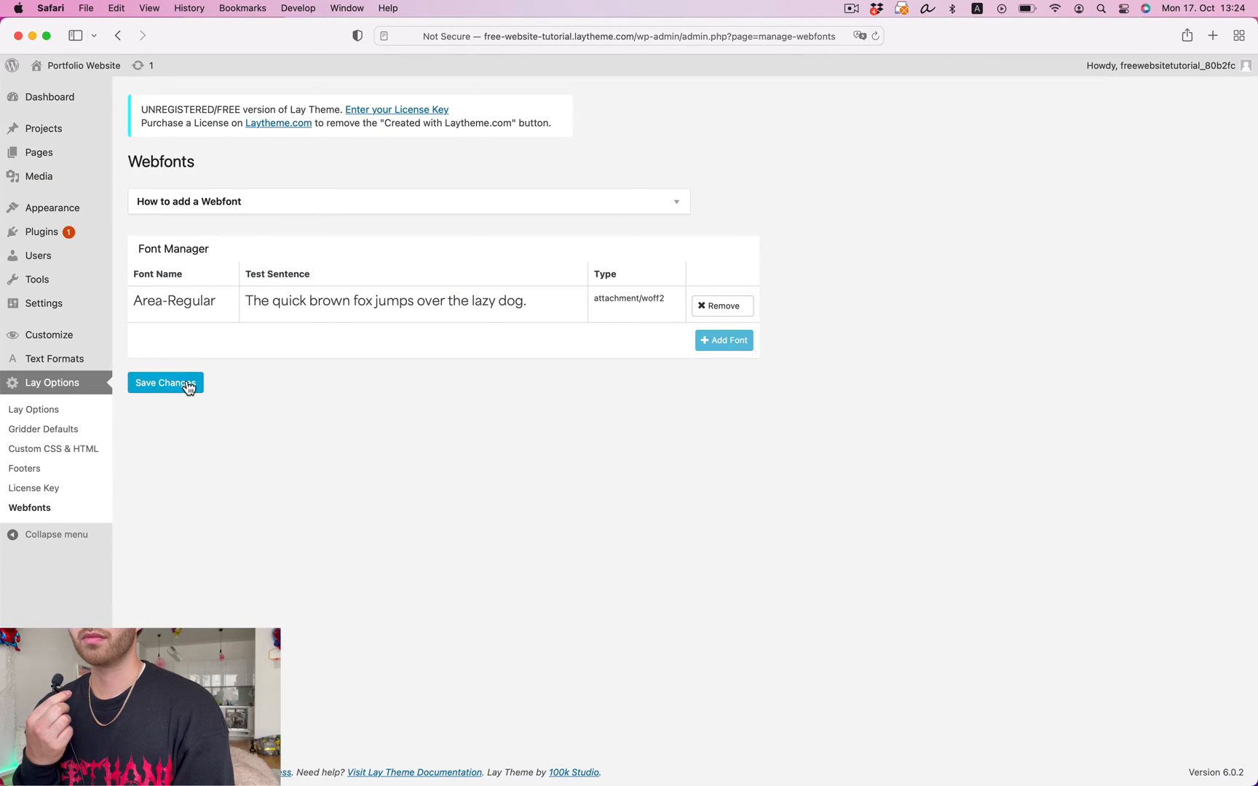
{"action": "left_click", "coordinate": [166, 383]}
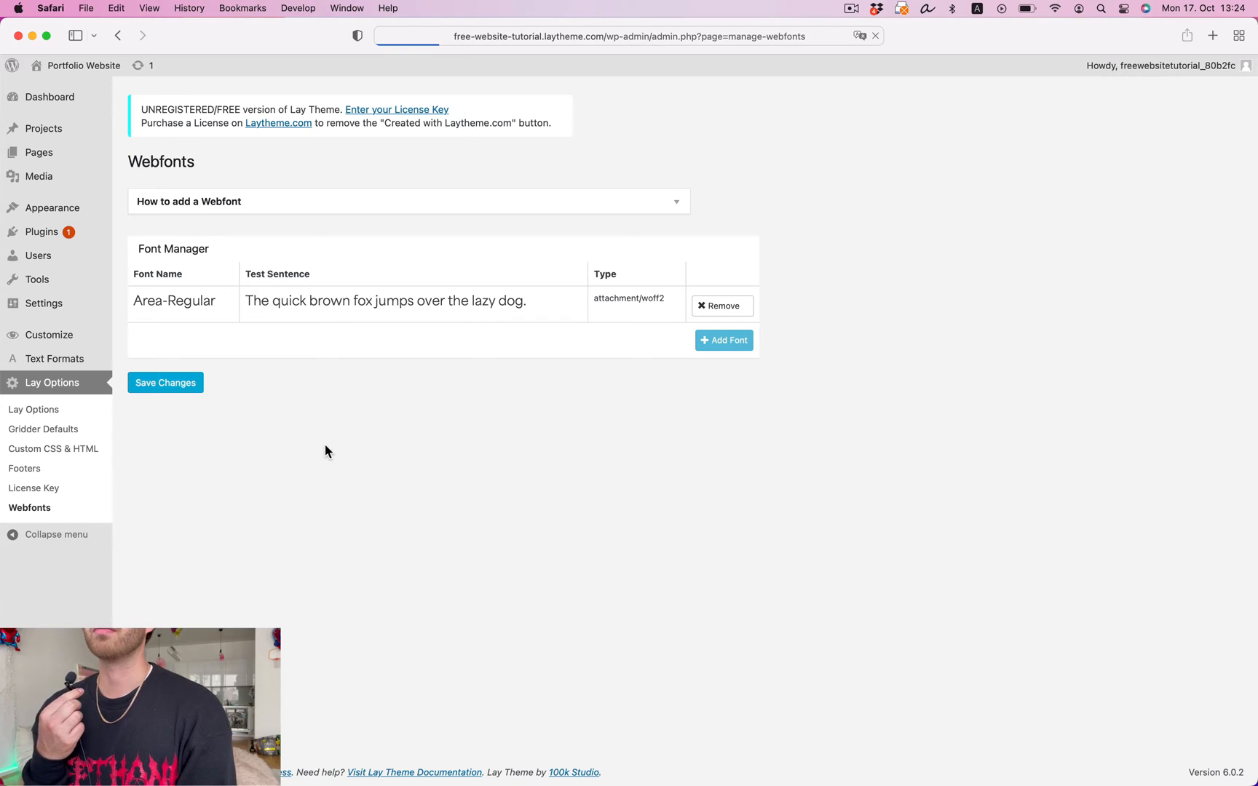
{"action": "left_click", "coordinate": [165, 381]}
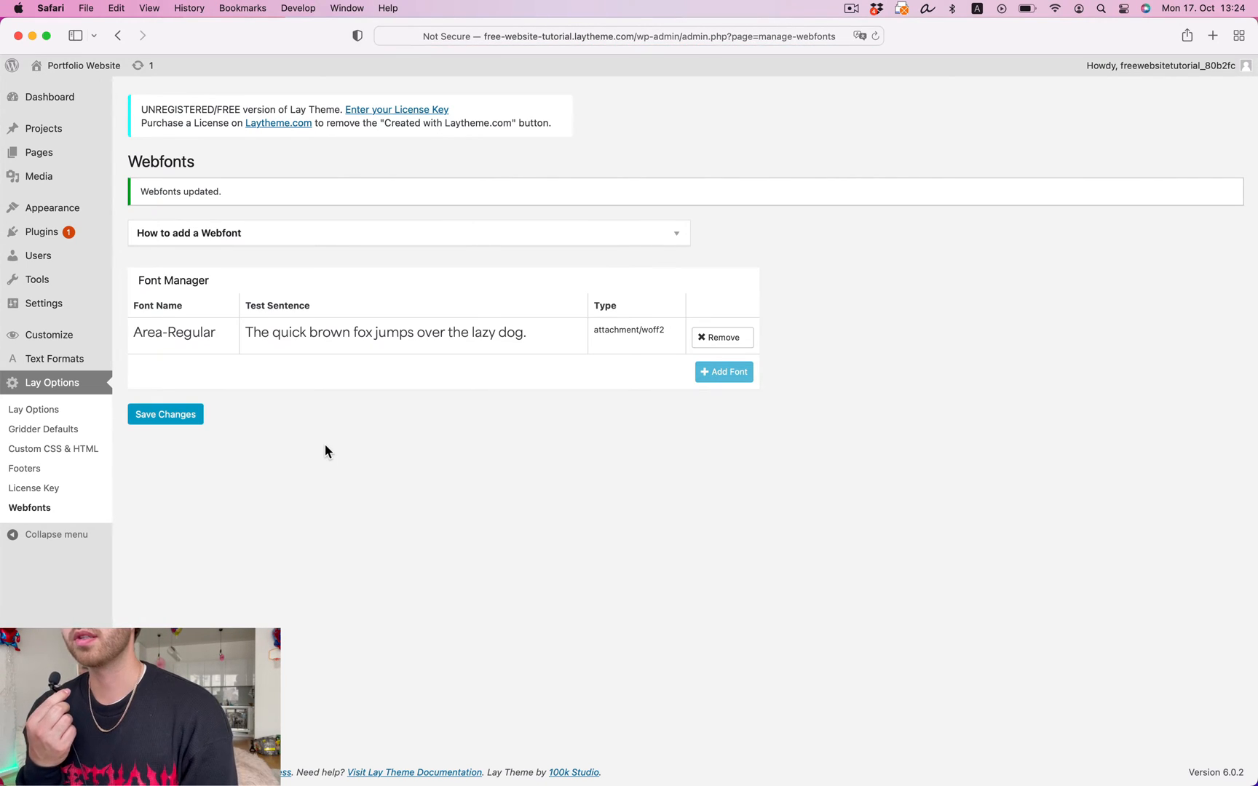
Set the Default text format to Area-Regular with 18 px phone size and save the text formats.
{"action": "left_click", "coordinate": [55, 358]}
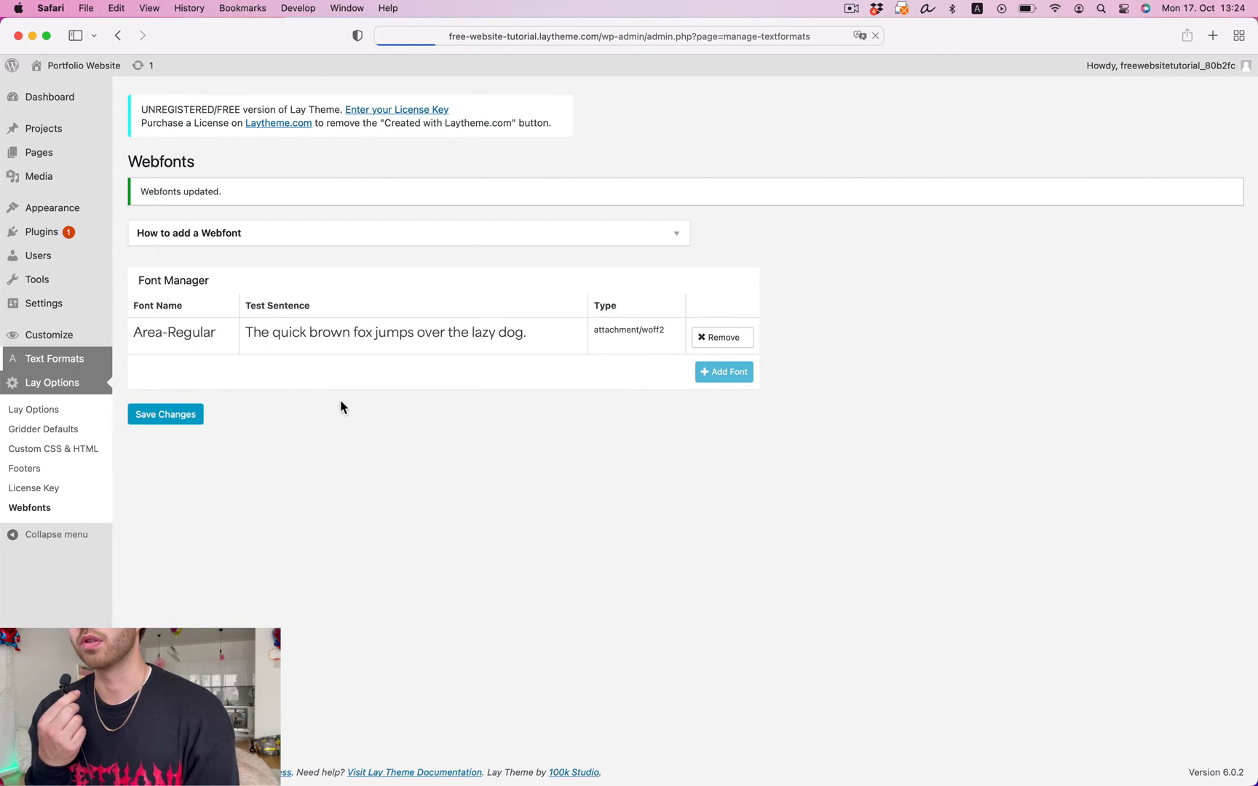
{"action": "left_click", "coordinate": [56, 358]}
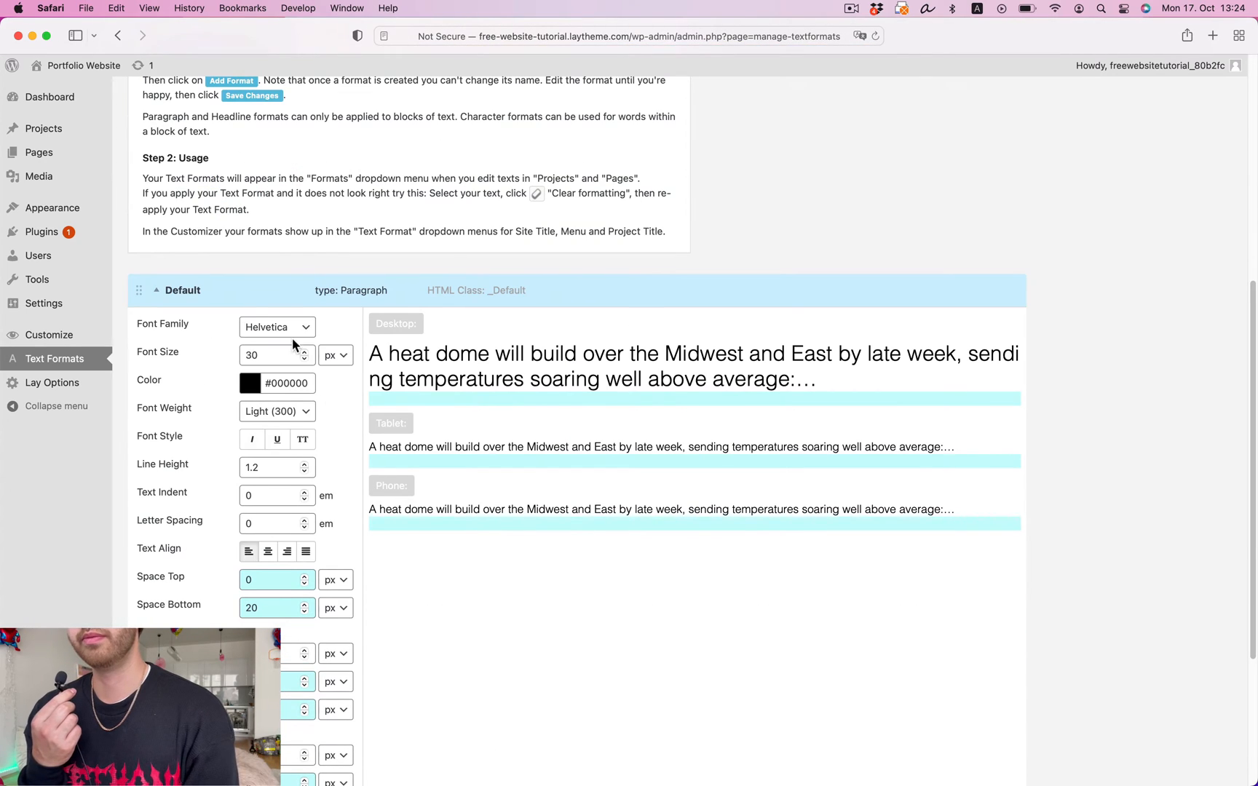
{"action": "left_click", "coordinate": [277, 326]}
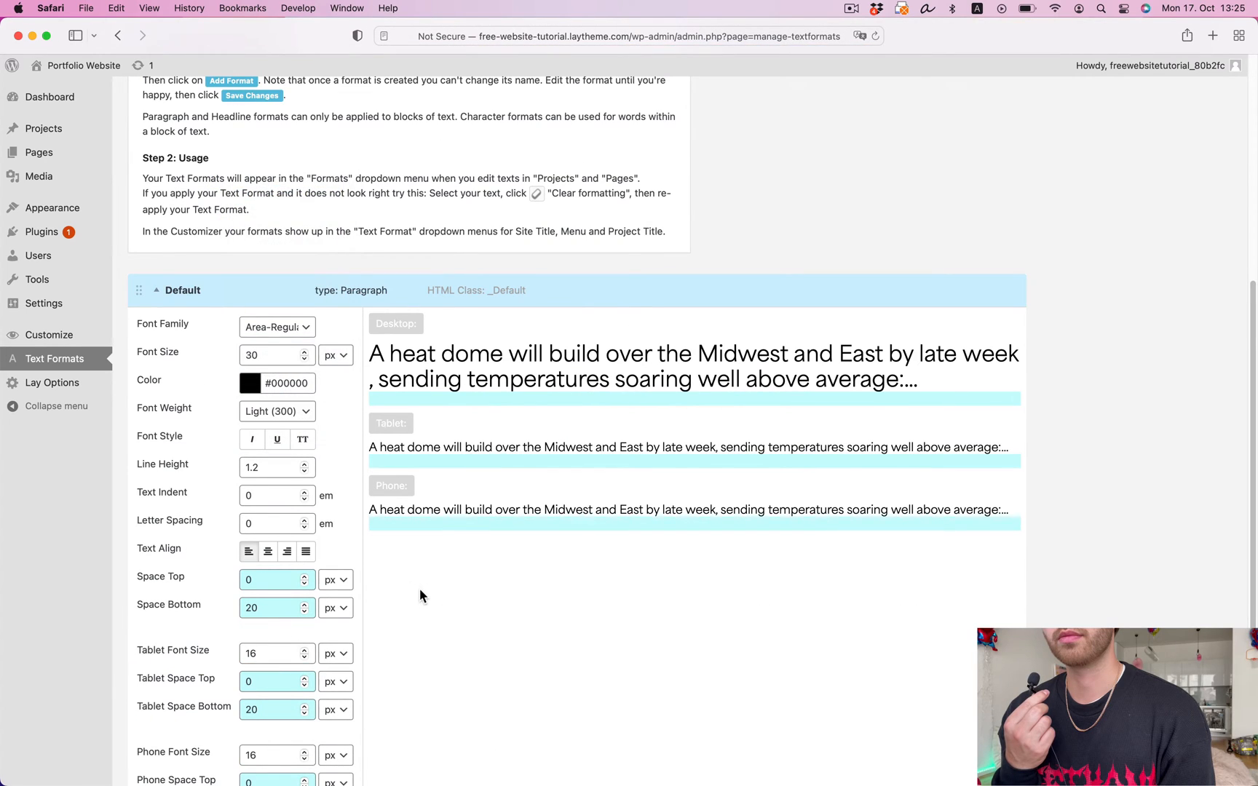
{"action": "scroll", "scroll_direction": "down", "scroll_amount": 3}
{"action": "type", "text": "24"}
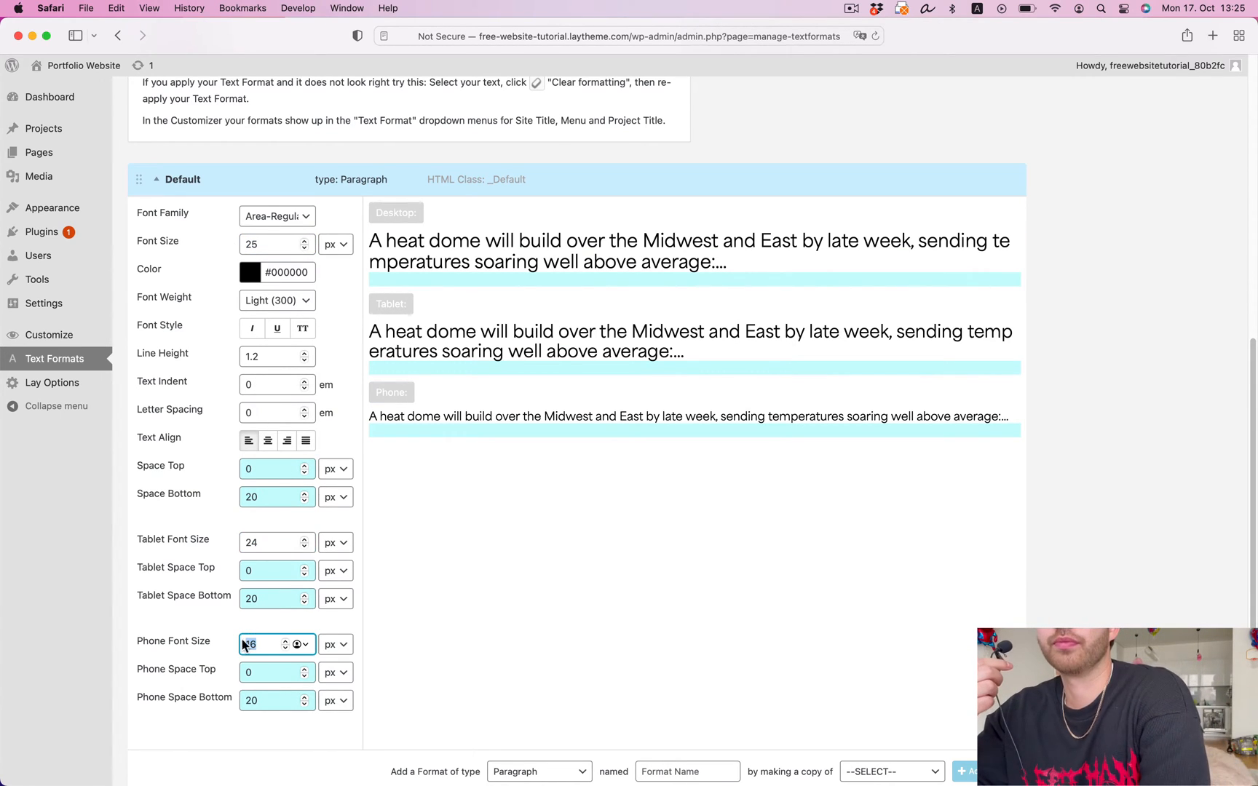
{"action": "scroll", "scroll_direction": "down", "scroll_amount": 3}
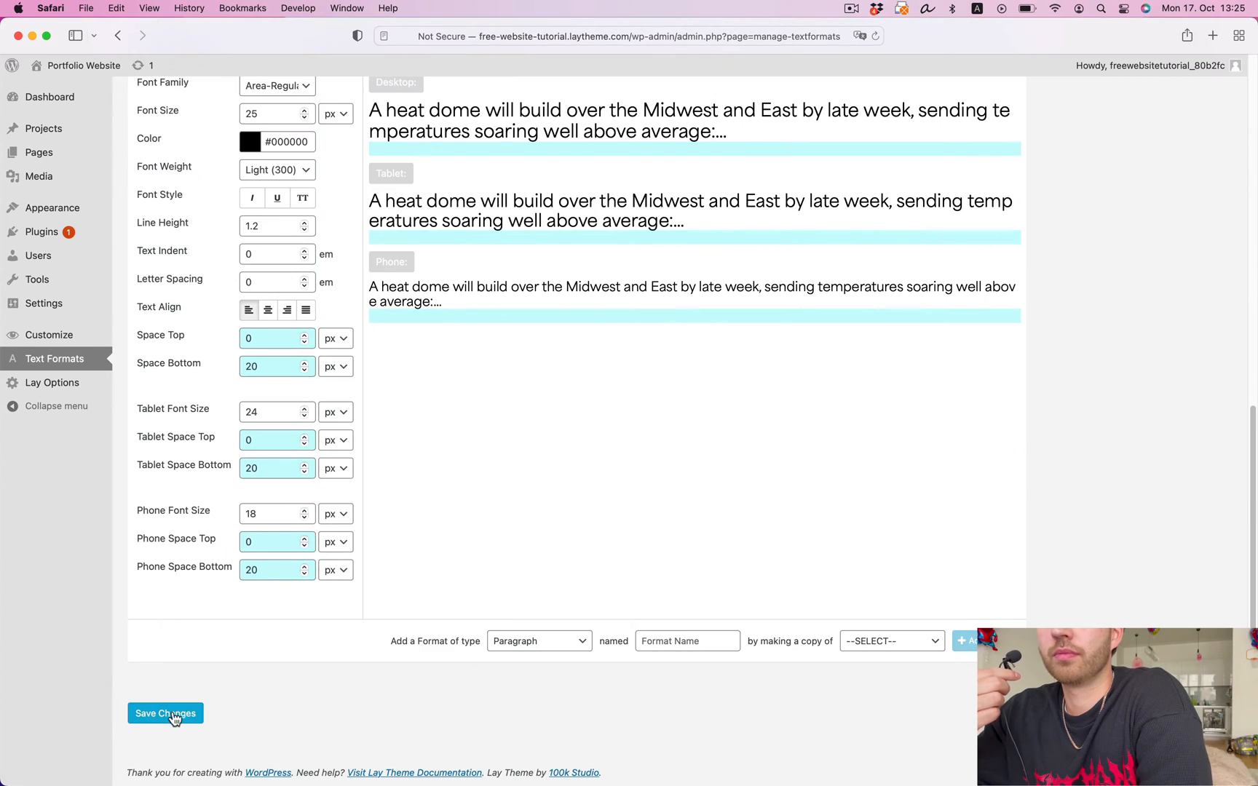
{"action": "left_click", "coordinate": [164, 713]}
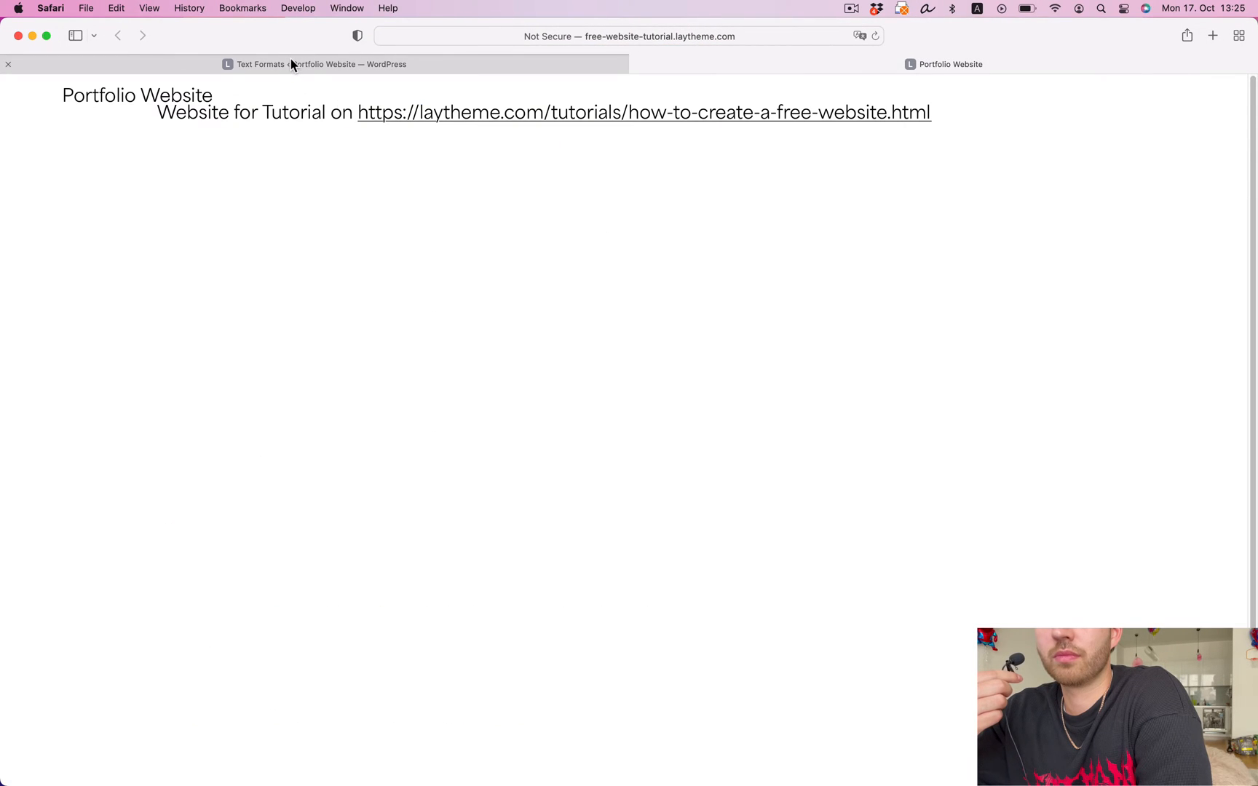
In Gridder Defaults, switch to pixel units with gutters 10/20, frame top 150 and sides 20.
{"action": "left_click", "coordinate": [261, 64]}
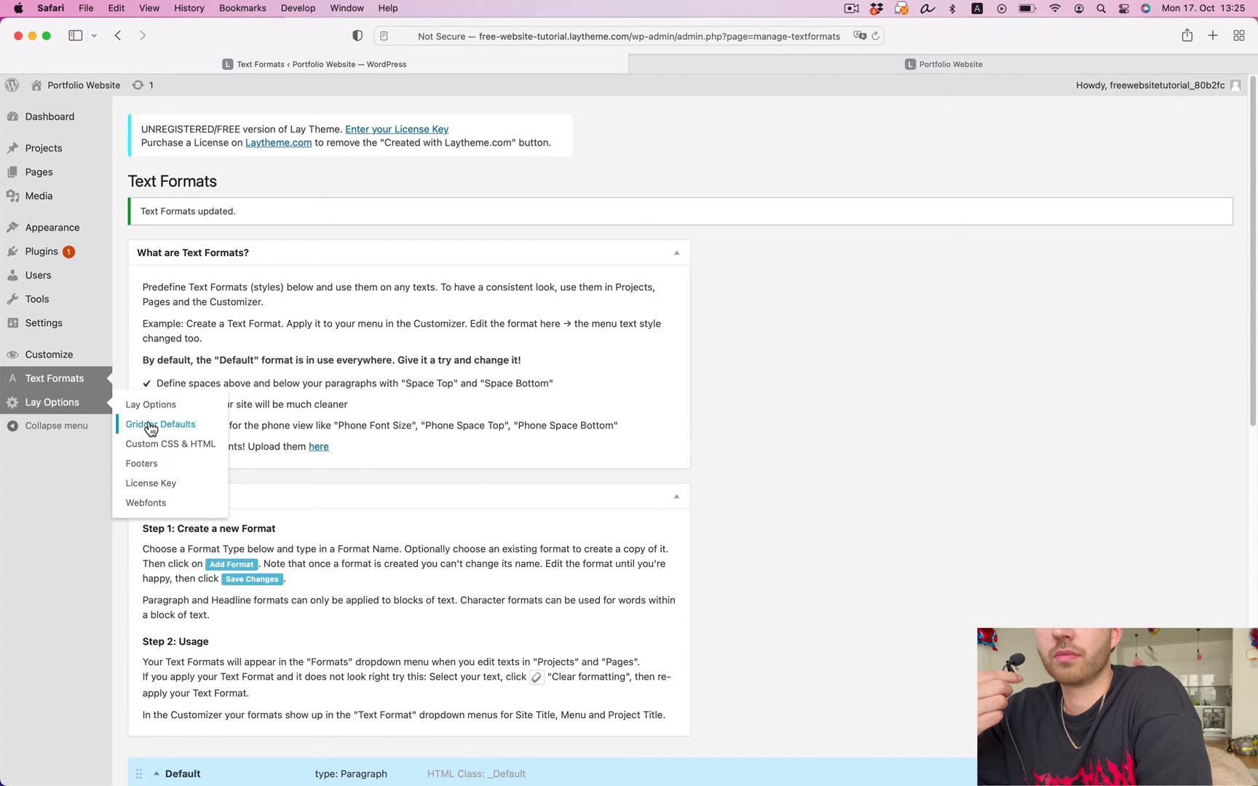
{"action": "left_click", "coordinate": [160, 424]}
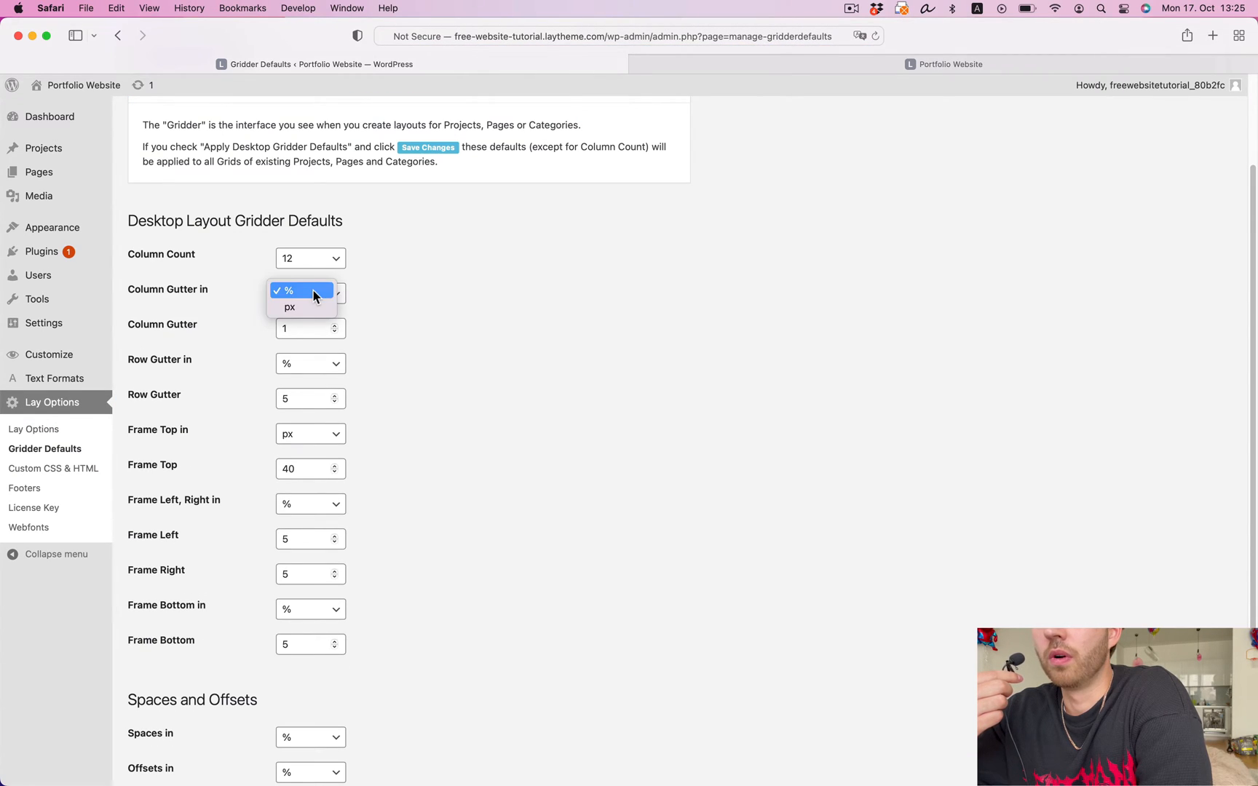
{"action": "left_click", "coordinate": [289, 306]}
{"action": "type", "text": "20"}
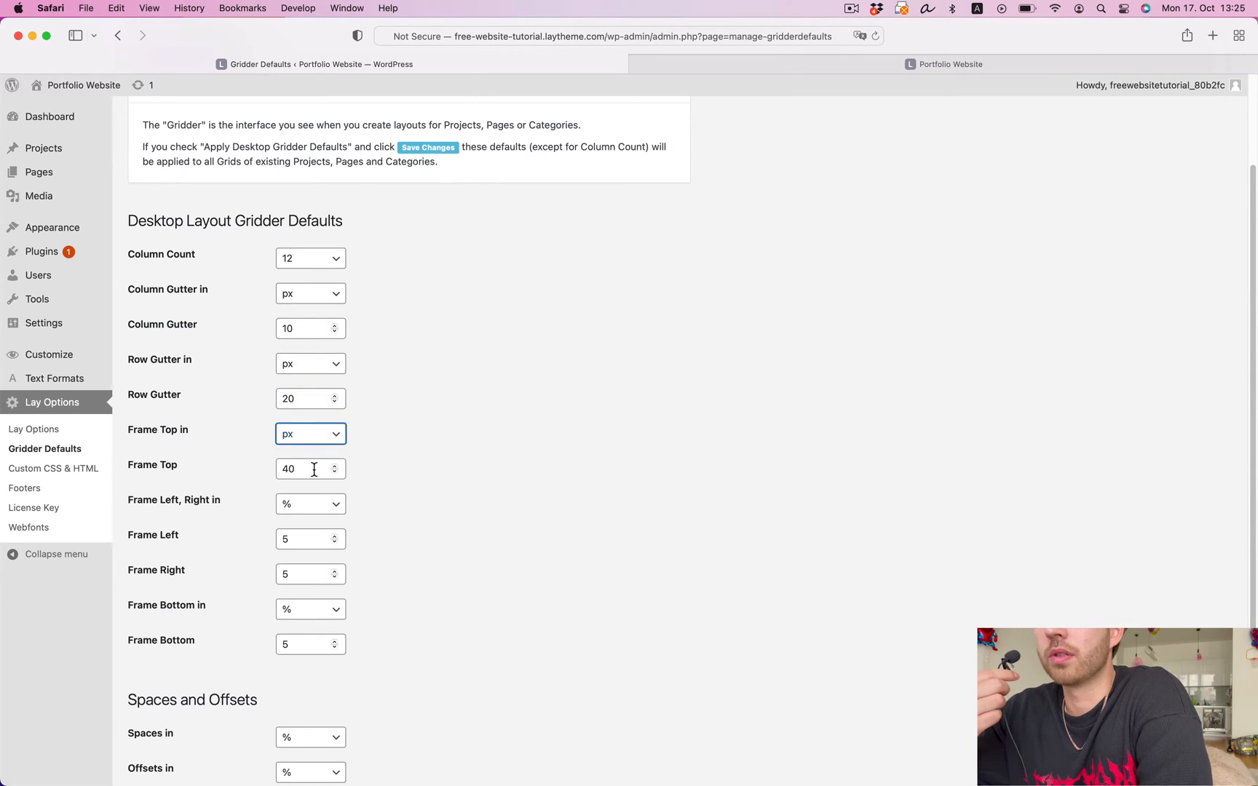
{"action": "type", "text": "150"}
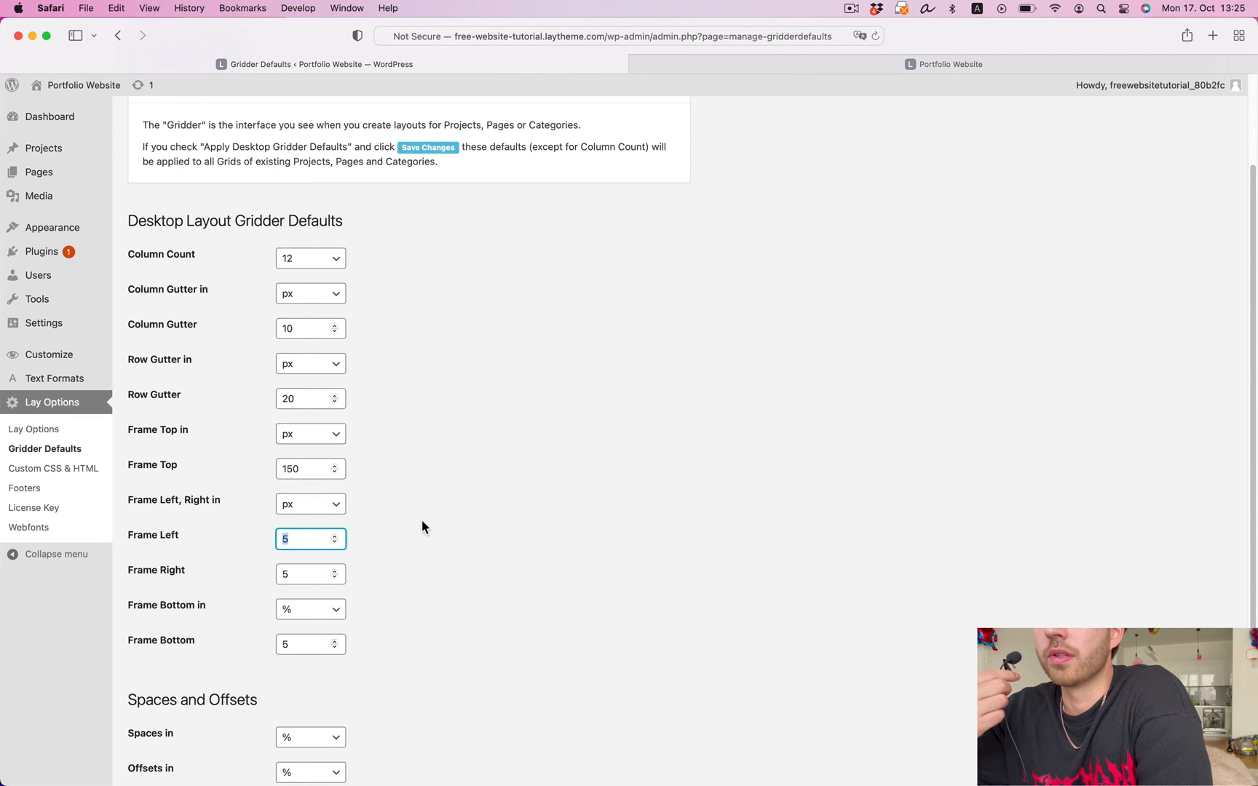
{"action": "type", "text": "20"}
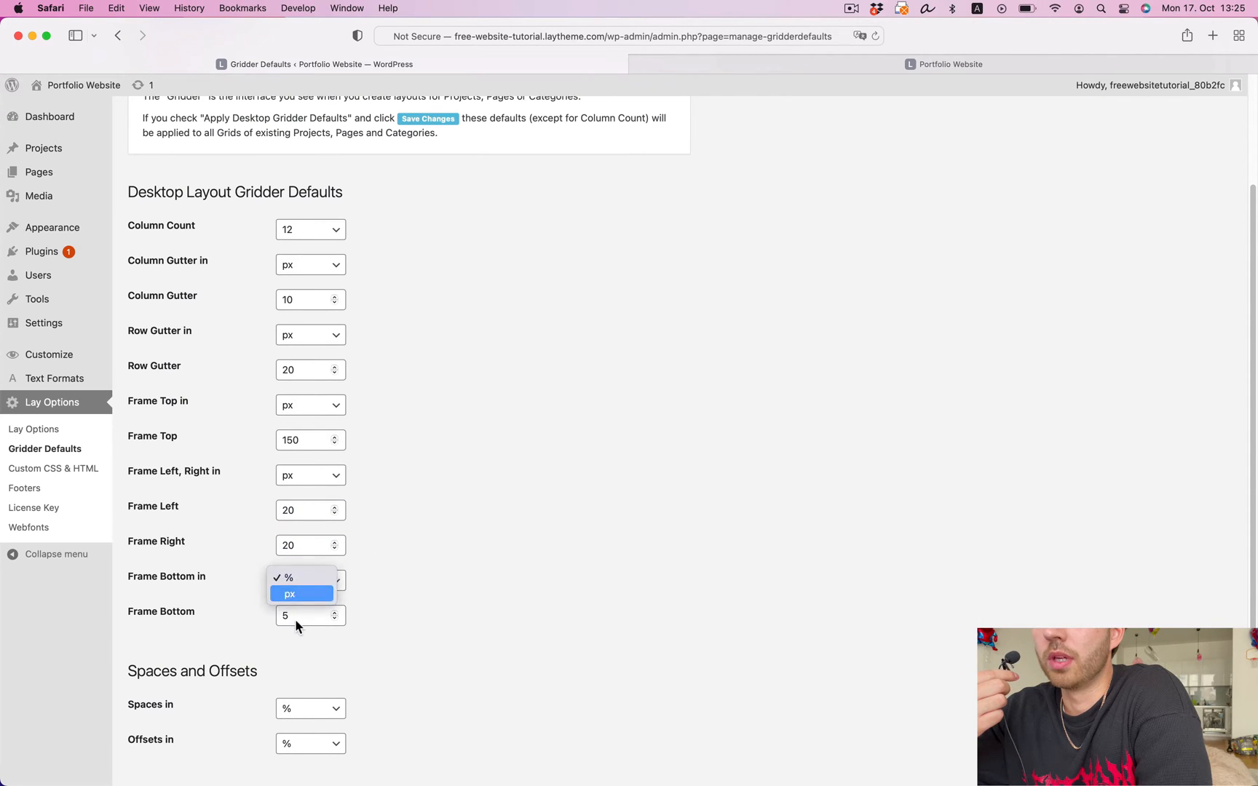
Set frame bottom 50 px, apply the defaults to existing grids and save the changes.
{"action": "left_click", "coordinate": [288, 594]}
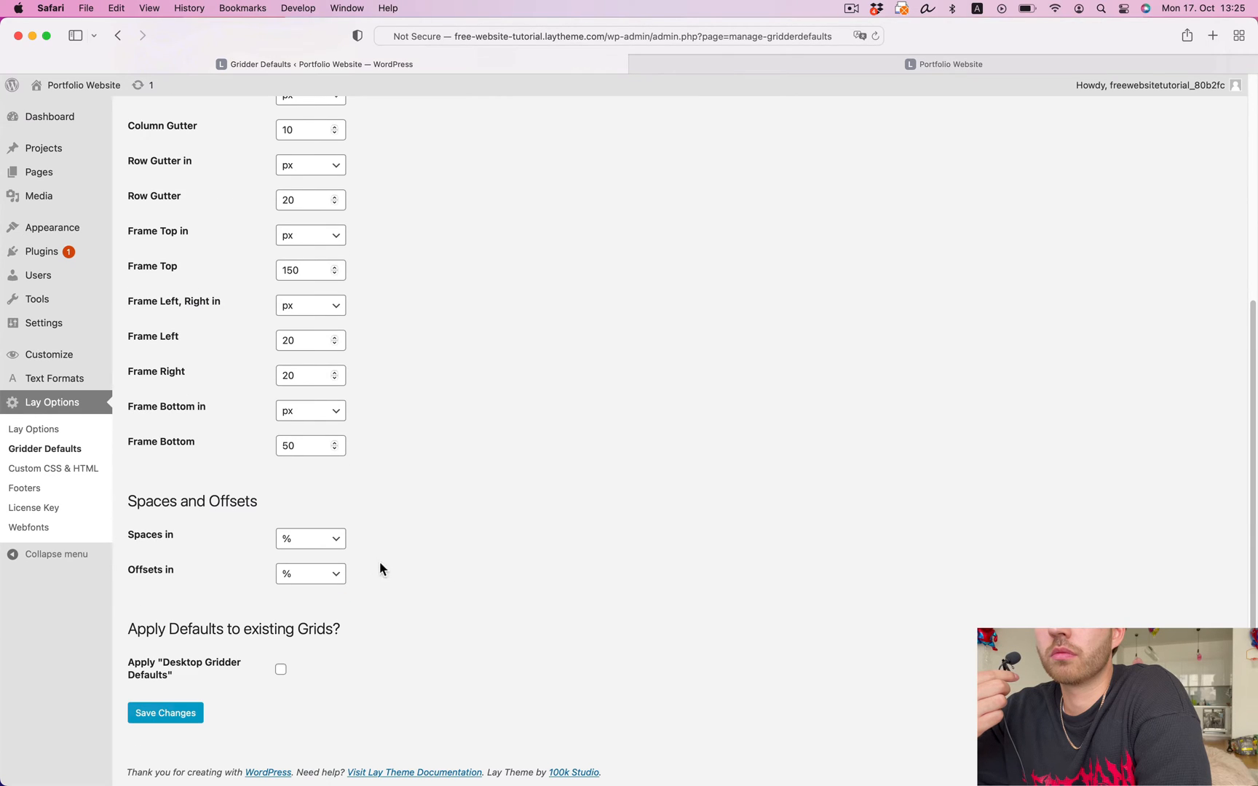
{"action": "left_click", "coordinate": [281, 669]}
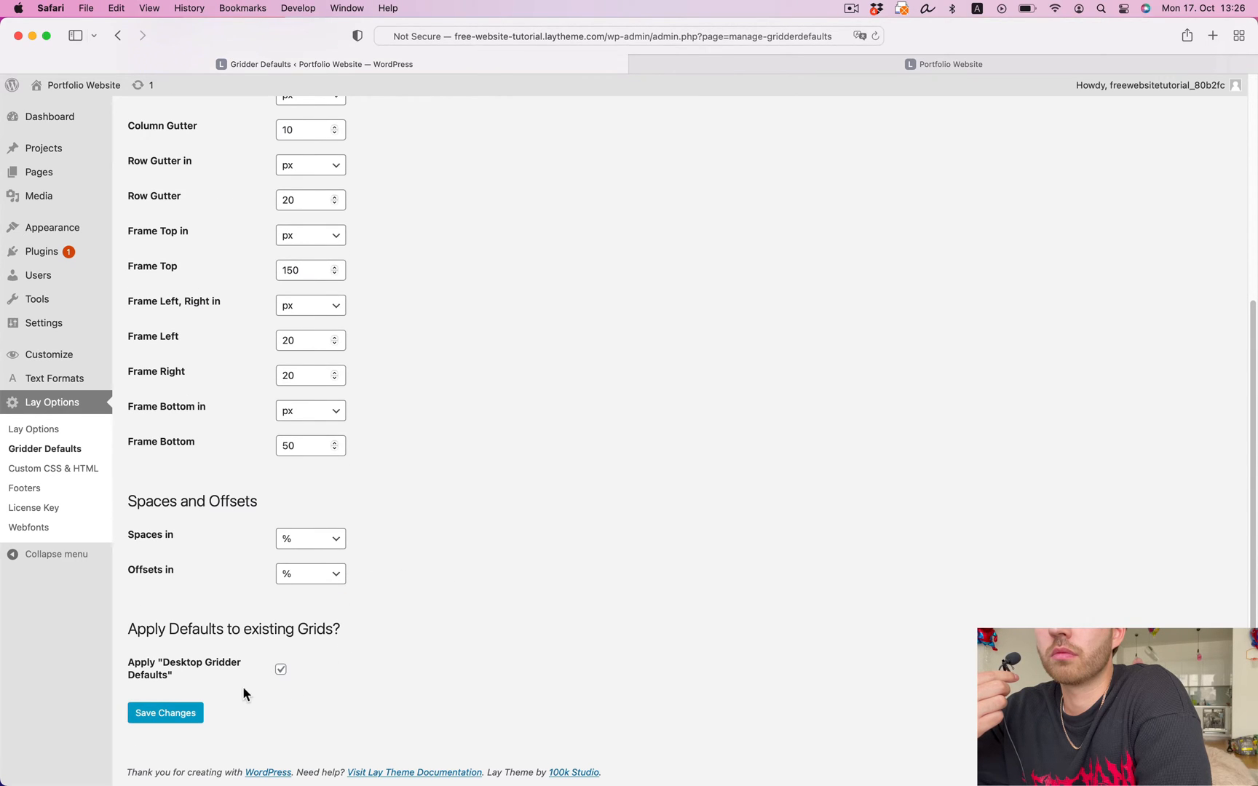
{"action": "left_click", "coordinate": [164, 712]}
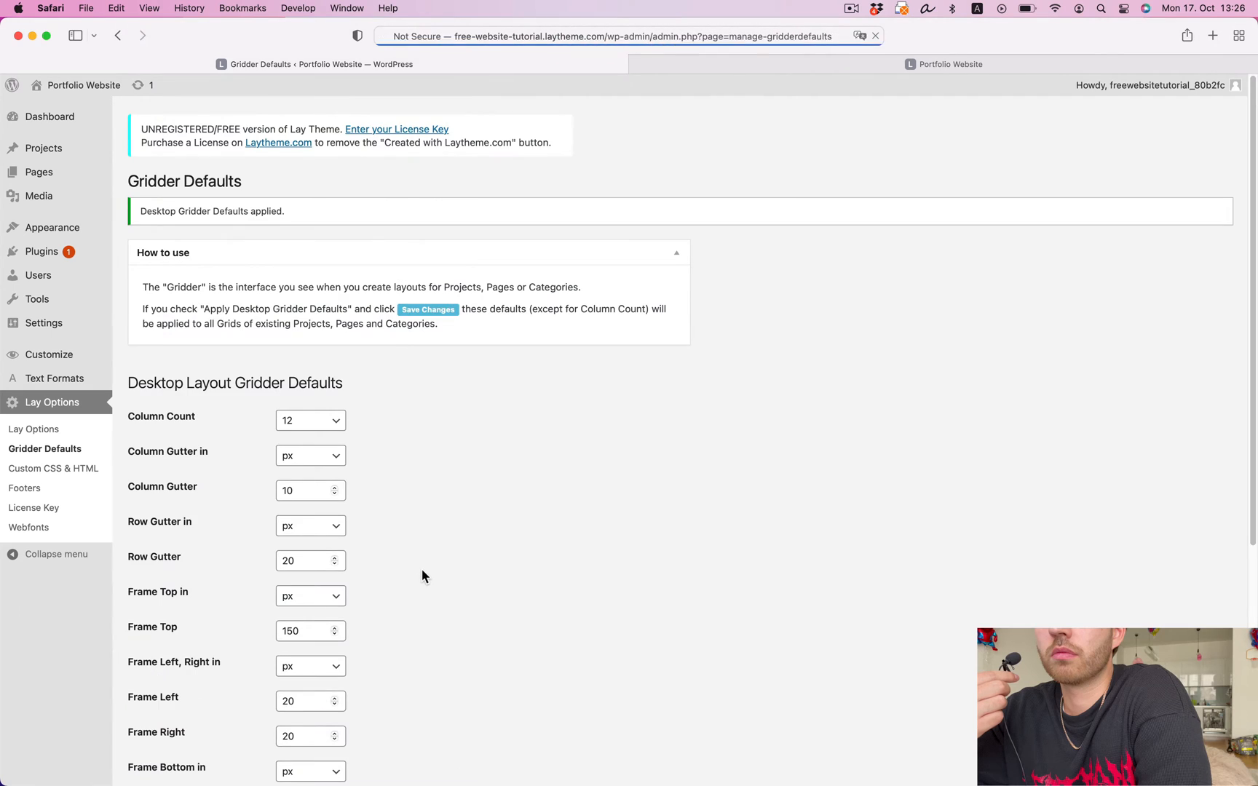
{"action": "left_click", "coordinate": [945, 64]}
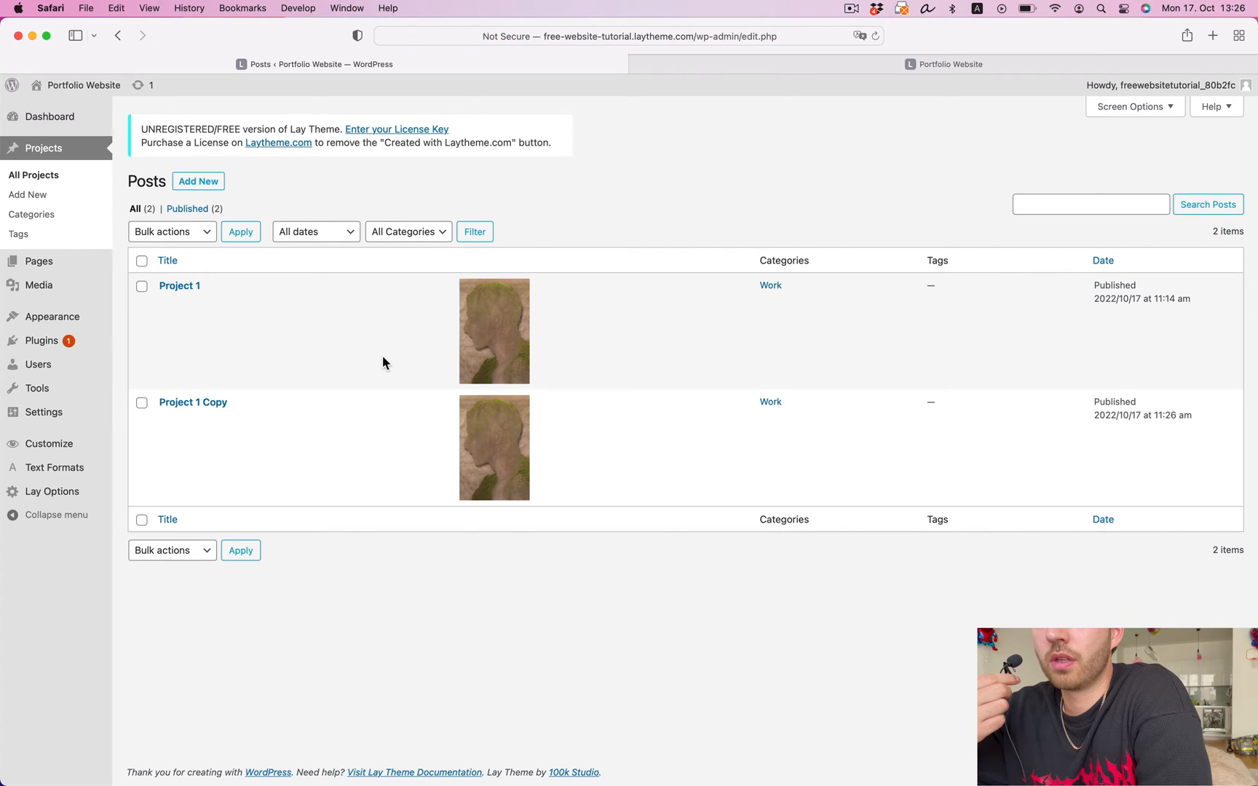
Retitle the copied project Project 2 with permalink project-2 and add the Portraits tag.
{"action": "left_click", "coordinate": [192, 402]}
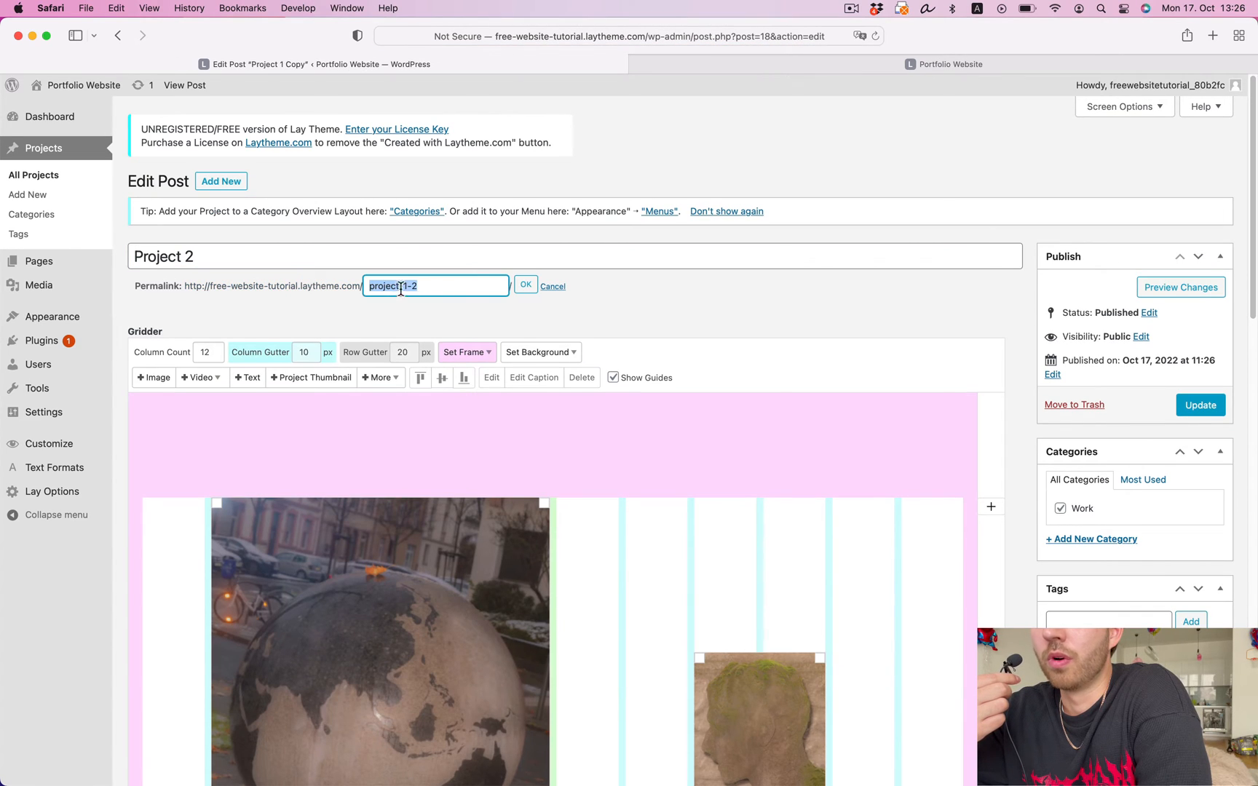
{"action": "scroll", "scroll_direction": "down", "scroll_amount": 3}
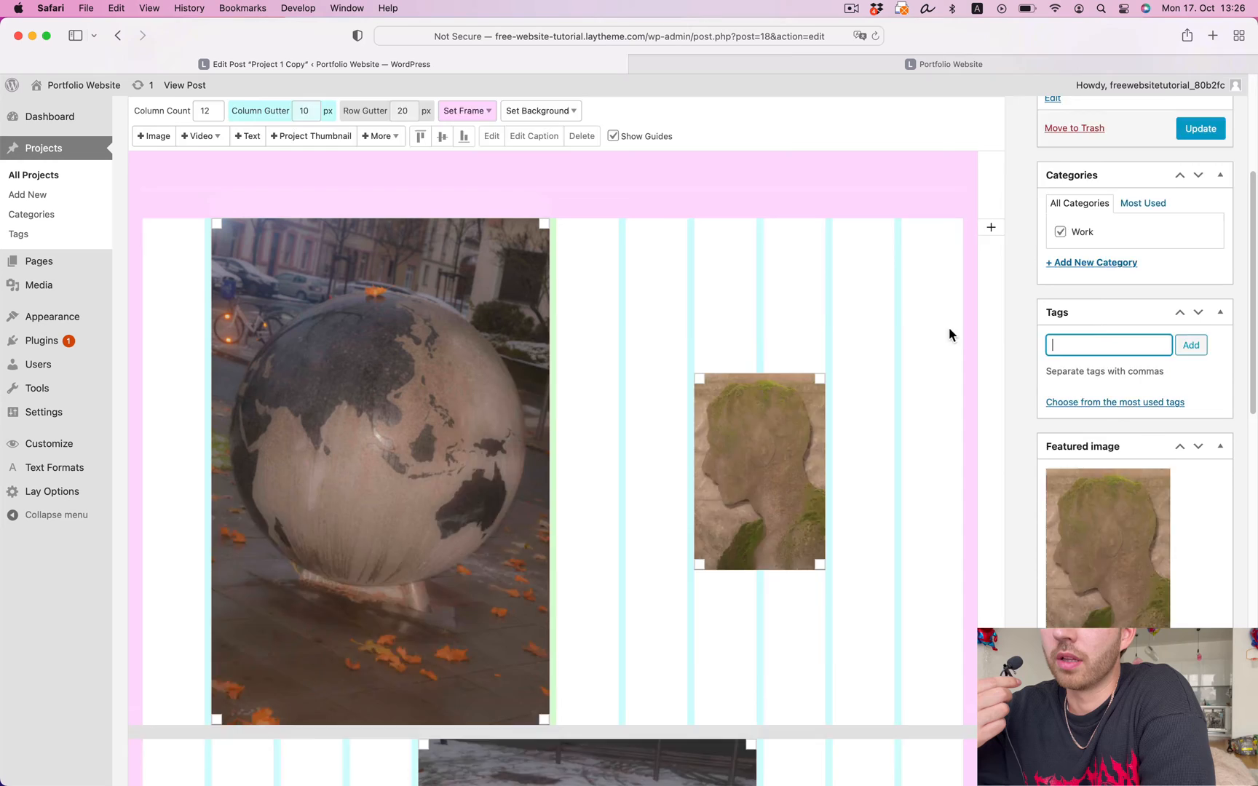
{"action": "type", "text": "Portraits"}
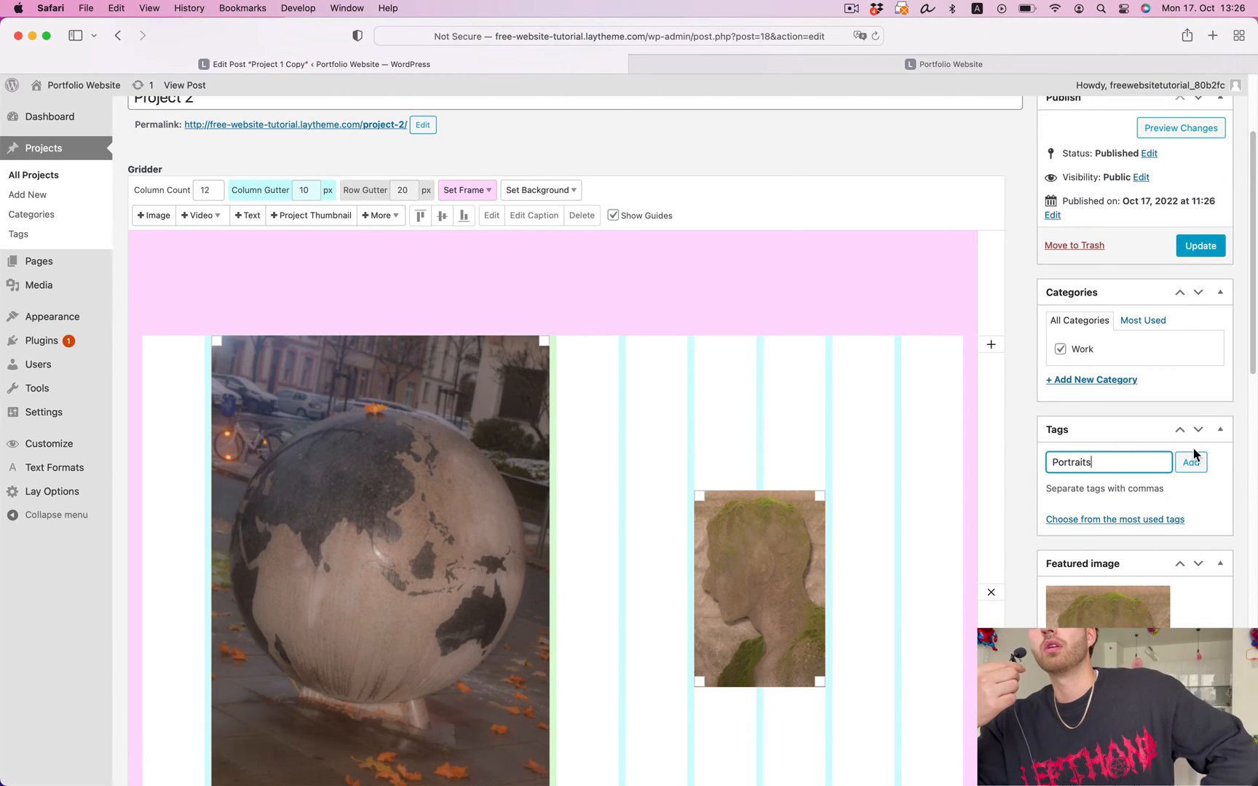
{"action": "left_click", "coordinate": [152, 216]}
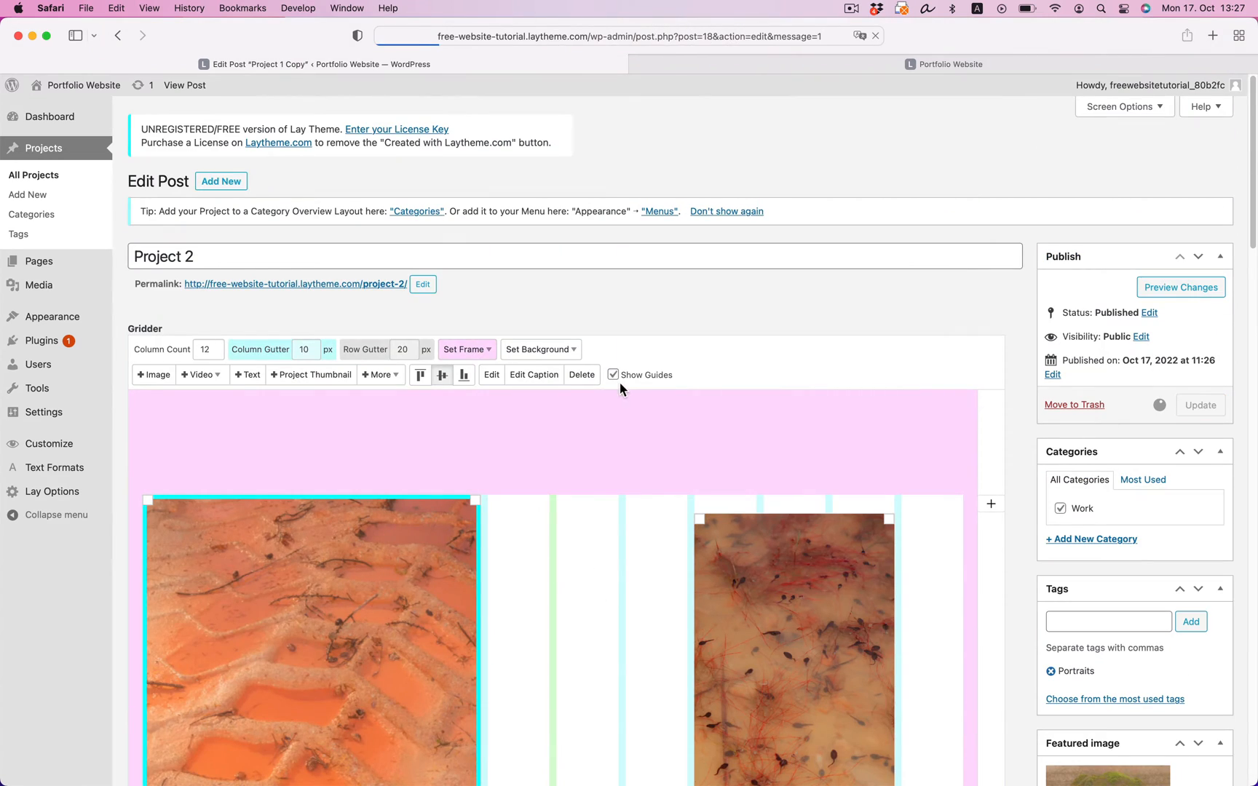
Create Project 4 and place several images into its grid.
{"action": "left_click", "coordinate": [221, 181]}
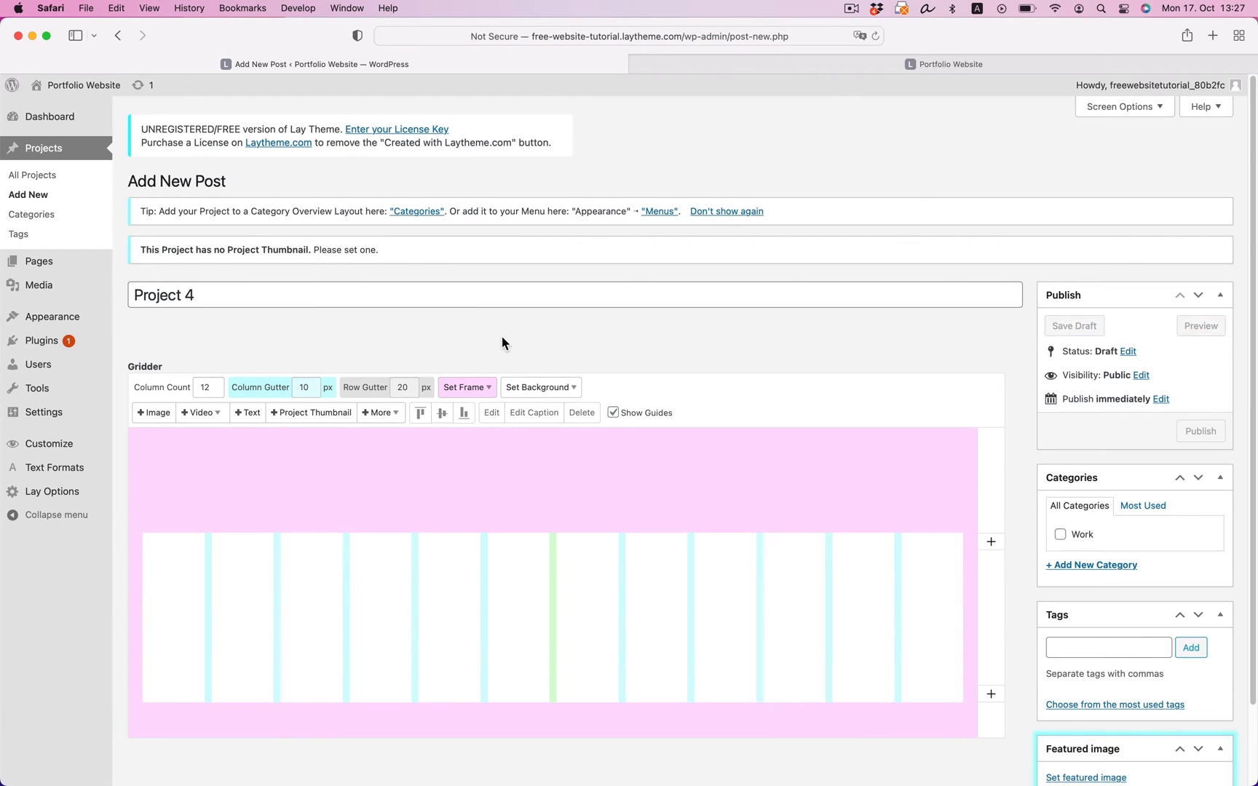
{"action": "left_click", "coordinate": [153, 412]}
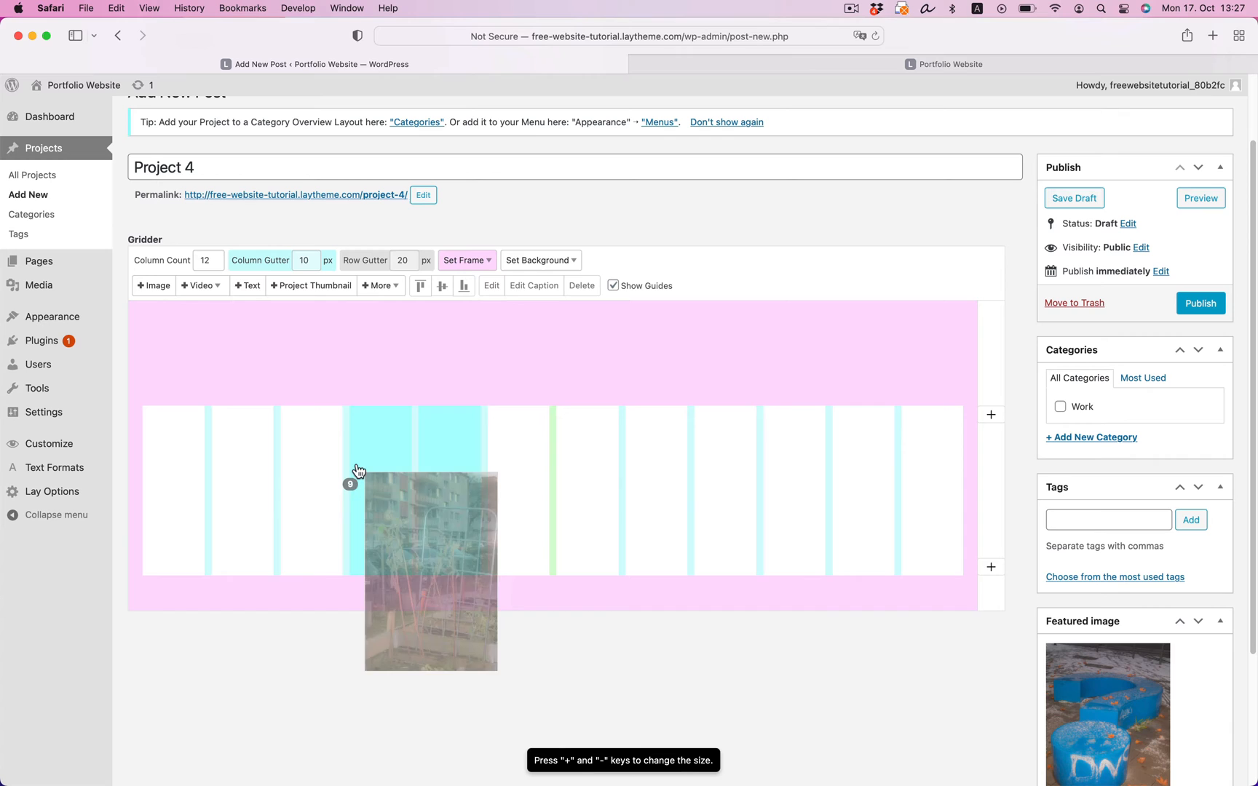
{"action": "left_click", "coordinate": [380, 152]}
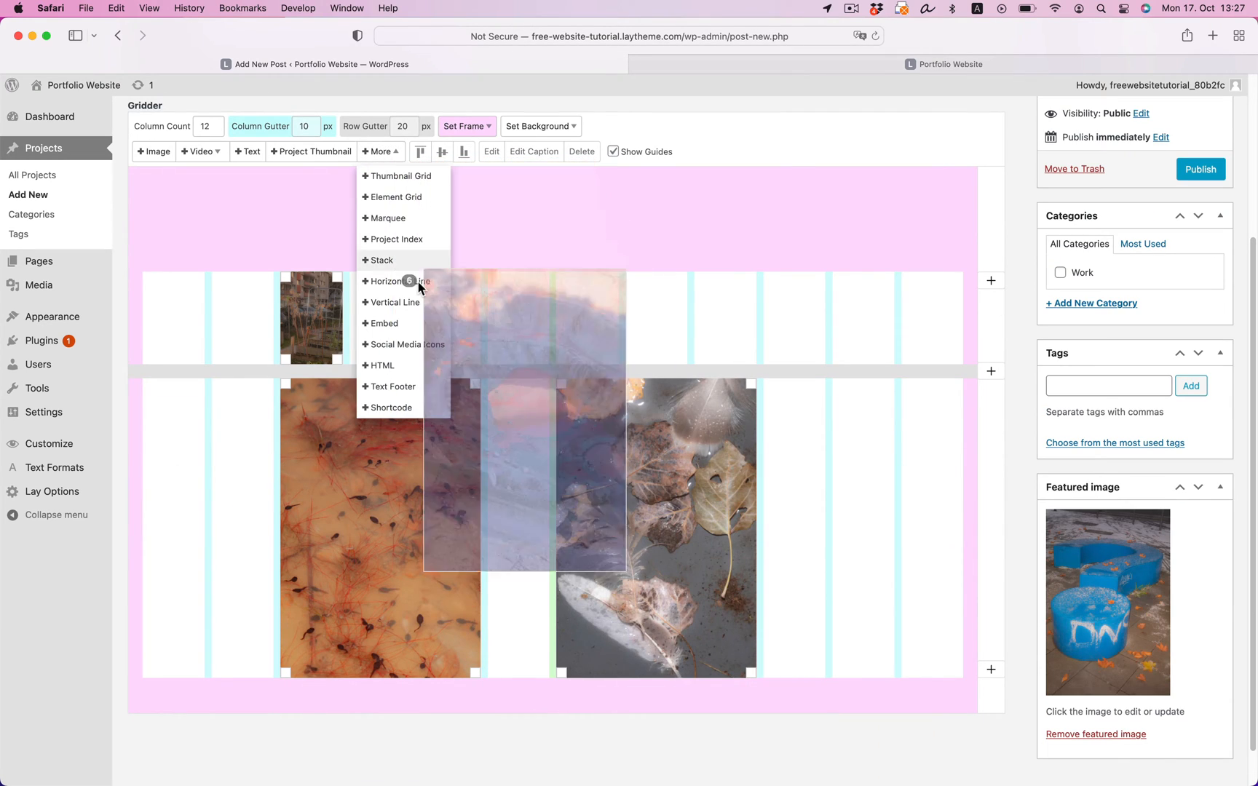
{"action": "left_click", "coordinate": [152, 151]}
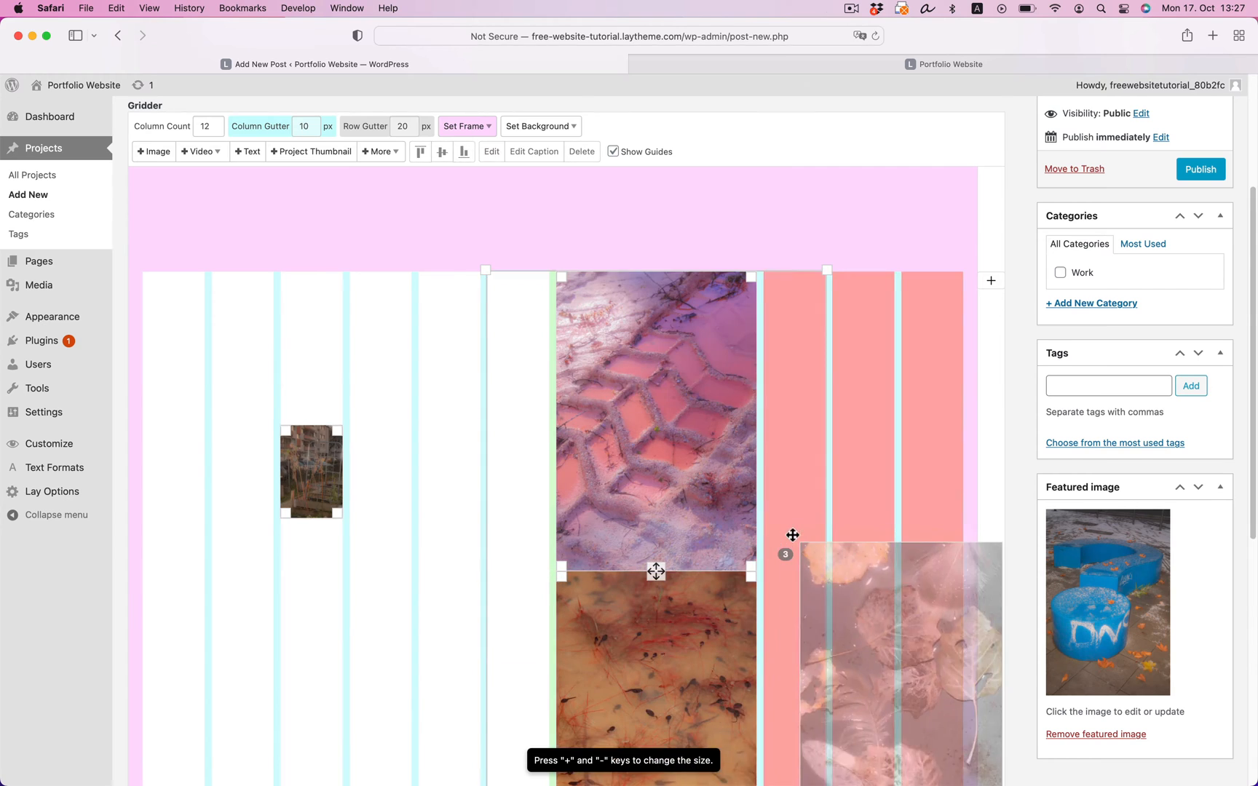
Set the featured image, add the Portraits tag and publish Project 4.
{"action": "scroll", "scroll_direction": "down", "scroll_amount": 3}
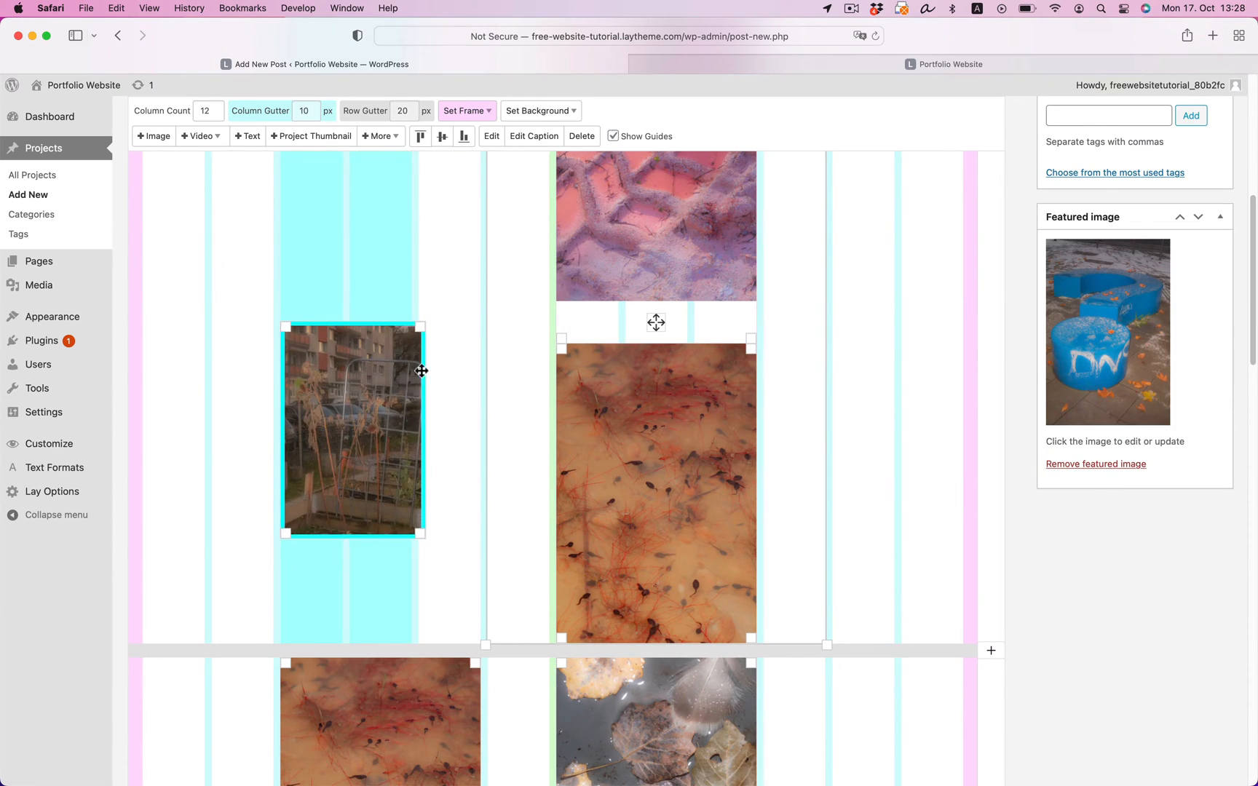
{"action": "type", "text": "Portrai"}
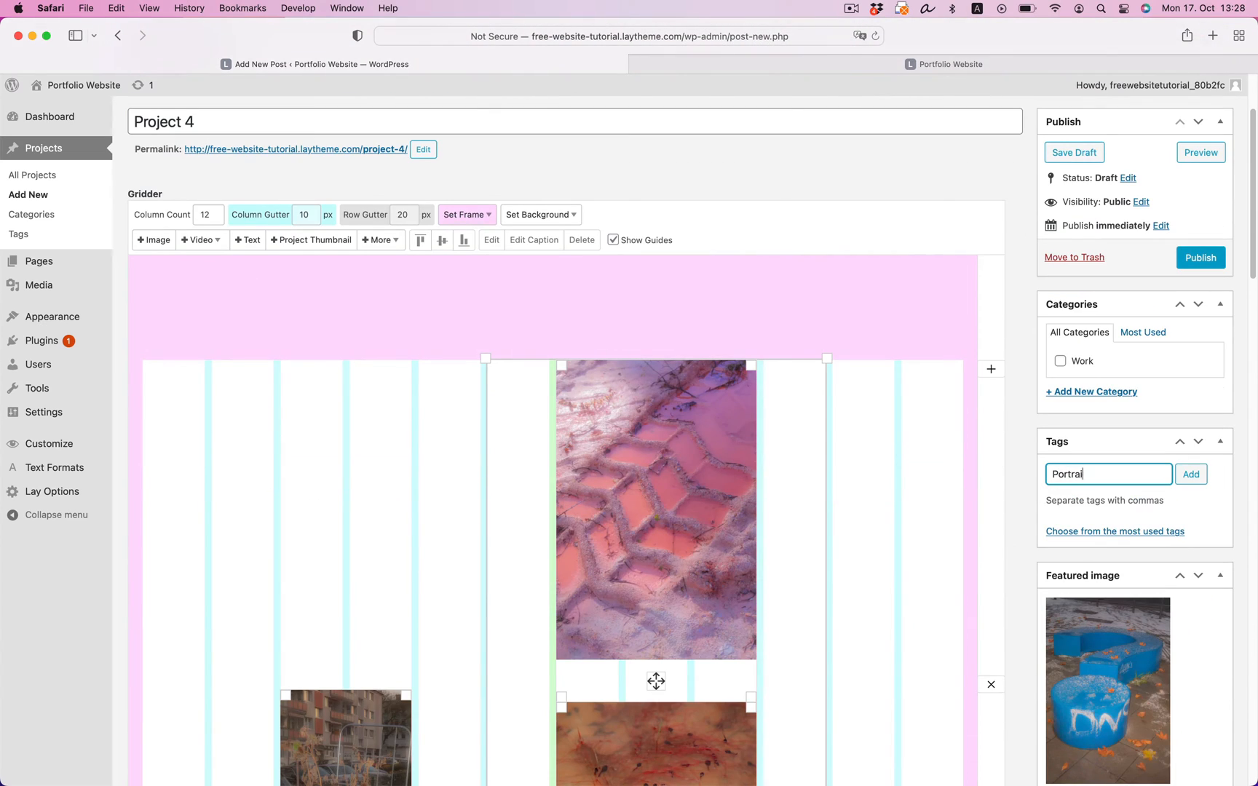
{"action": "left_click", "coordinate": [1190, 474]}
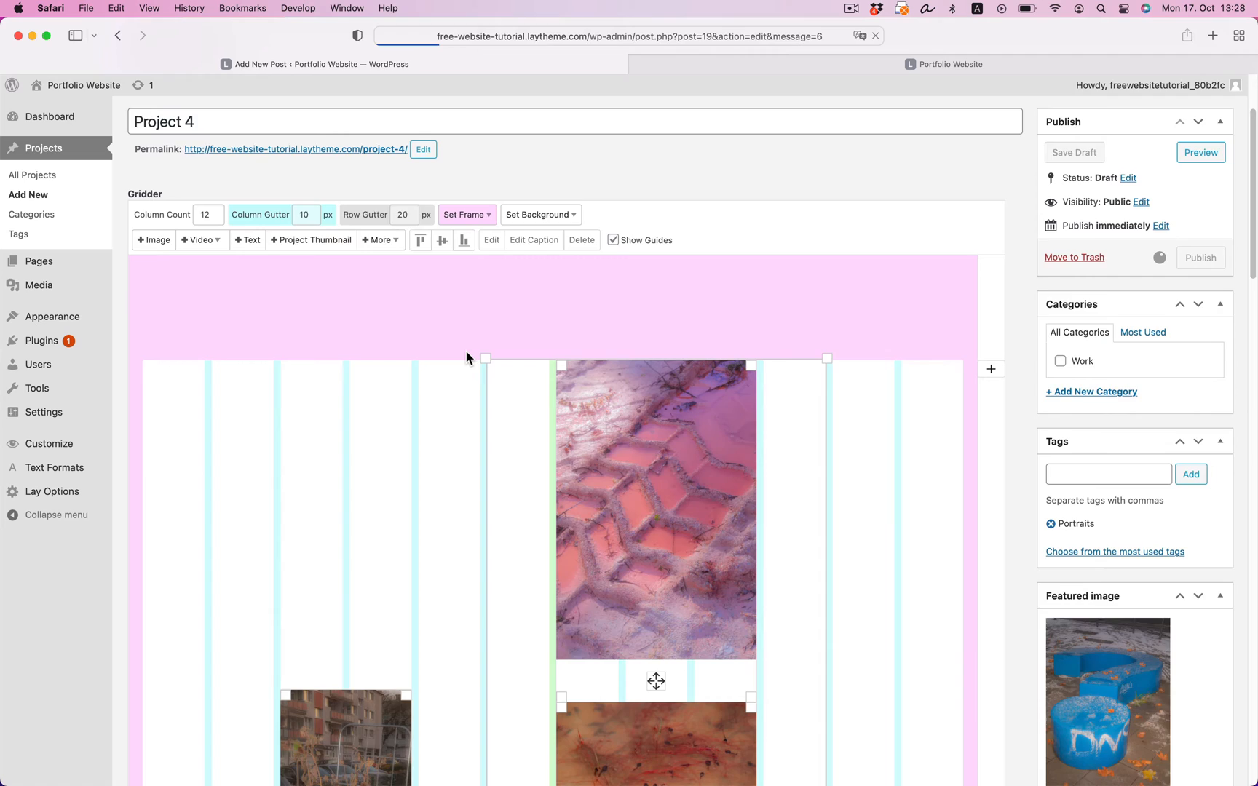
Create Project 5 with a large blue image, featured image and Portraits tag.
{"action": "left_click", "coordinate": [27, 194]}
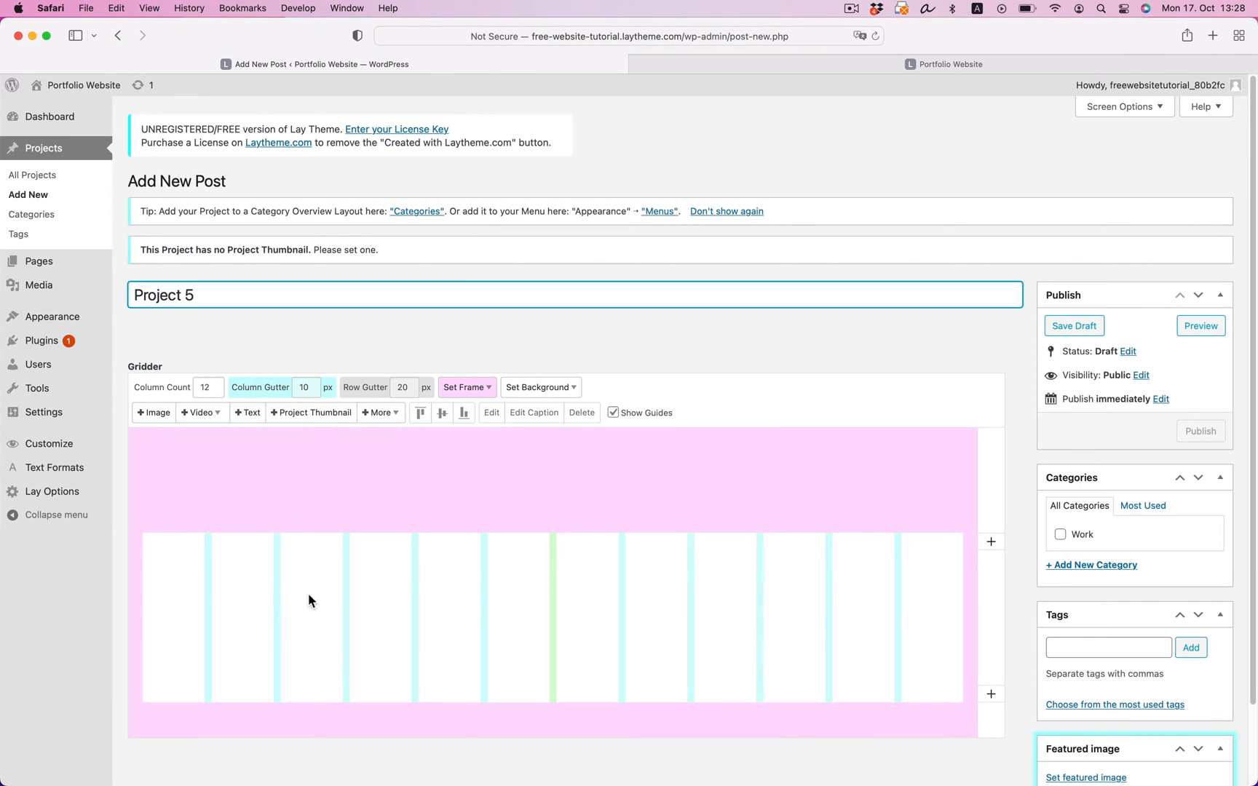
{"action": "type", "text": "PÜ"}
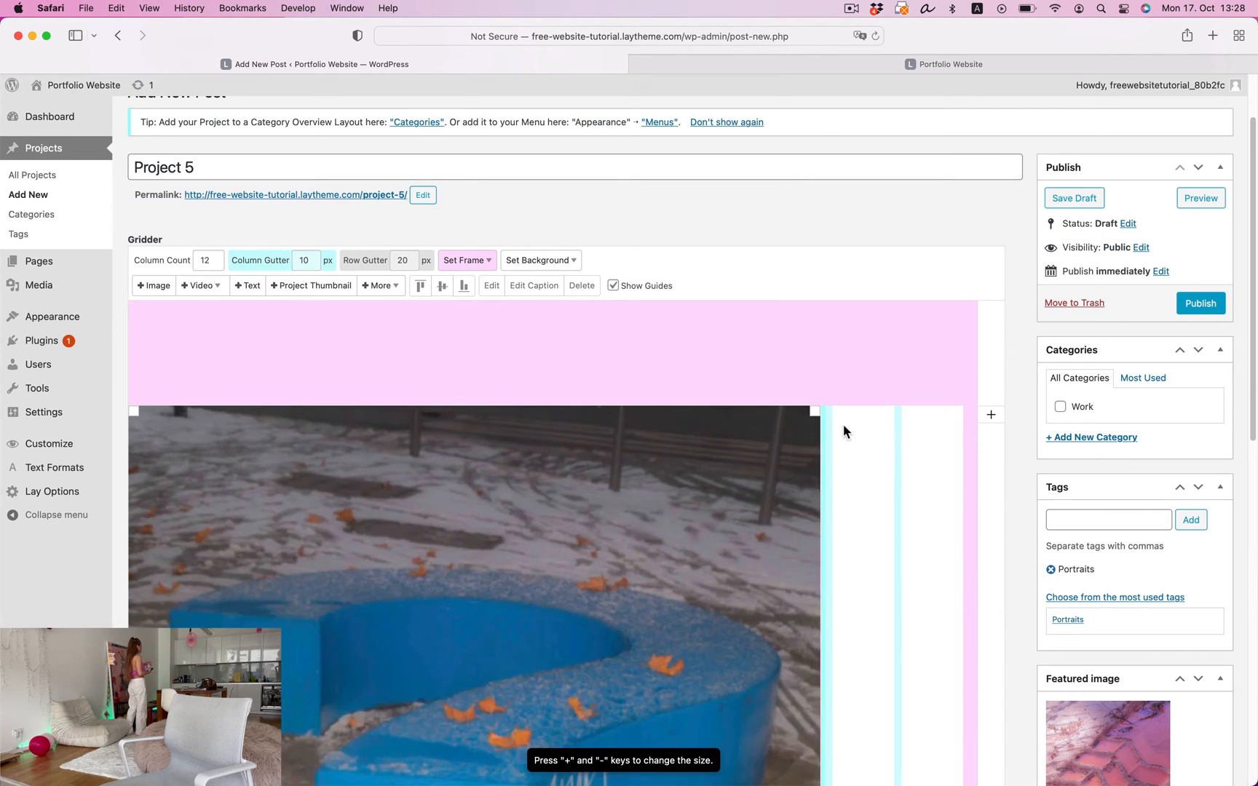
{"action": "scroll", "scroll_direction": "down", "scroll_amount": 3}
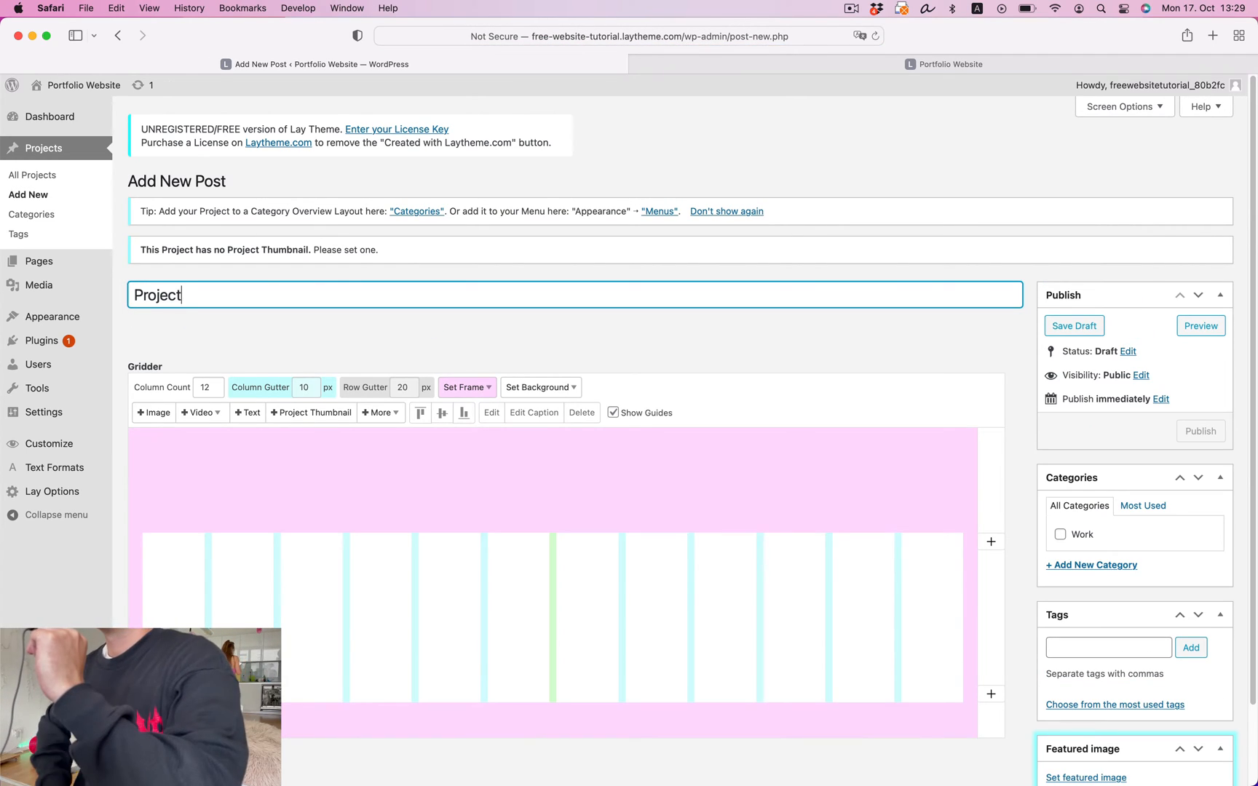
Build Project 6 with gallery images, tags and a featured thumbnail, then publish it.
{"action": "type", "text": "6"}
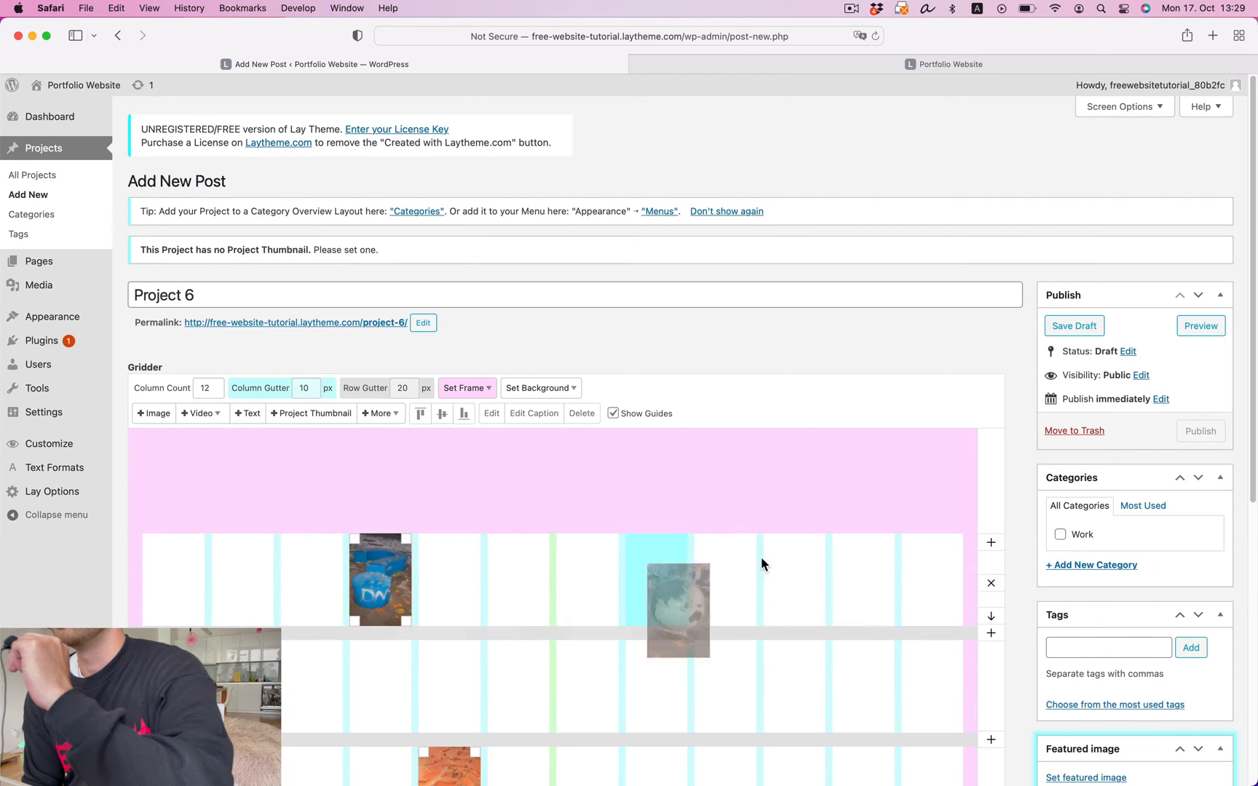
{"action": "left_click", "coordinate": [1084, 776]}
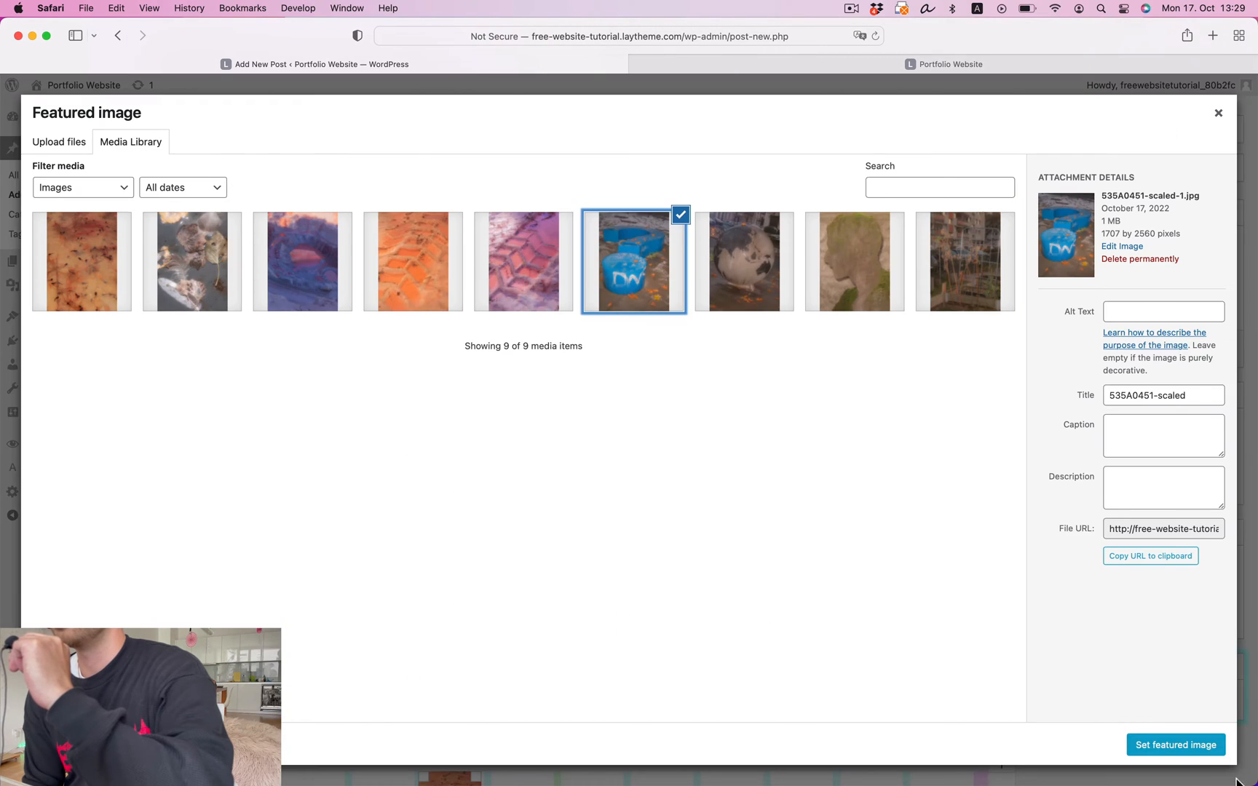
{"action": "left_click", "coordinate": [1175, 744]}
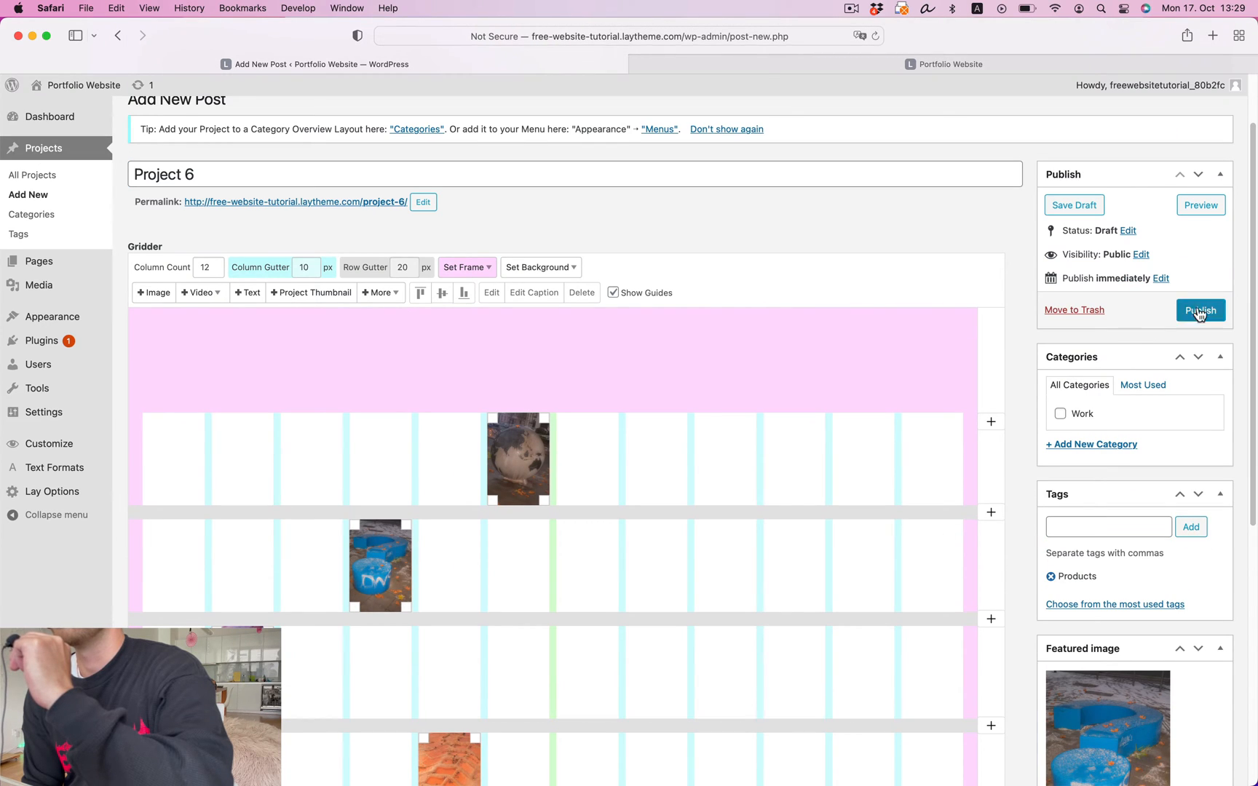
{"action": "left_click", "coordinate": [1200, 310]}
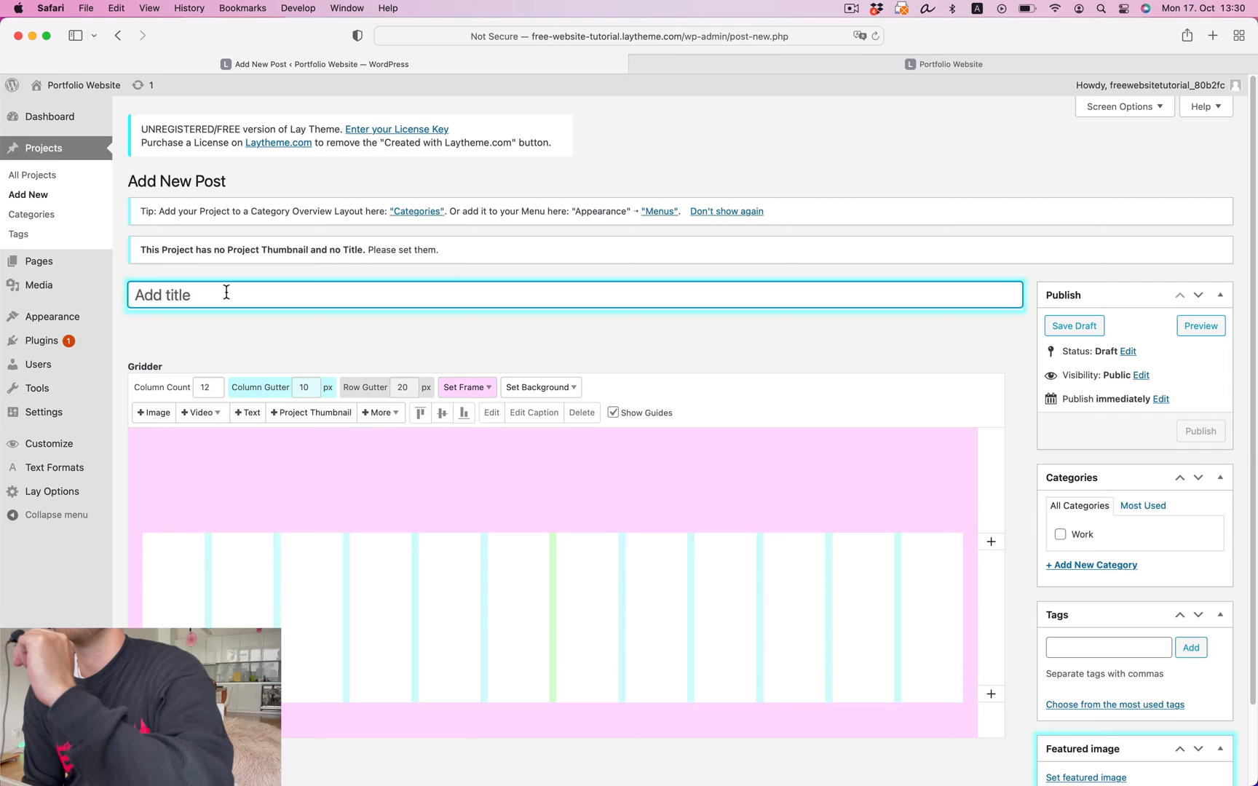
{"action": "left_click", "coordinate": [153, 412]}
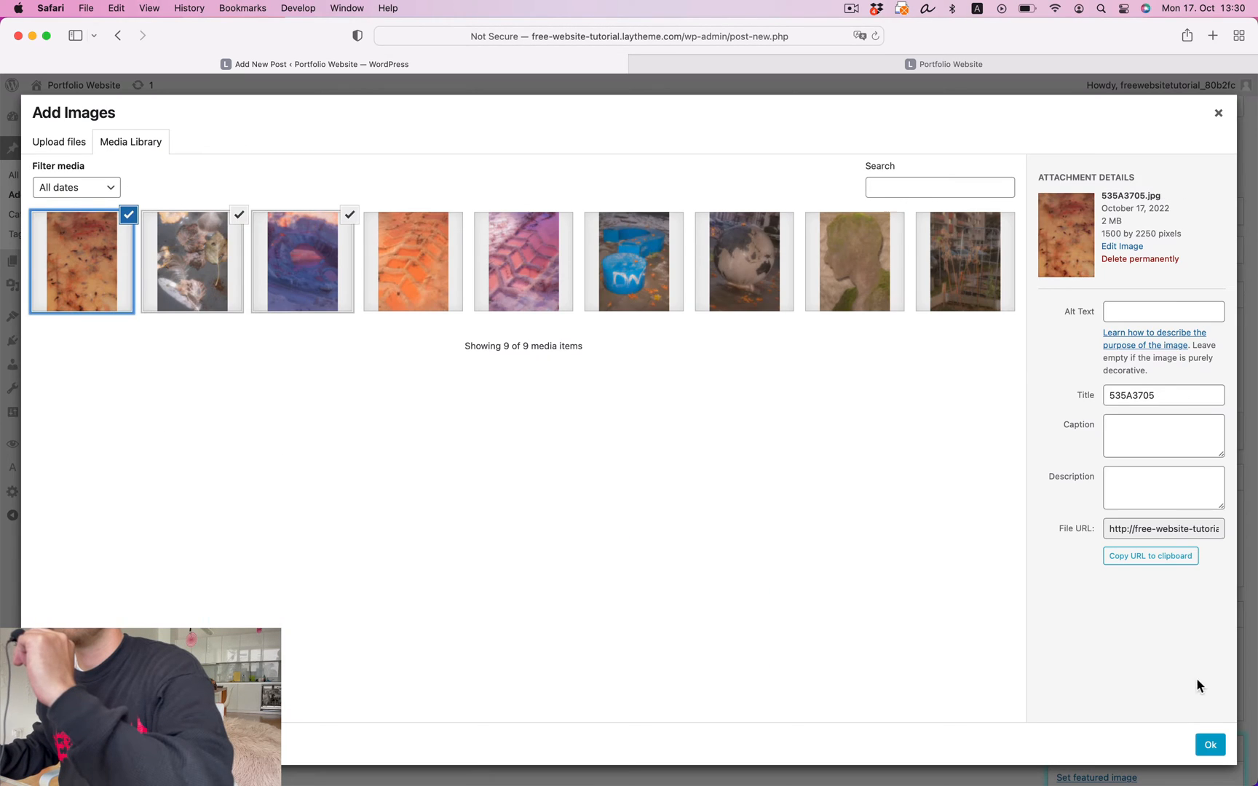
{"action": "left_click", "coordinate": [1208, 744]}
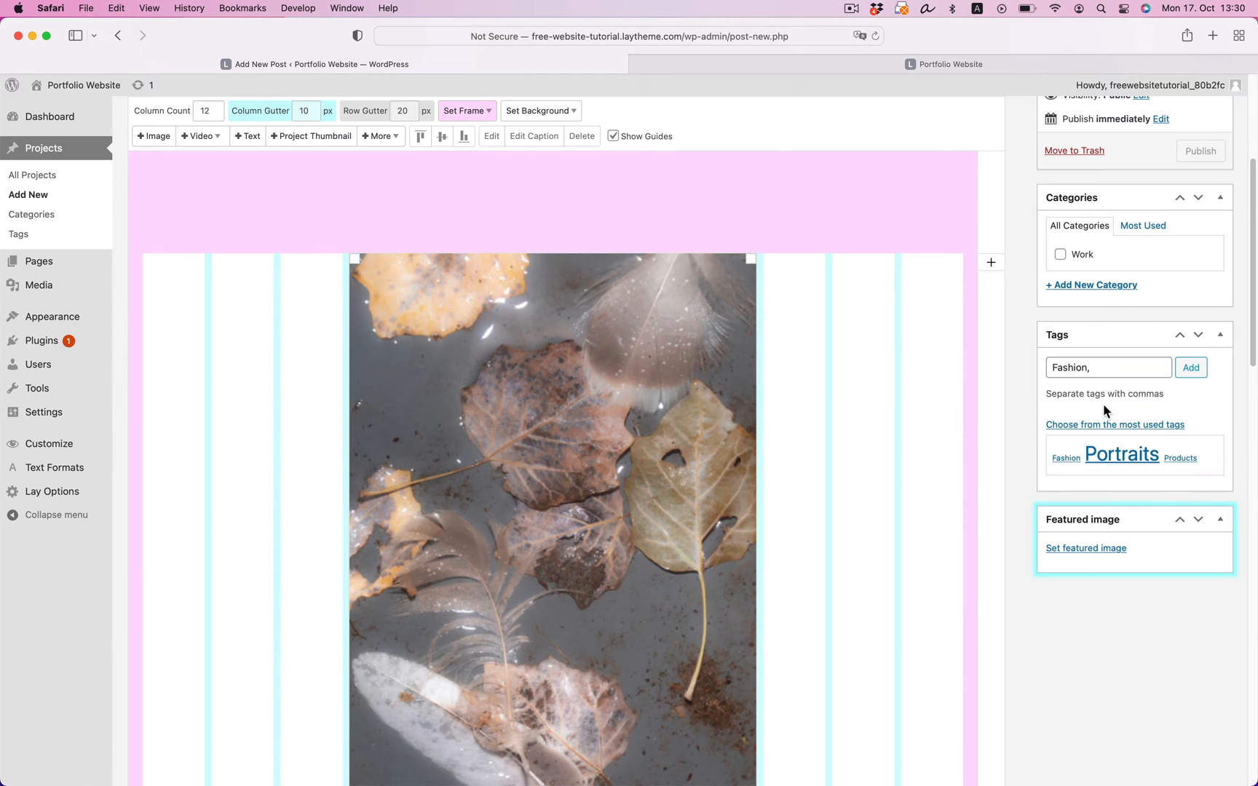
{"action": "left_click", "coordinate": [1084, 548]}
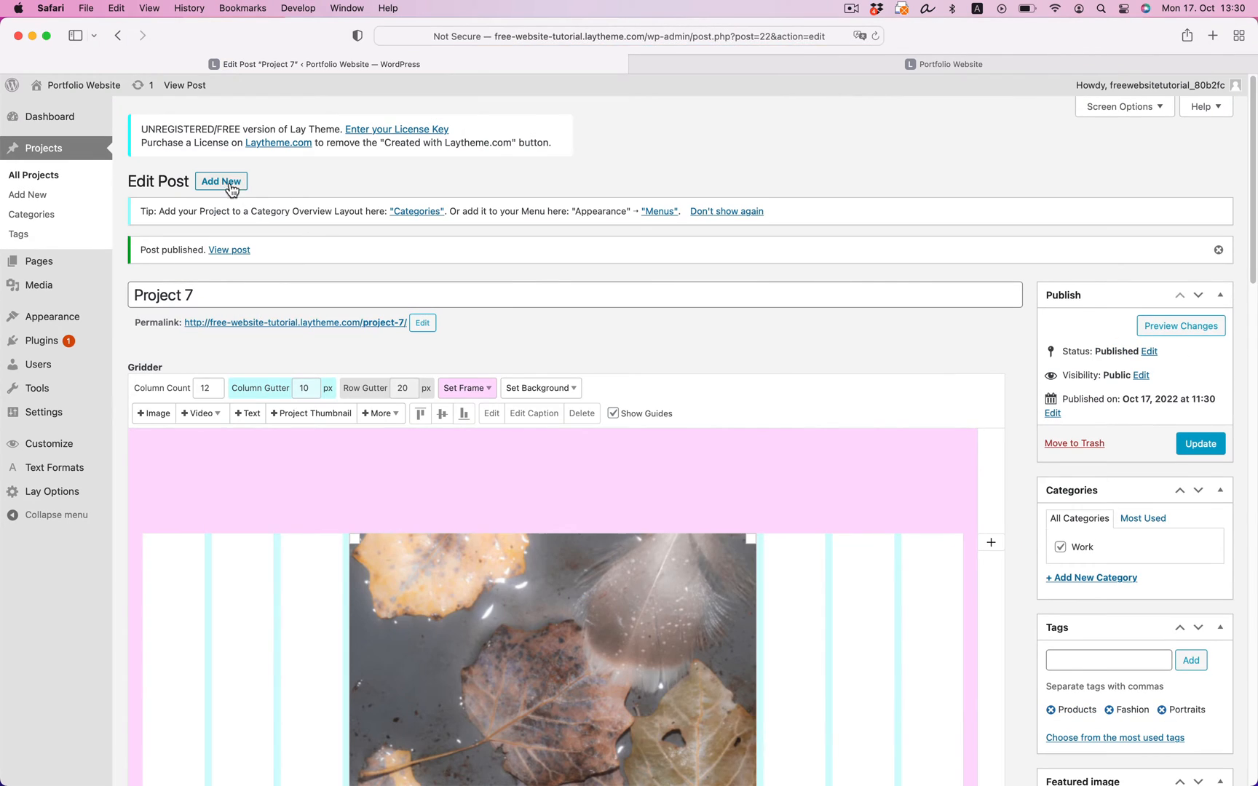
Create Project 99 with text and a photo and publish it.
{"action": "left_click", "coordinate": [221, 180]}
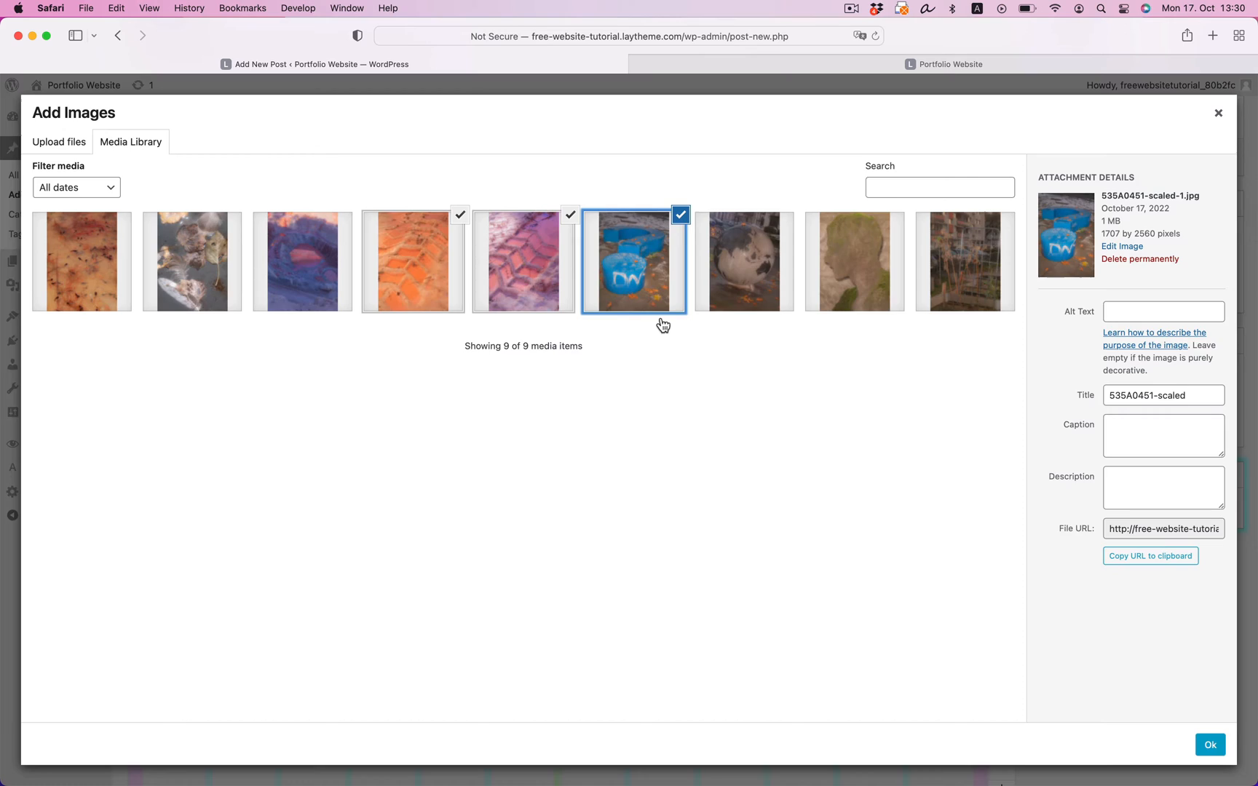
{"action": "left_click", "coordinate": [1210, 744]}
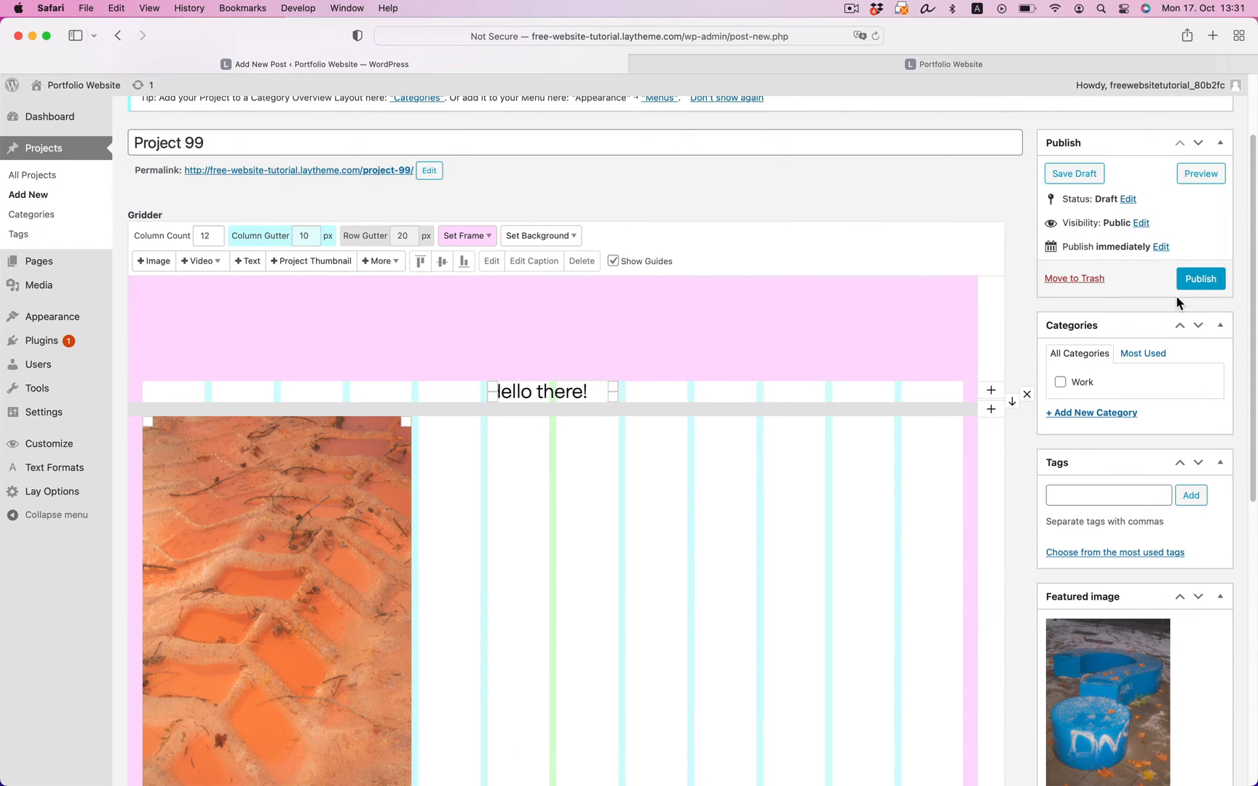
{"action": "left_click", "coordinate": [1199, 278]}
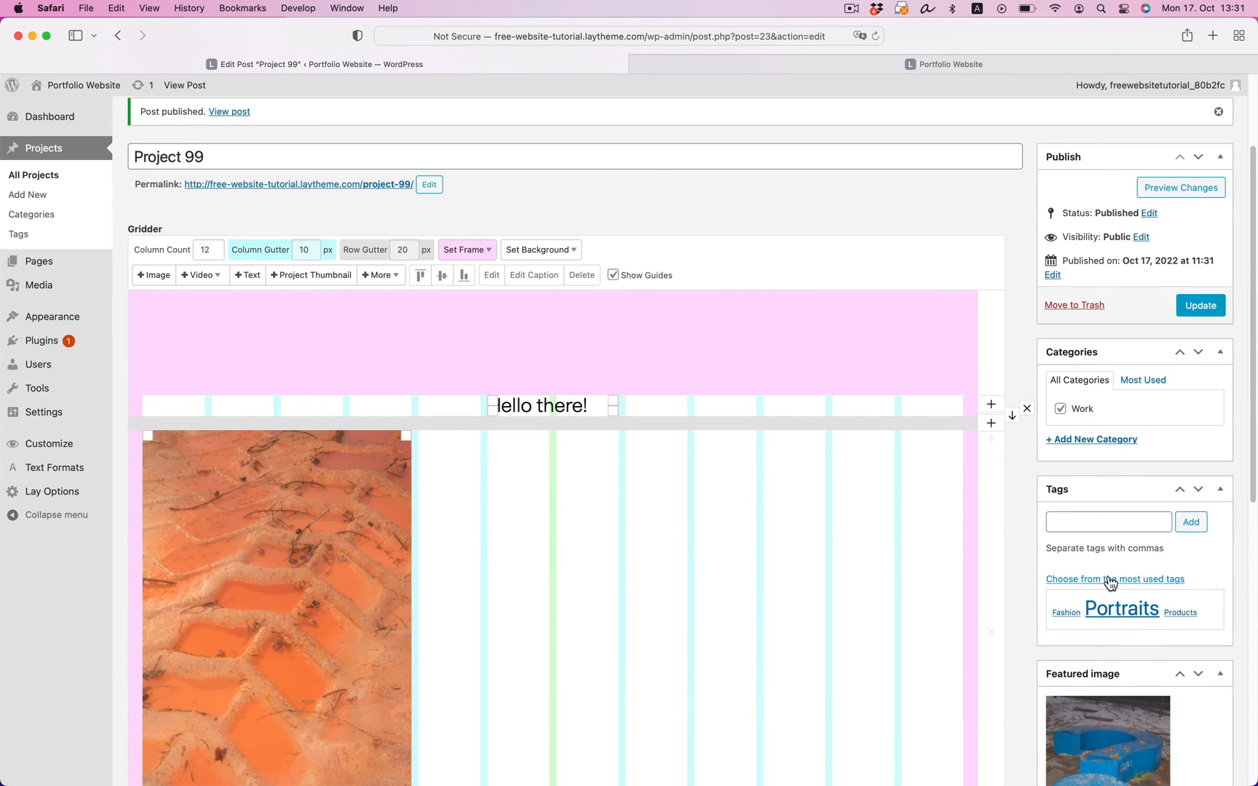
Create Project 999, name it and tag it from the most used tags.
{"action": "left_click", "coordinate": [27, 193]}
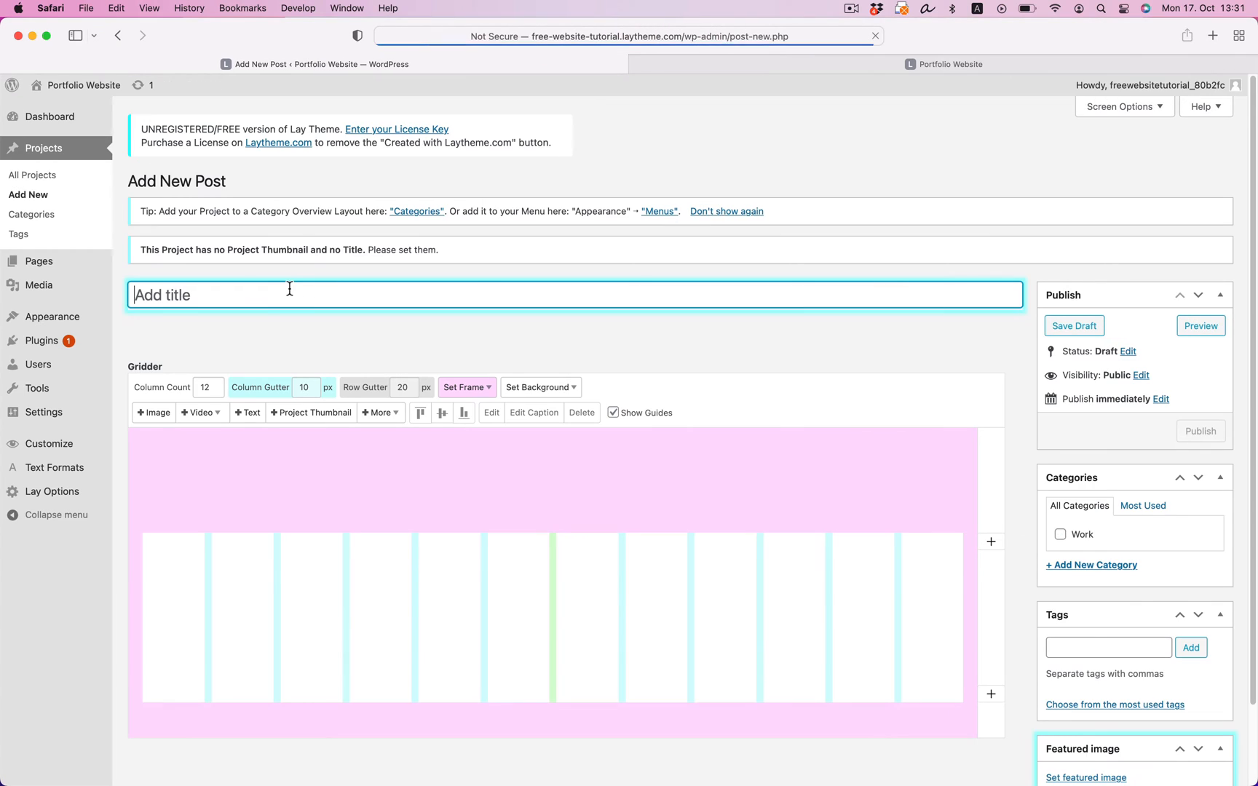
{"action": "left_click", "coordinate": [153, 412]}
{"action": "type", "text": "F"}
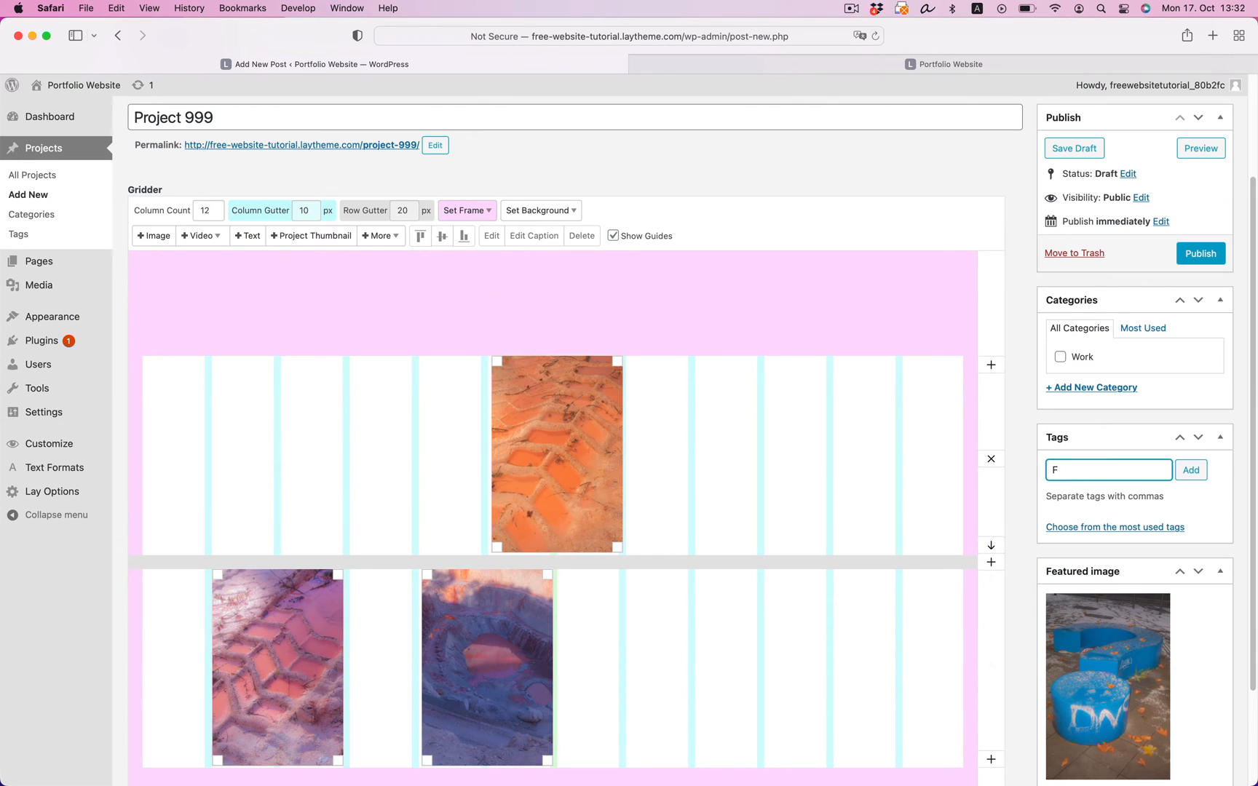
{"action": "left_click", "coordinate": [1199, 253]}
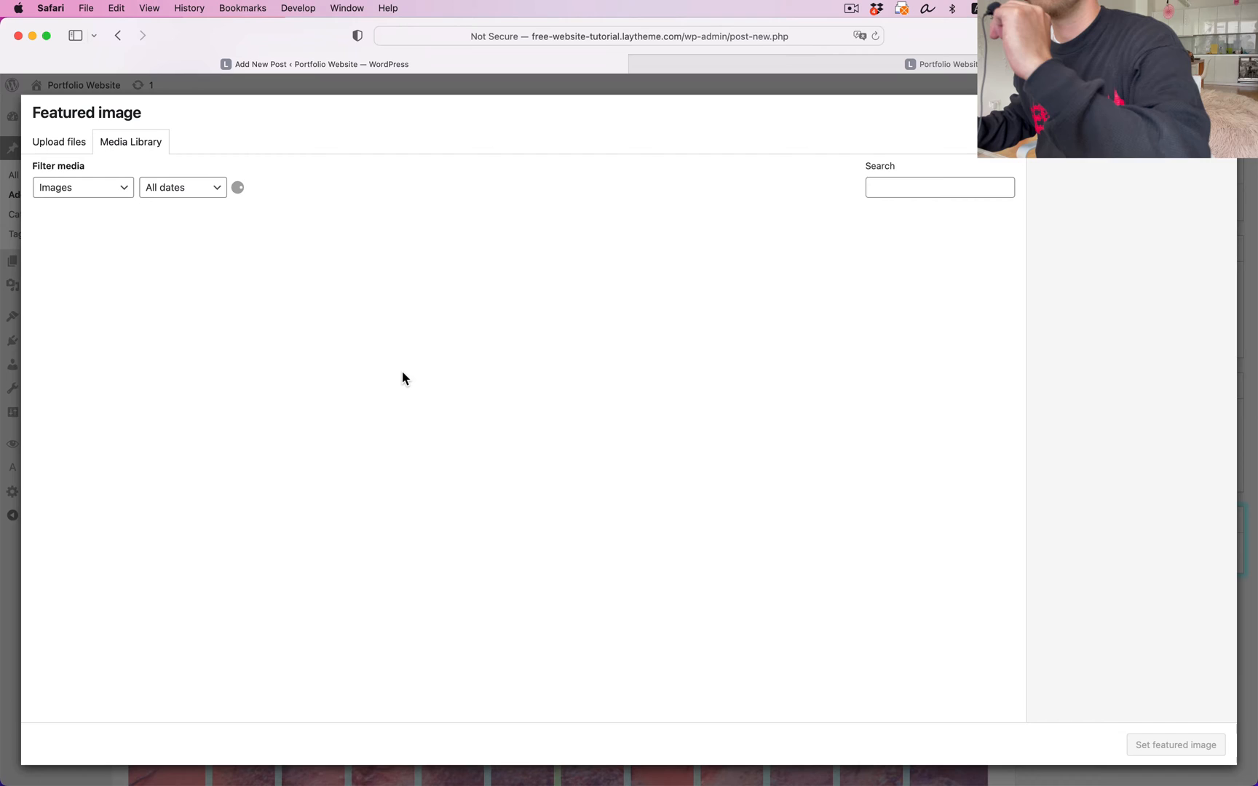
{"action": "mouse_move", "coordinate": [380, 405]}
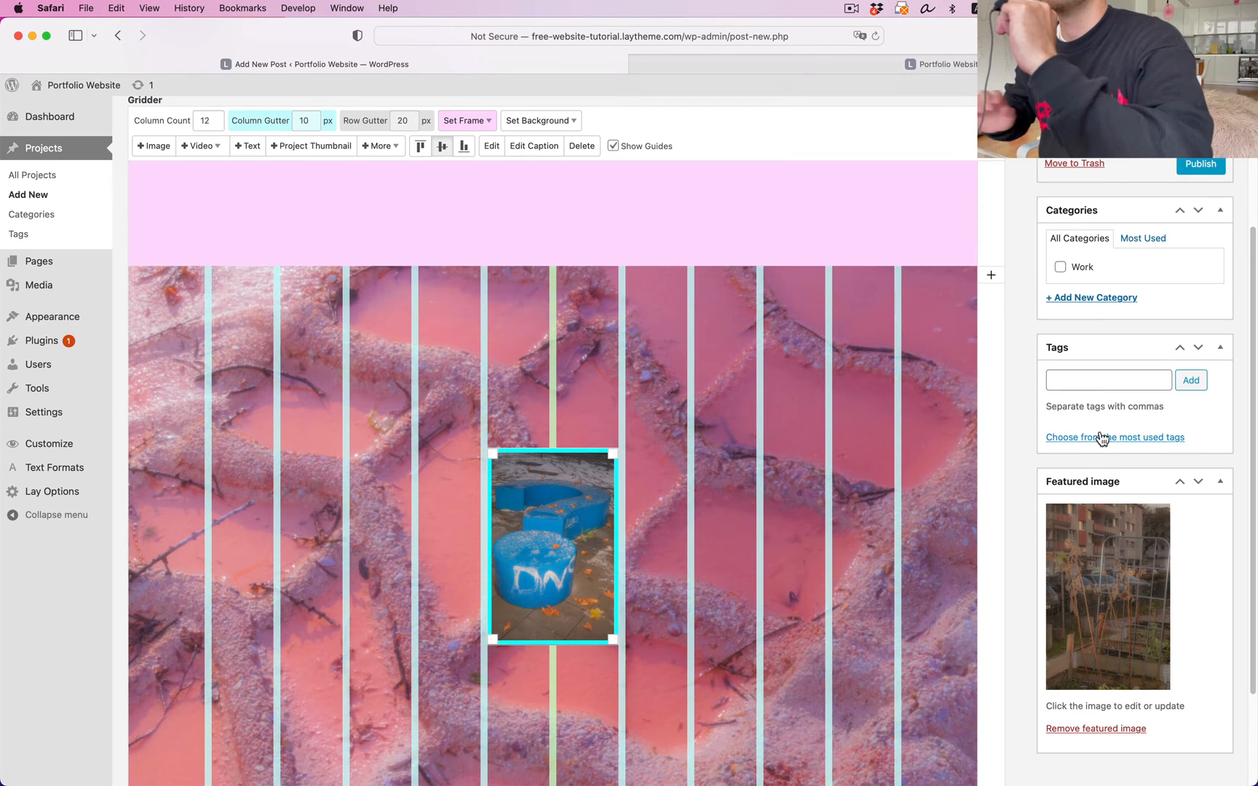
{"action": "left_click", "coordinate": [1200, 164]}
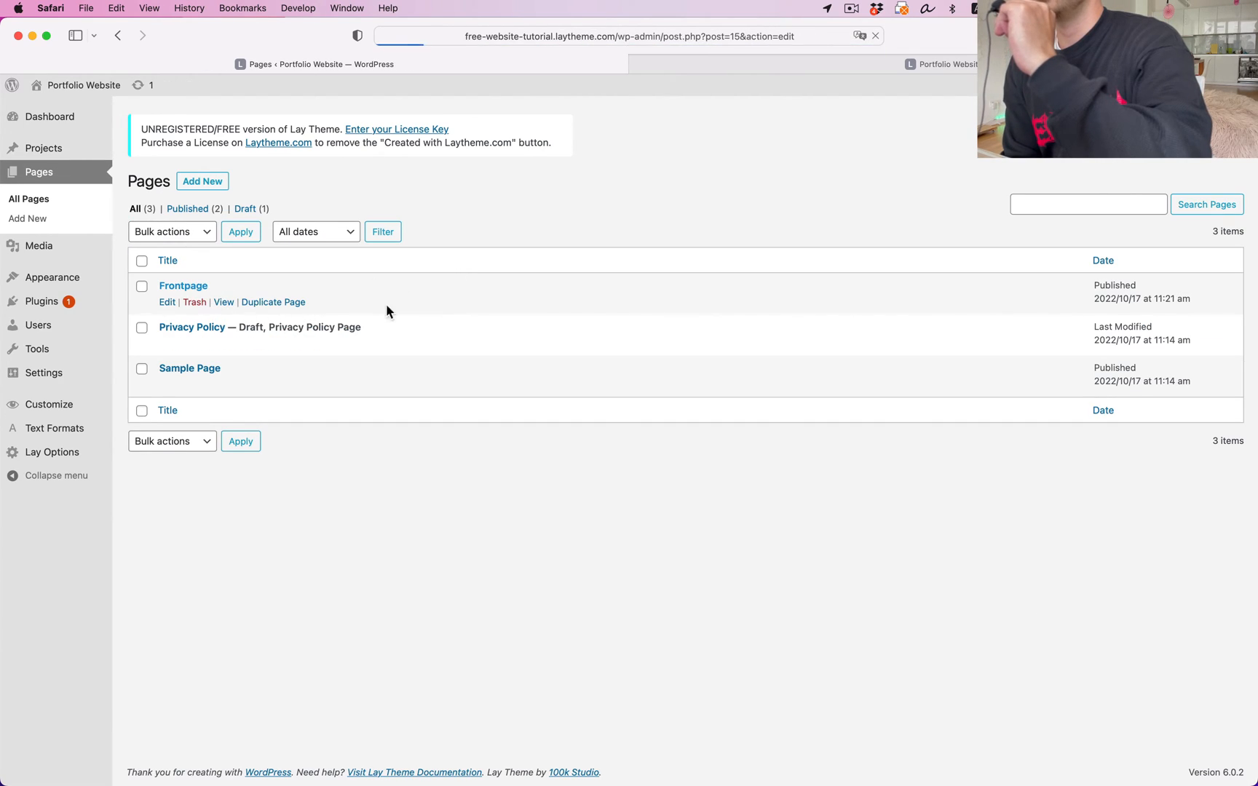
On the Frontpage, add a project thumbnail grid element showing Work projects.
{"action": "left_click", "coordinate": [167, 303]}
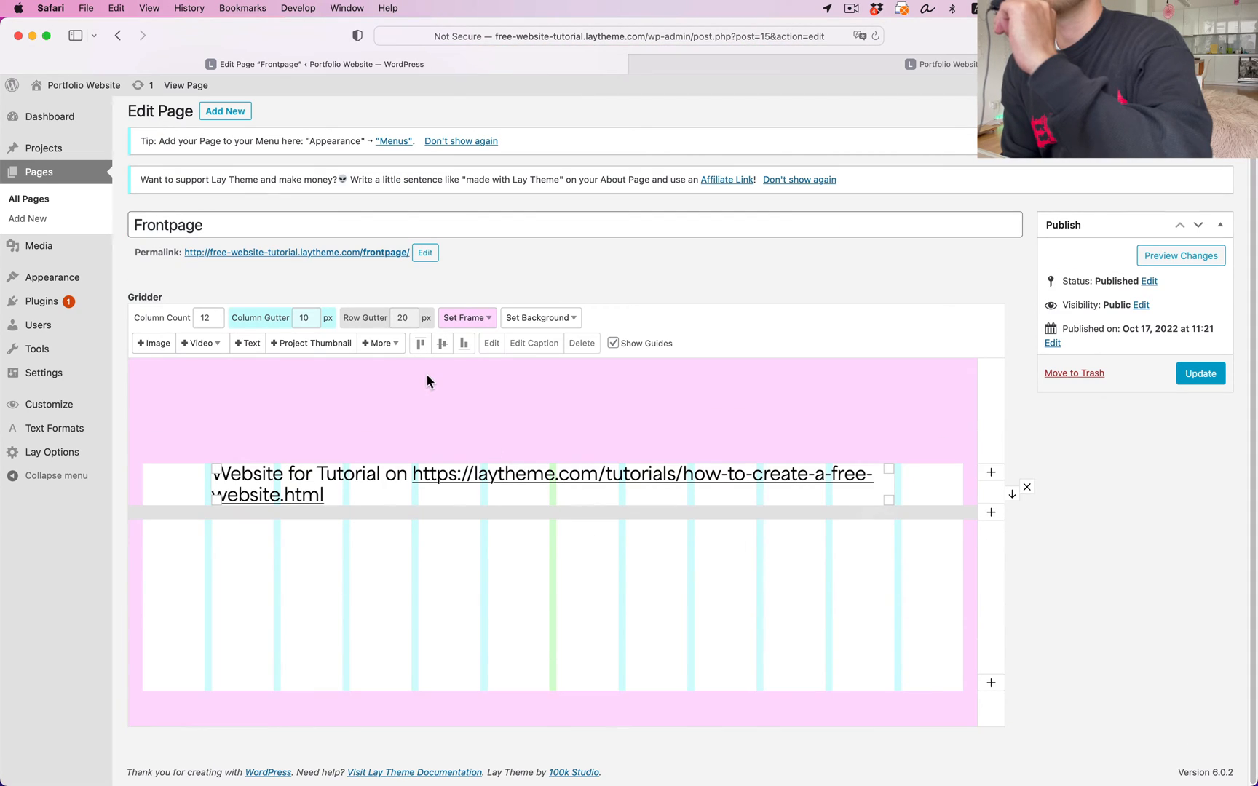
{"action": "left_click", "coordinate": [380, 344]}
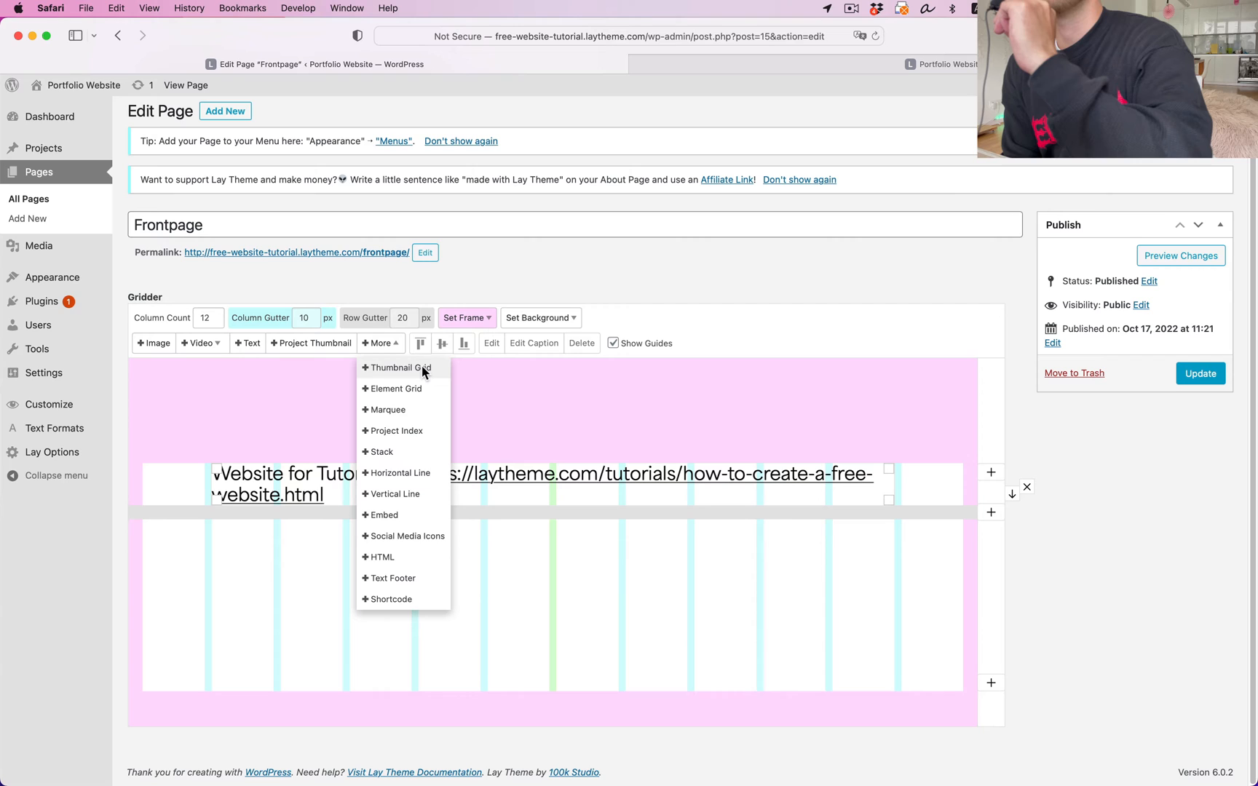
{"action": "left_click", "coordinate": [396, 367]}
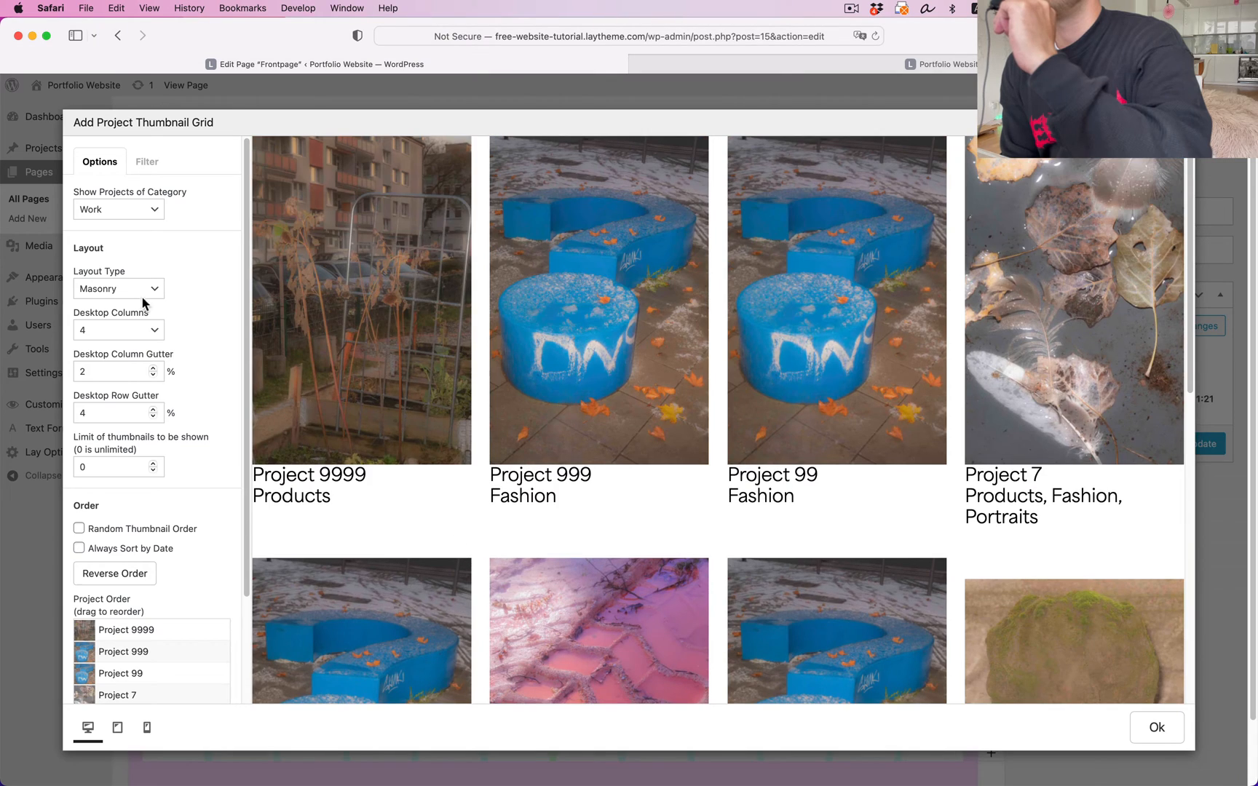
Make the grid top-aligned, check the phone preview and move Project 5 first.
{"action": "left_click", "coordinate": [118, 288]}
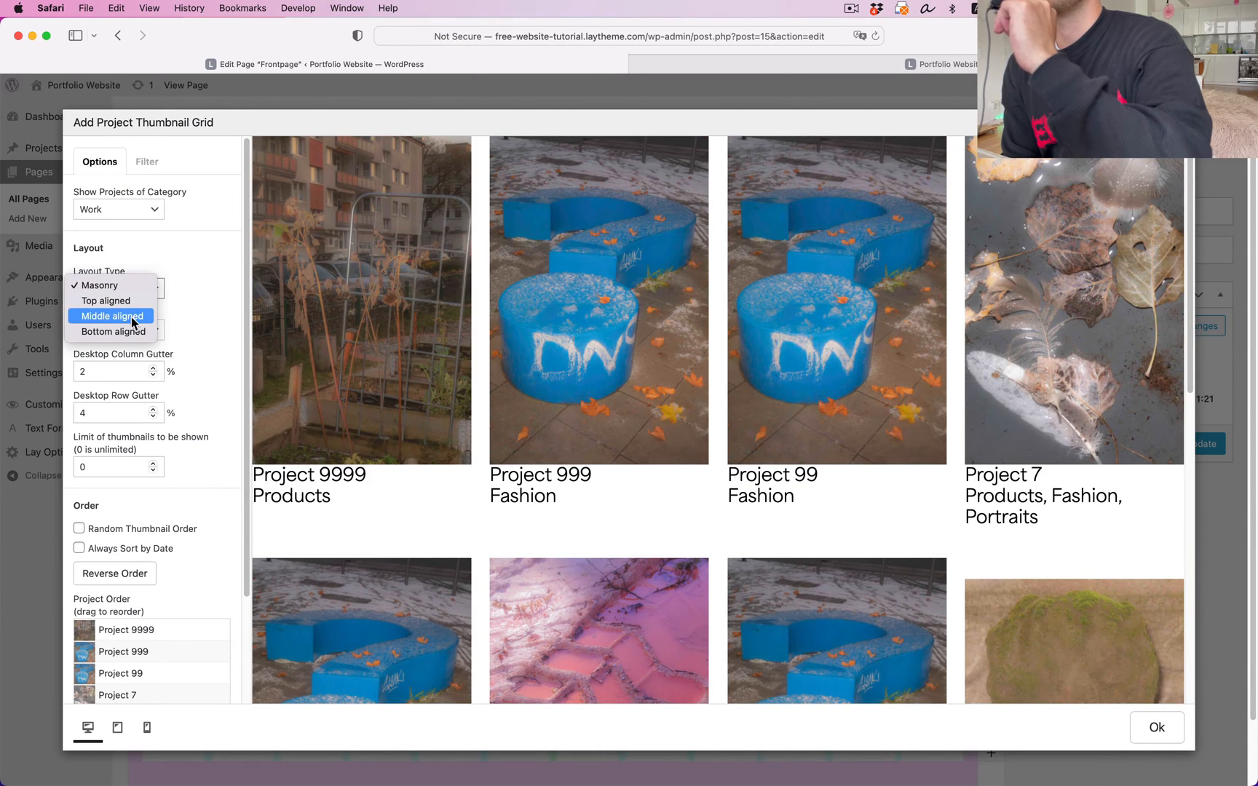
{"action": "left_click", "coordinate": [105, 300]}
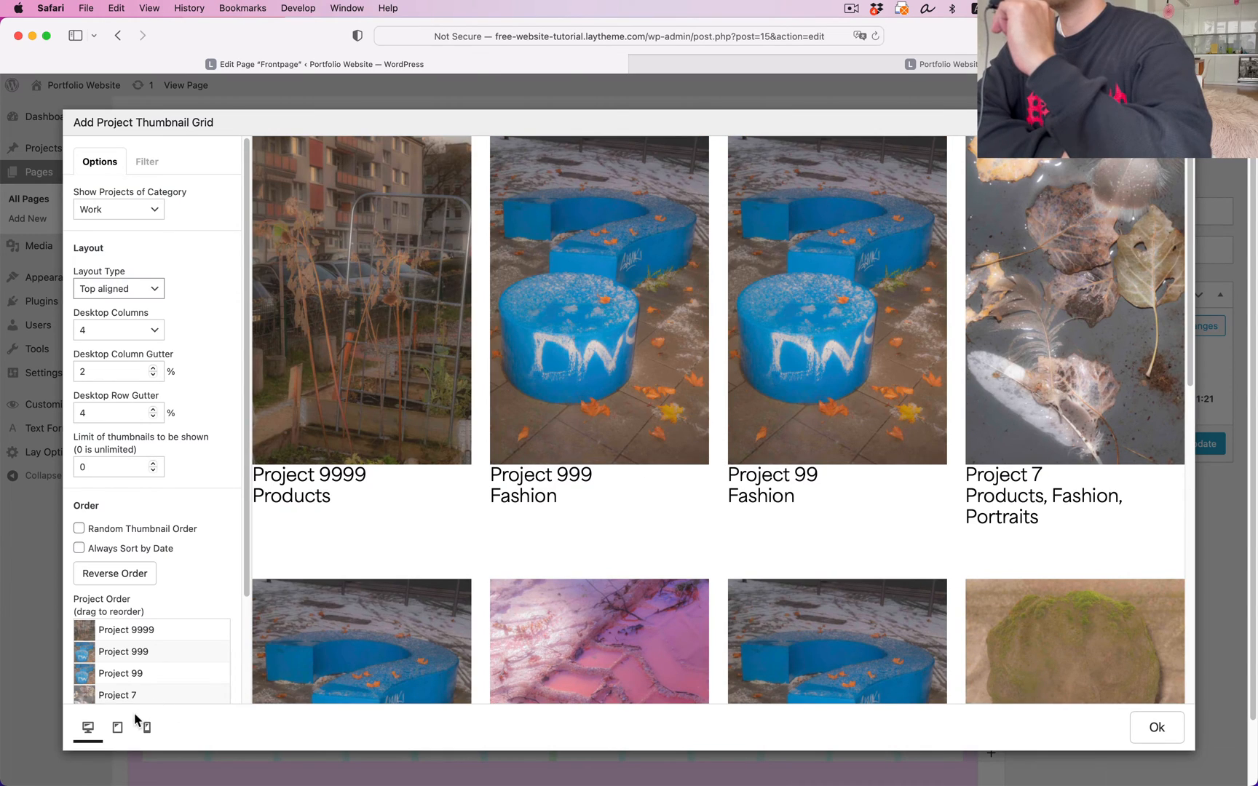
{"action": "left_click", "coordinate": [147, 728]}
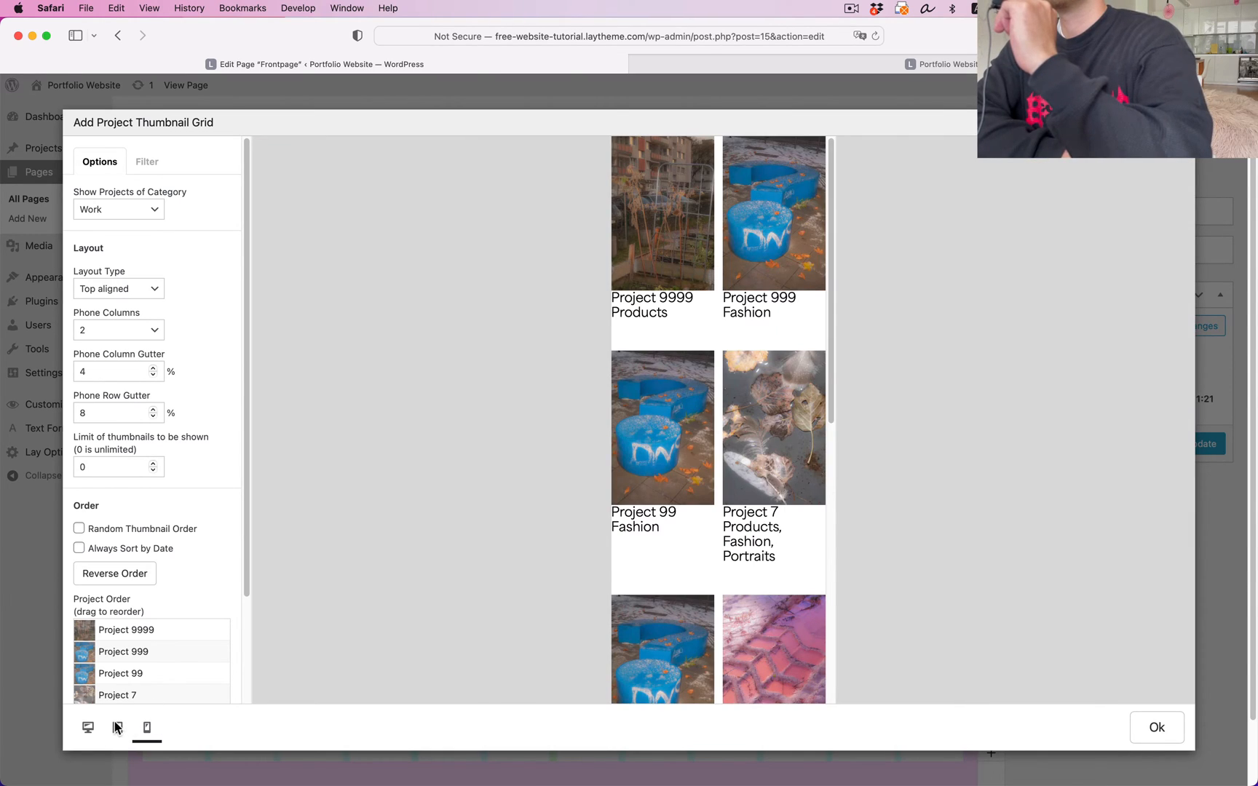
{"action": "left_click", "coordinate": [89, 728]}
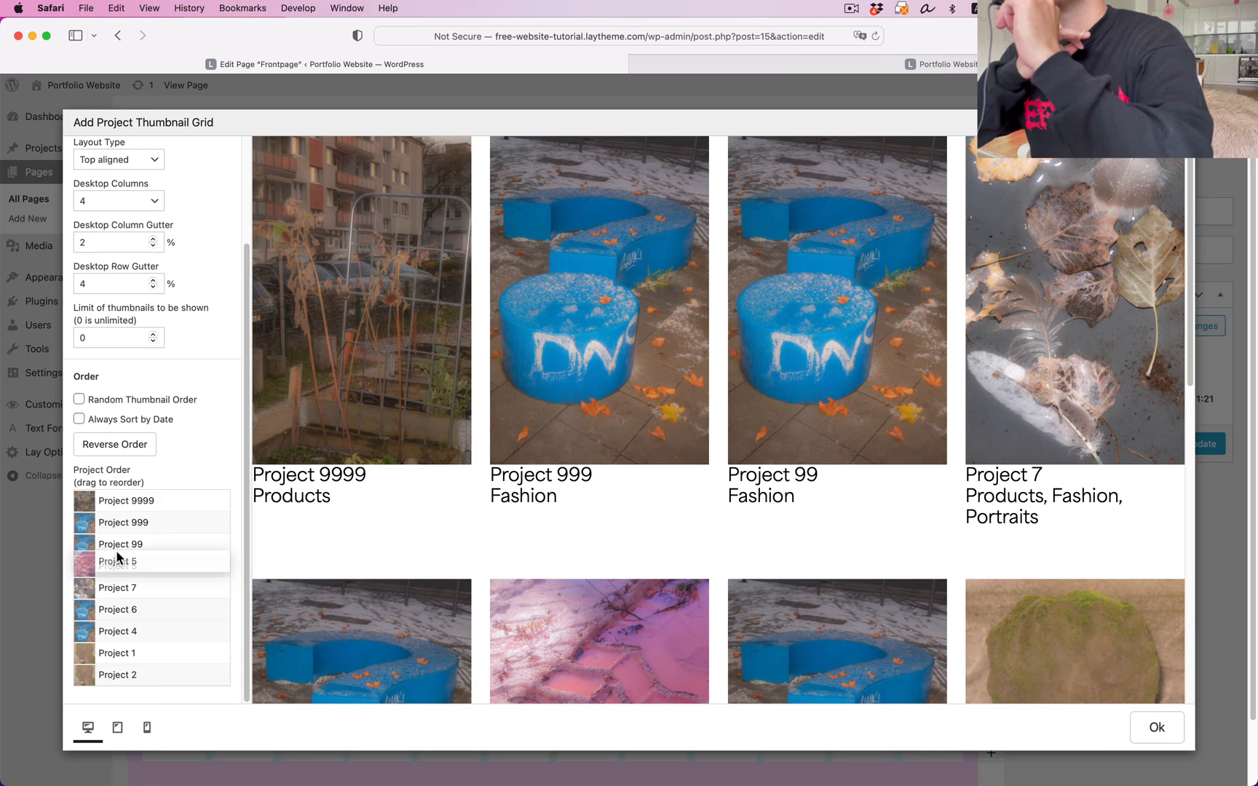
{"action": "left_click_drag", "start_coordinate": [121, 561], "coordinate": [121, 499]}
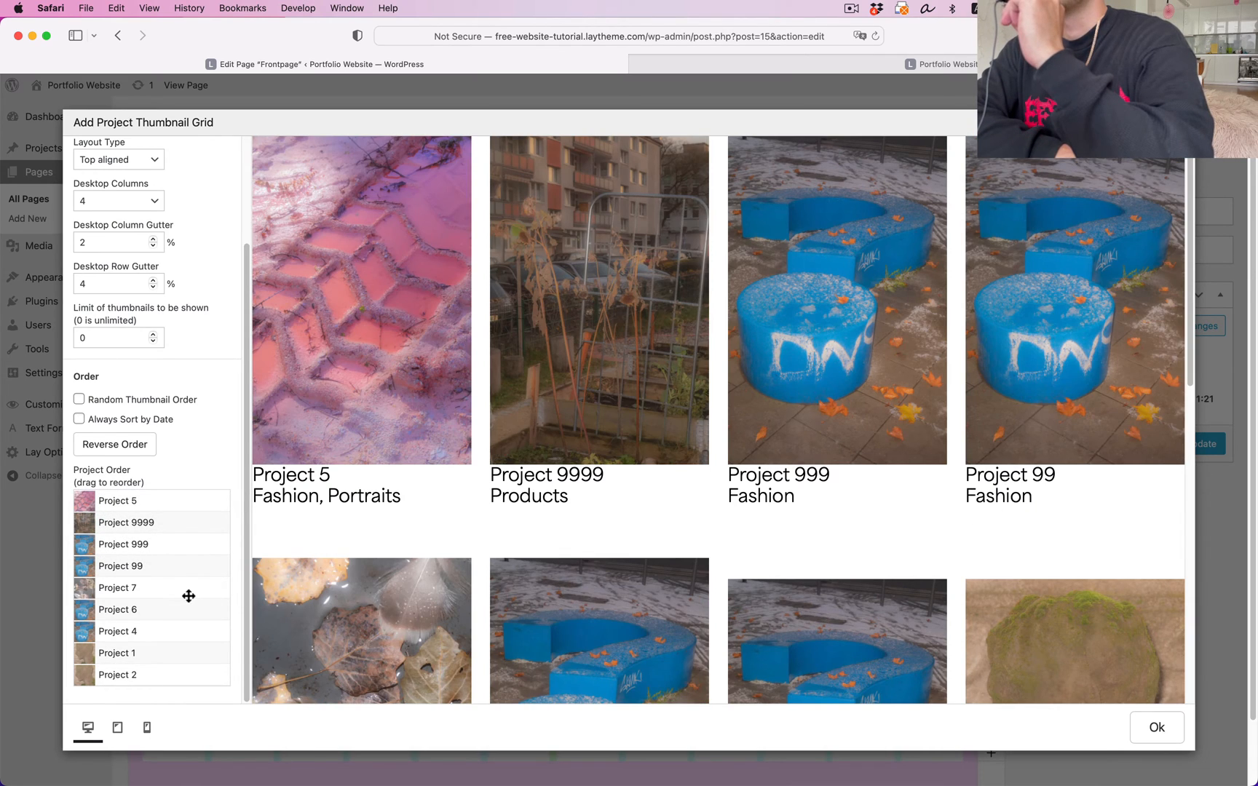
Enable the tag filter ordered Portraits, Fashion, Products and insert the grid.
{"action": "left_click", "coordinate": [147, 162]}
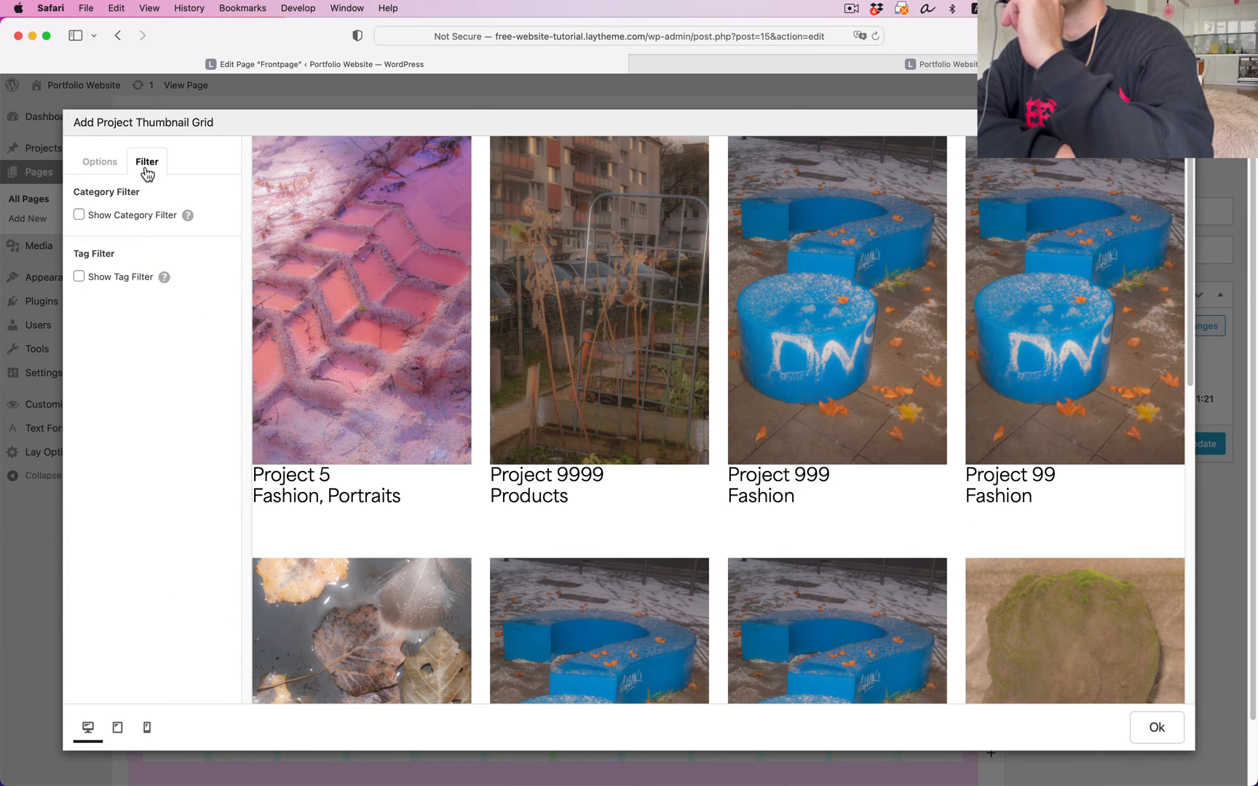
{"action": "left_click", "coordinate": [78, 277]}
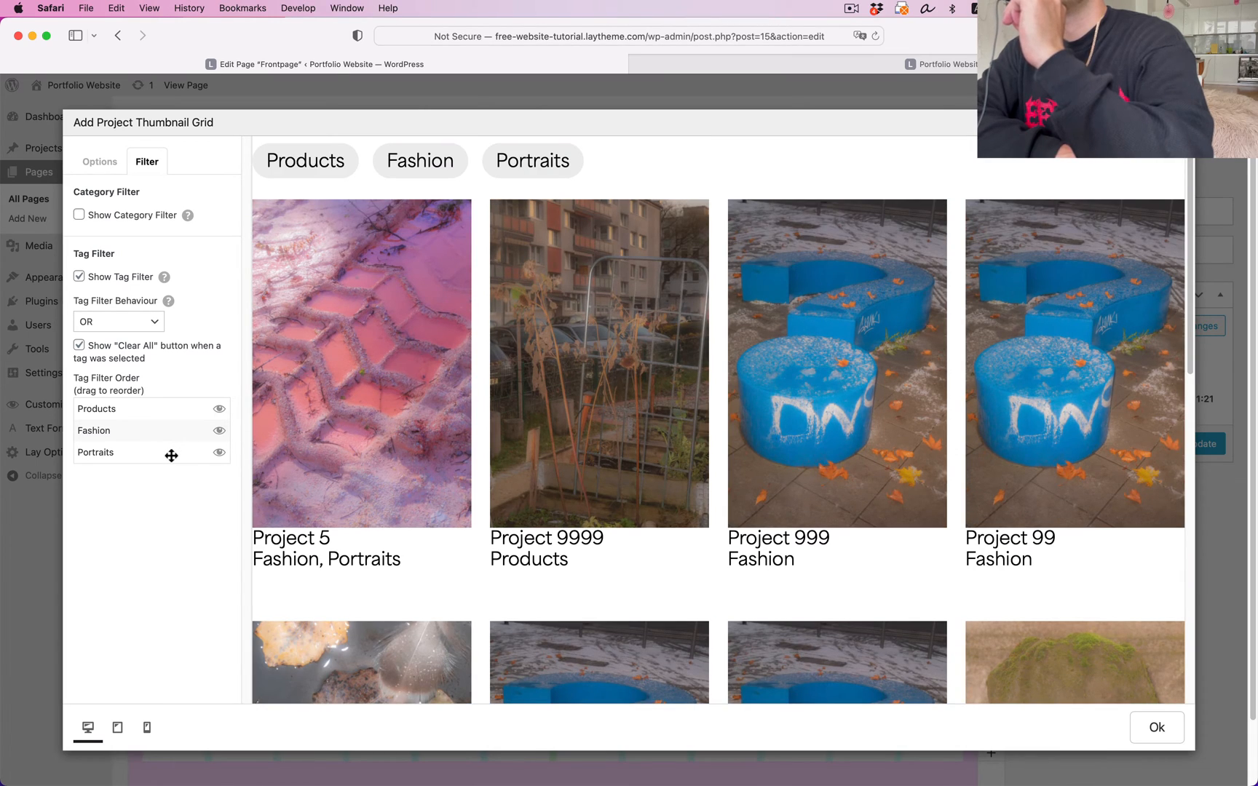
{"action": "left_click_drag", "start_coordinate": [170, 452], "coordinate": [155, 408]}
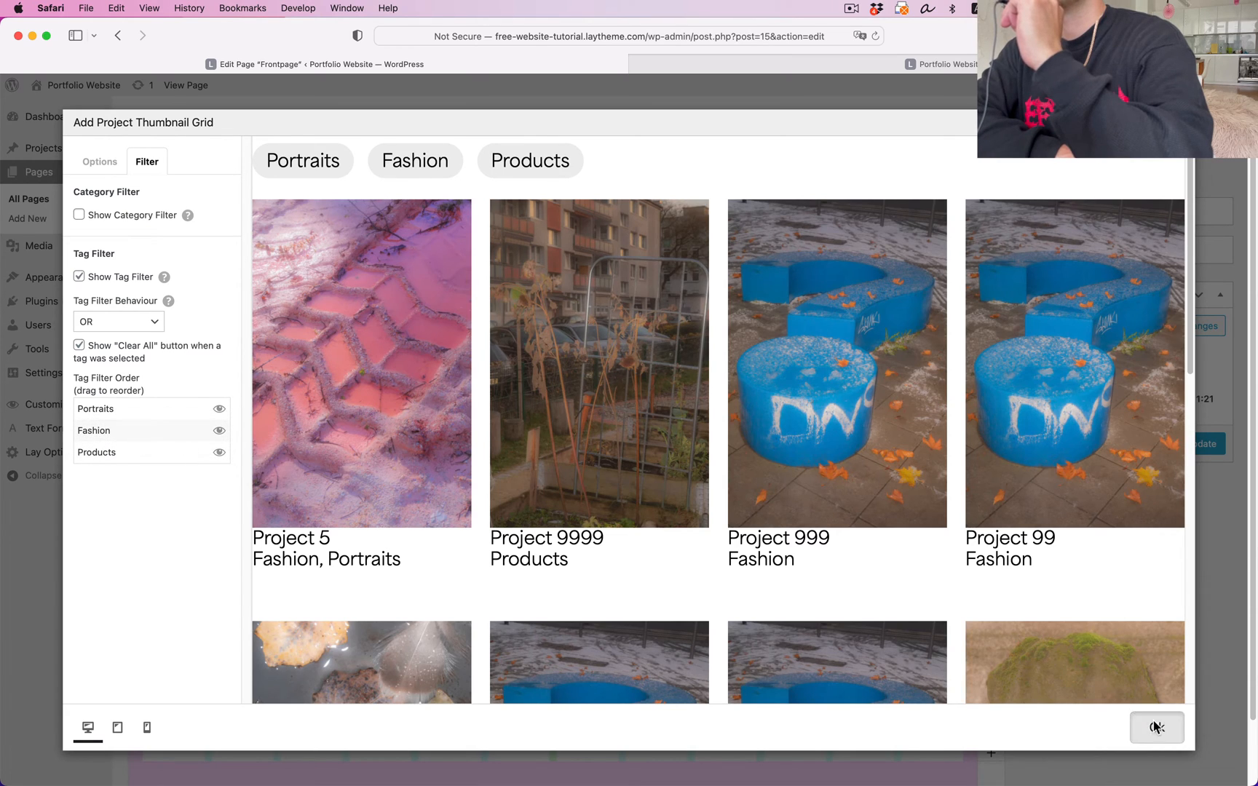
{"action": "left_click", "coordinate": [1156, 728]}
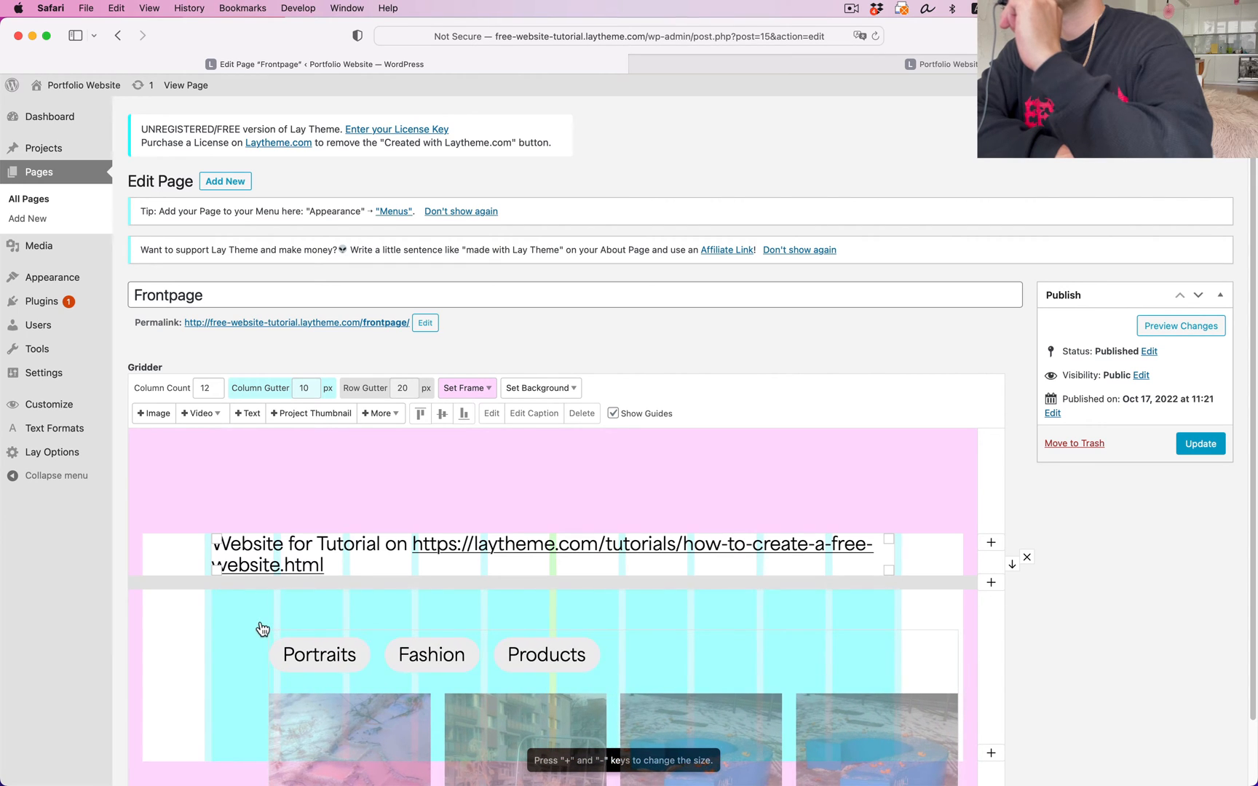
Review the grid layout and update the Frontpage.
{"action": "scroll", "scroll_direction": "down", "scroll_amount": 3}
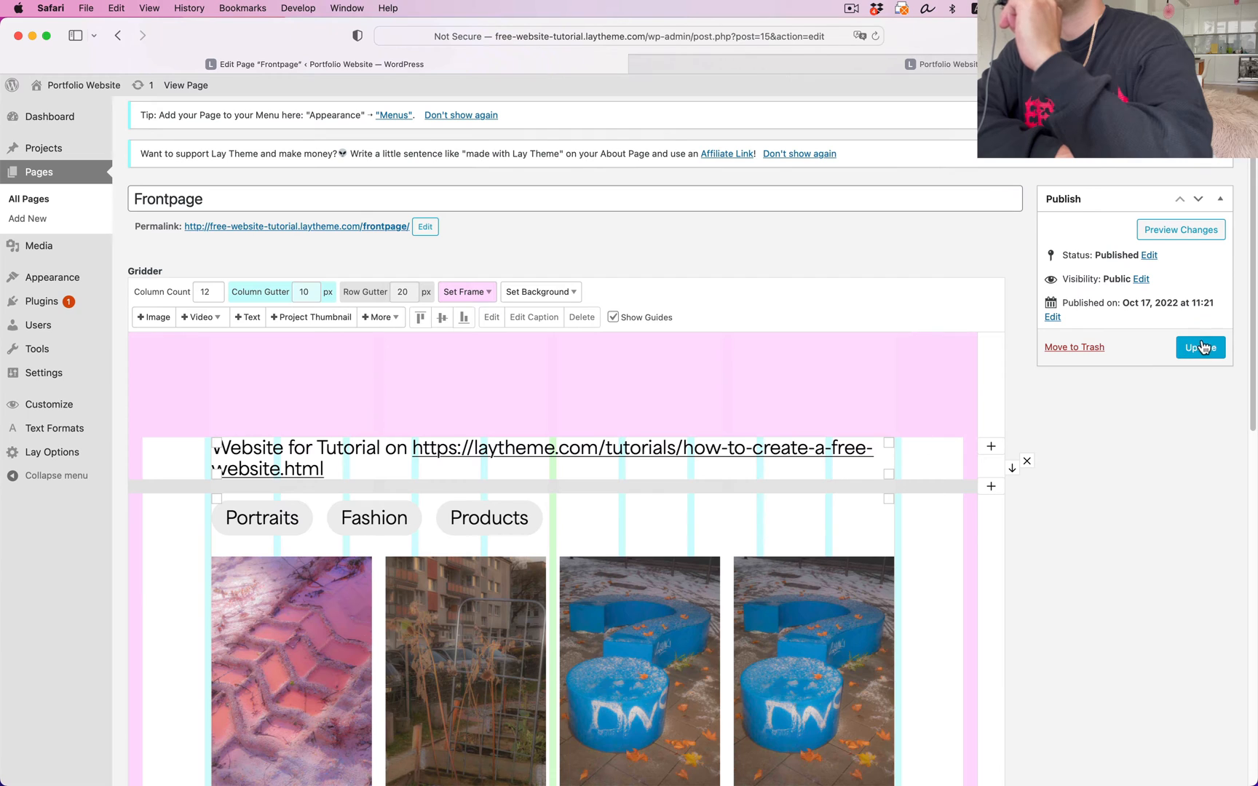
{"action": "left_click", "coordinate": [1200, 348]}
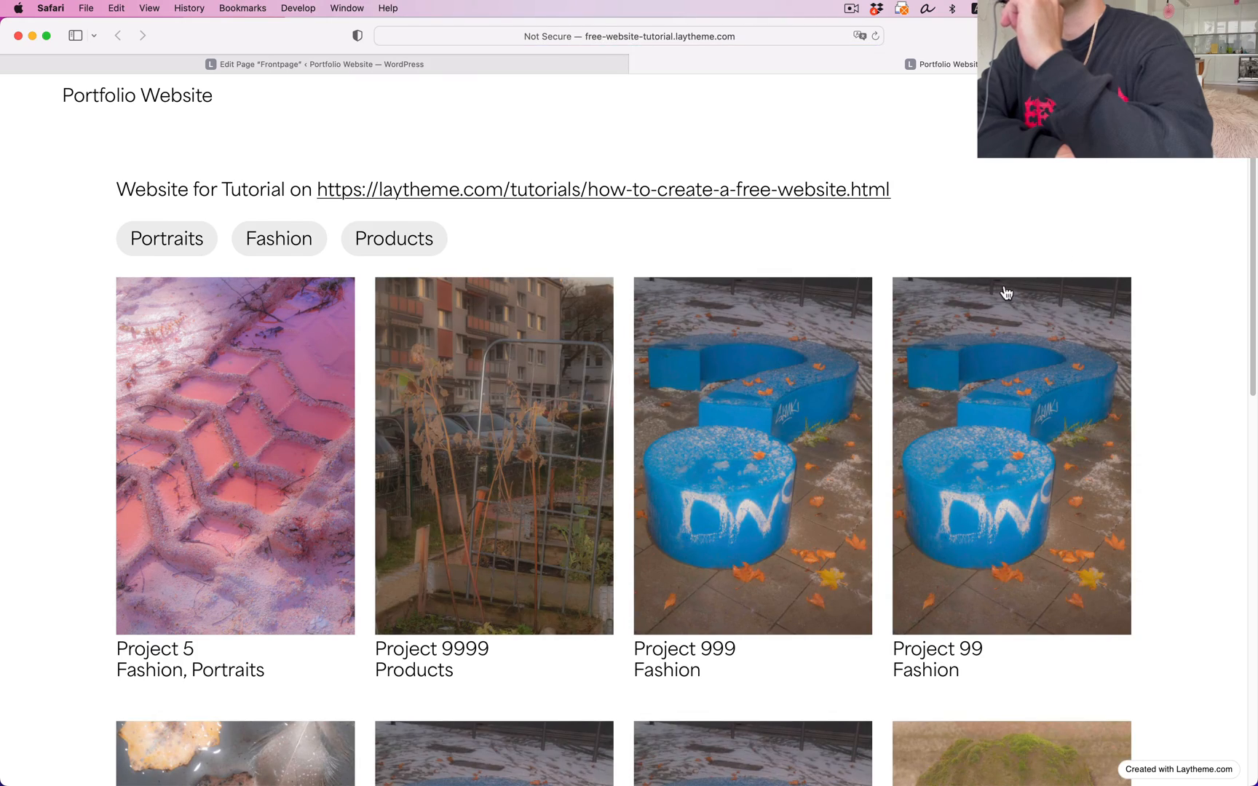
{"action": "mouse_move", "coordinate": [1002, 401]}
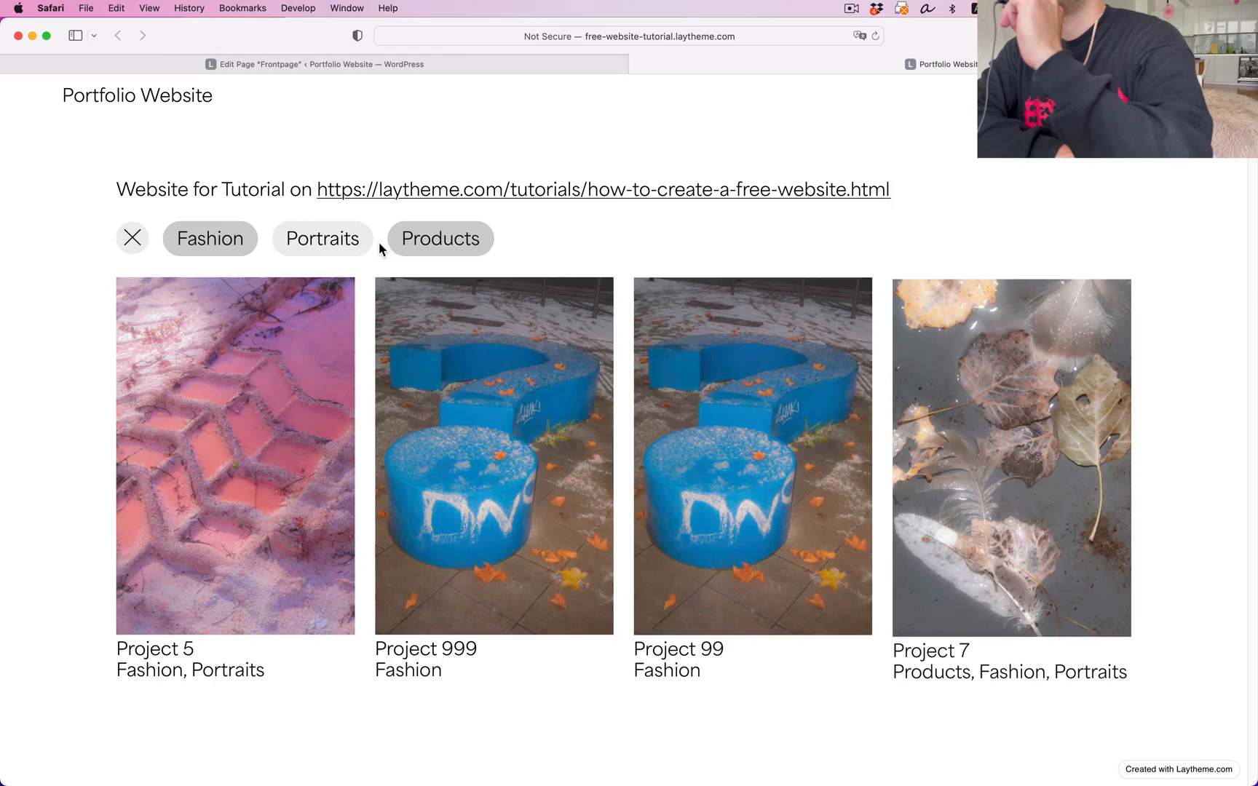
Filter the live grid by Fashion and Products, then return to the Frontpage editor.
{"action": "scroll", "scroll_direction": "down", "scroll_amount": 3}
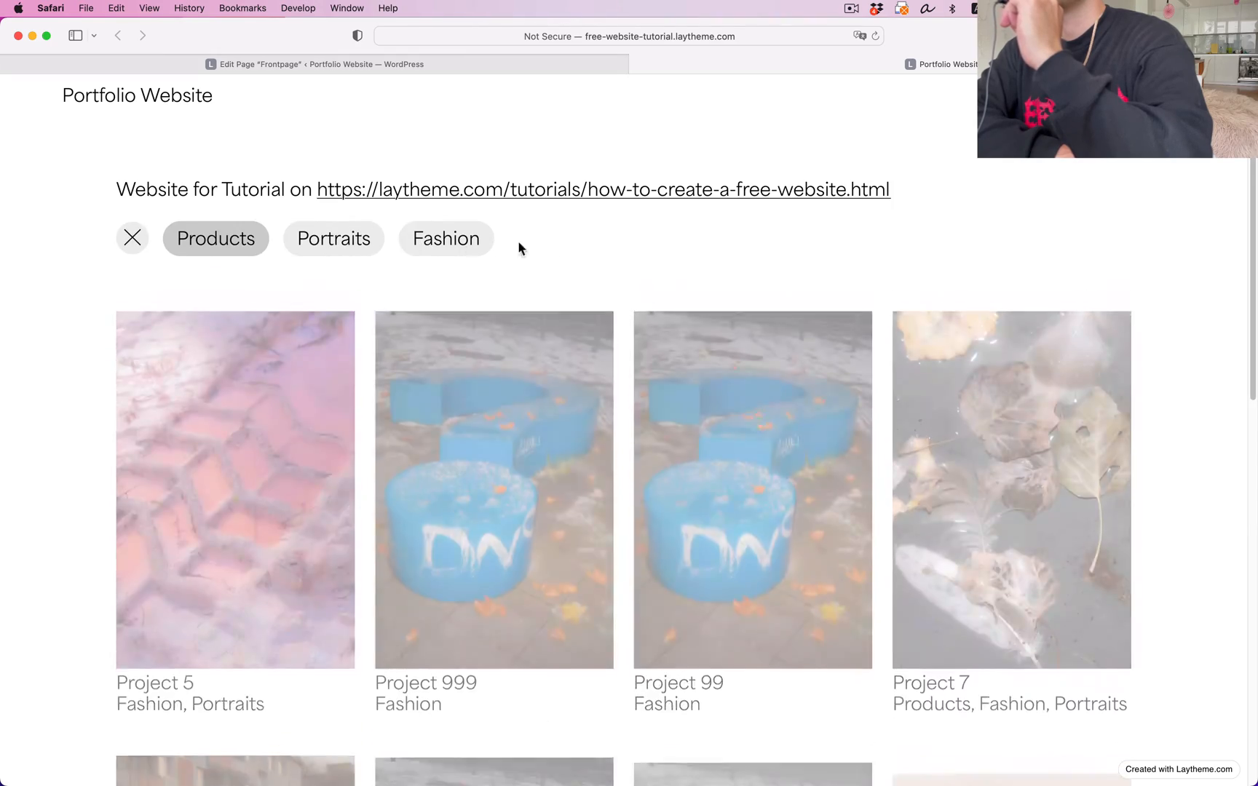
{"action": "left_click", "coordinate": [215, 239]}
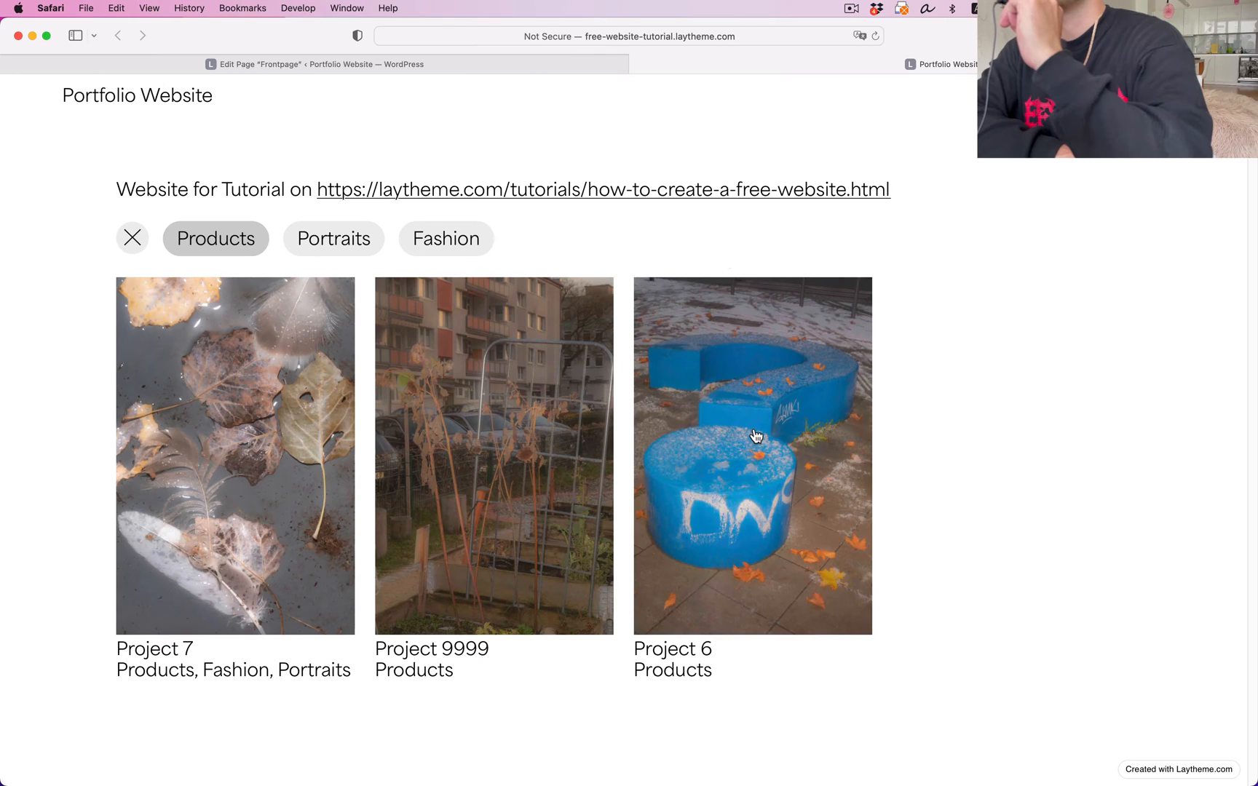
{"action": "left_click", "coordinate": [751, 457]}
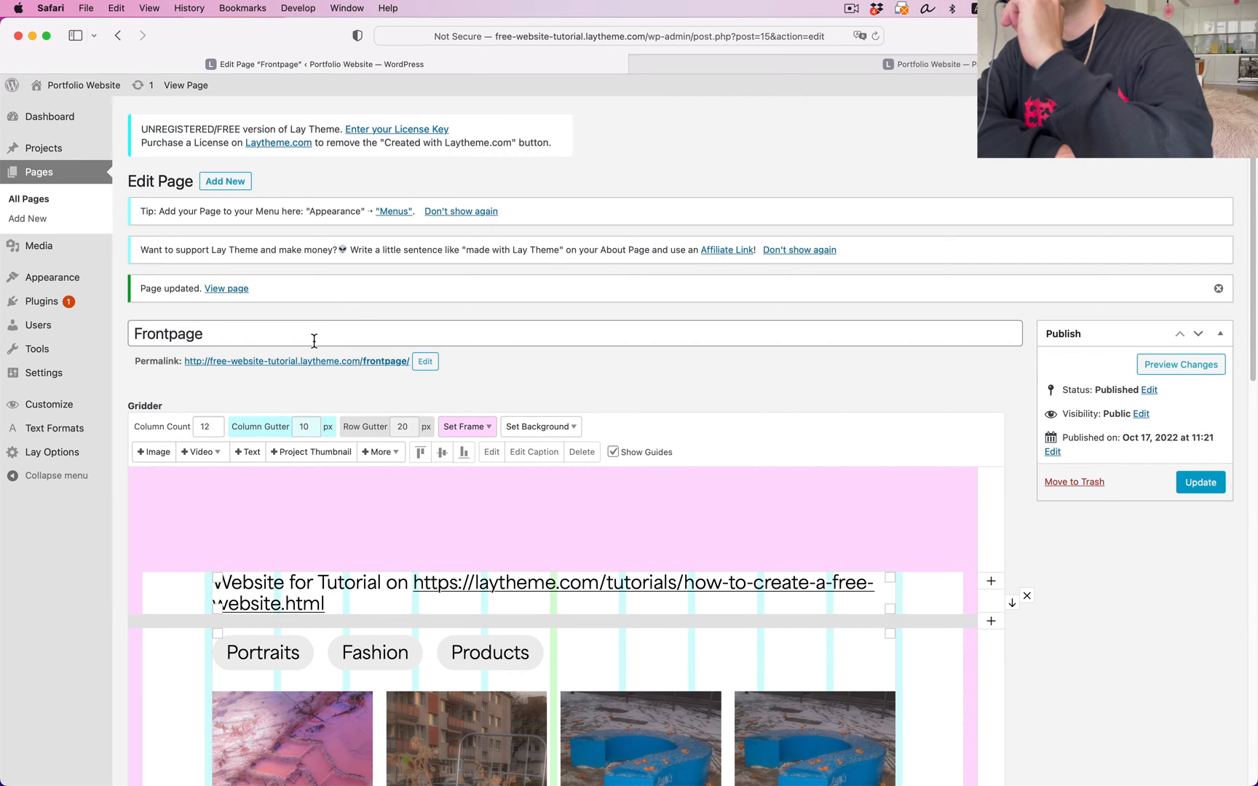
Create a page titled Footer and add a 'next Project' text element.
{"action": "left_click", "coordinate": [26, 218]}
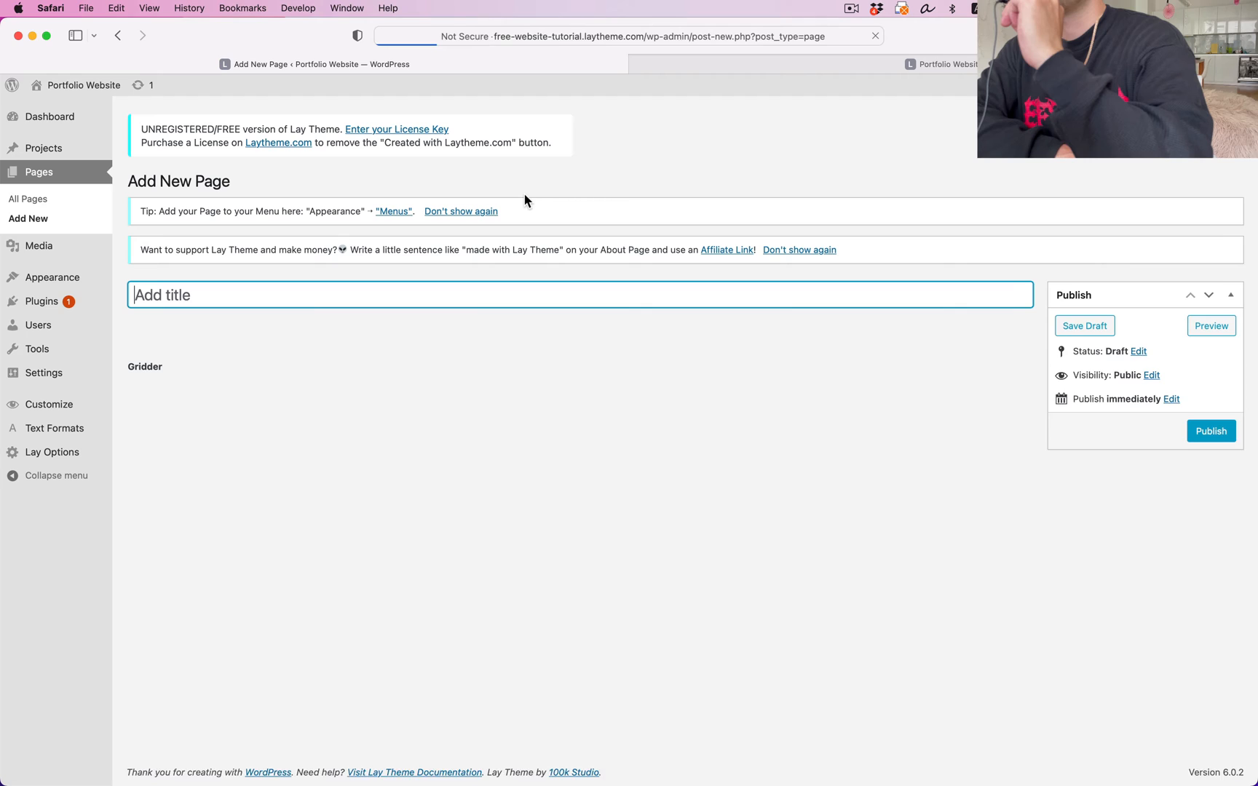
{"action": "type", "text": "Footer"}
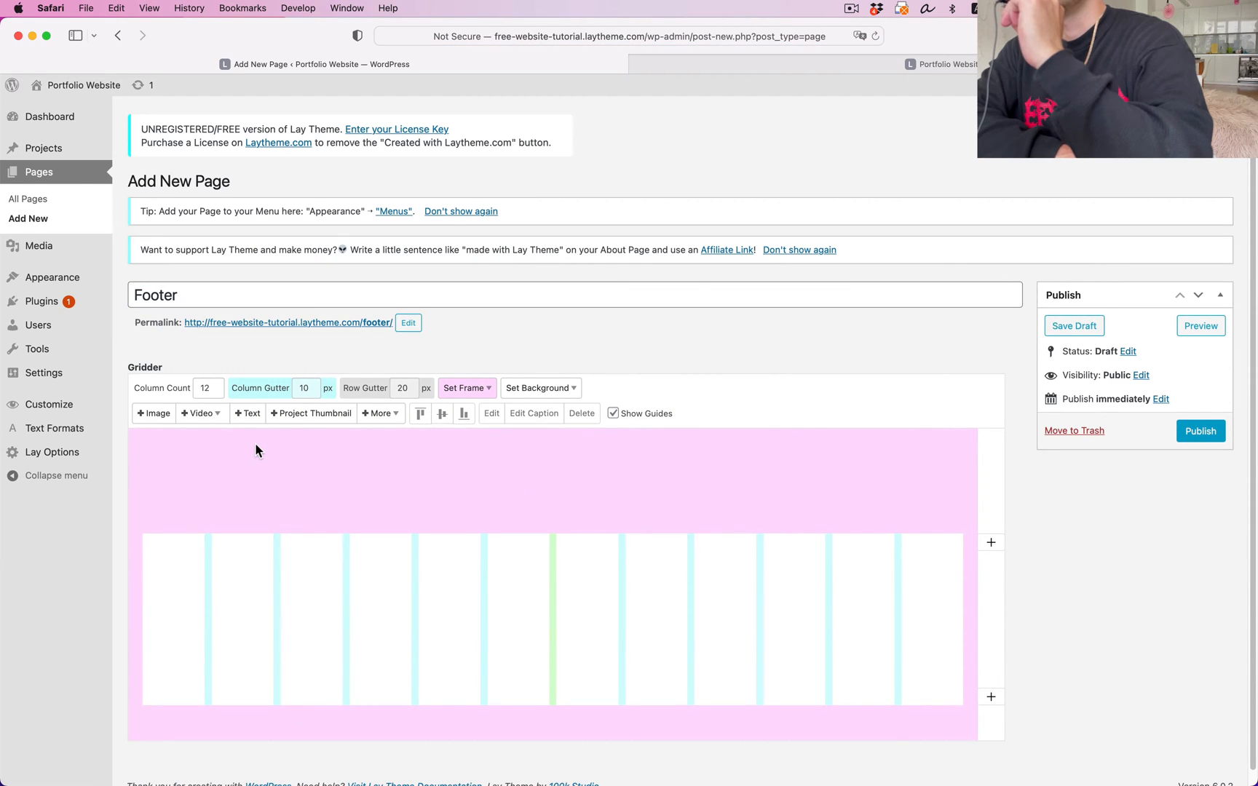
{"action": "left_click", "coordinate": [246, 414]}
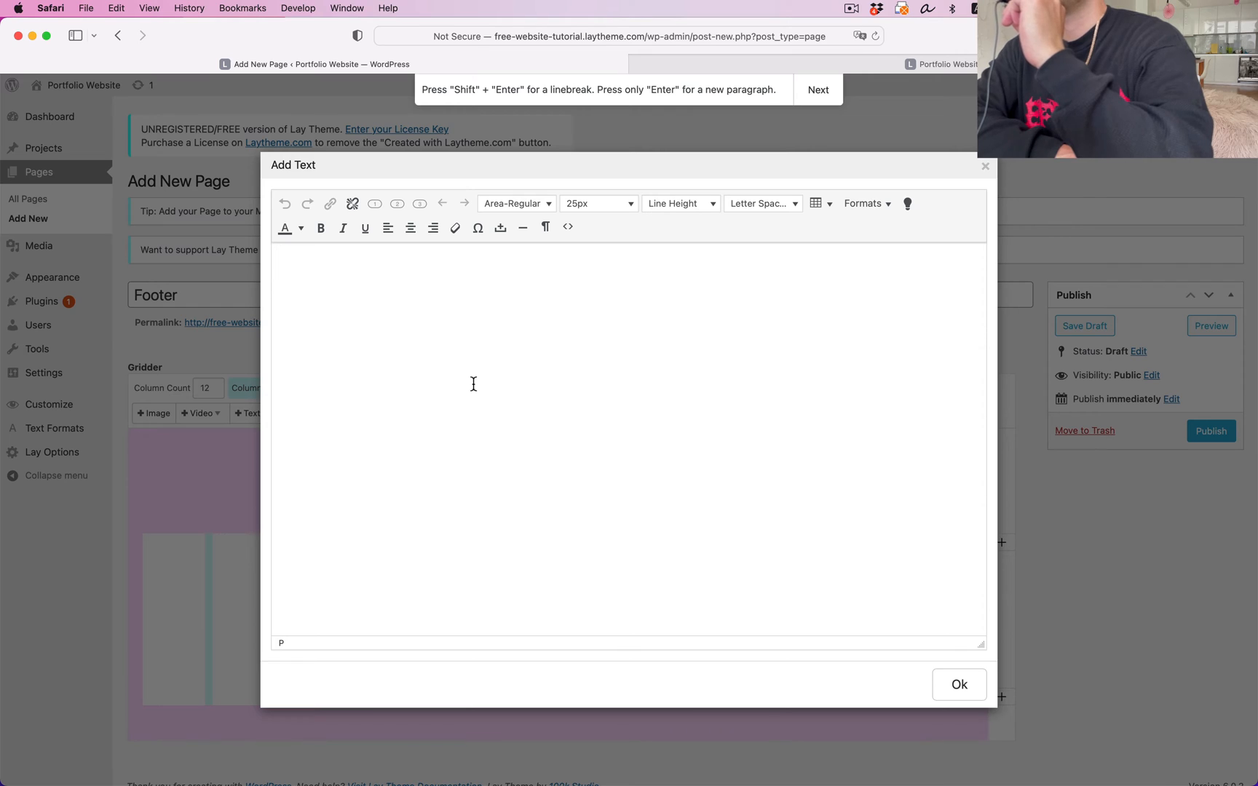
{"action": "type", "text": "next Project"}
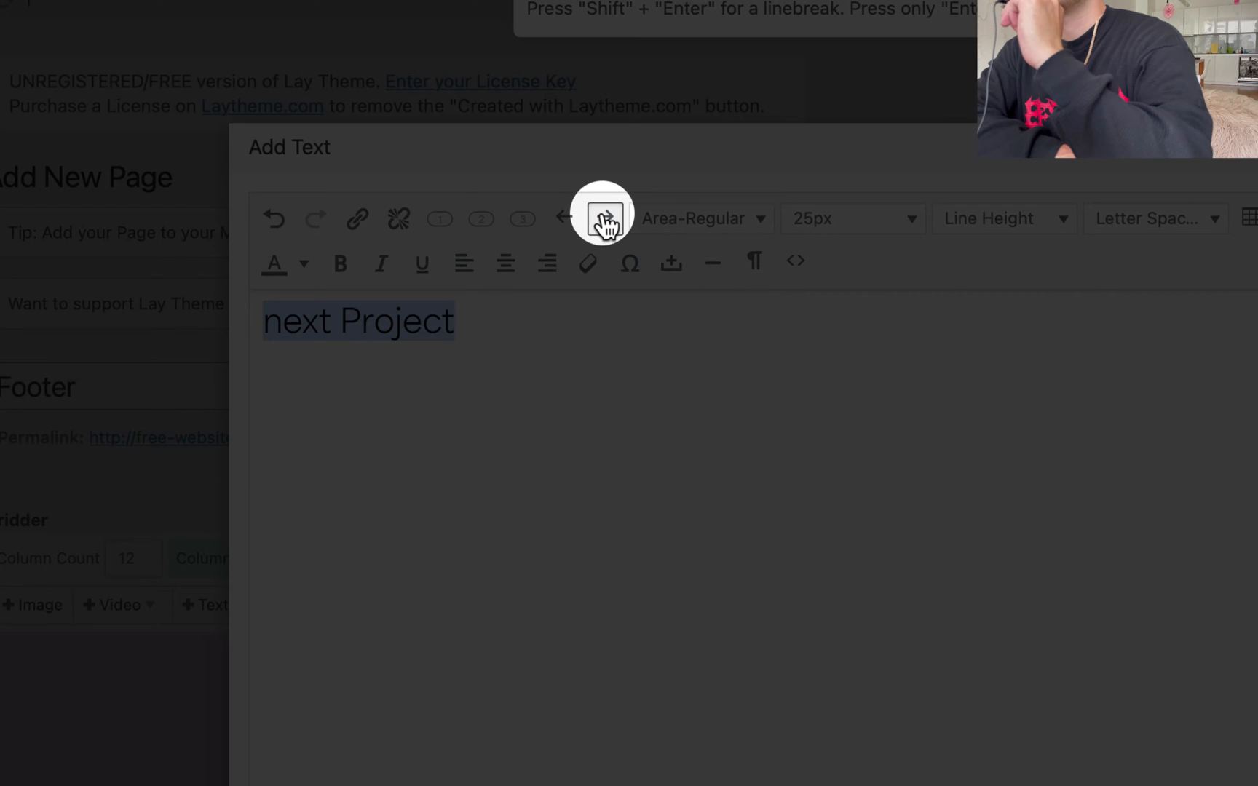
Link the text to #laynextproject, align it right and publish the Footer page.
{"action": "left_click", "coordinate": [357, 218]}
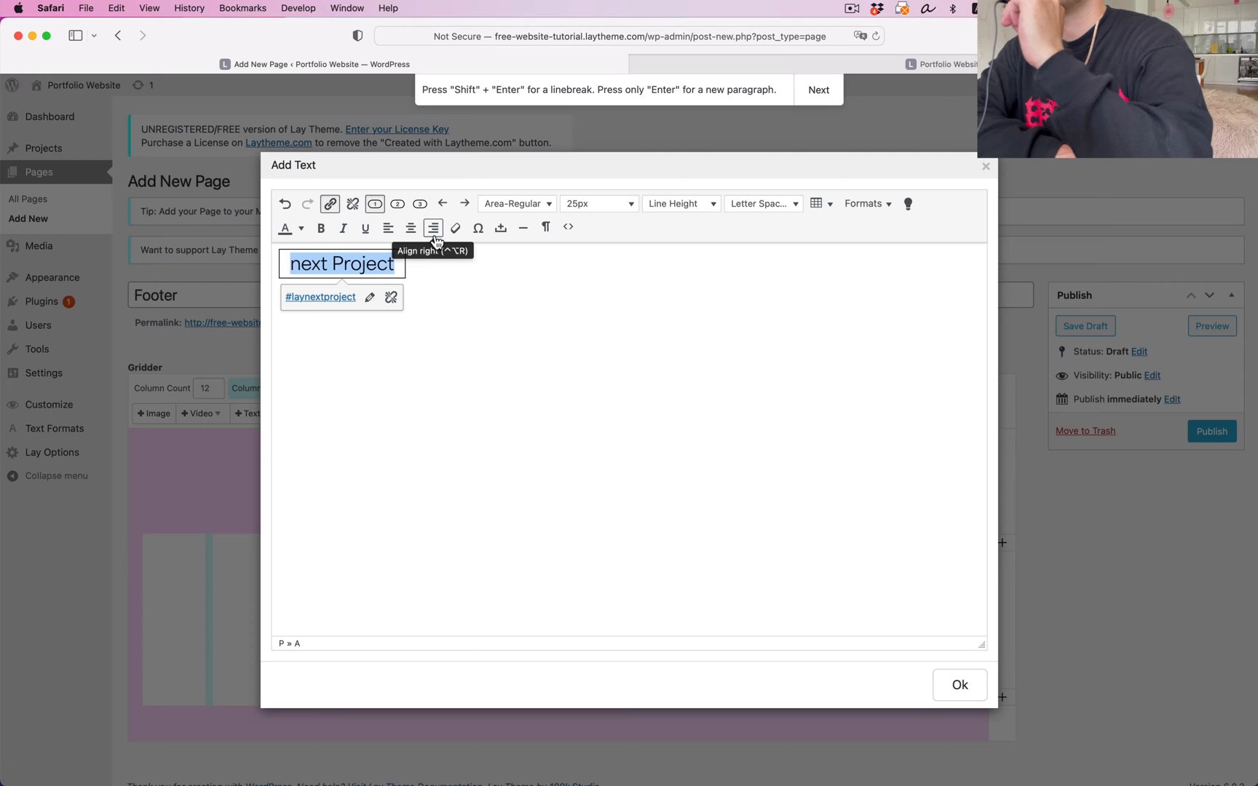
{"action": "left_click", "coordinate": [958, 684]}
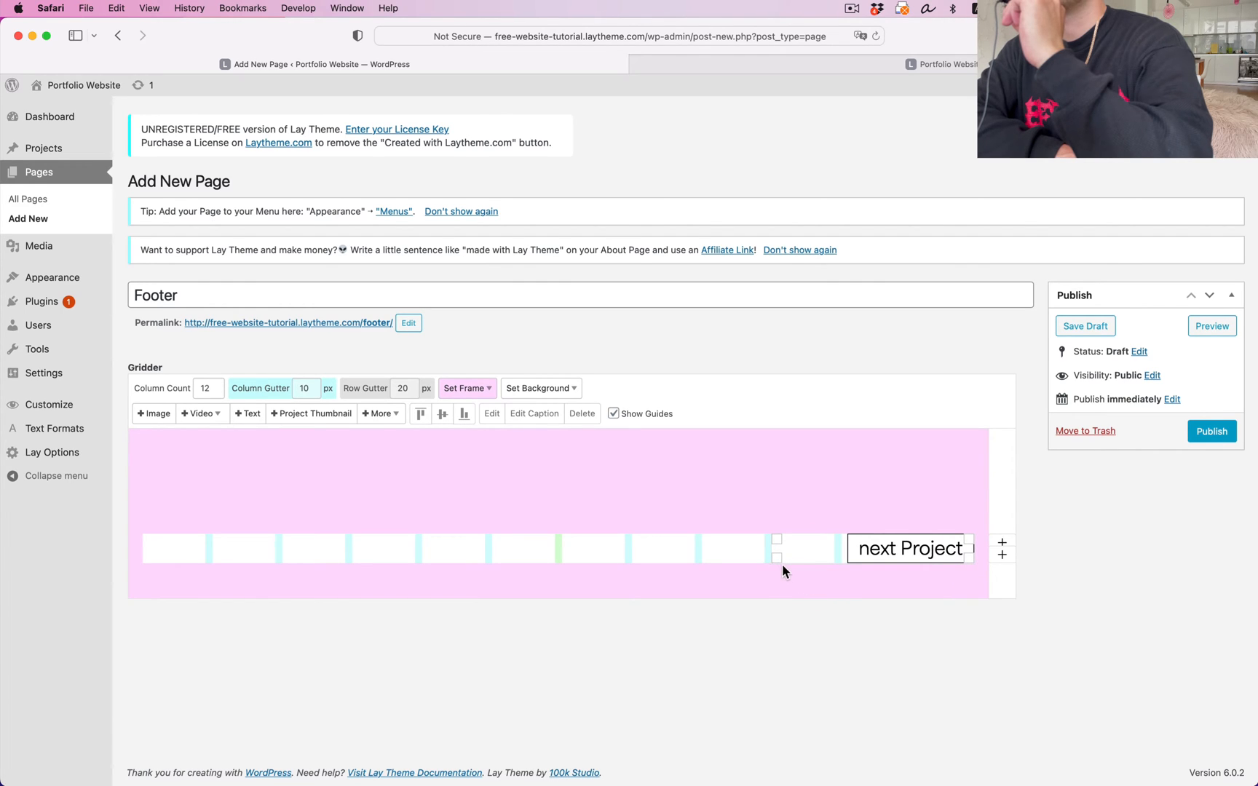
{"action": "left_click", "coordinate": [1212, 431]}
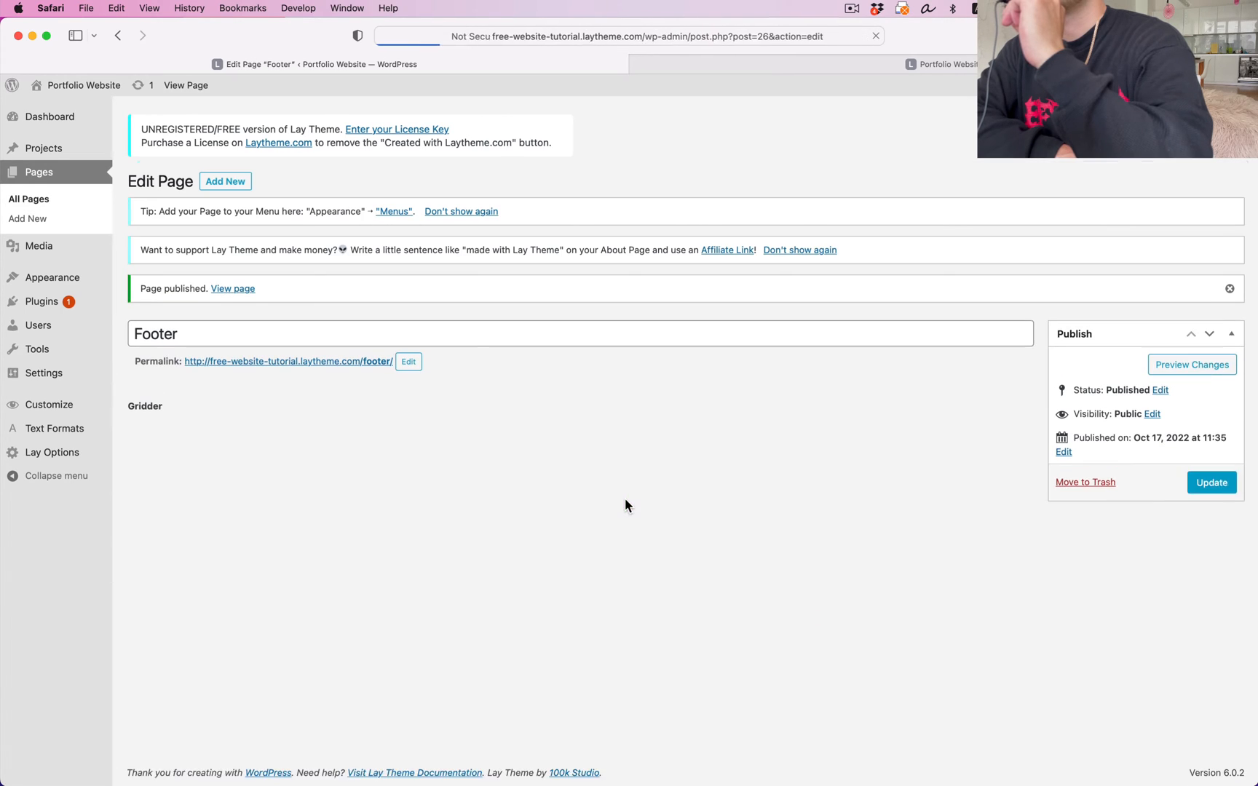
{"action": "left_click", "coordinate": [463, 426]}
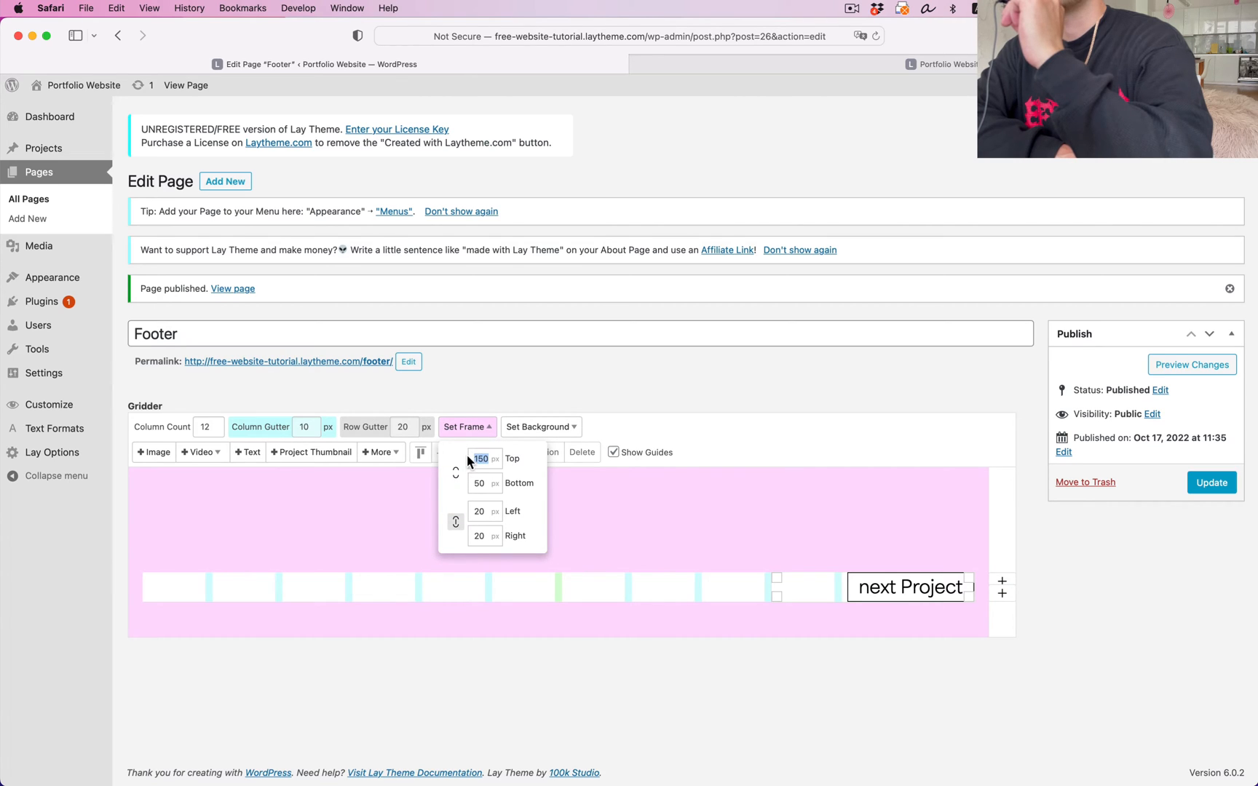
Reduce the footer's top frame space and add a Social Media Icons element with Instagram and Behance icons.
{"action": "left_click", "coordinate": [466, 427]}
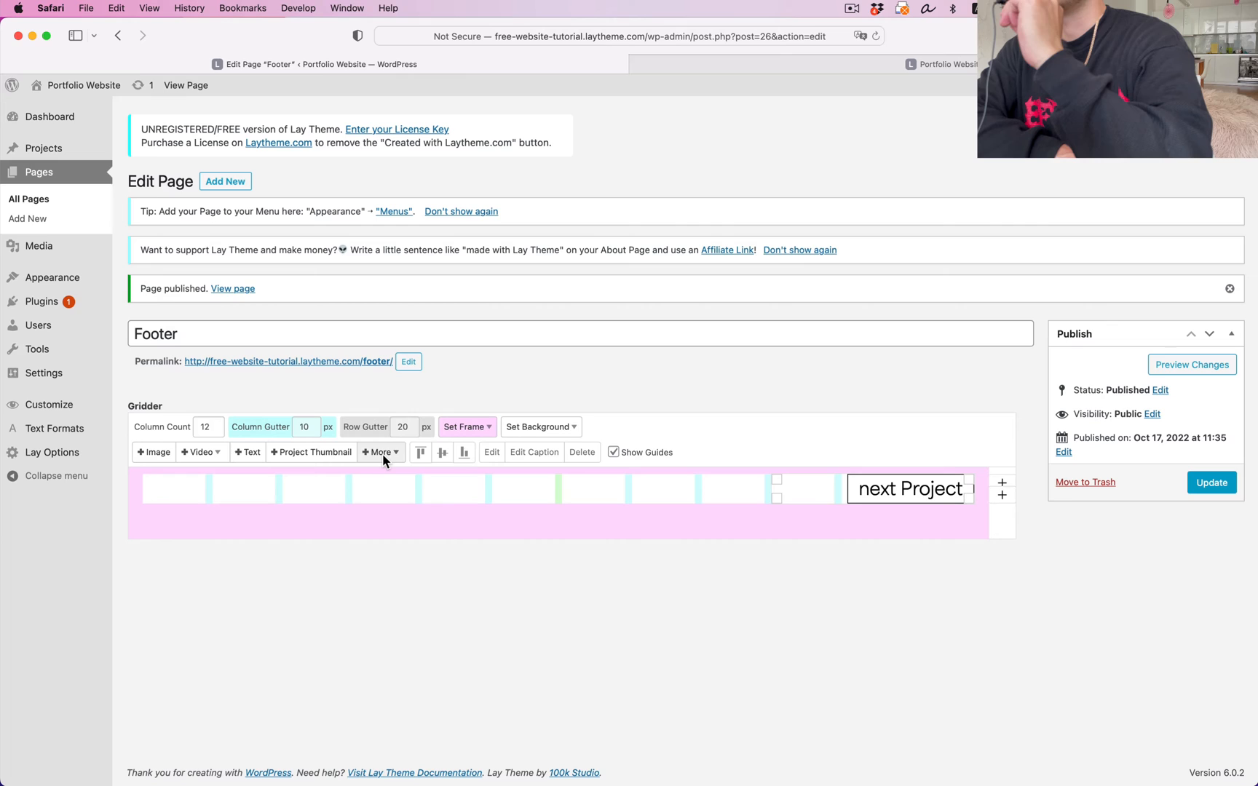
{"action": "left_click", "coordinate": [380, 451]}
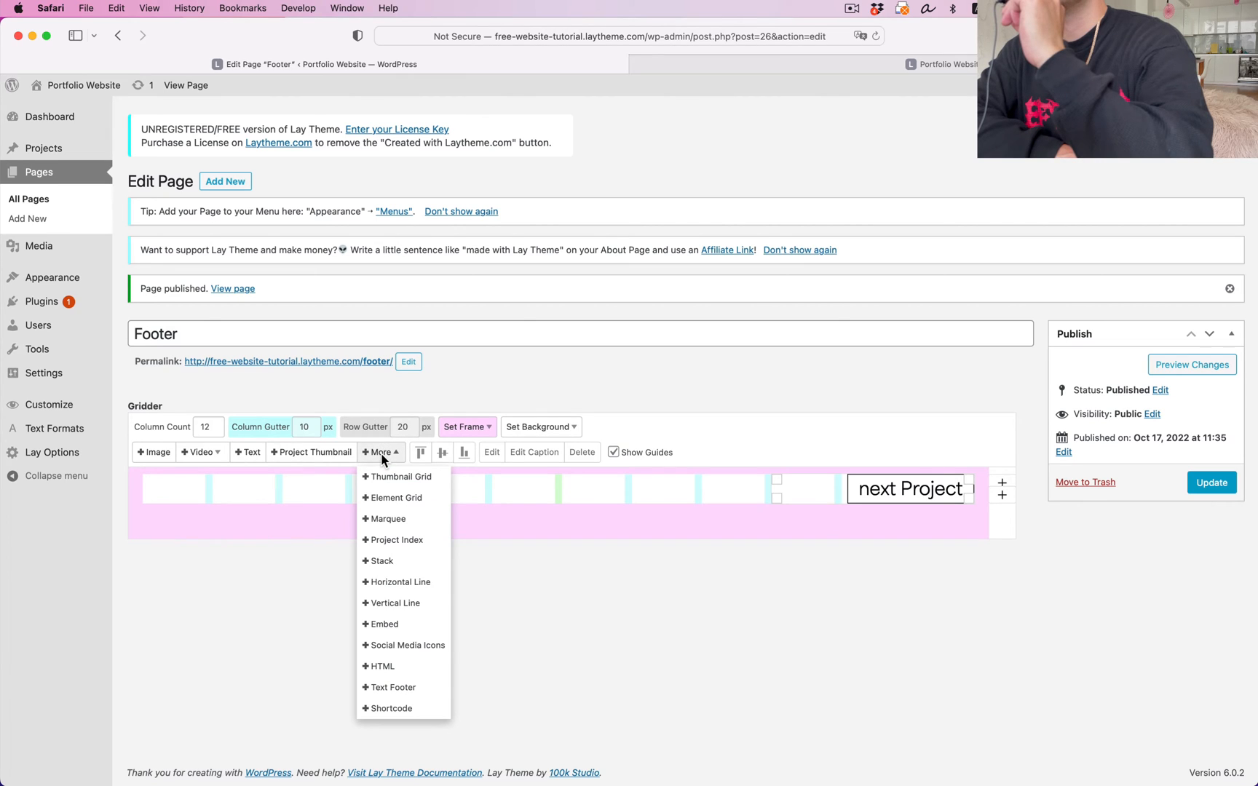
{"action": "left_click", "coordinate": [408, 645]}
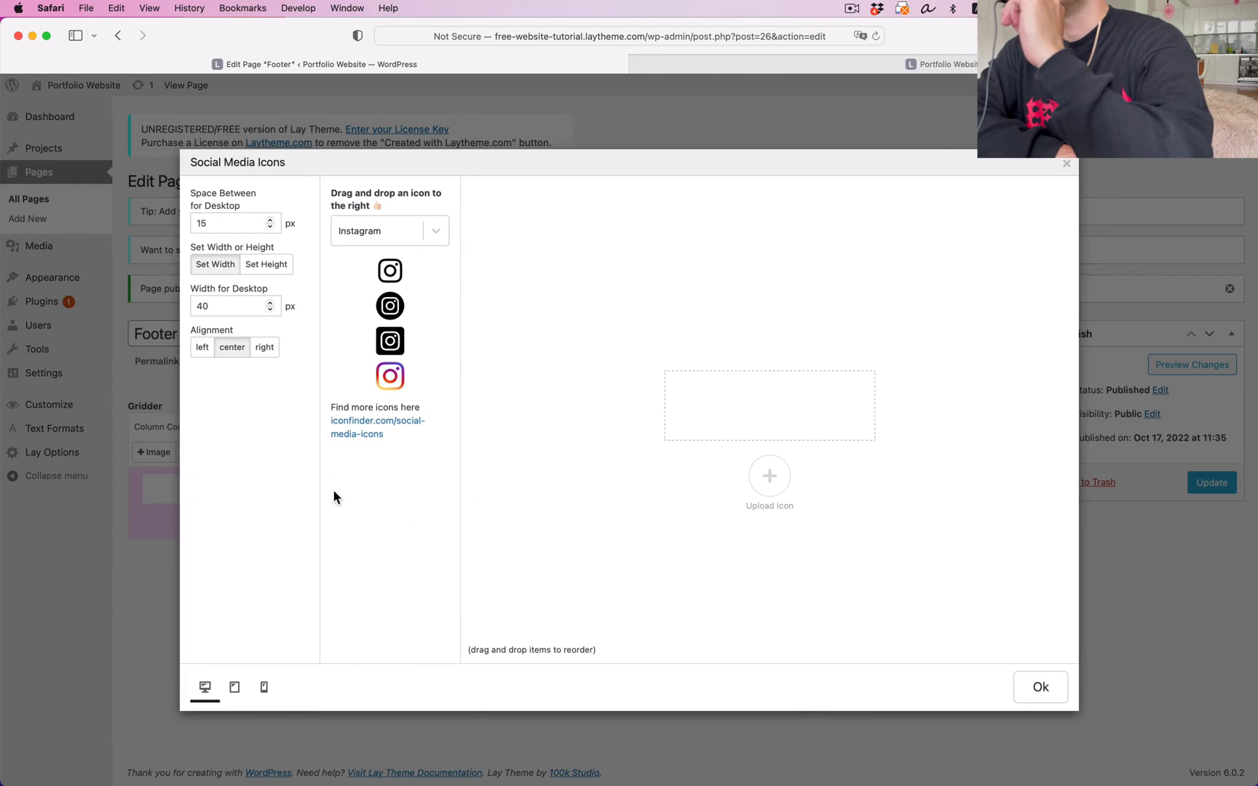
{"action": "left_click_drag", "start_coordinate": [390, 270], "coordinate": [769, 405]}
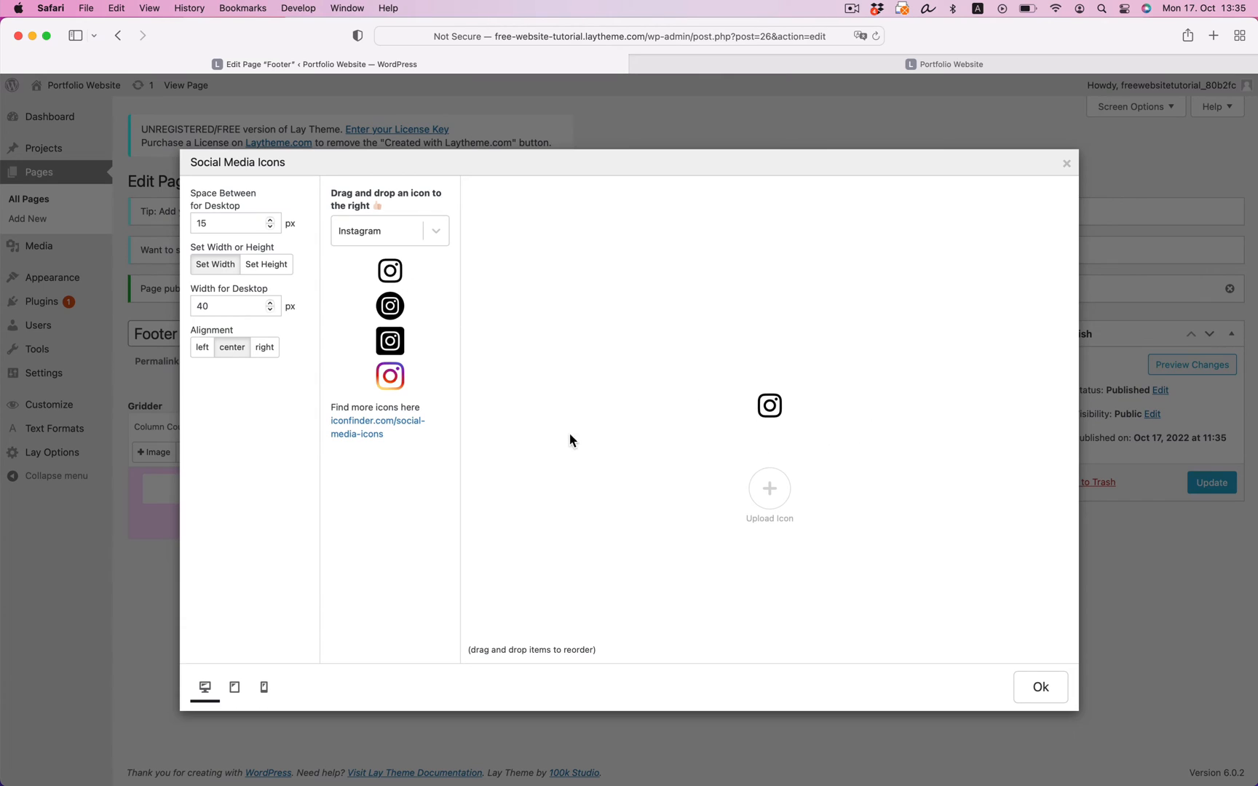
{"action": "left_click", "coordinate": [389, 231]}
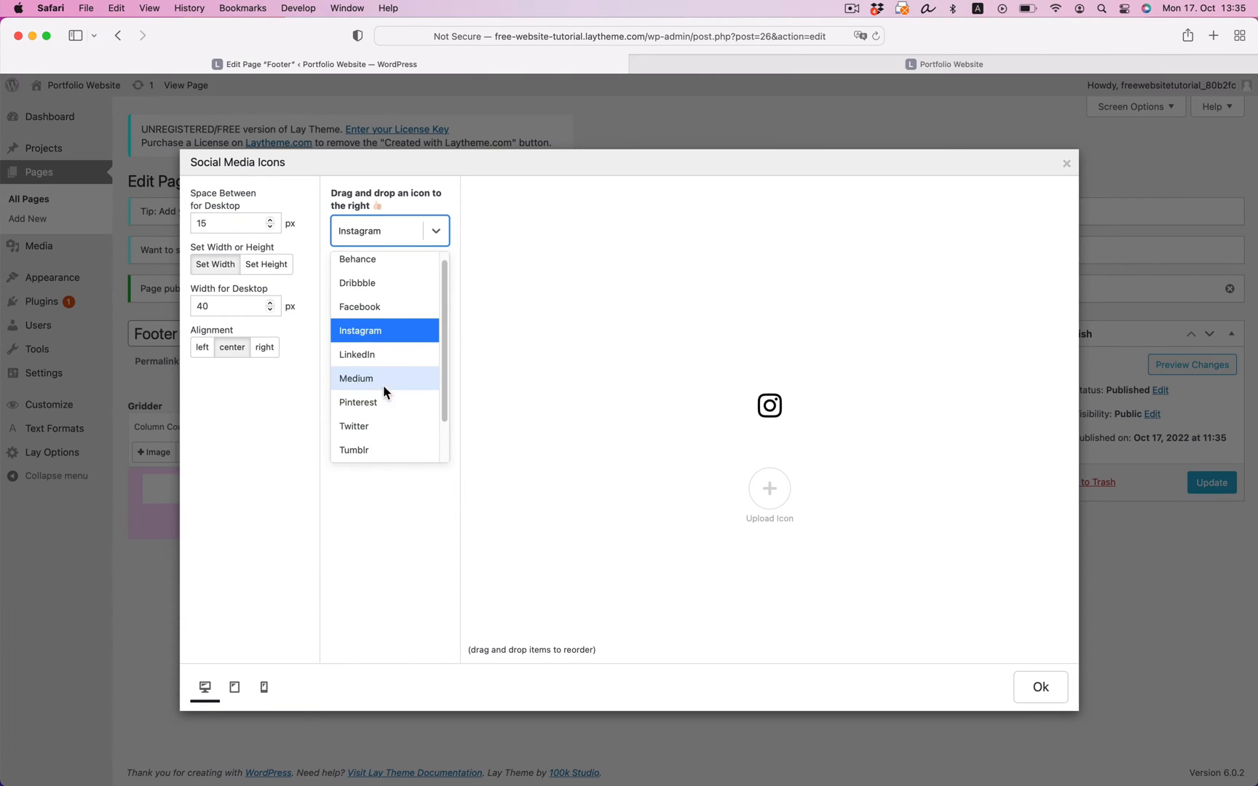
{"action": "left_click", "coordinate": [357, 258]}
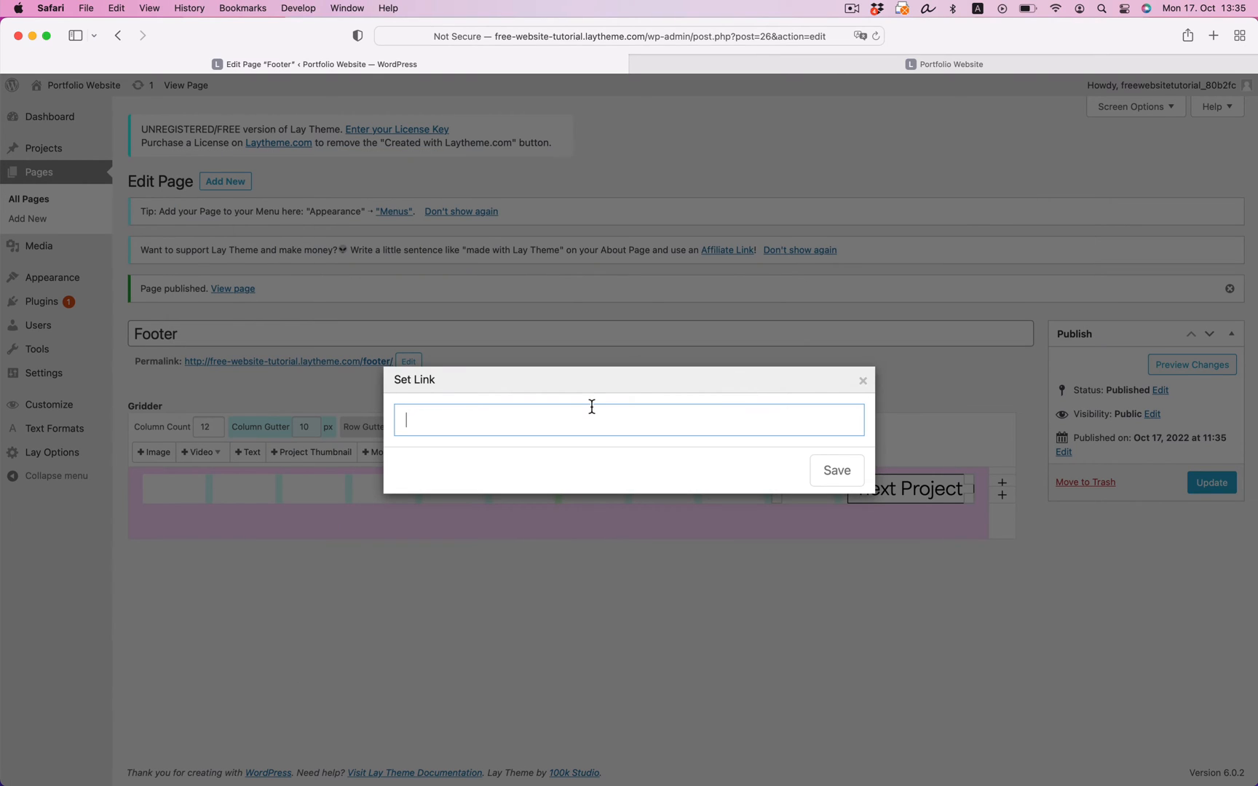
Link the icons to Behance and instagram.com/layt, confirm, and update the Footer page.
{"action": "type", "text": "behanv"}
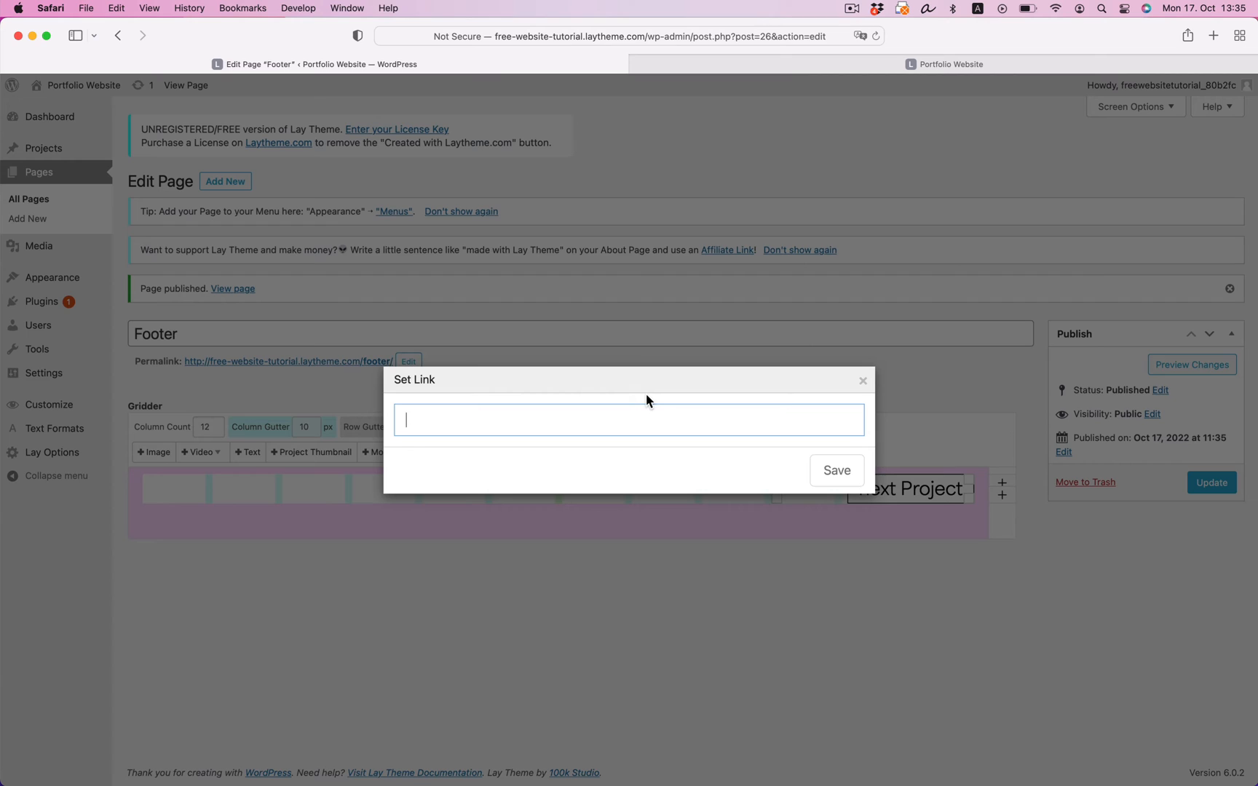
{"action": "type", "text": "instagram.com/layt"}
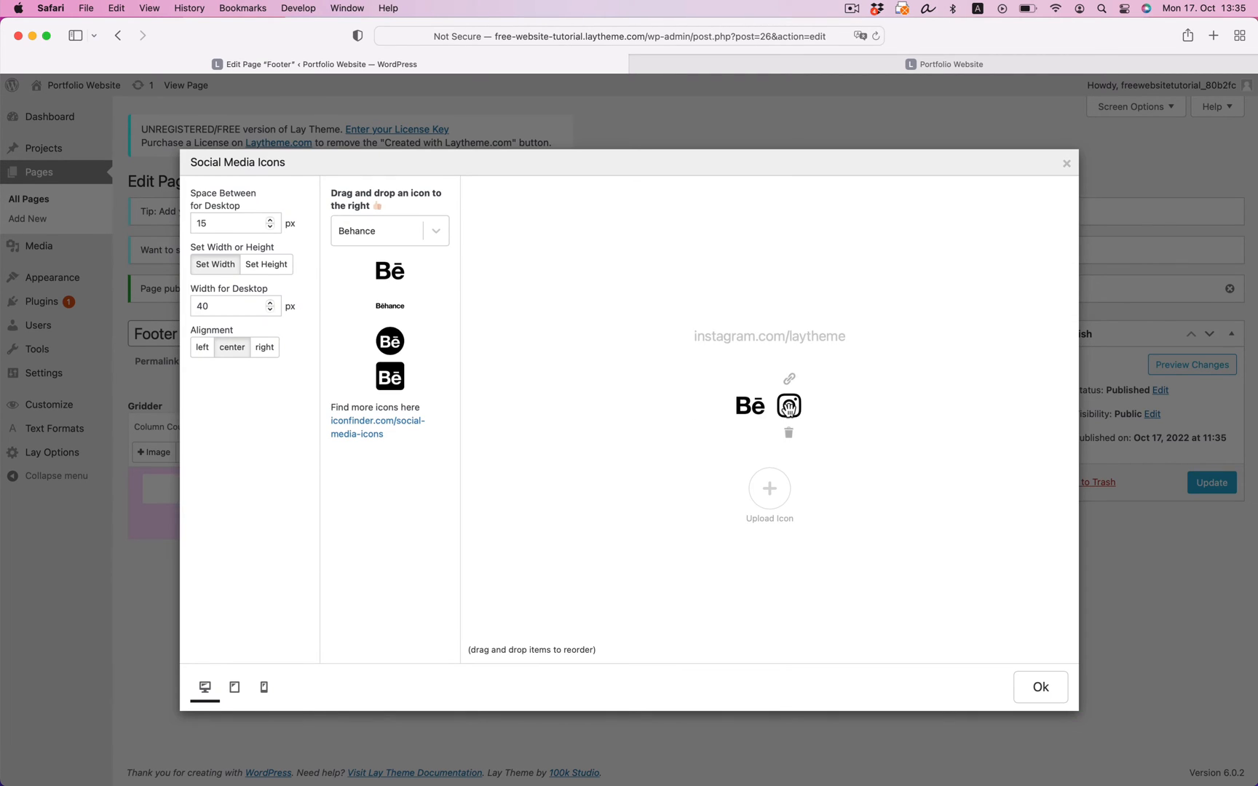
{"action": "left_click", "coordinate": [1040, 687]}
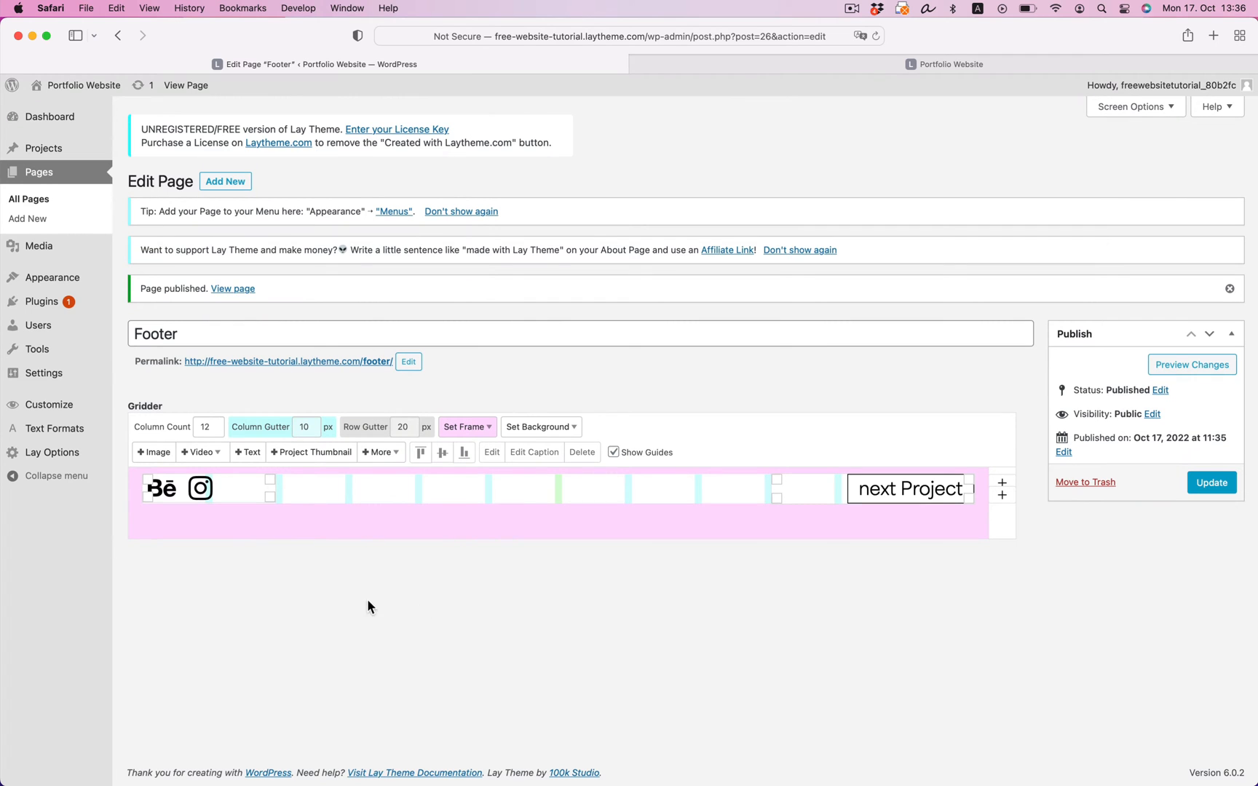
{"action": "left_click", "coordinate": [1211, 481]}
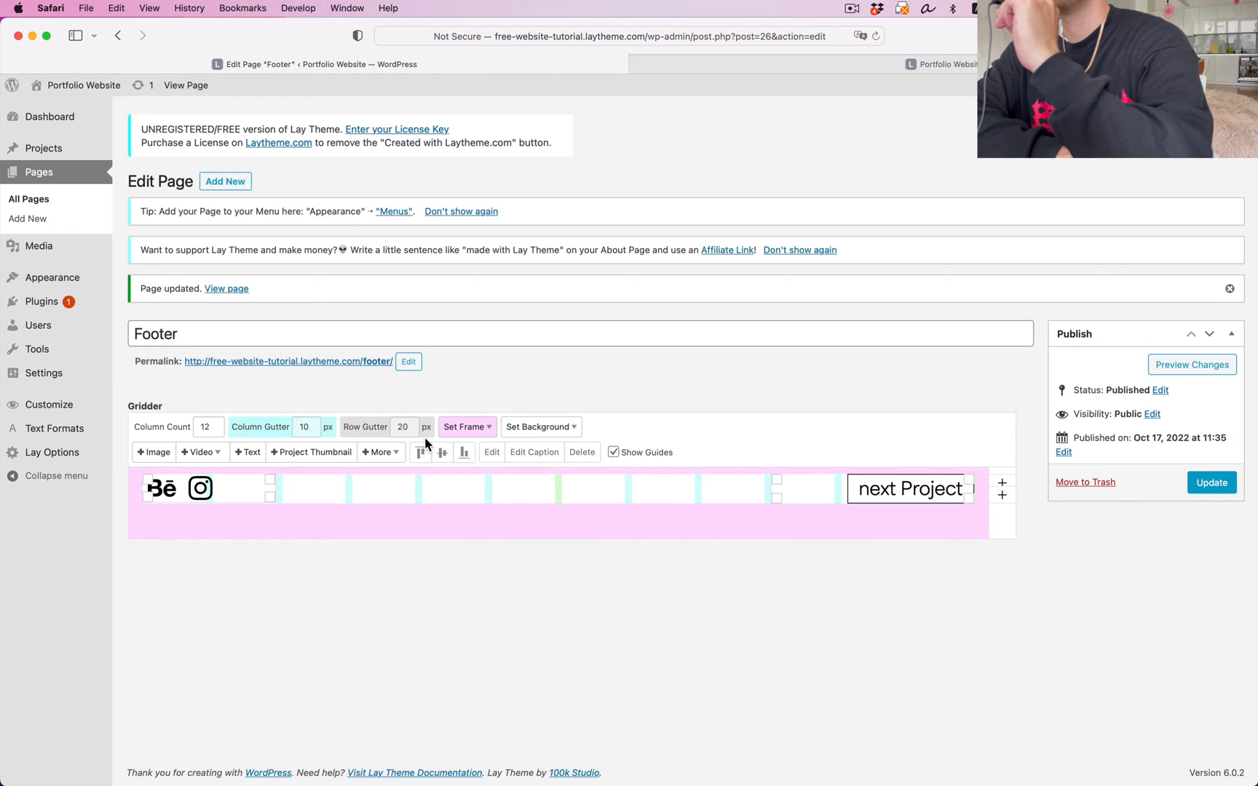
{"action": "left_click", "coordinate": [51, 453]}
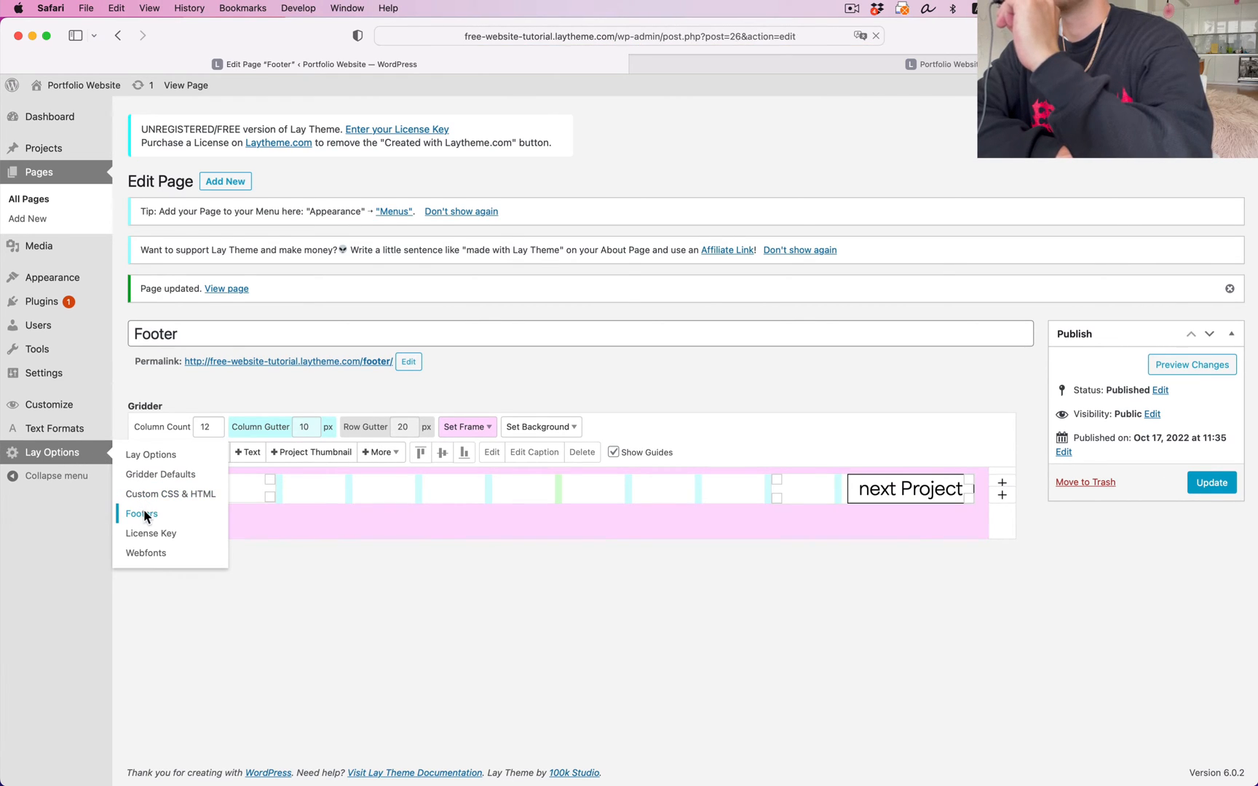
In Lay Options > Footers, assign the Footer page as the footer for all projects and save.
{"action": "left_click", "coordinate": [141, 514]}
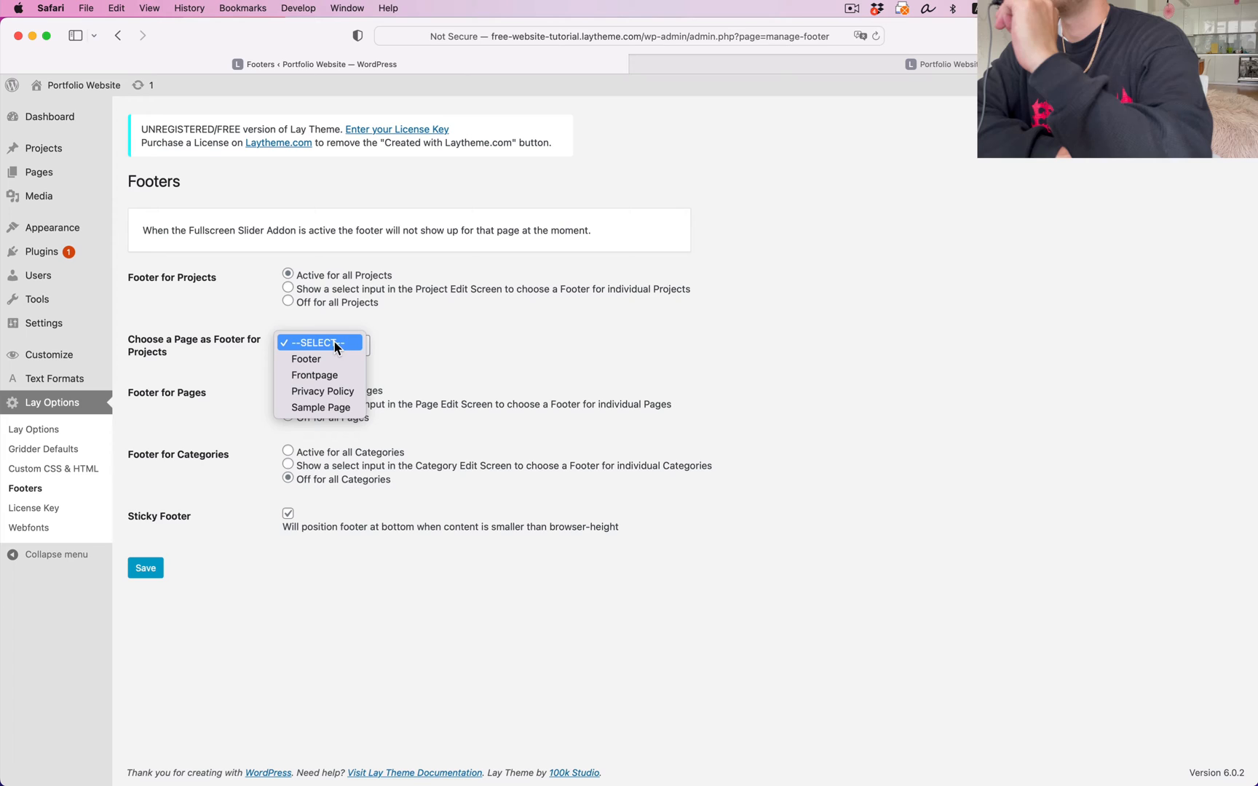
{"action": "left_click", "coordinate": [306, 358]}
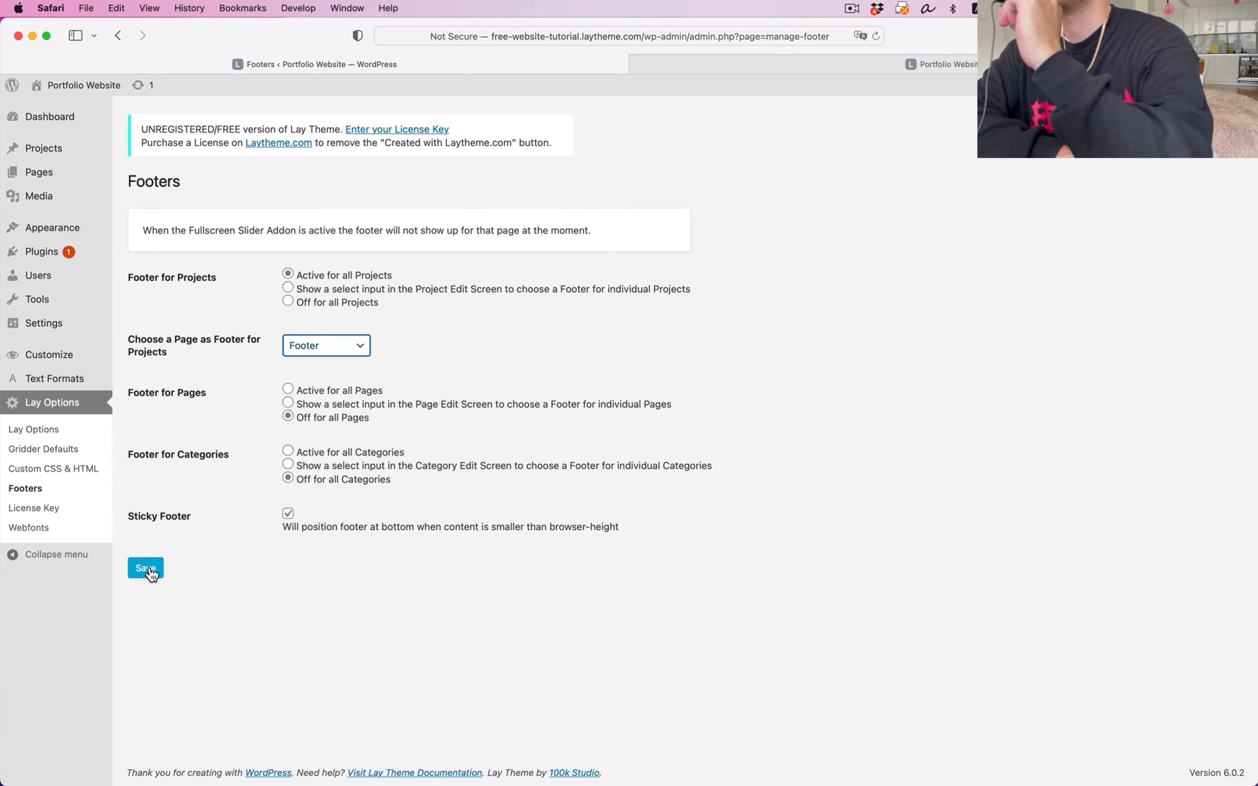
{"action": "left_click", "coordinate": [146, 568]}
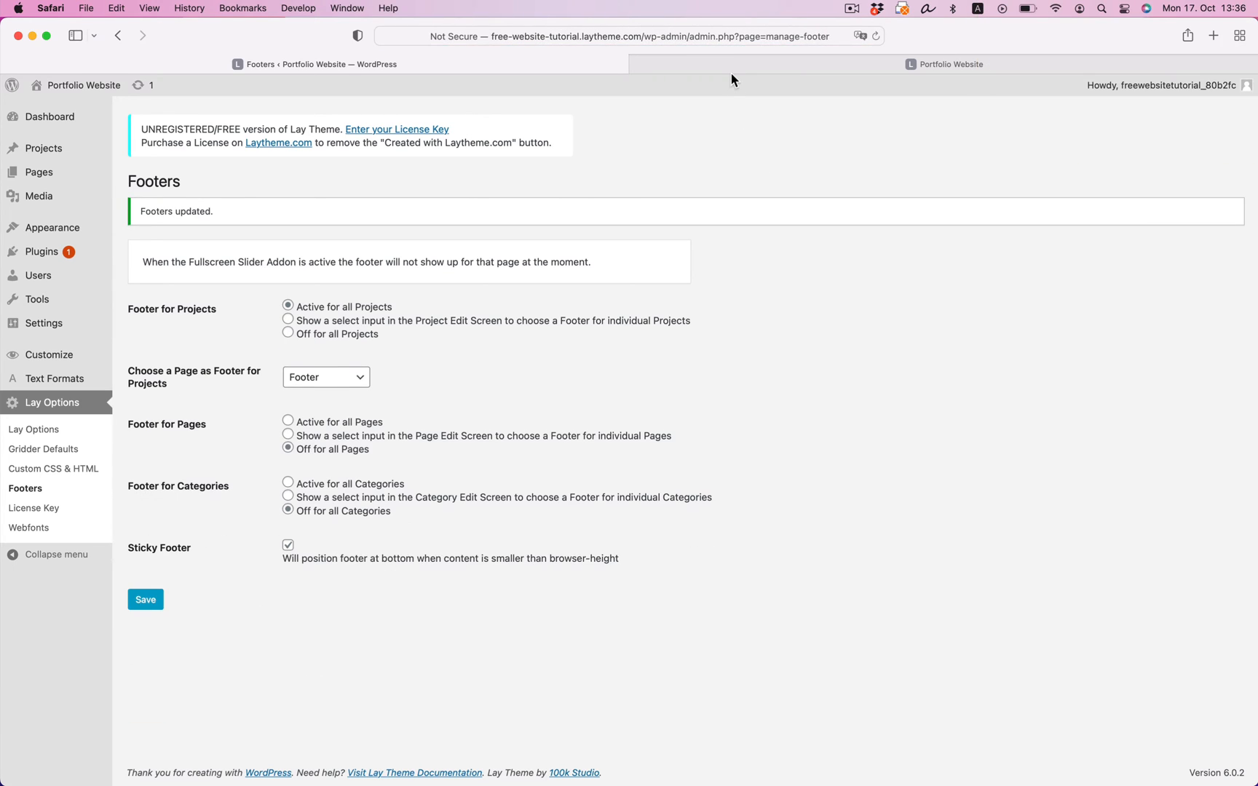
{"action": "left_click", "coordinate": [945, 64]}
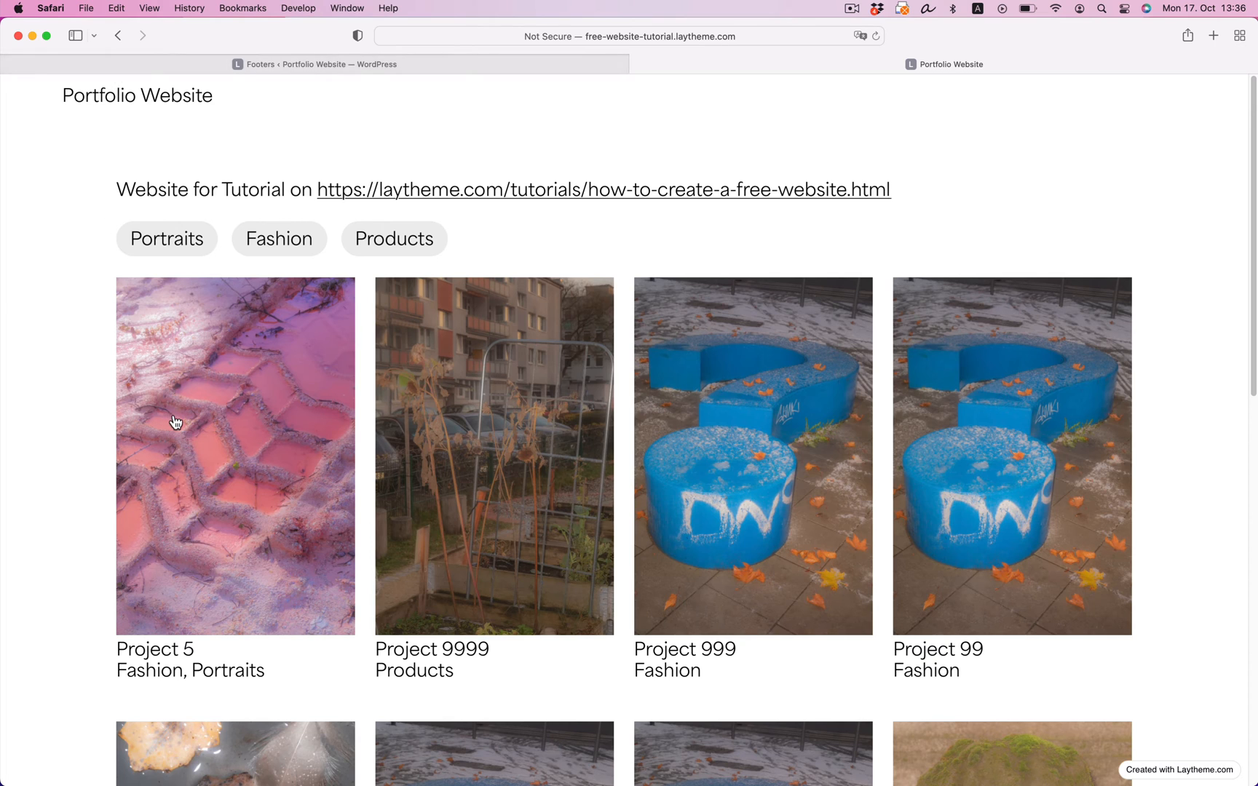
Browse Project 5 and following projects via the next Project footer link, then return home.
{"action": "left_click", "coordinate": [235, 456]}
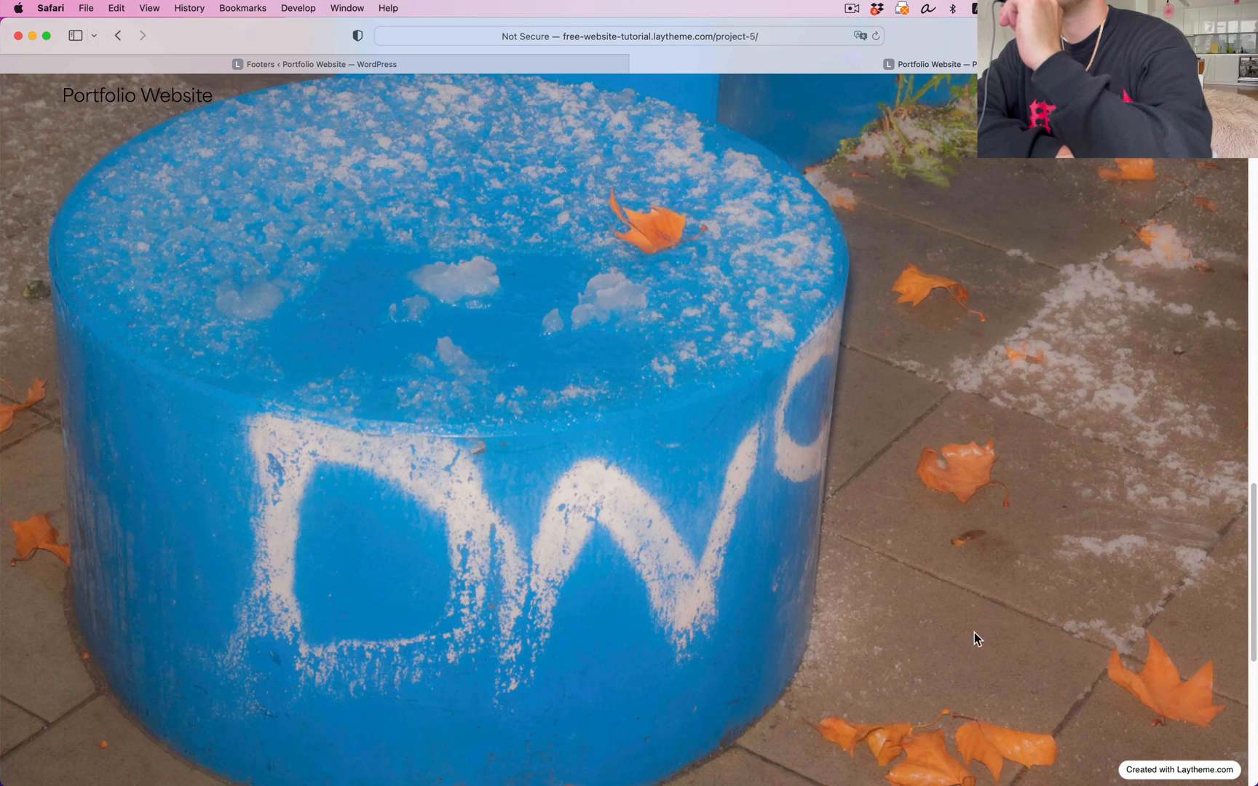
{"action": "left_click", "coordinate": [118, 35]}
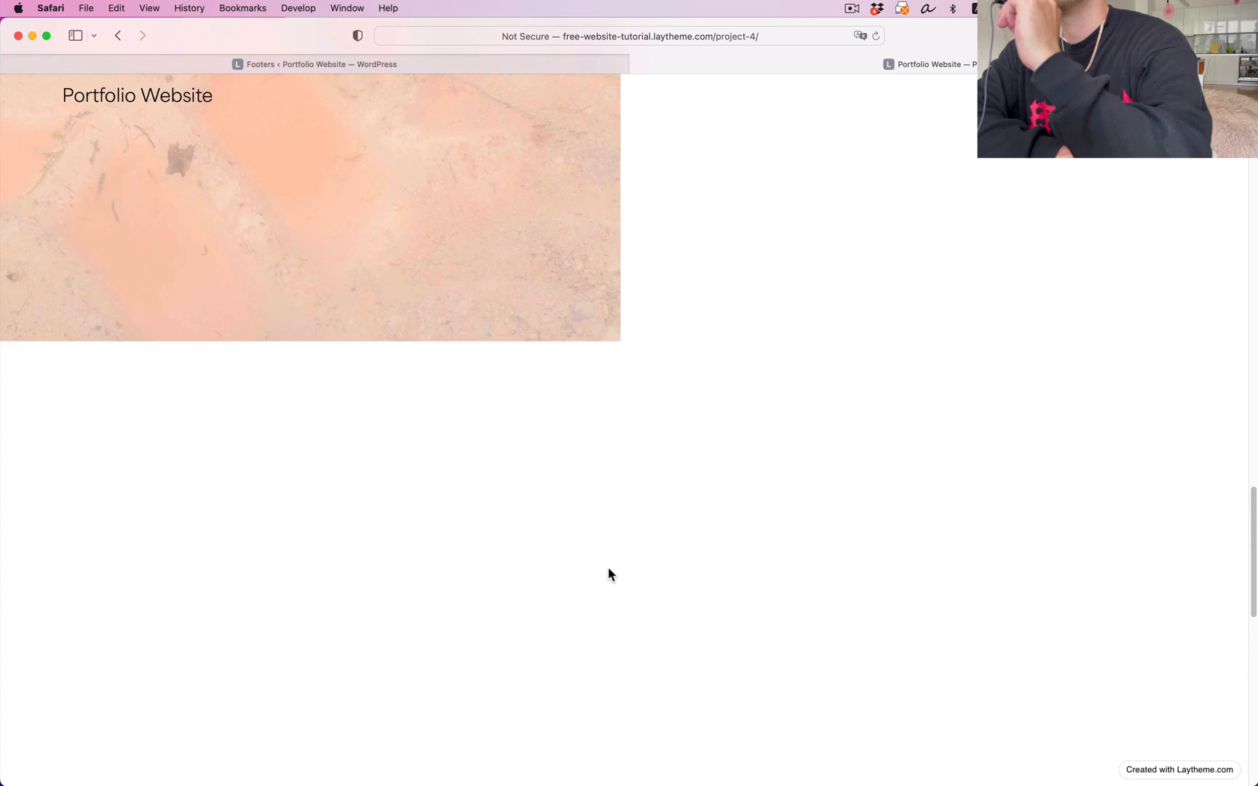
{"action": "scroll", "scroll_direction": "down", "scroll_amount": 3}
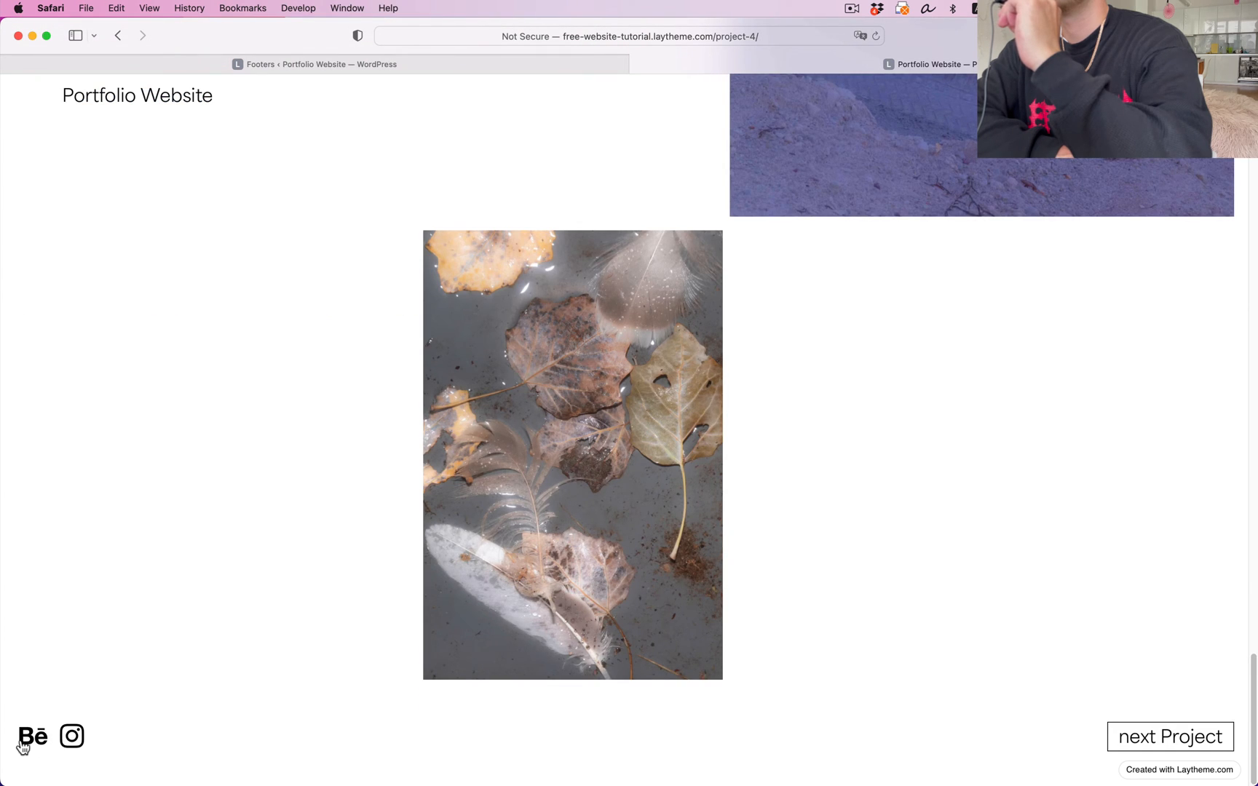
{"action": "left_click", "coordinate": [1169, 737]}
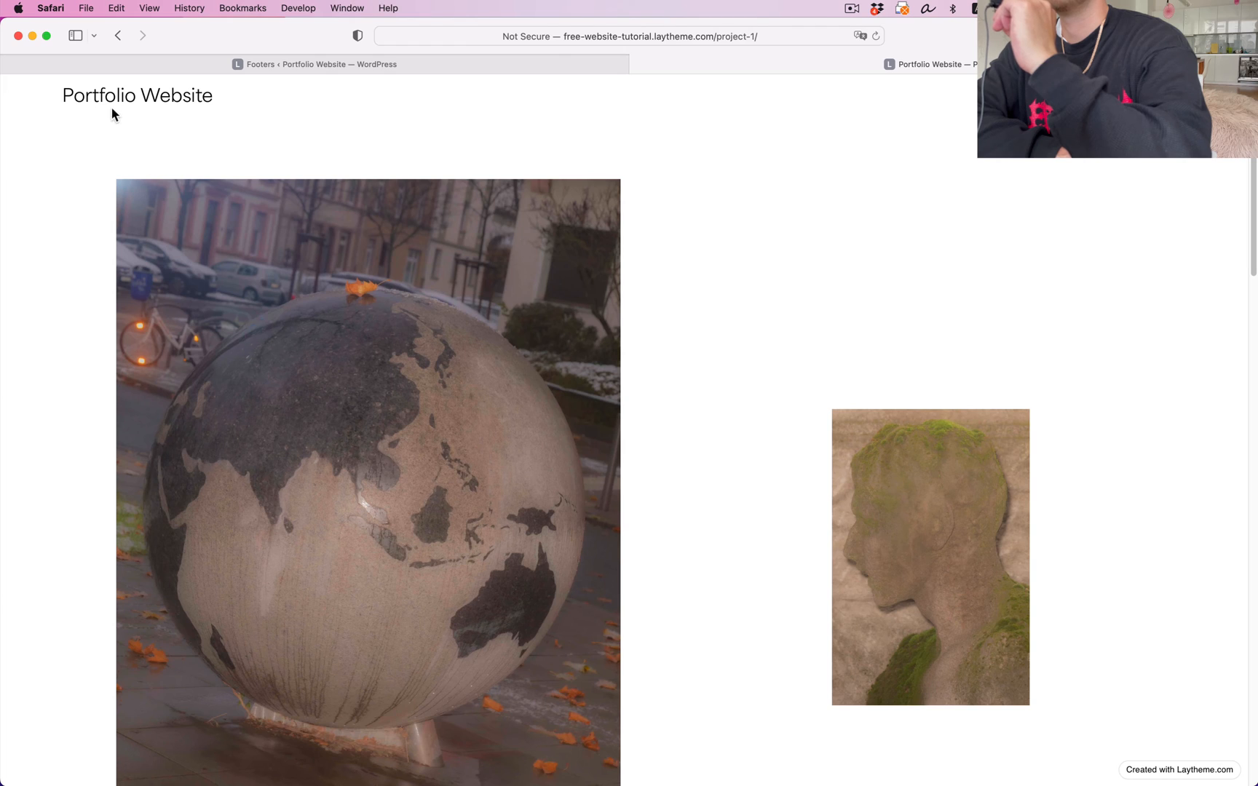
{"action": "left_click", "coordinate": [116, 35]}
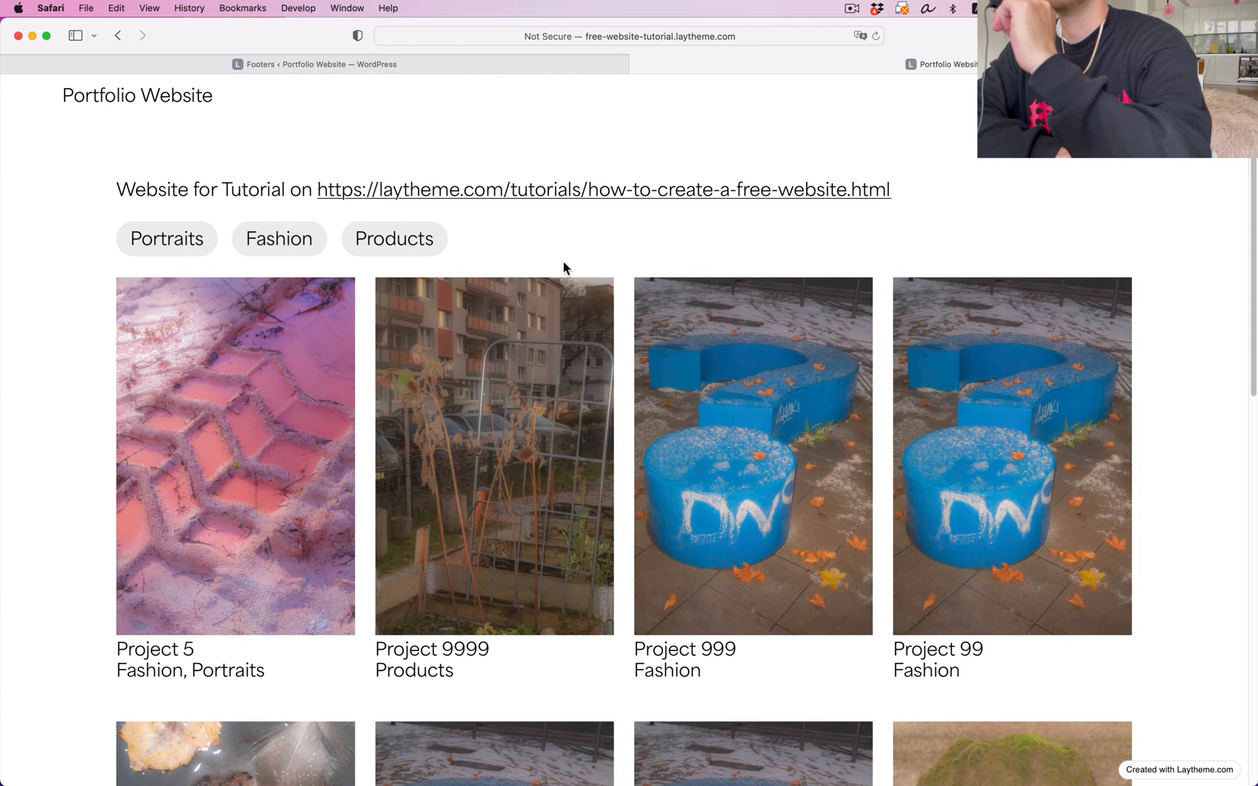
{"action": "mouse_move", "coordinate": [620, 366]}
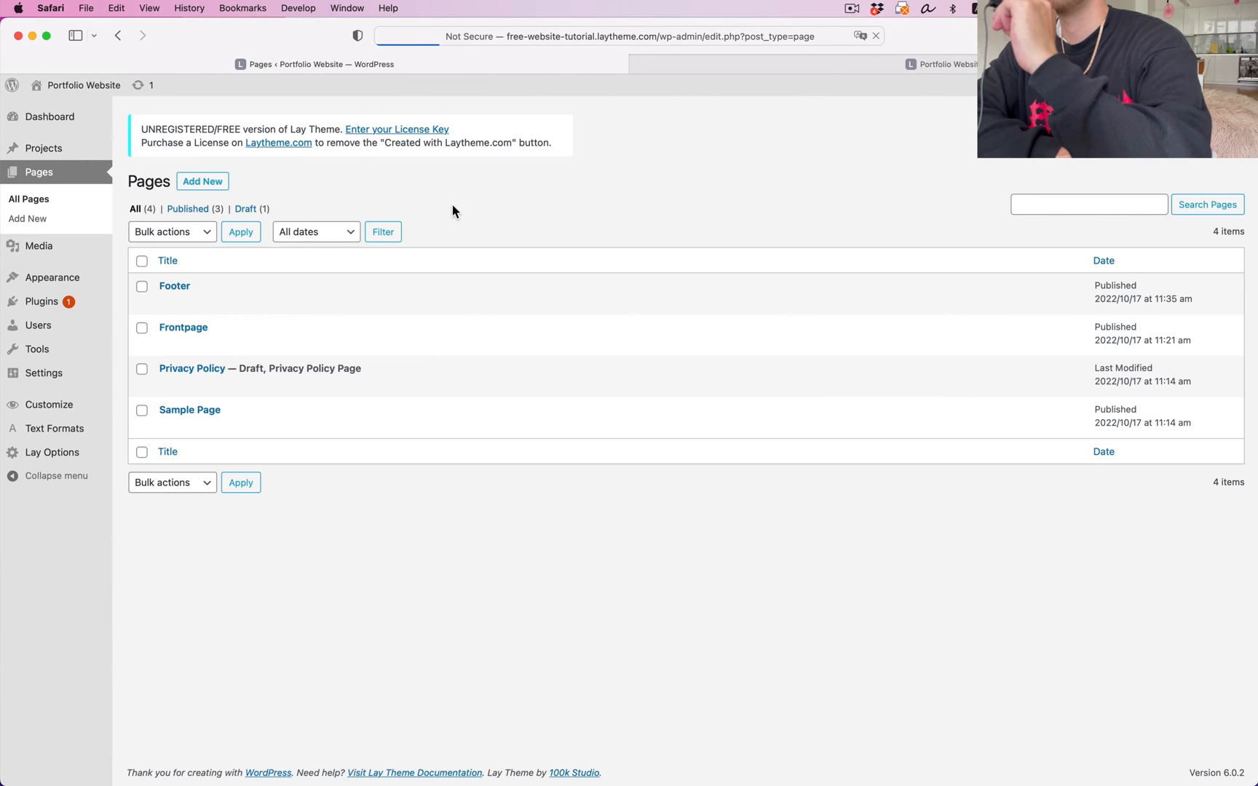
Create a new page titled 'About' with a text element.
{"action": "left_click", "coordinate": [203, 182]}
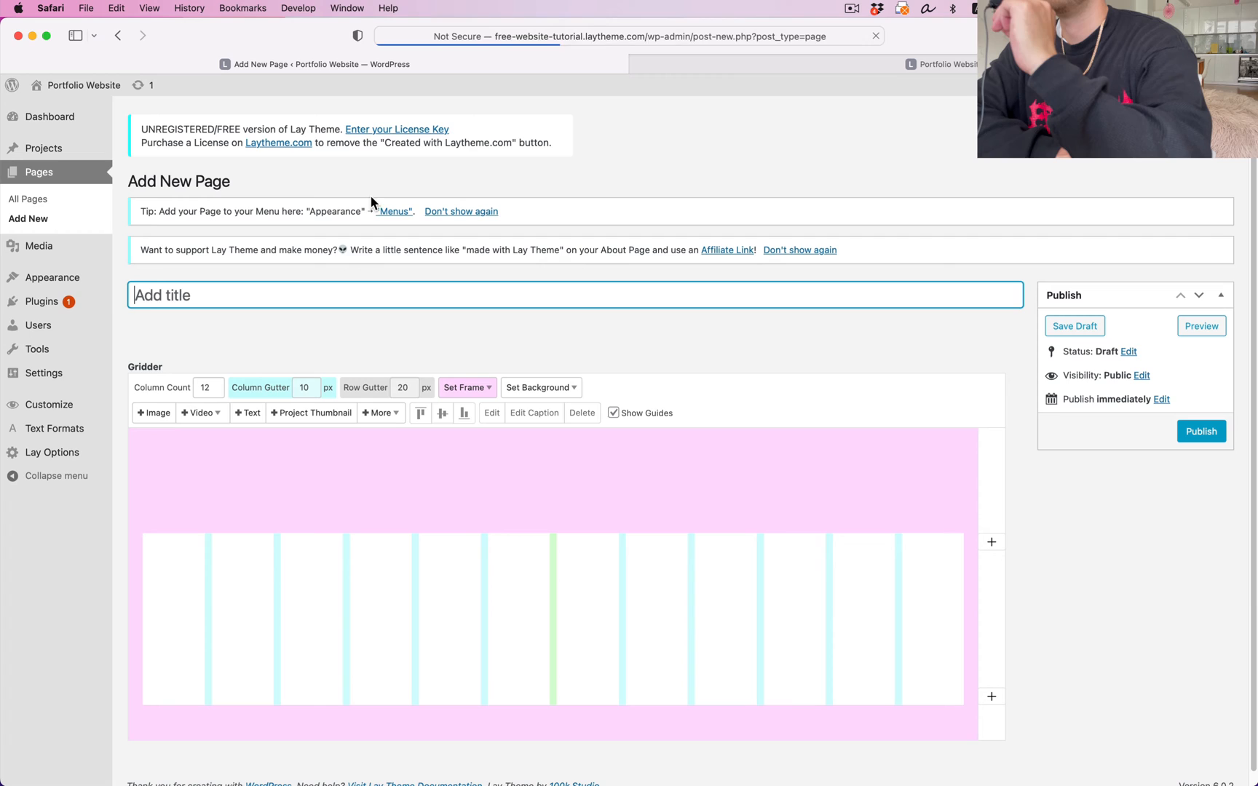
{"action": "type", "text": "About"}
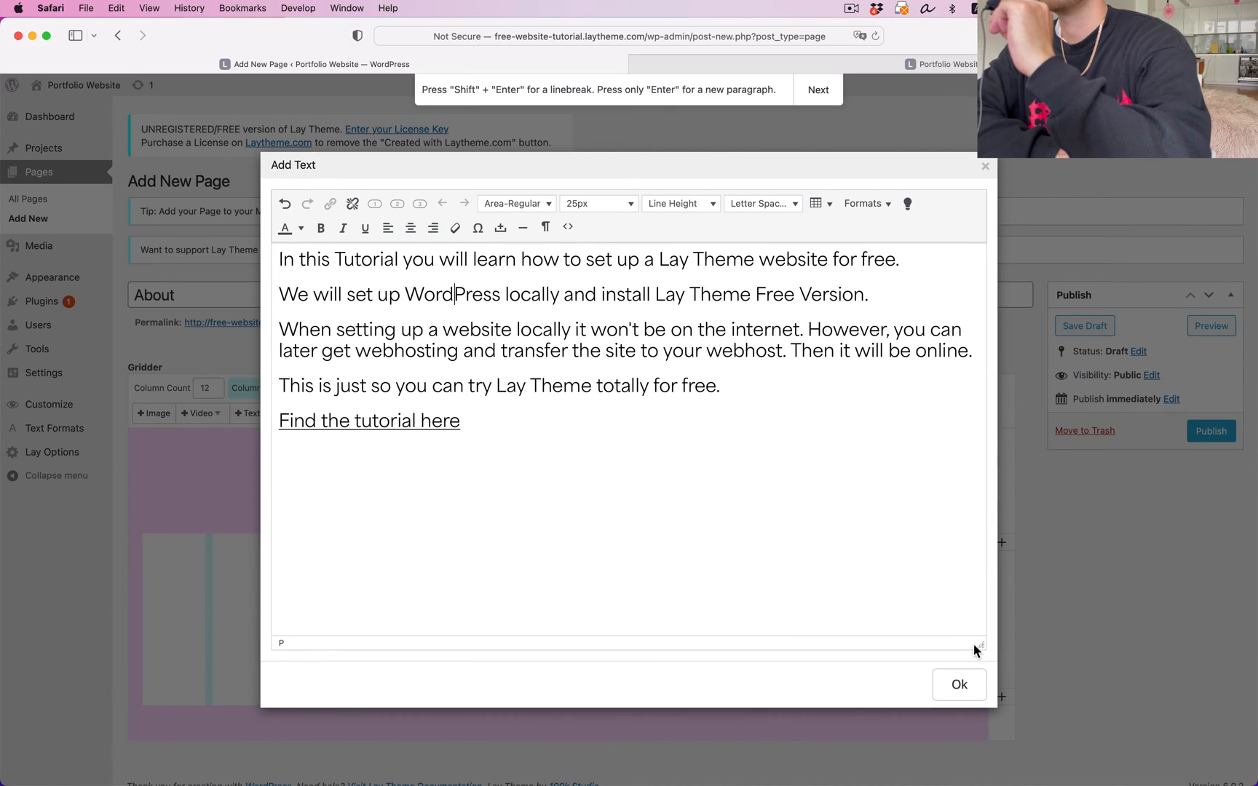
{"action": "left_click", "coordinate": [957, 684]}
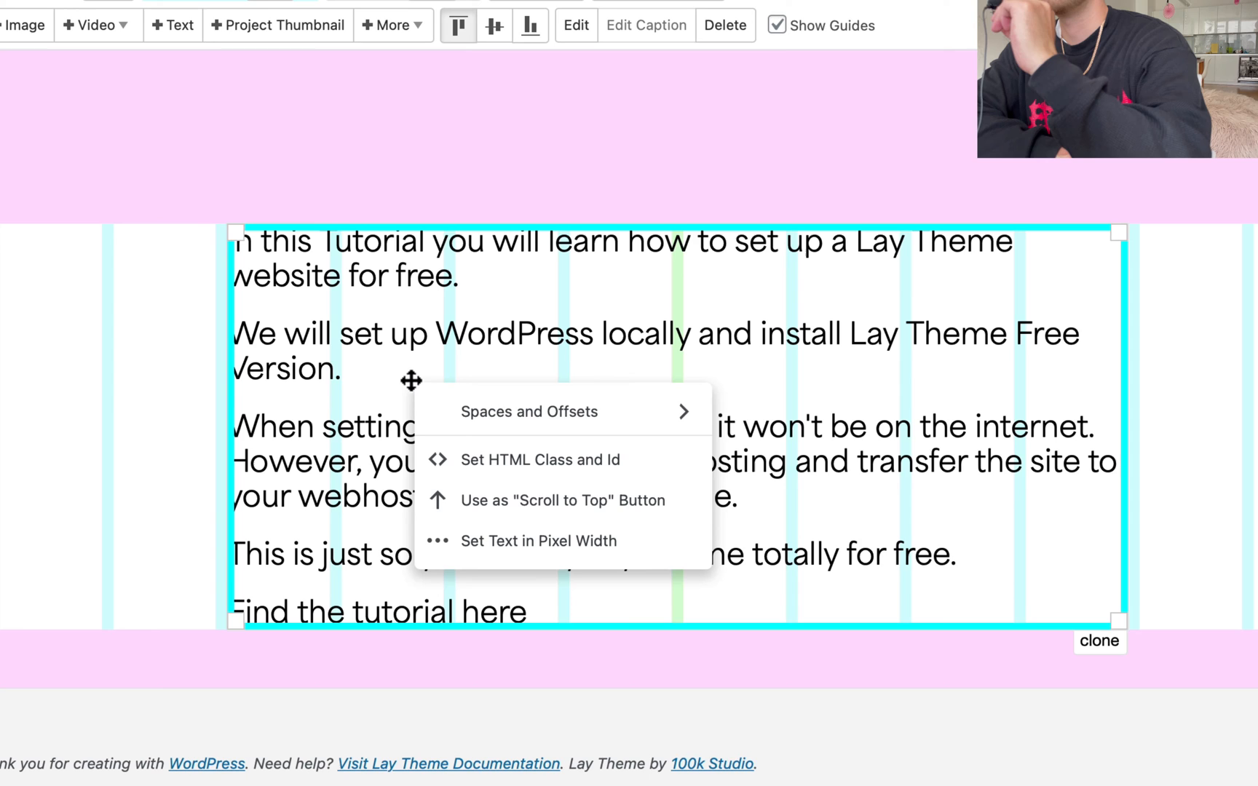
{"action": "mouse_move", "coordinate": [539, 540]}
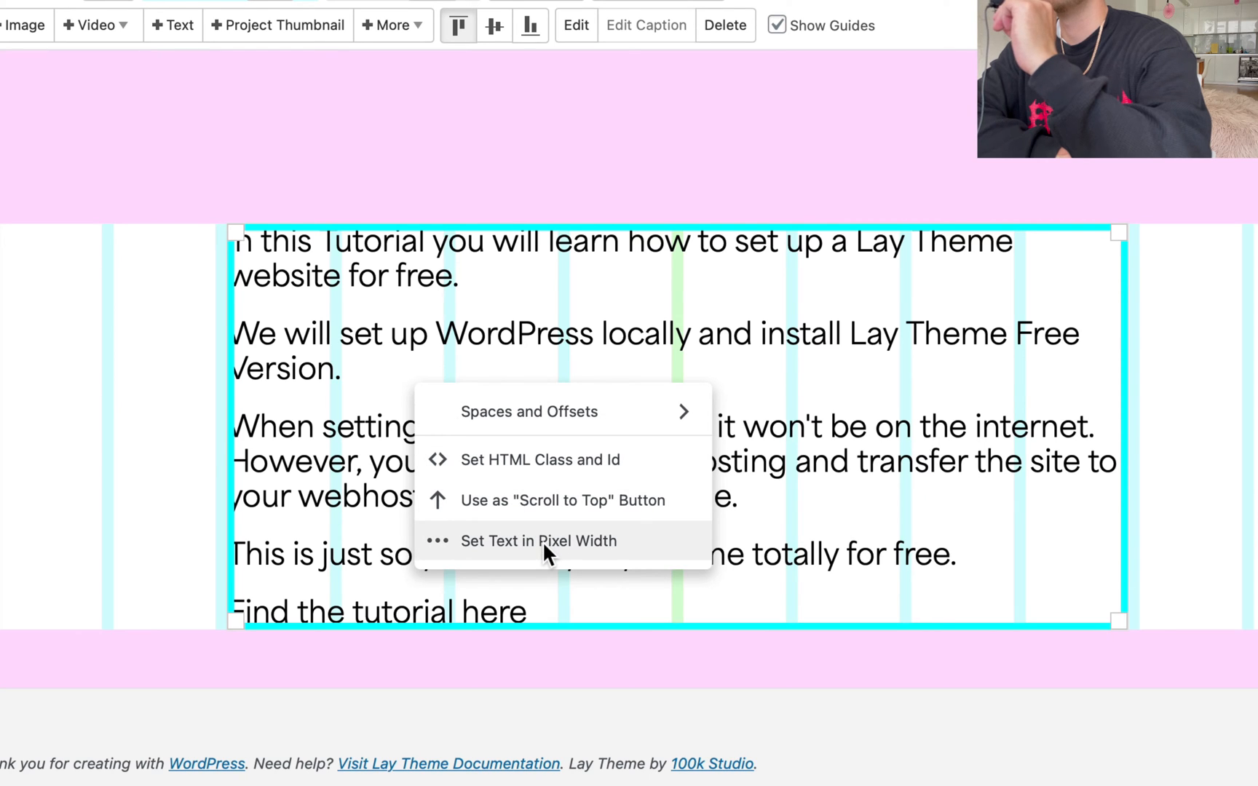
Set the text block to a 700 px desktop pixel width and publish the About page.
{"action": "left_click", "coordinate": [539, 540]}
{"action": "type", "text": "700"}
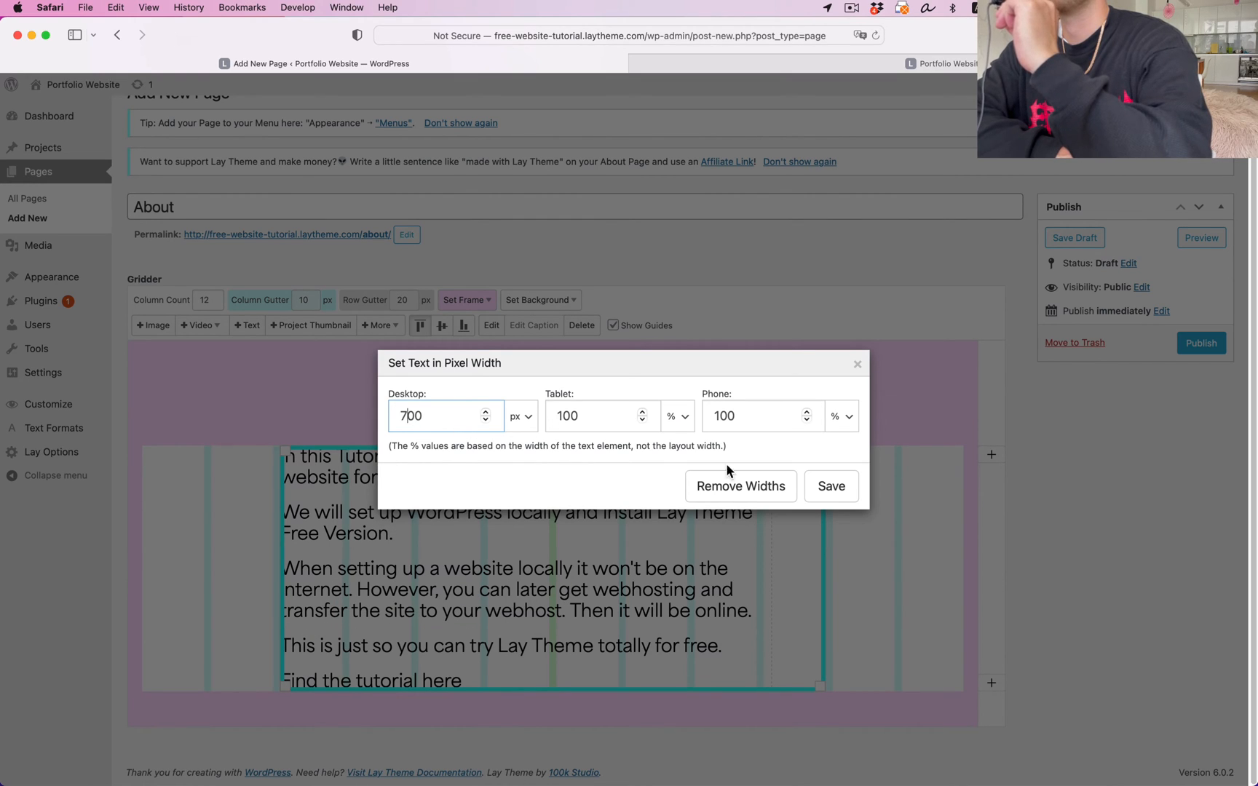
{"action": "left_click", "coordinate": [830, 486]}
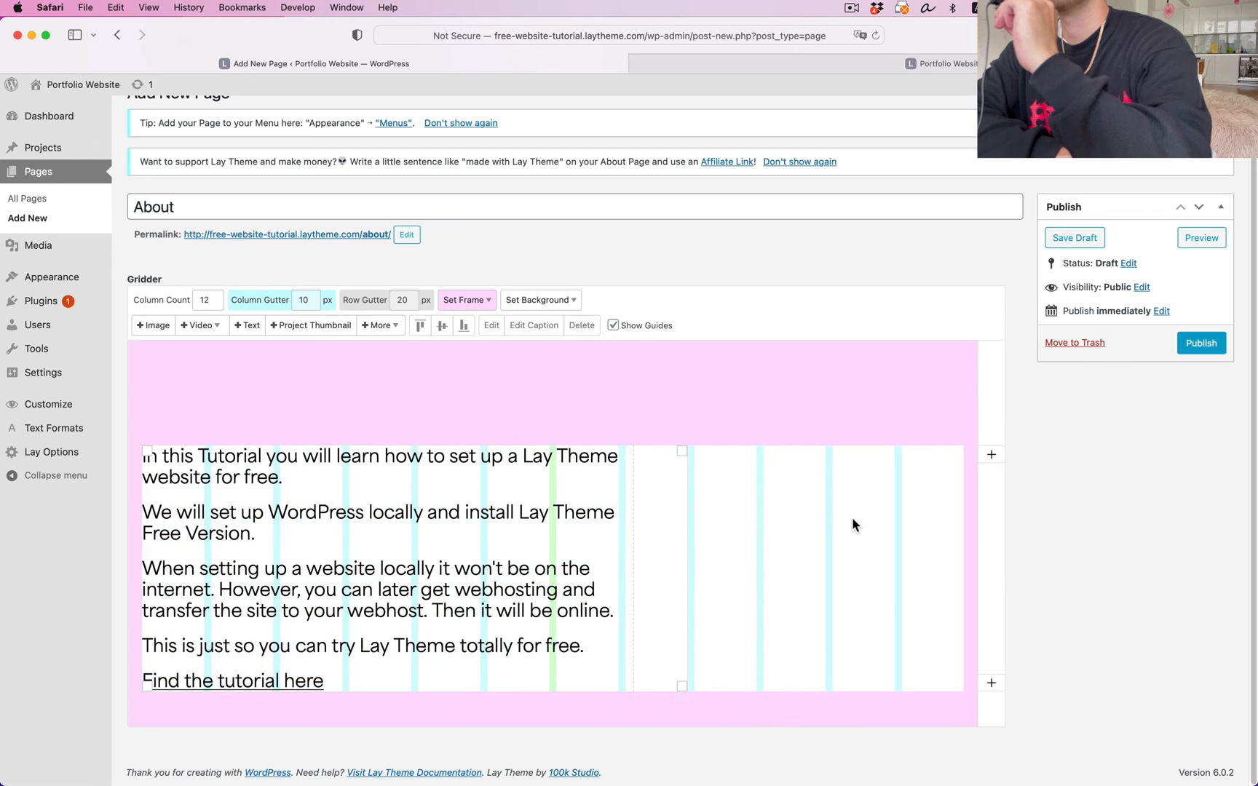
{"action": "left_click", "coordinate": [1200, 343]}
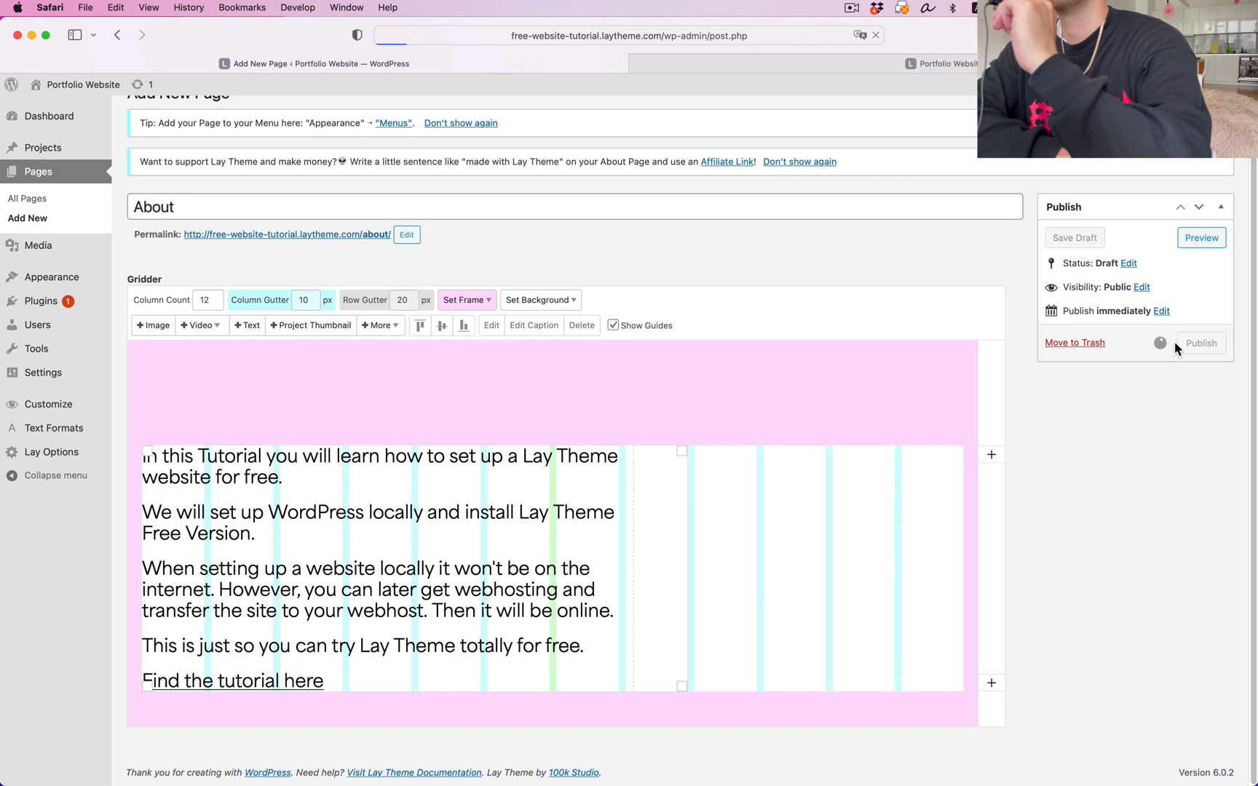
{"action": "left_click", "coordinate": [1201, 342]}
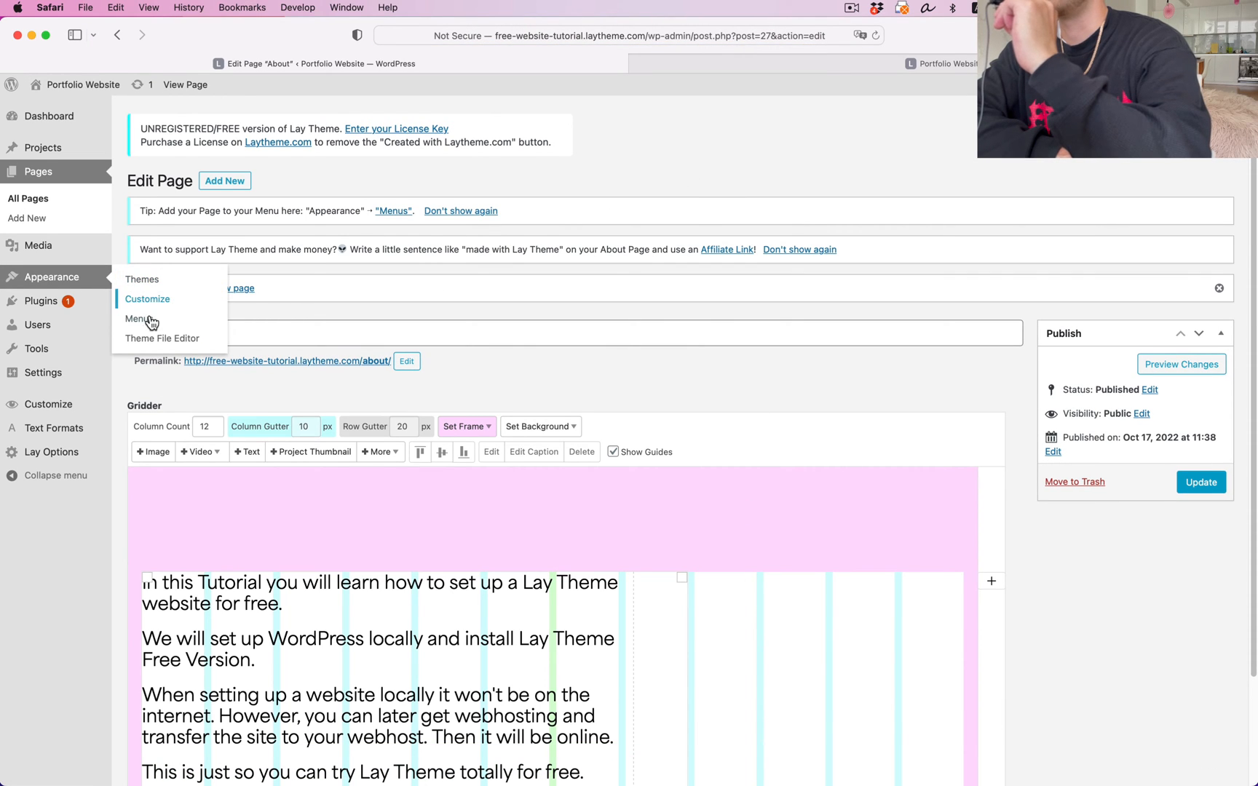
In Appearance > Menus, add the About page to the primary menu.
{"action": "left_click", "coordinate": [137, 319]}
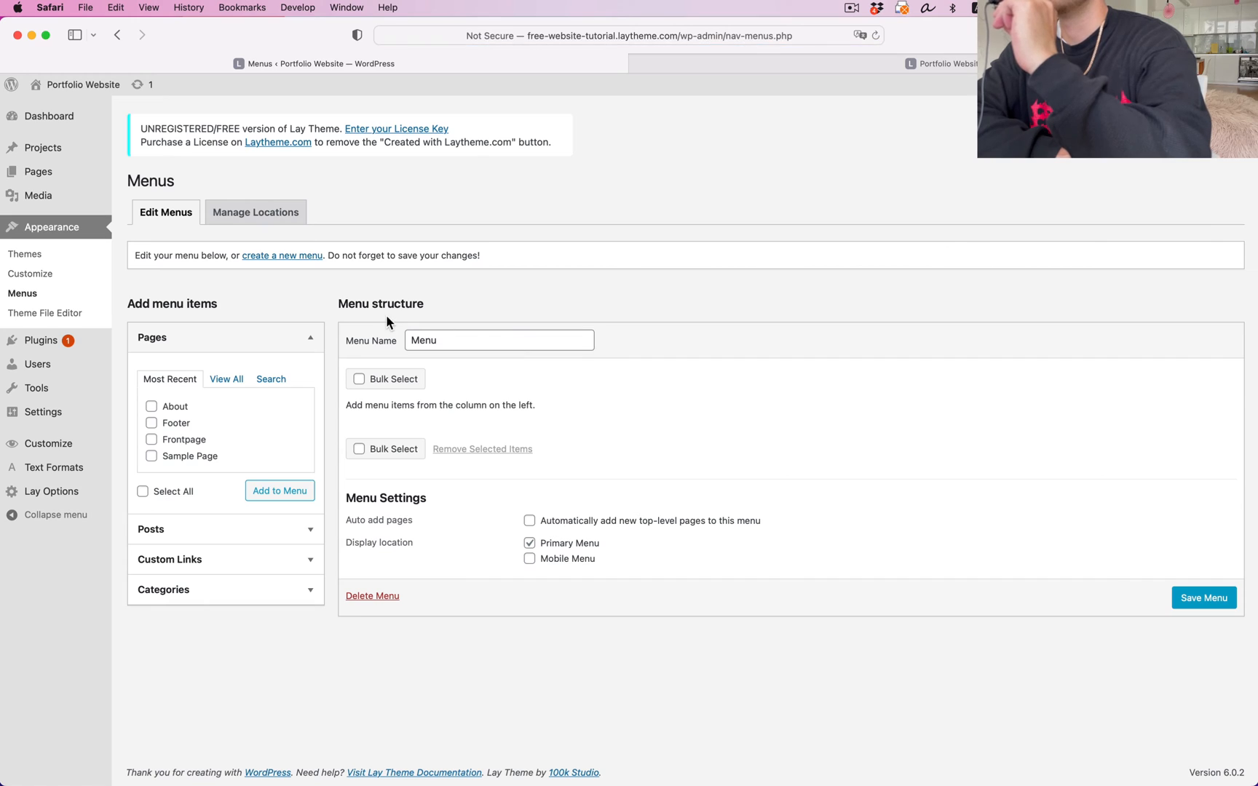
{"action": "mouse_move", "coordinate": [250, 425]}
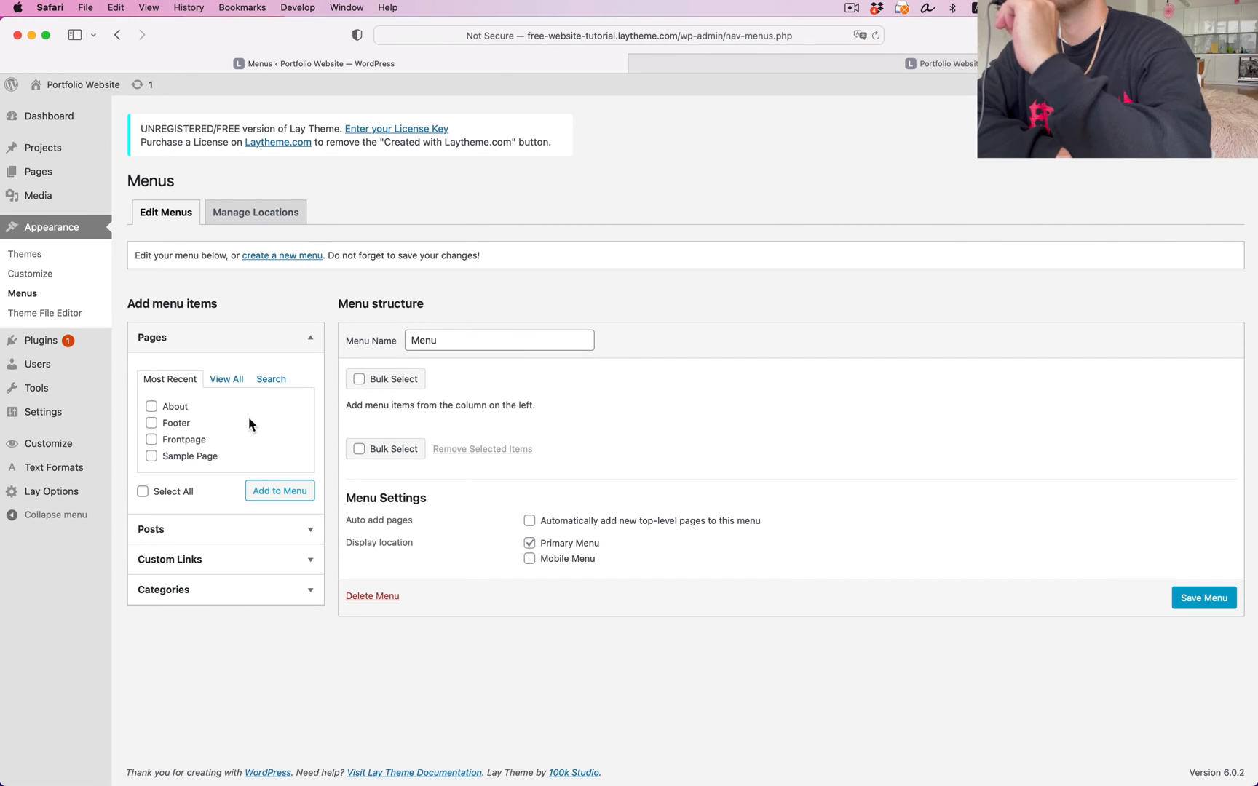
{"action": "left_click", "coordinate": [151, 406]}
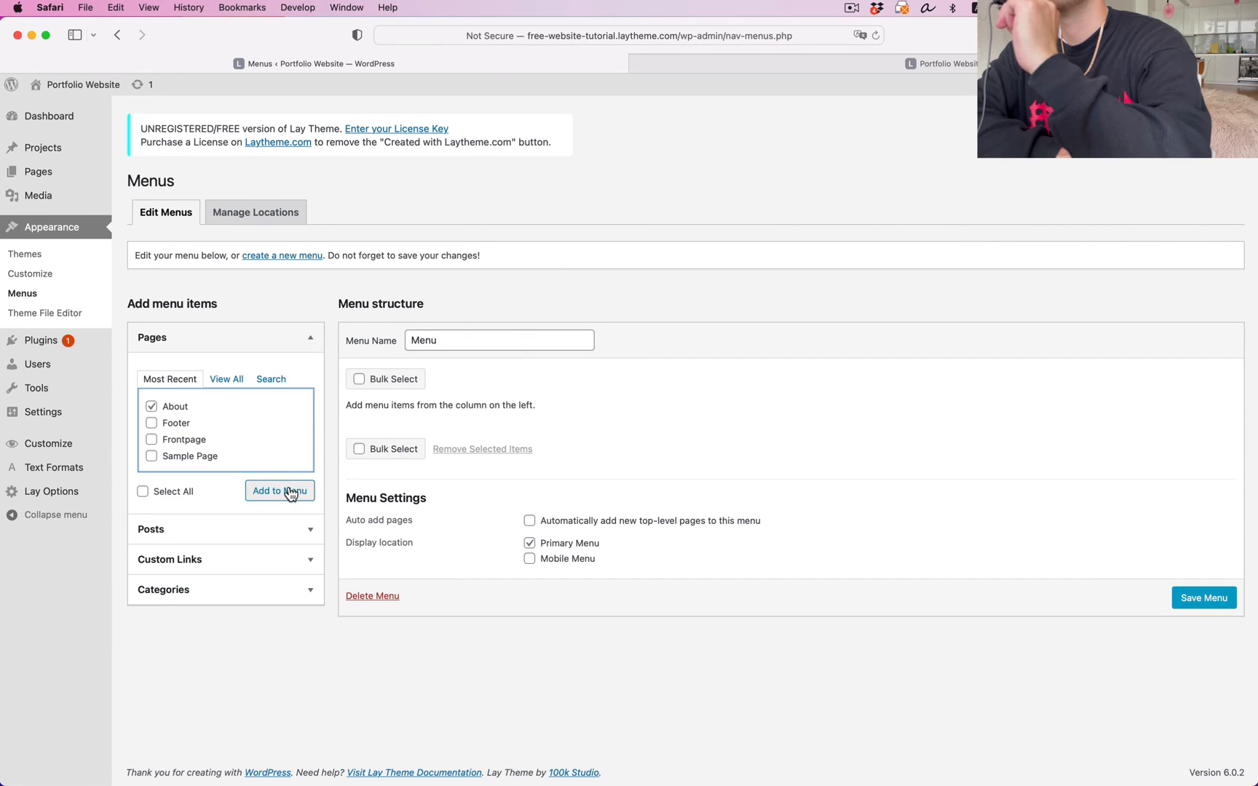
{"action": "left_click", "coordinate": [279, 491]}
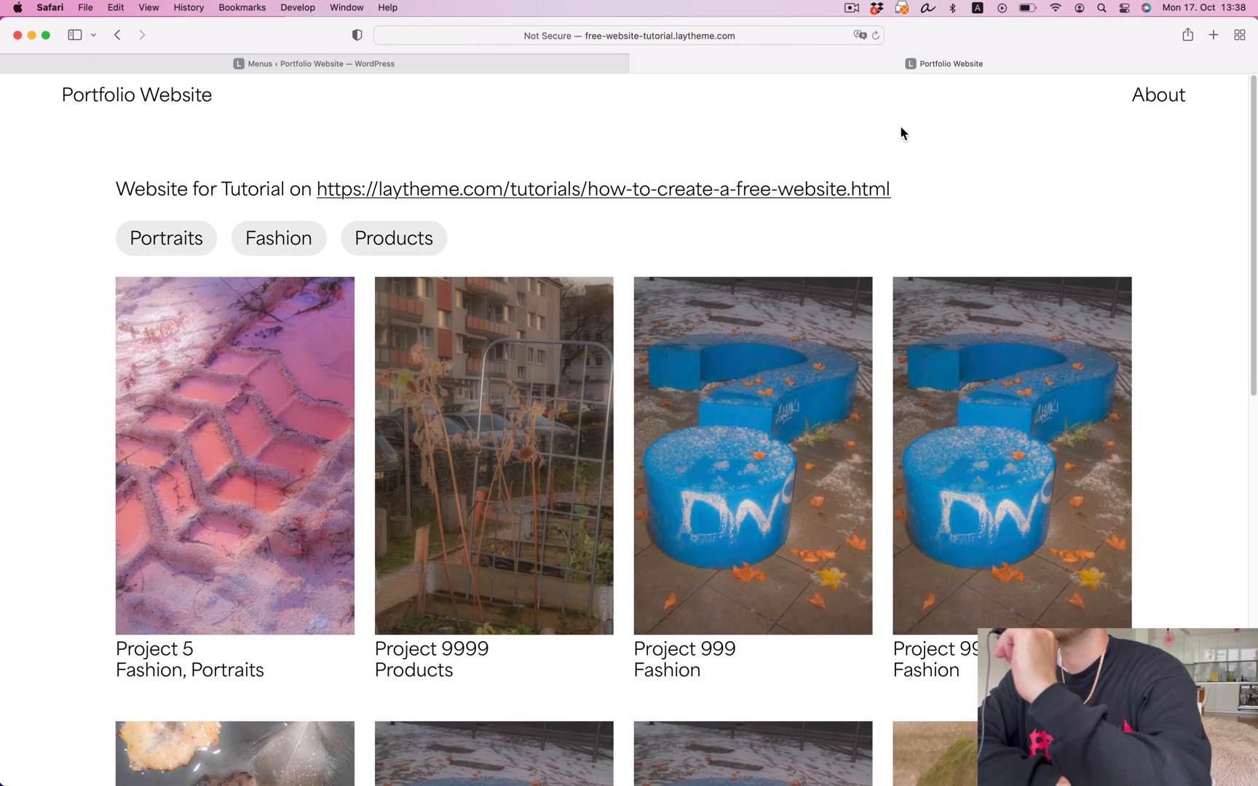
View the live About page and homepage grid, then return to the WordPress admin.
{"action": "left_click", "coordinate": [1158, 95]}
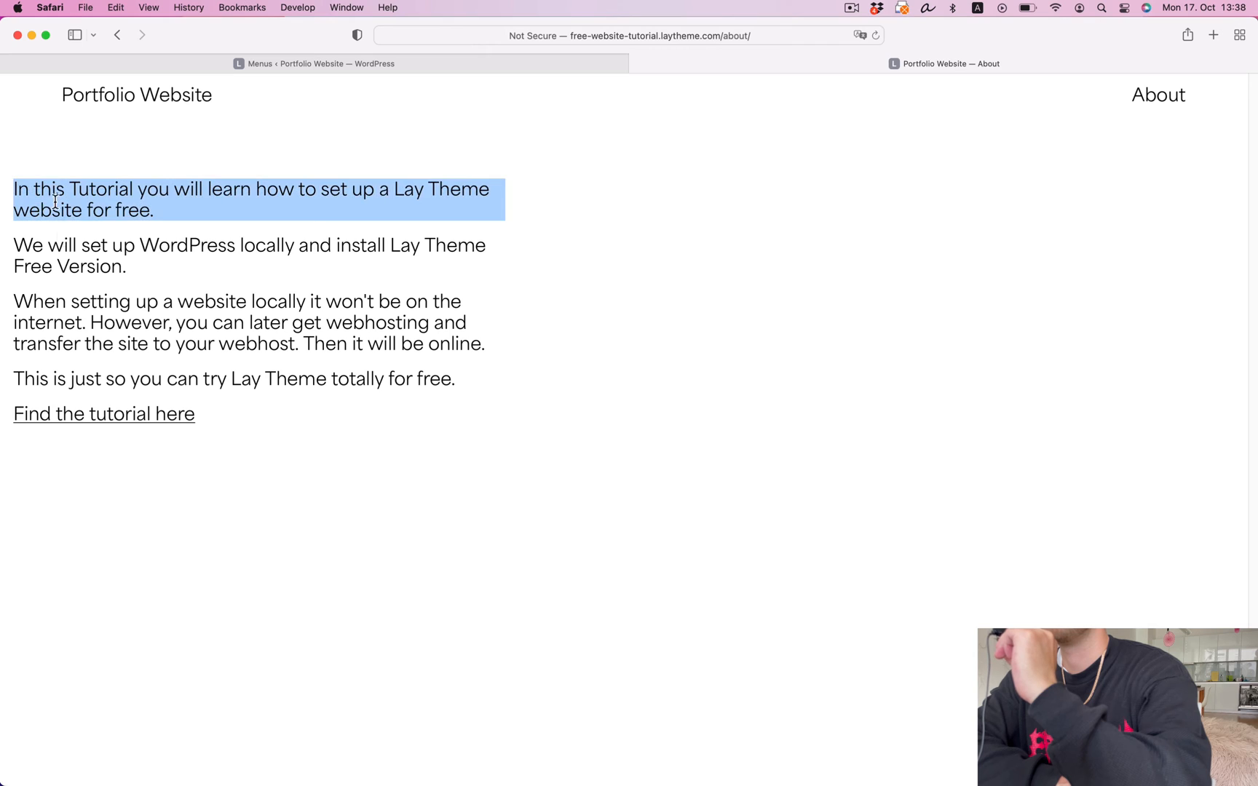
{"action": "left_click", "coordinate": [137, 95]}
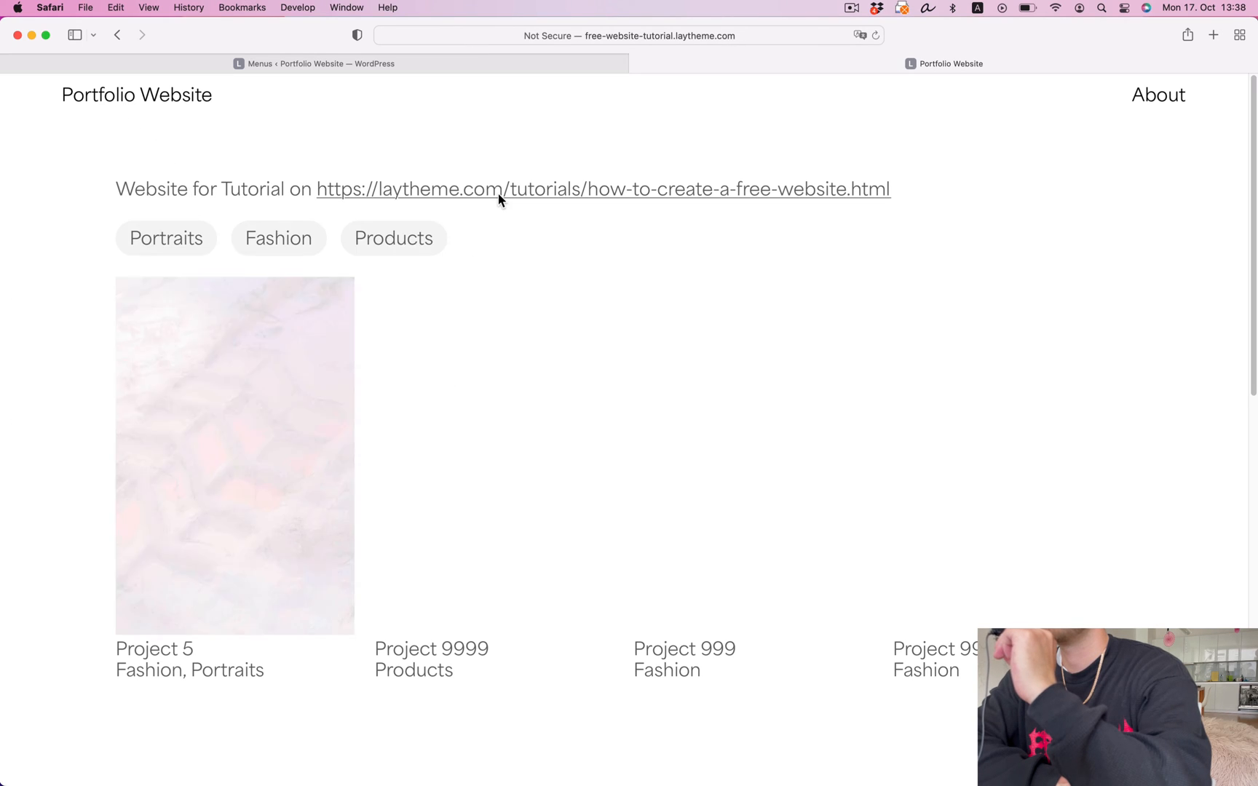
{"action": "scroll", "scroll_direction": "down", "scroll_amount": 3}
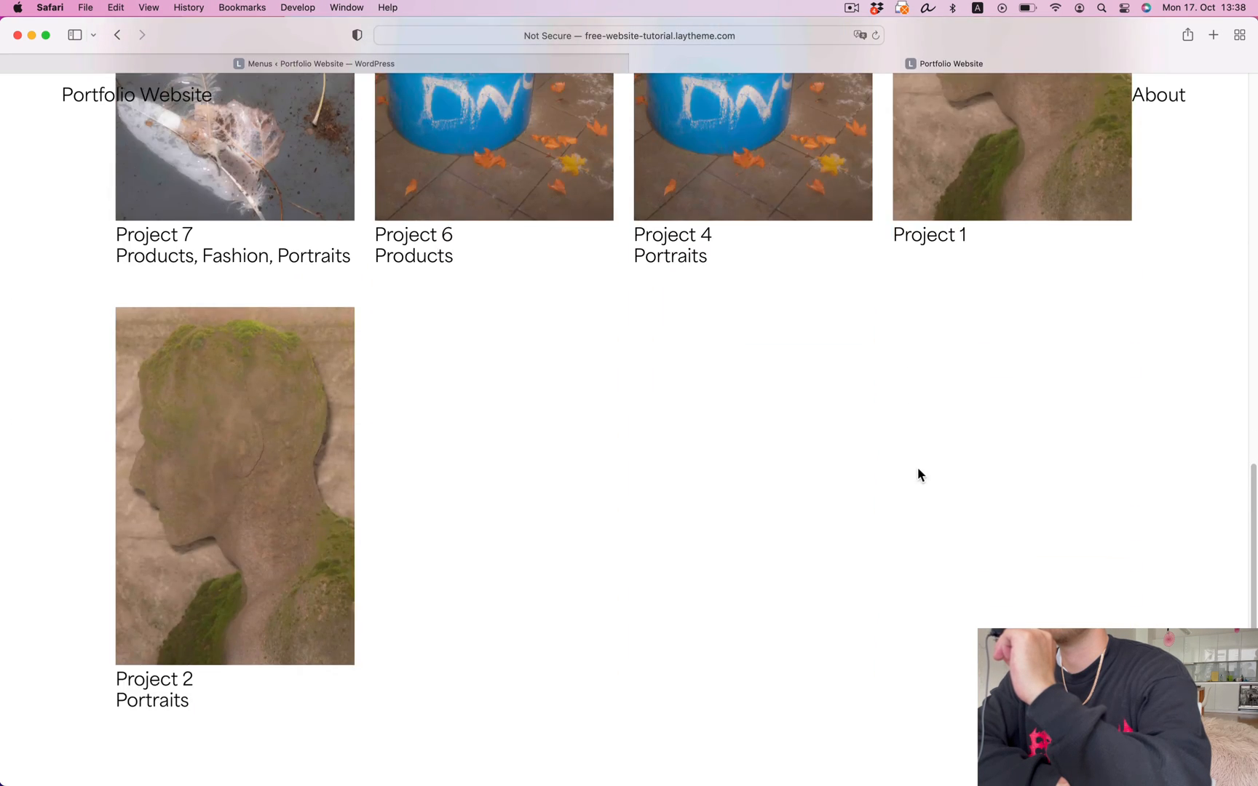
{"action": "left_click", "coordinate": [313, 64]}
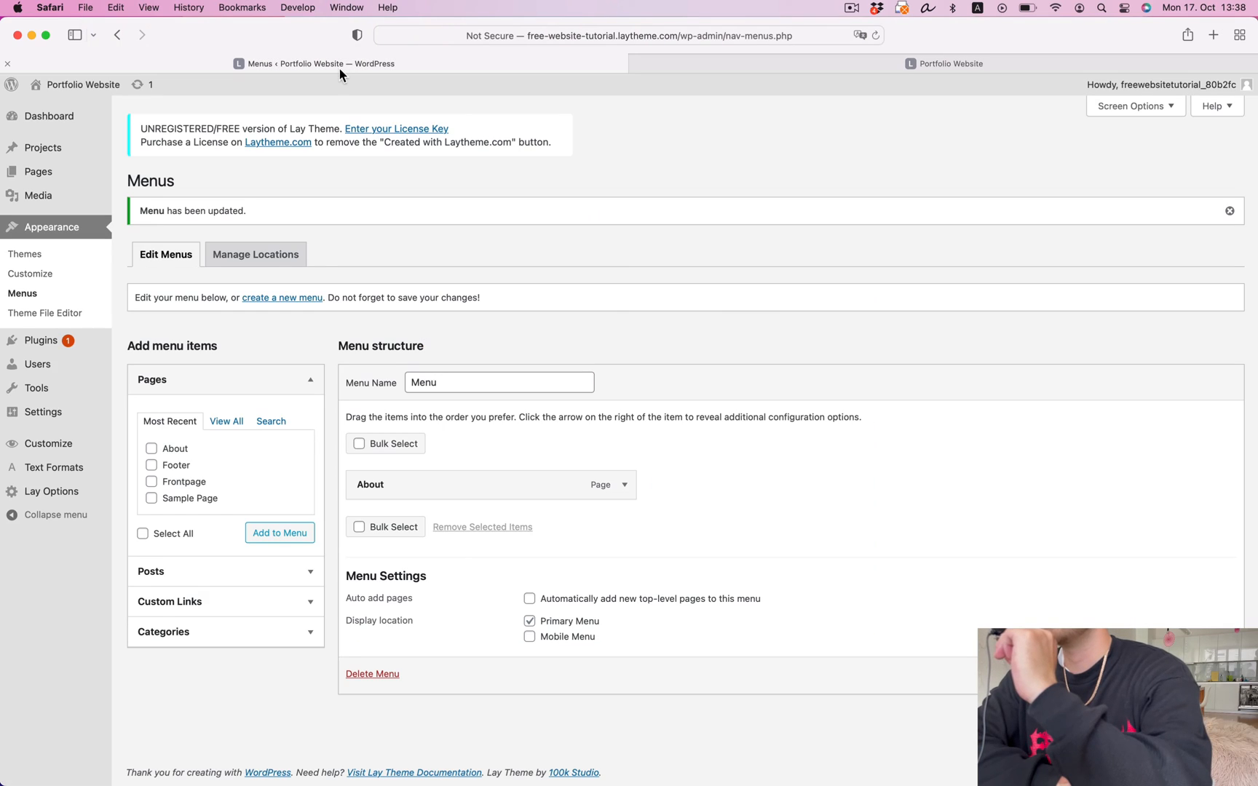
Enter the Customizer and its Mobile (Smartphone) settings with a phone-width preview.
{"action": "left_click", "coordinate": [29, 273]}
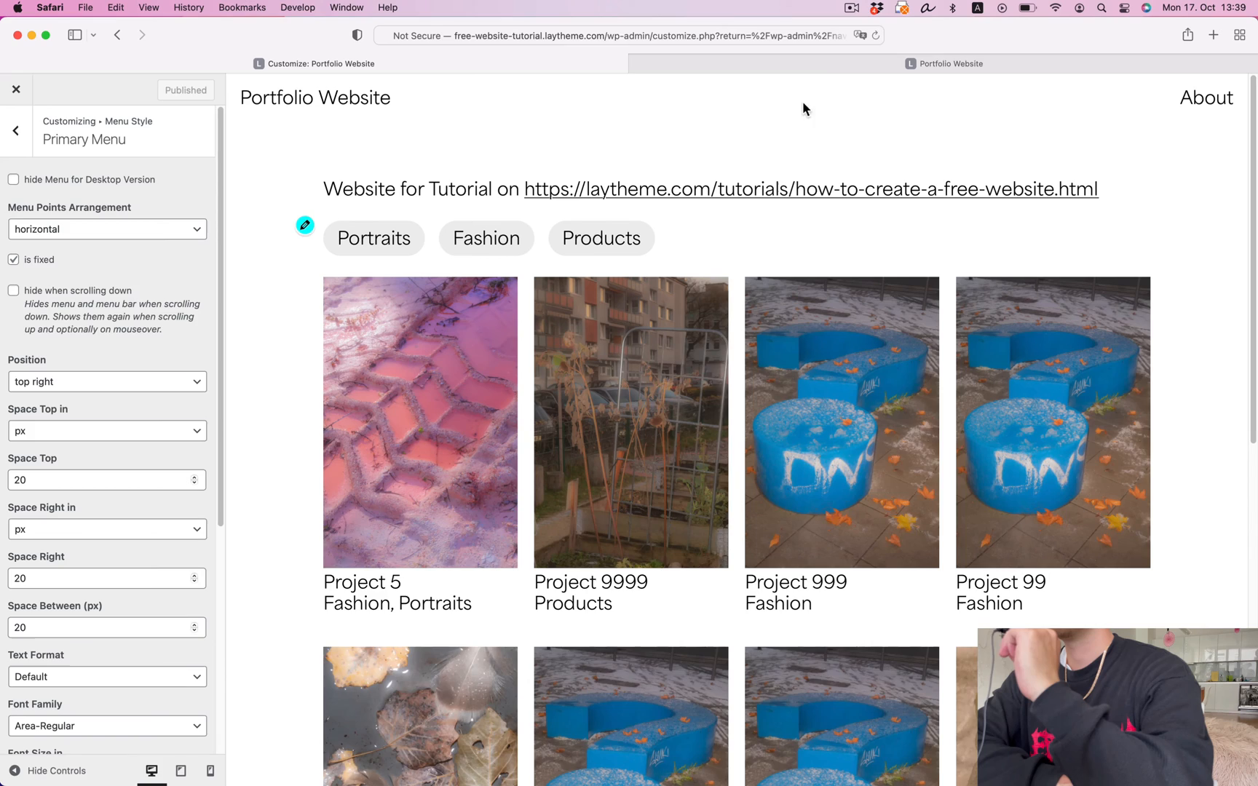
{"action": "left_click", "coordinate": [16, 89]}
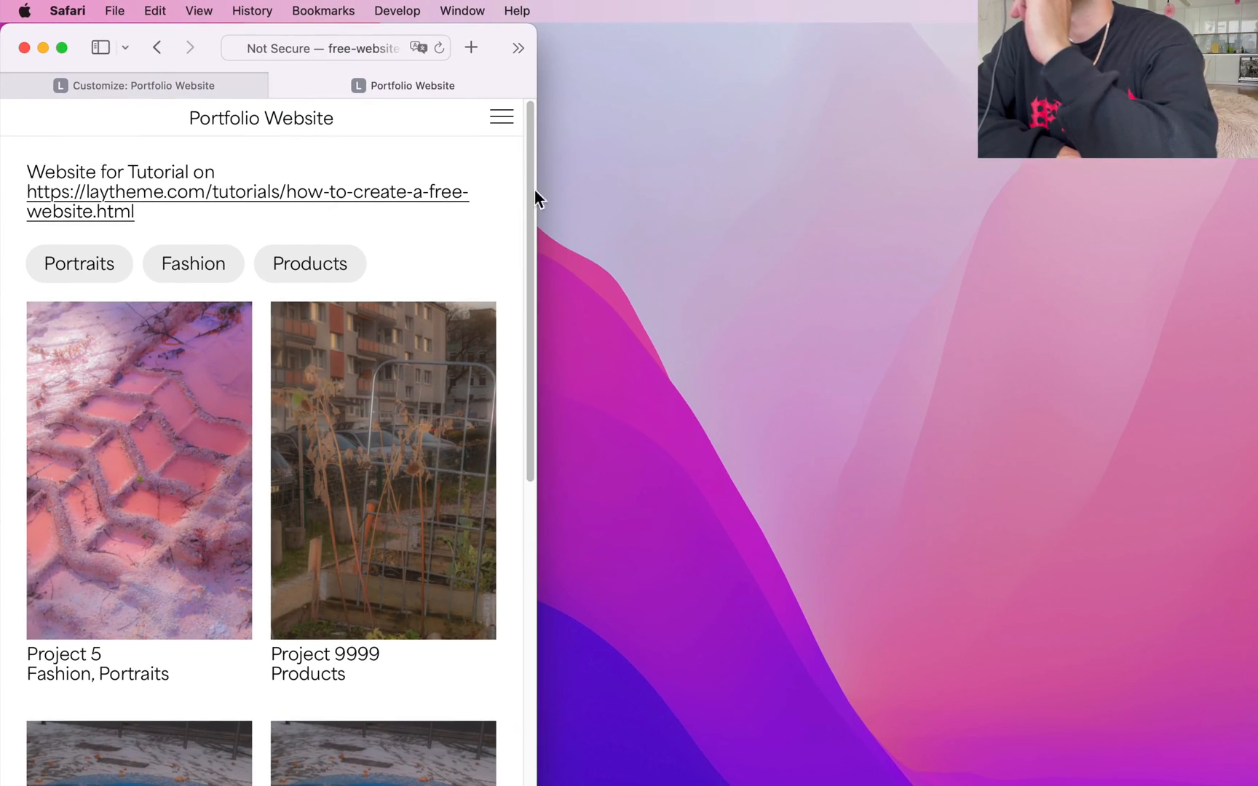
{"action": "mouse_move", "coordinate": [568, 316]}
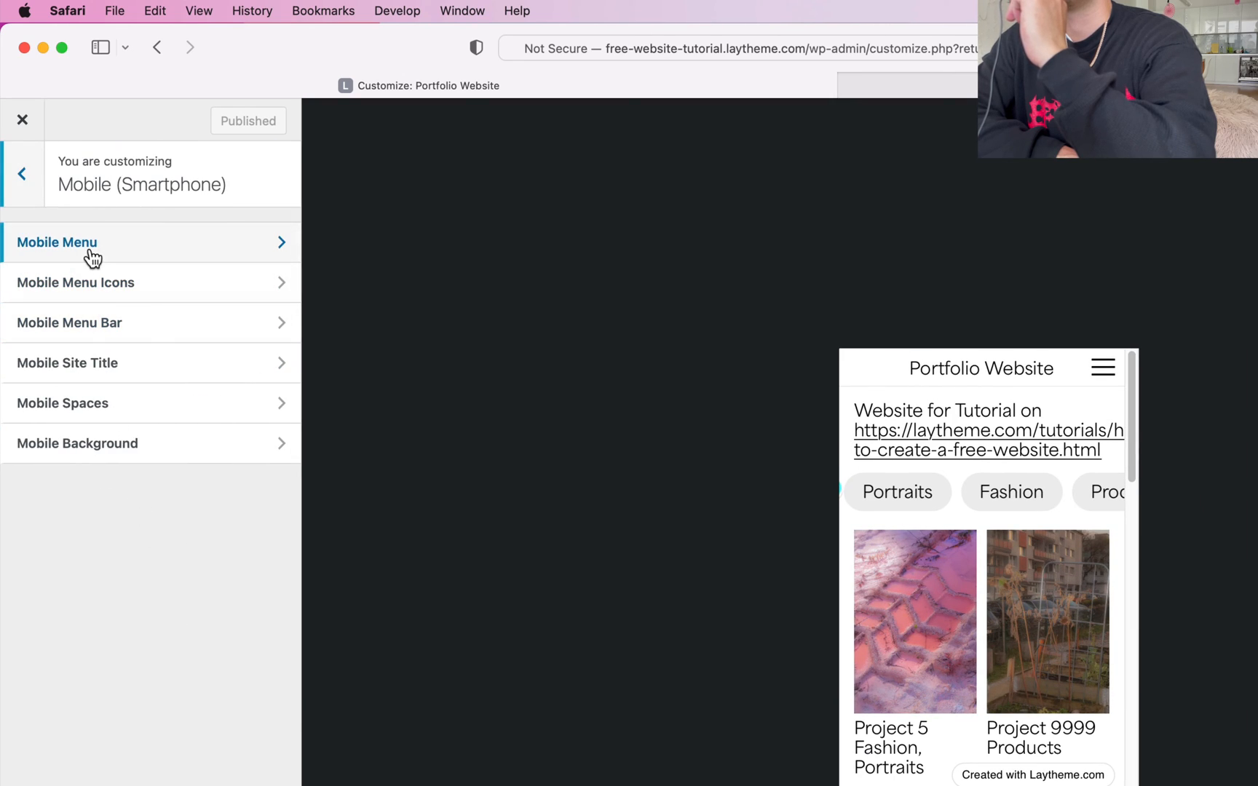
Set the Mobile Menu style to Desktop Menu Style and publish.
{"action": "left_click", "coordinate": [56, 241]}
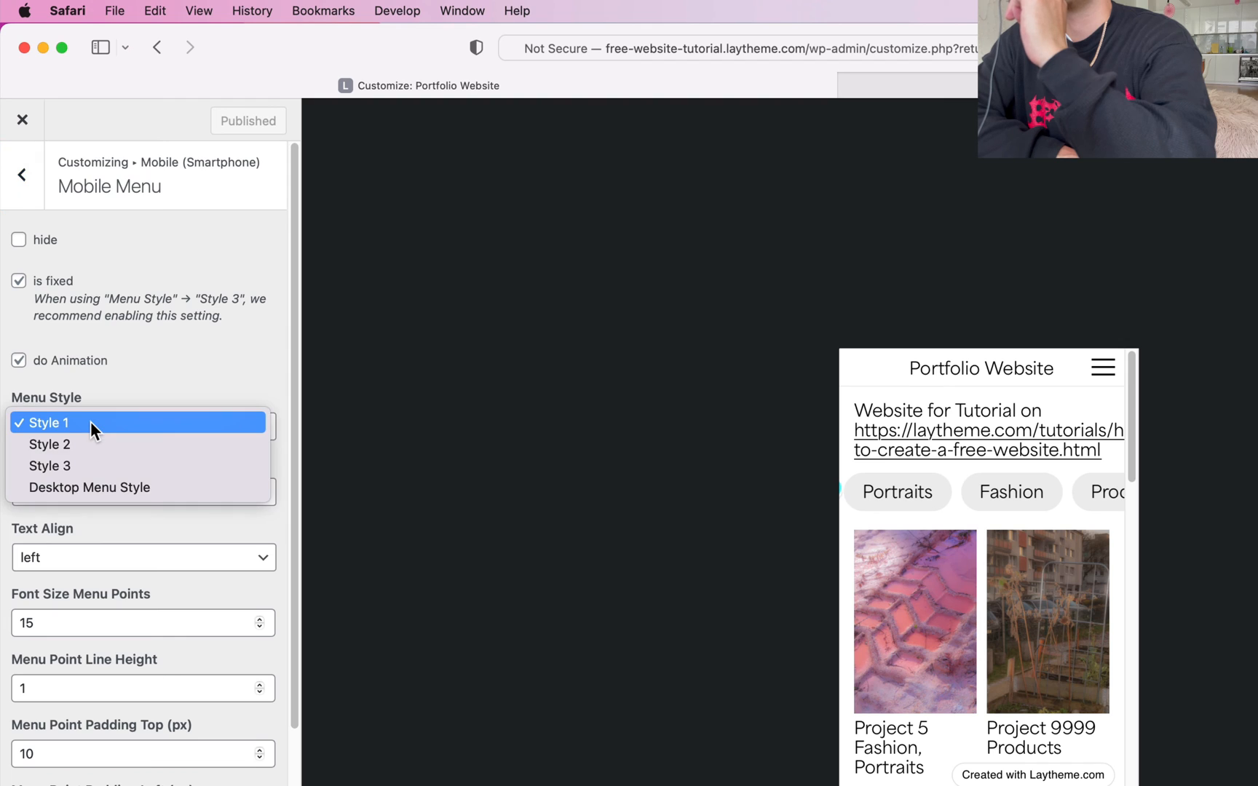
{"action": "left_click", "coordinate": [91, 486]}
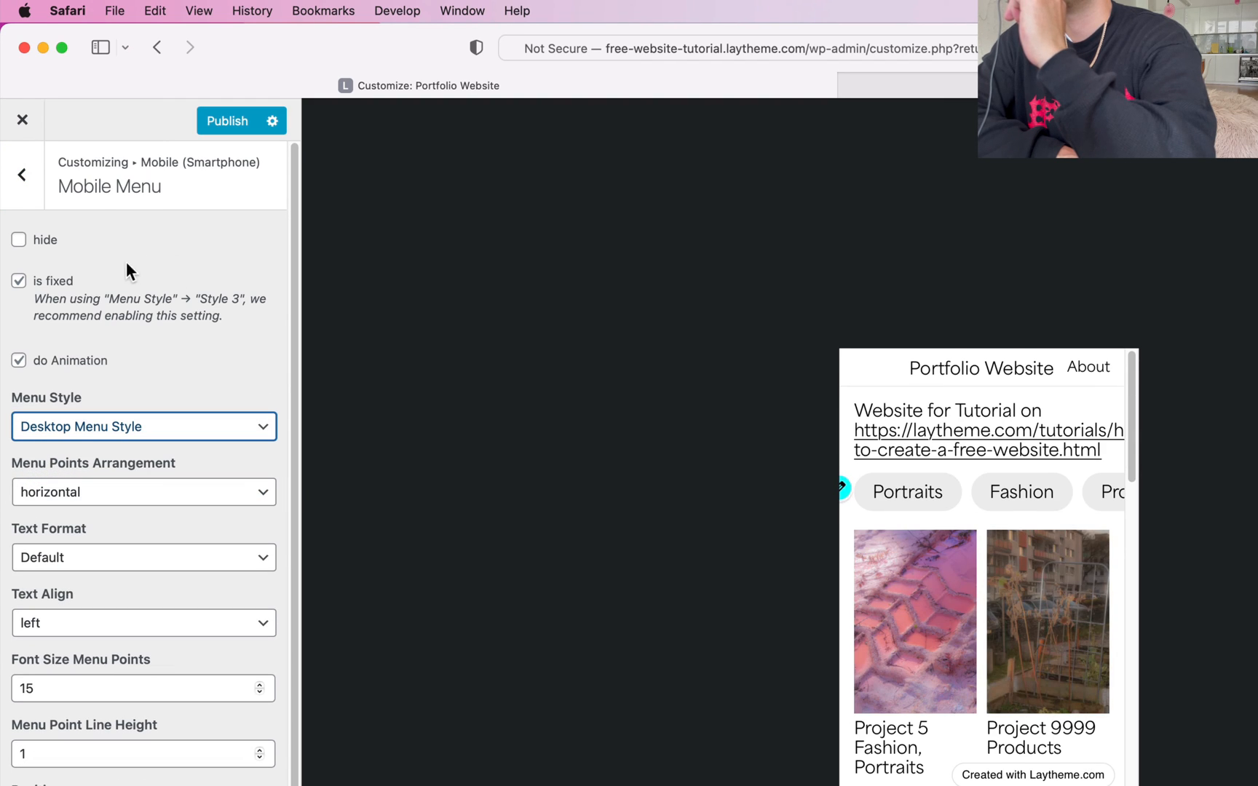
{"action": "left_click", "coordinate": [21, 174]}
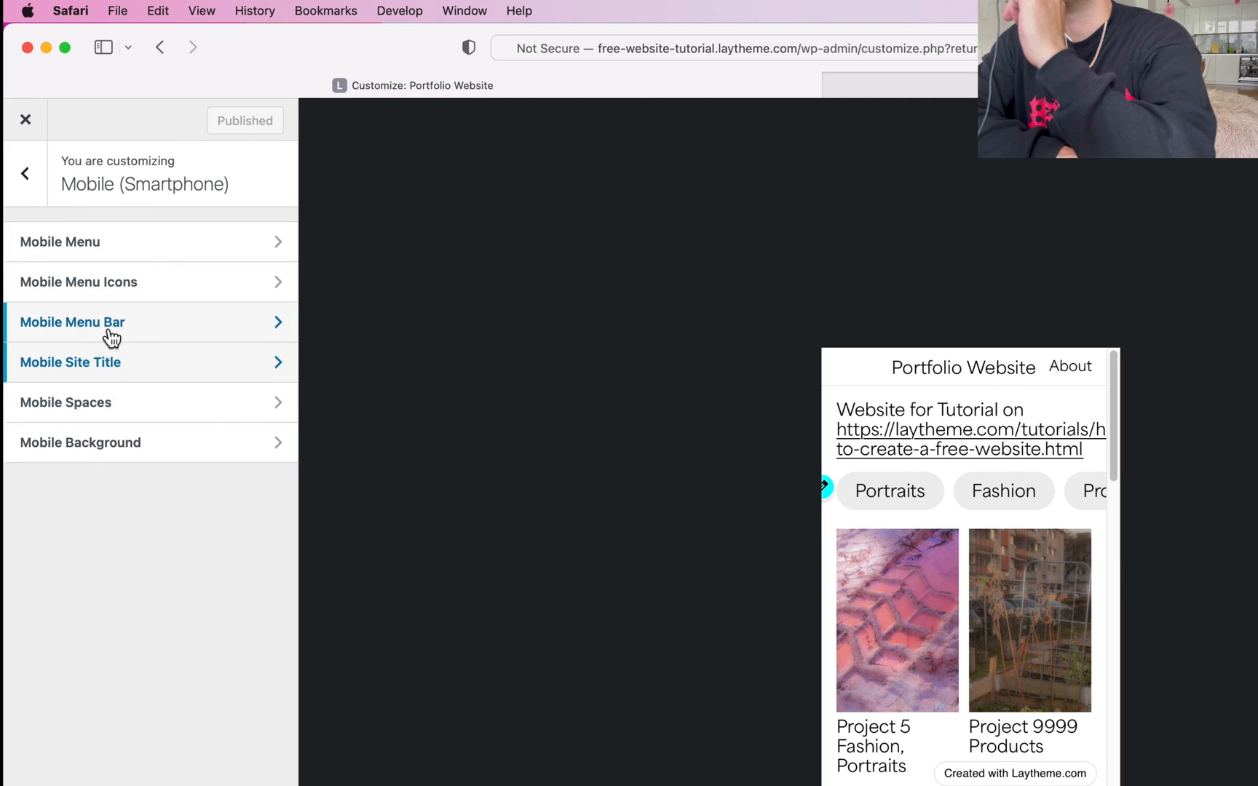
Hide the Mobile Menu Bar and publish the change.
{"action": "left_click", "coordinate": [72, 322]}
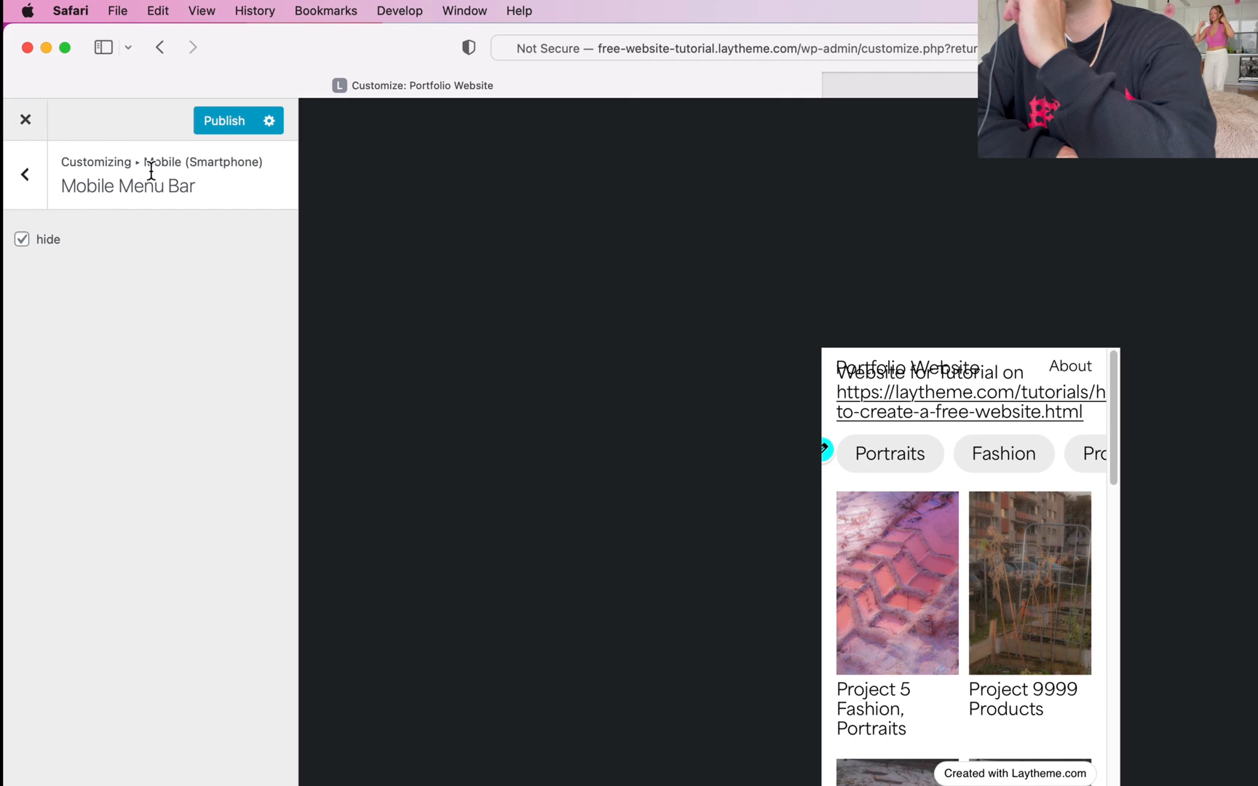
{"action": "left_click", "coordinate": [24, 175]}
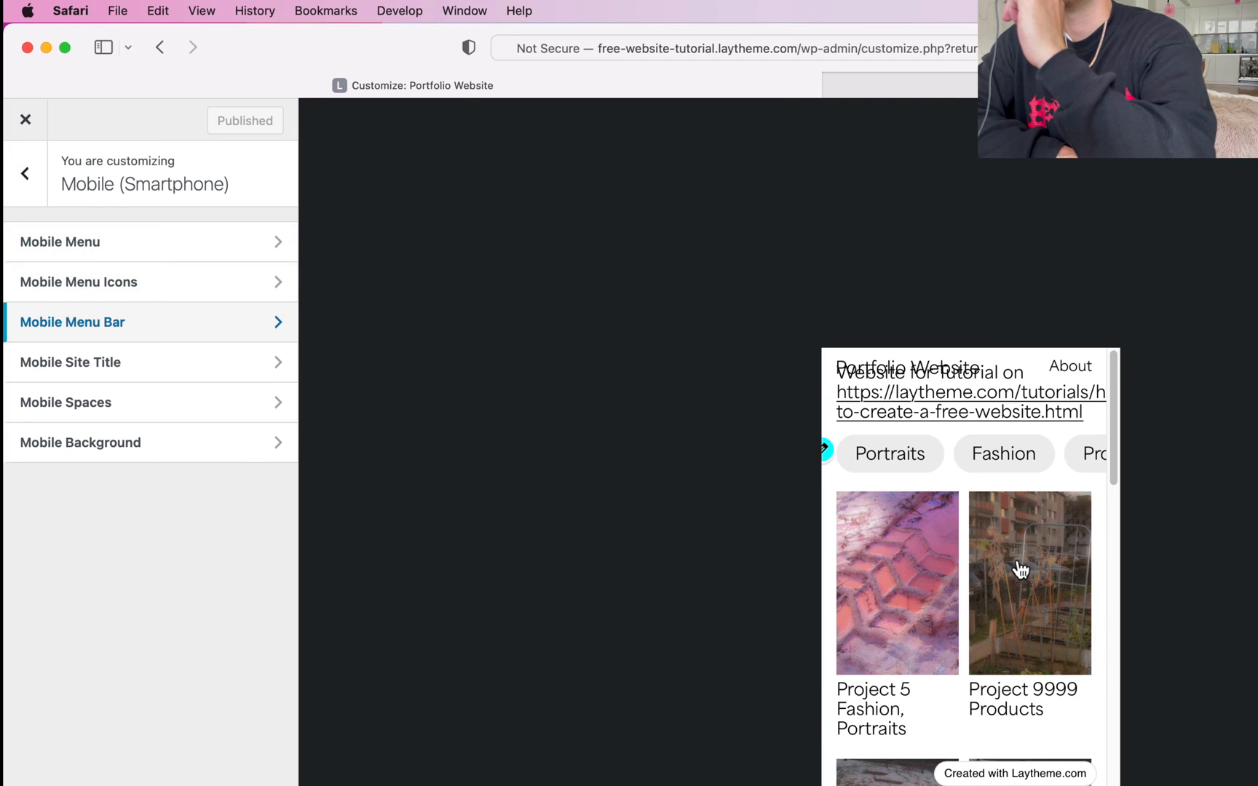
{"action": "left_click", "coordinate": [66, 401]}
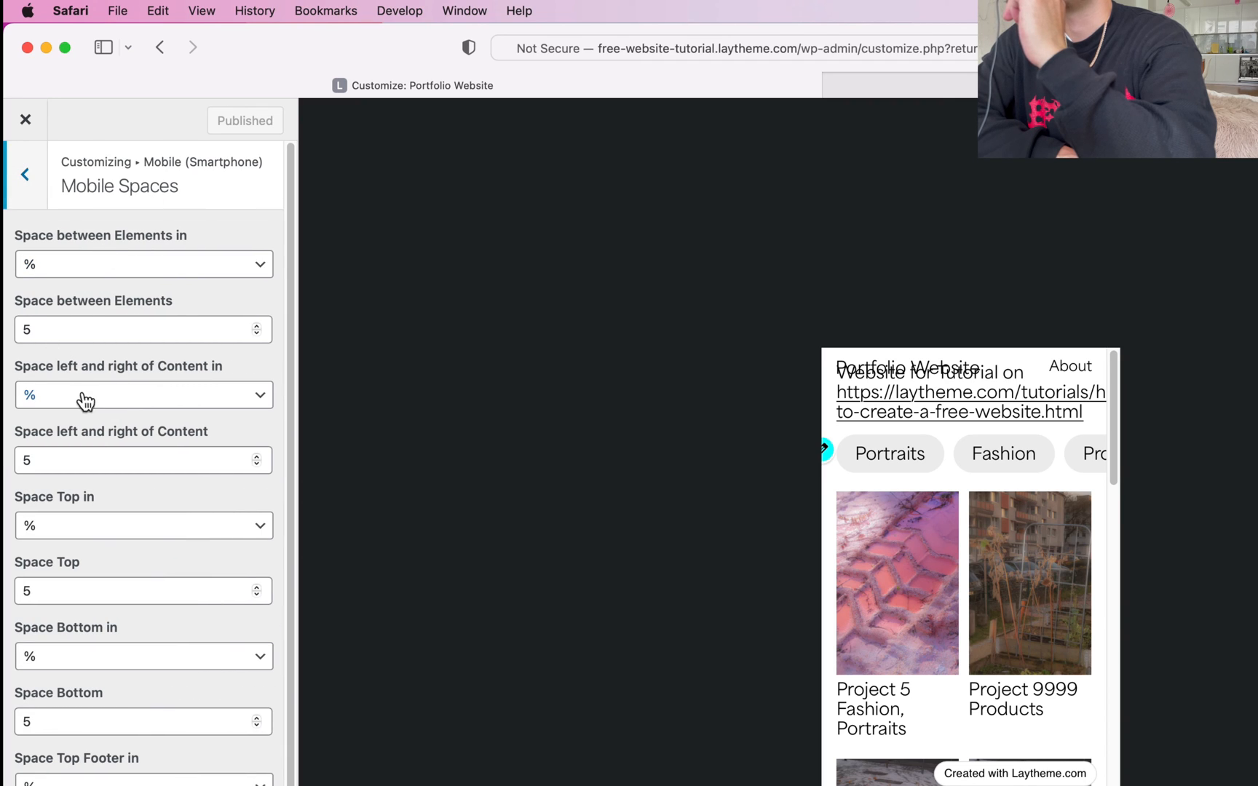
Switch the Mobile Spaces Space Top unit from % to px.
{"action": "left_click", "coordinate": [144, 395]}
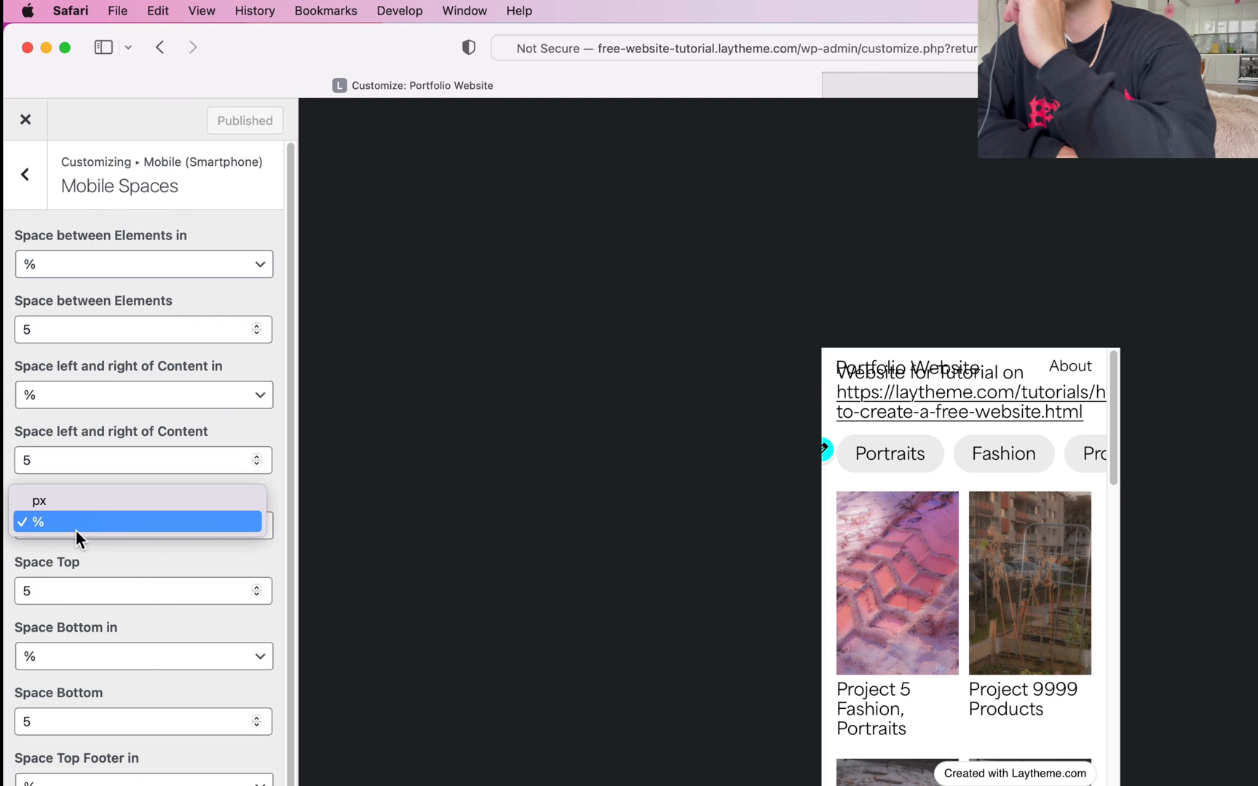
{"action": "left_click", "coordinate": [38, 501]}
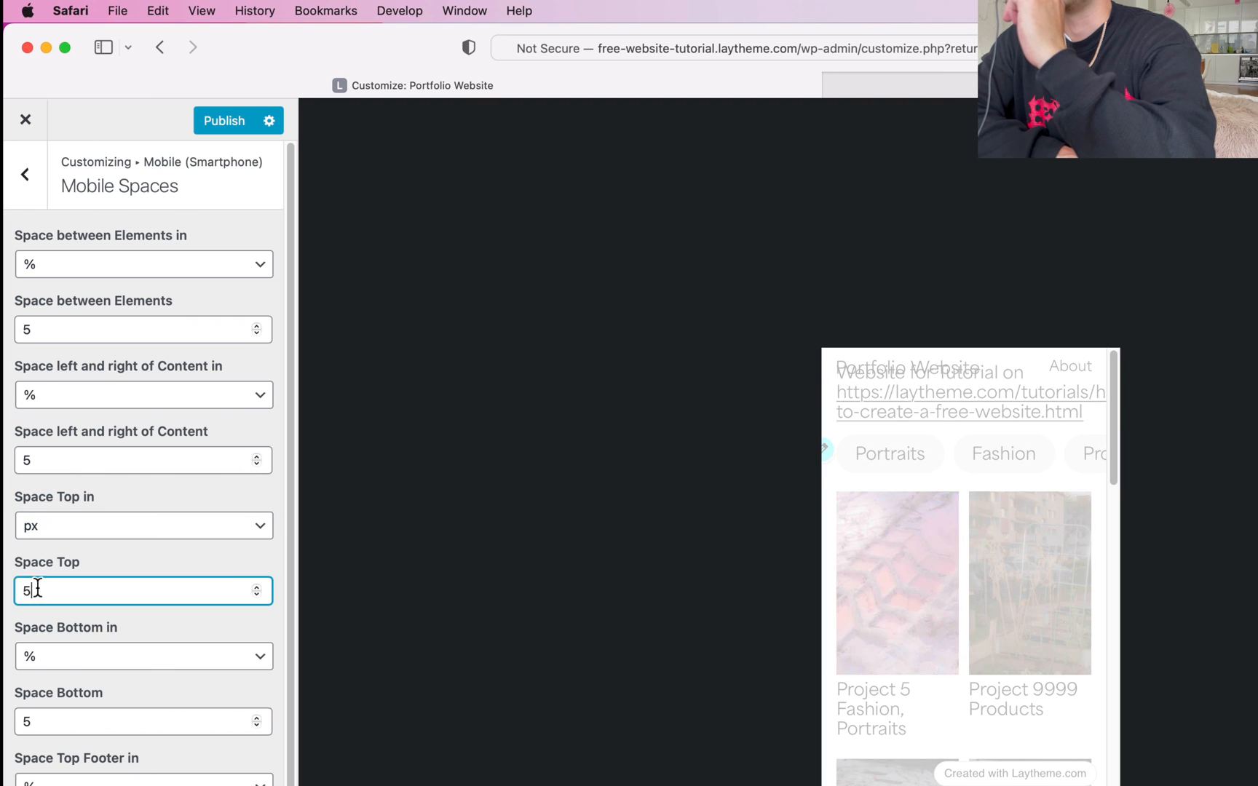